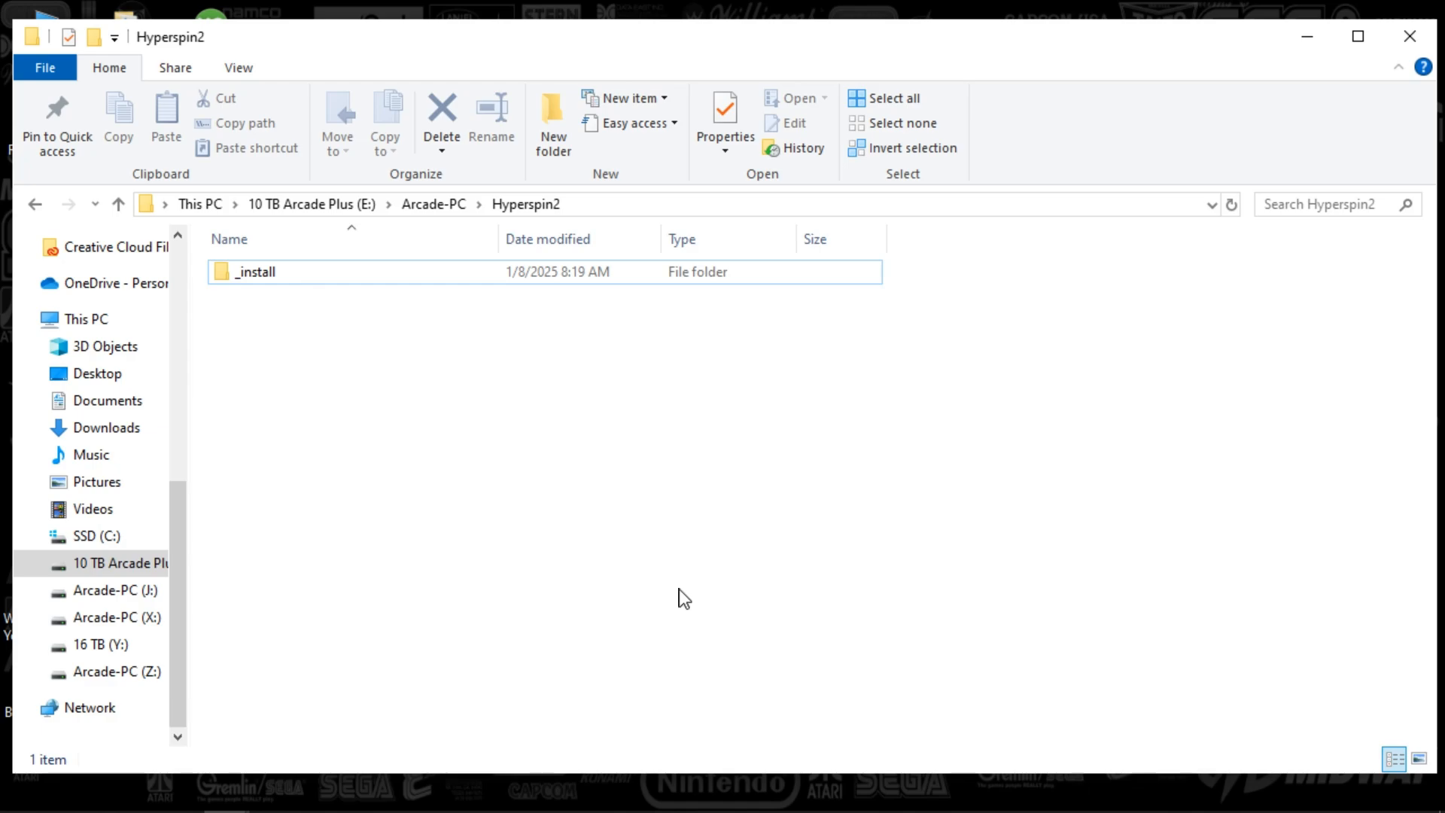
{"action": "mouse_move", "coordinate": [555, 319]}
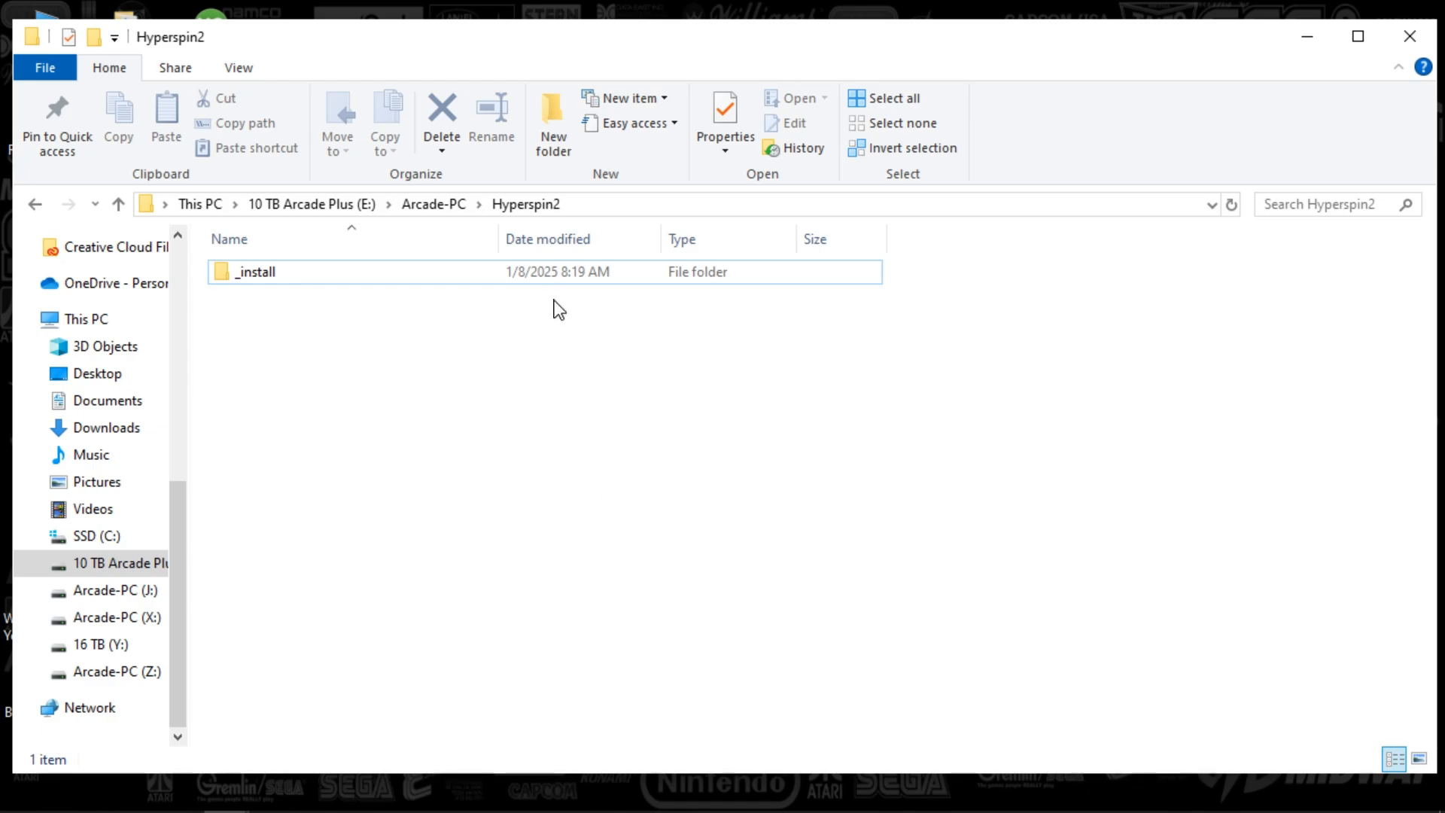
{"action": "mouse_move", "coordinate": [548, 308]}
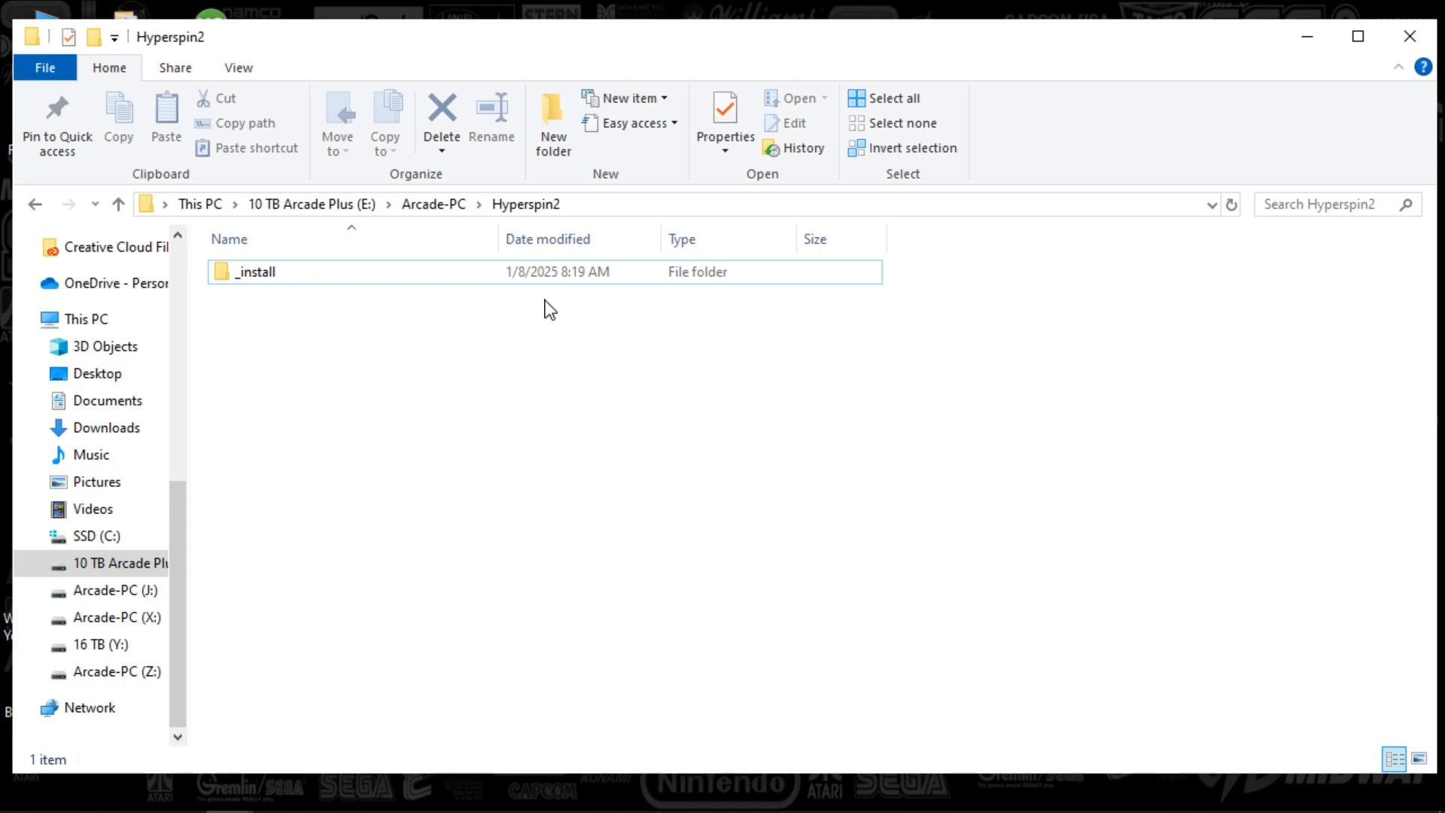
{"action": "mouse_move", "coordinate": [617, 311]}
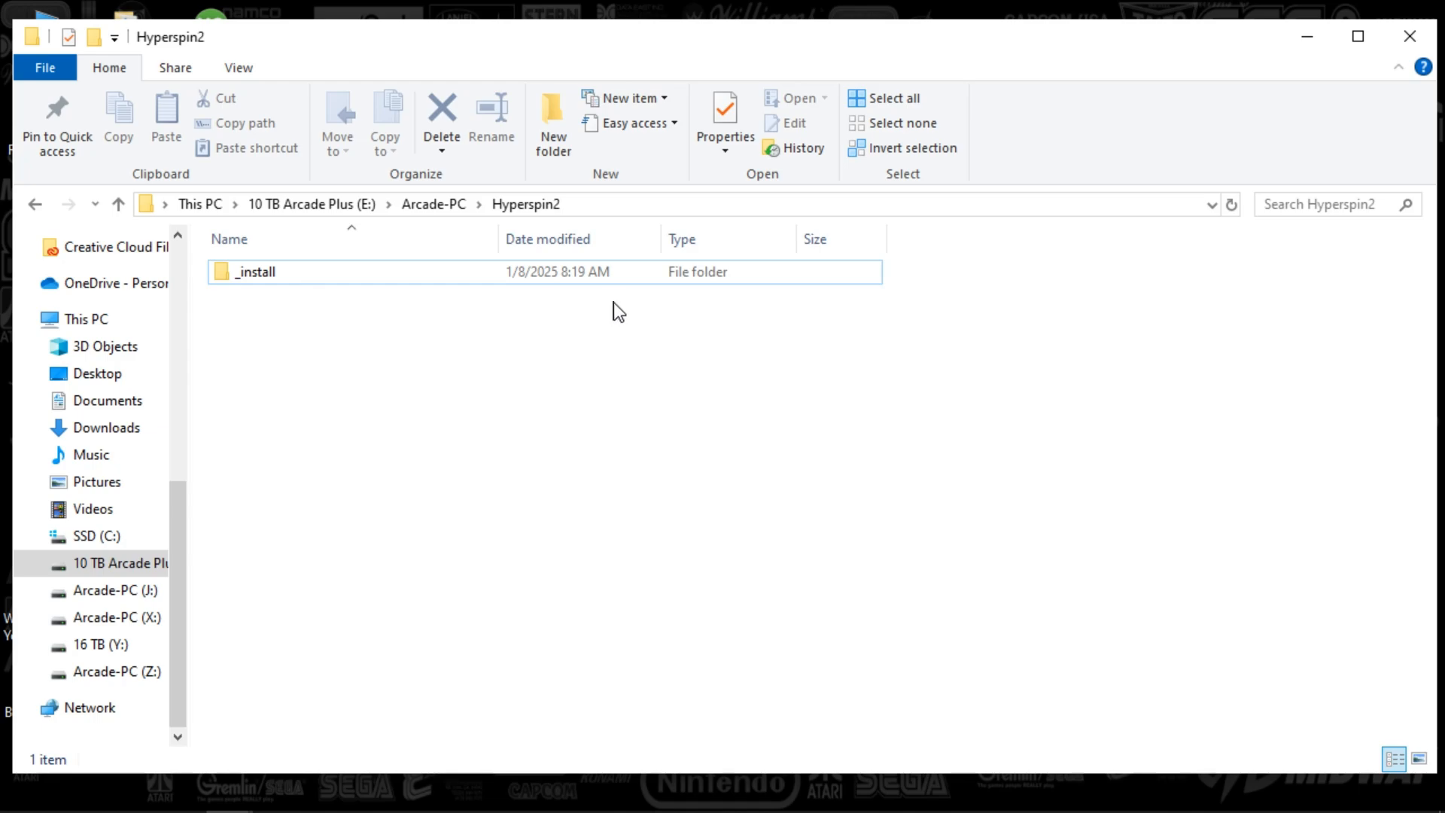
{"action": "mouse_move", "coordinate": [434, 348]}
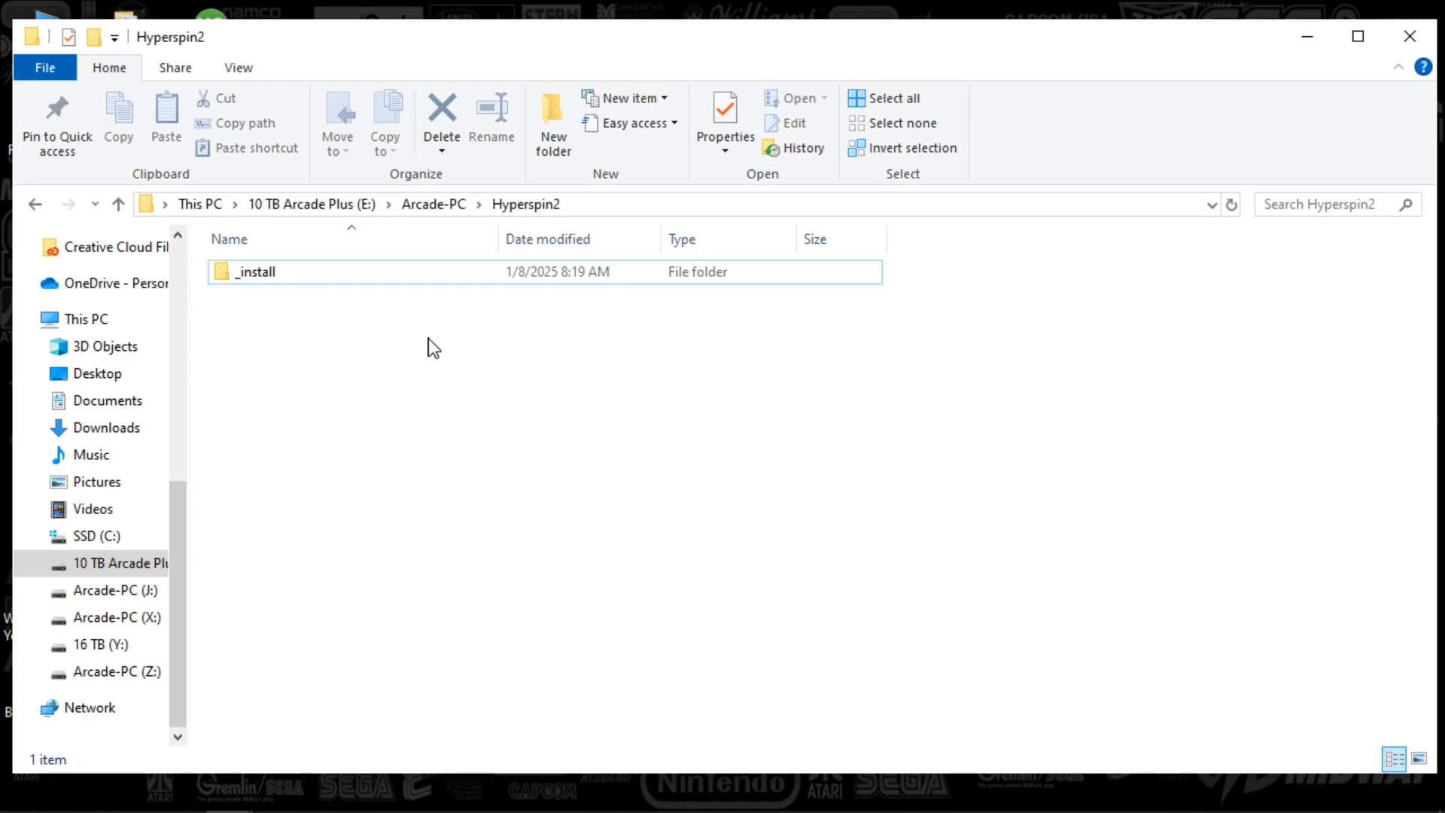
{"action": "mouse_move", "coordinate": [368, 281]}
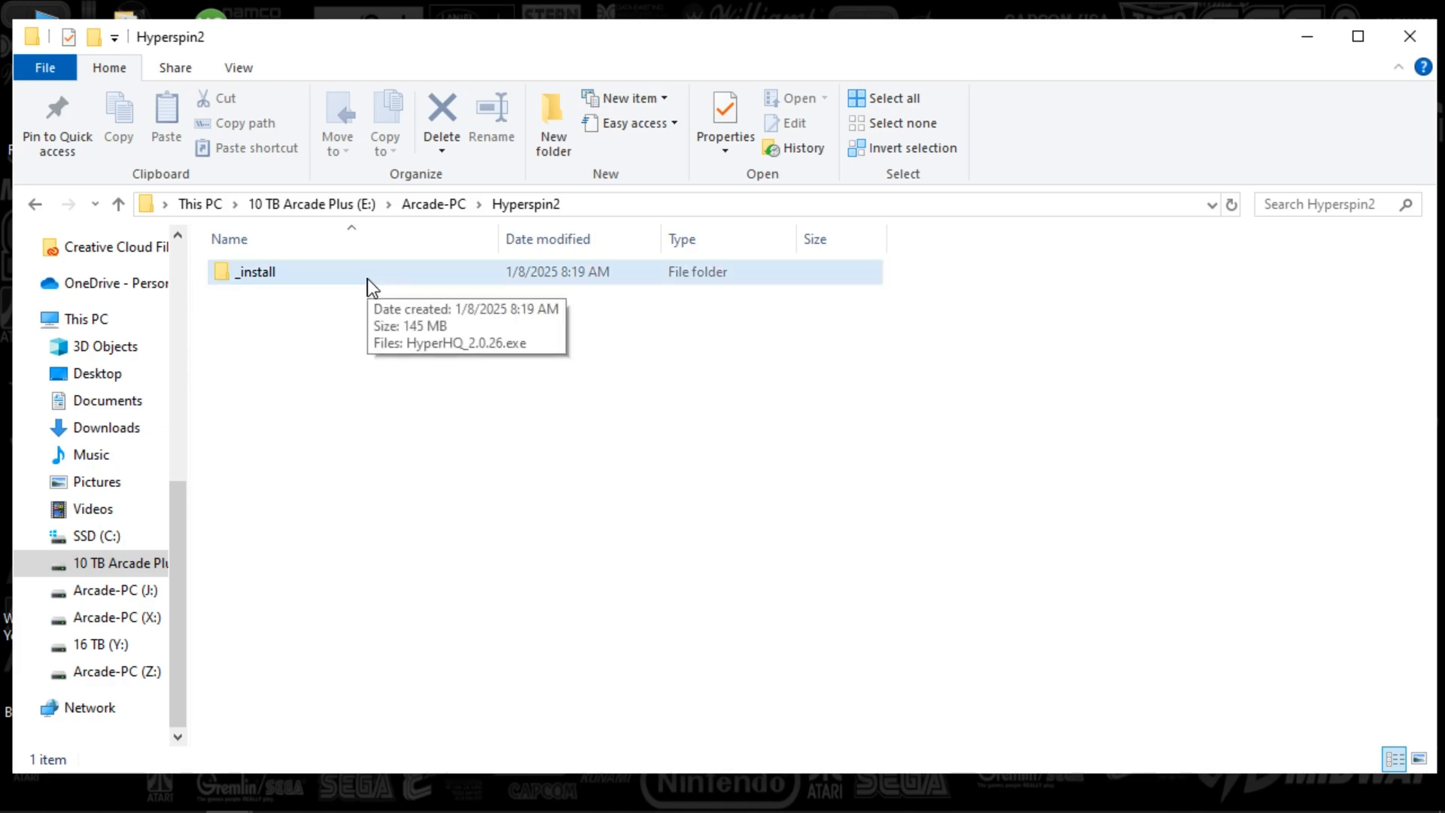
{"action": "mouse_move", "coordinate": [376, 282]}
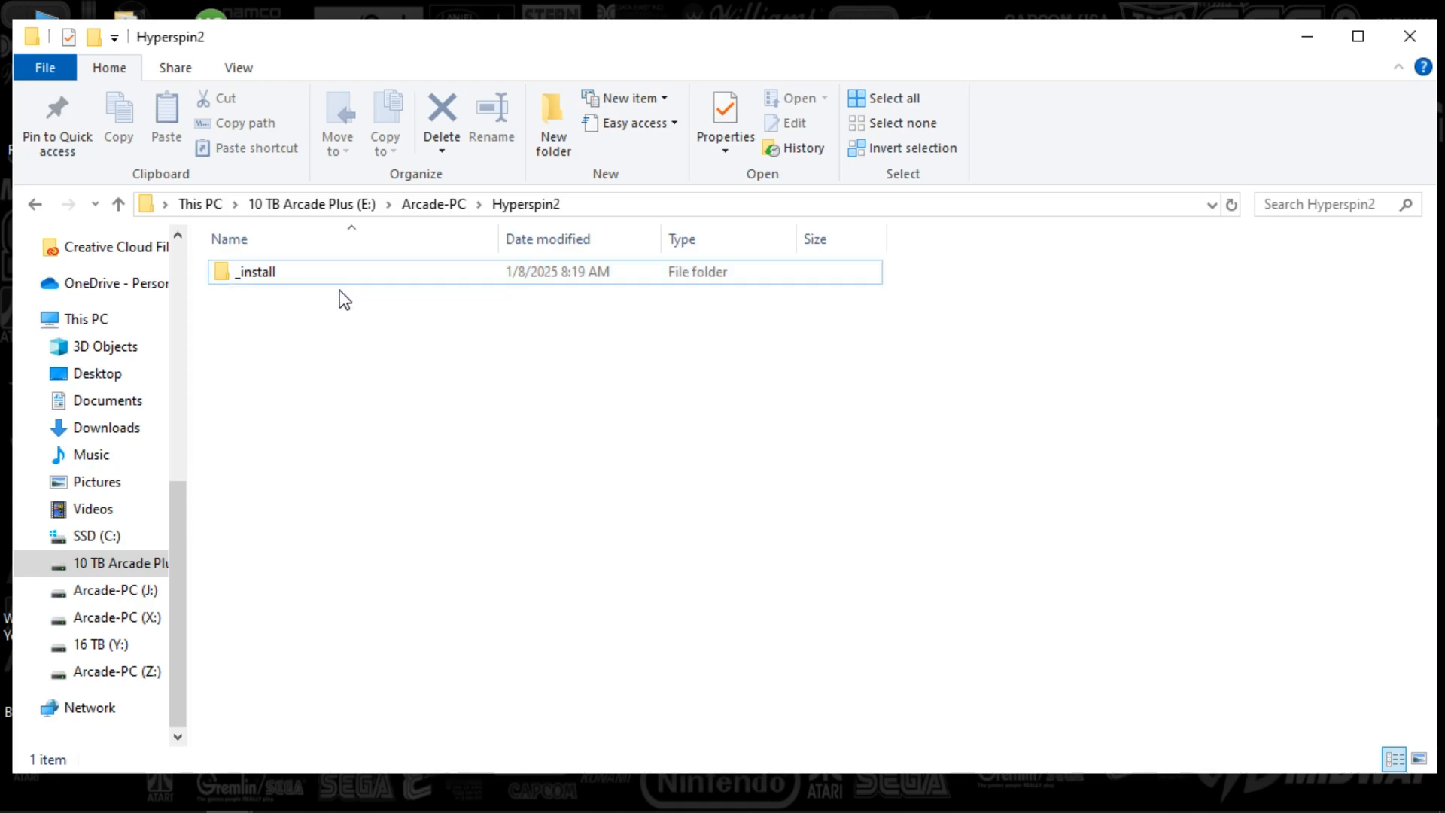
{"action": "mouse_move", "coordinate": [341, 273]}
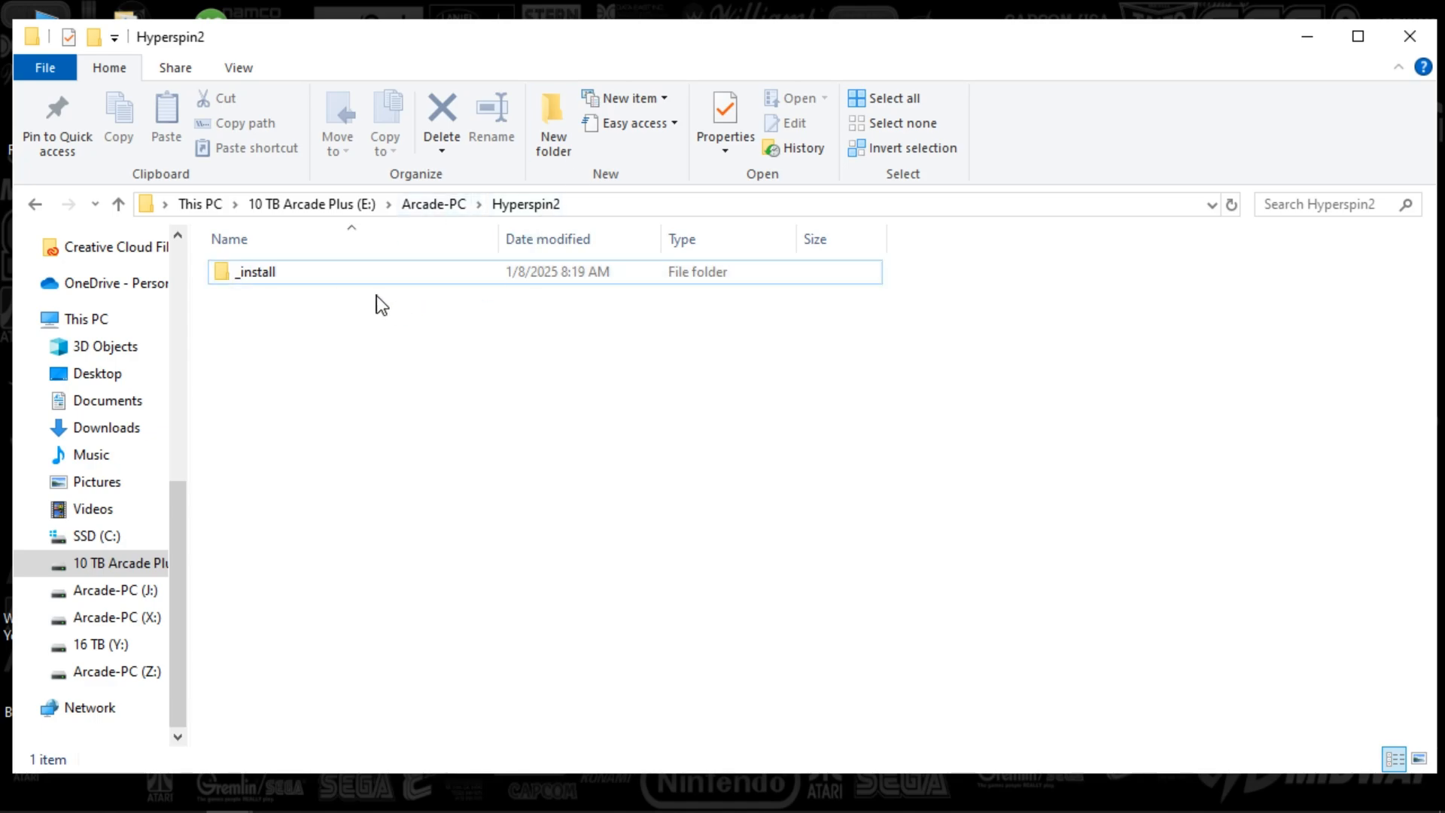
{"action": "mouse_move", "coordinate": [377, 277]}
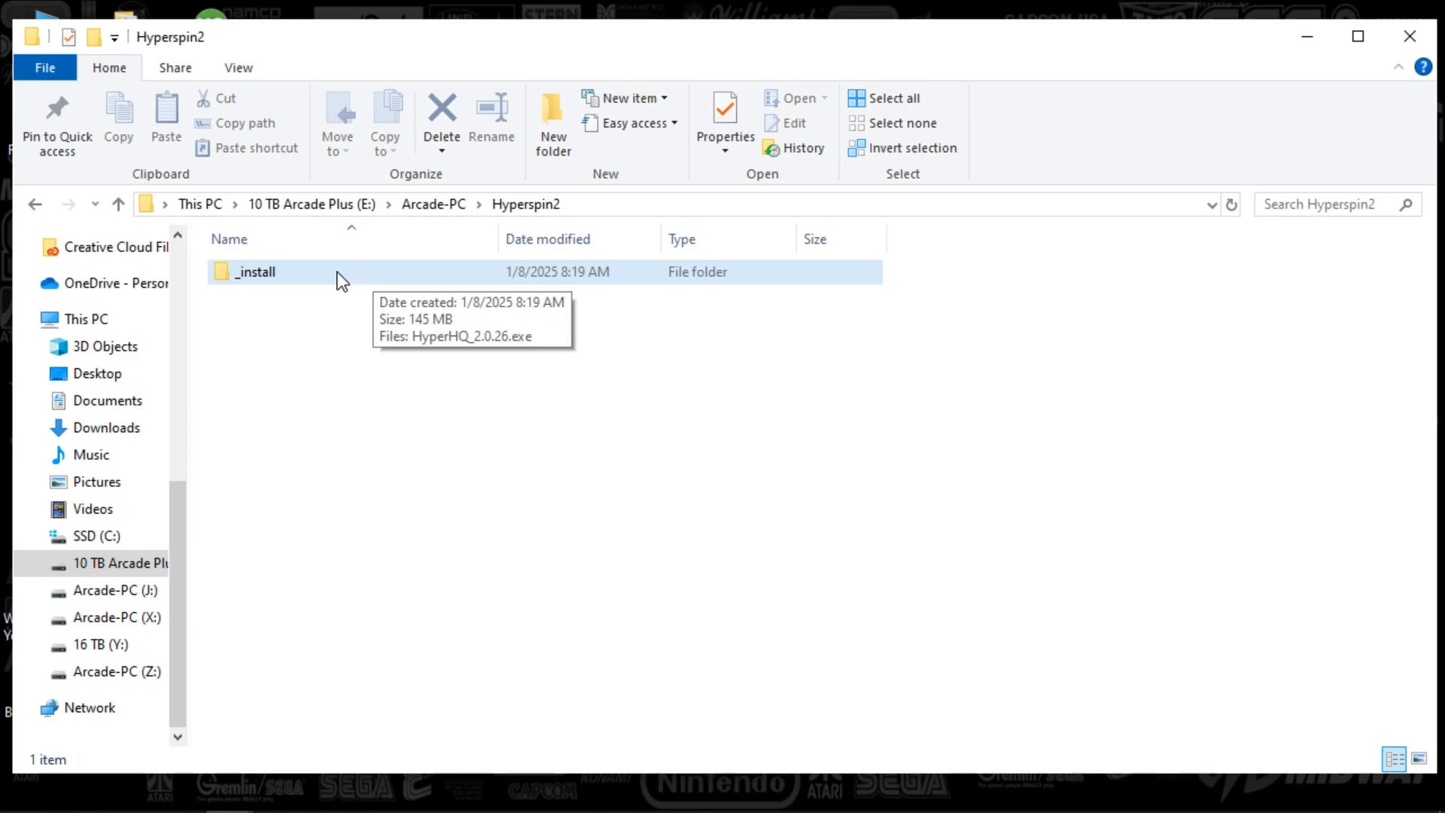
Enter the _install folder and select the HyperHQ_2.0.26.exe installer.
{"action": "double_click", "coordinate": [253, 273]}
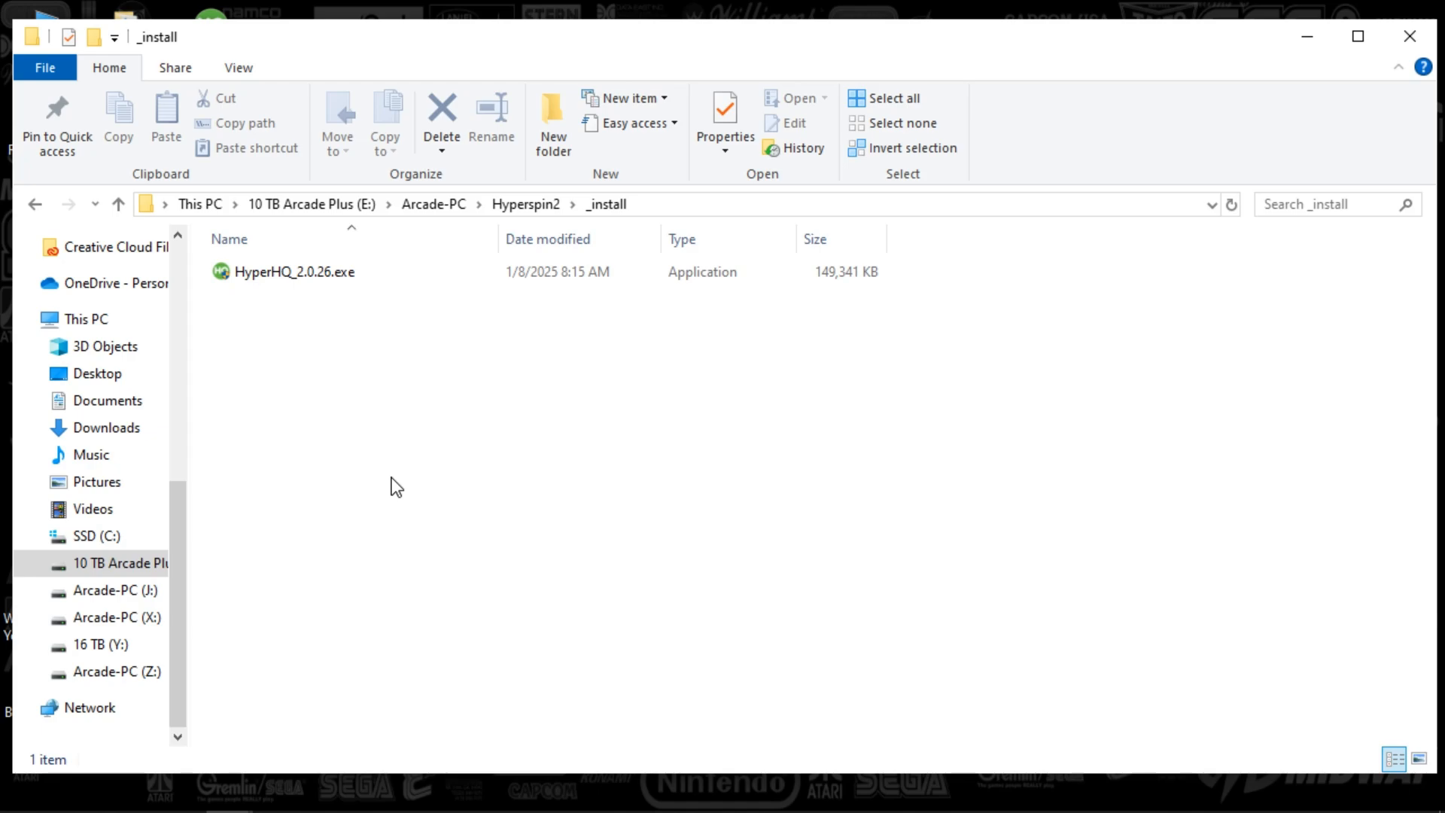
{"action": "mouse_move", "coordinate": [285, 298]}
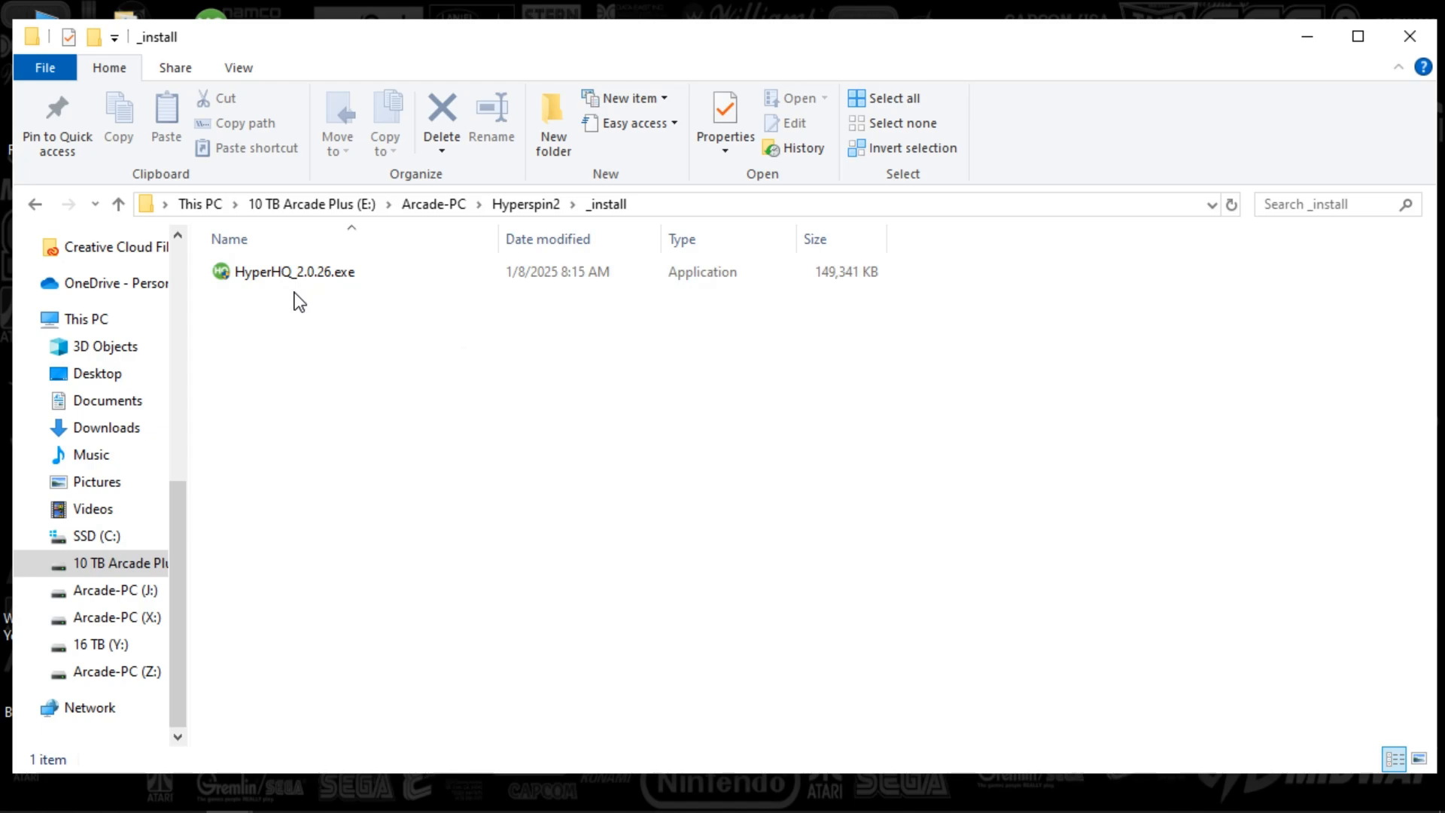
{"action": "left_click", "coordinate": [293, 271]}
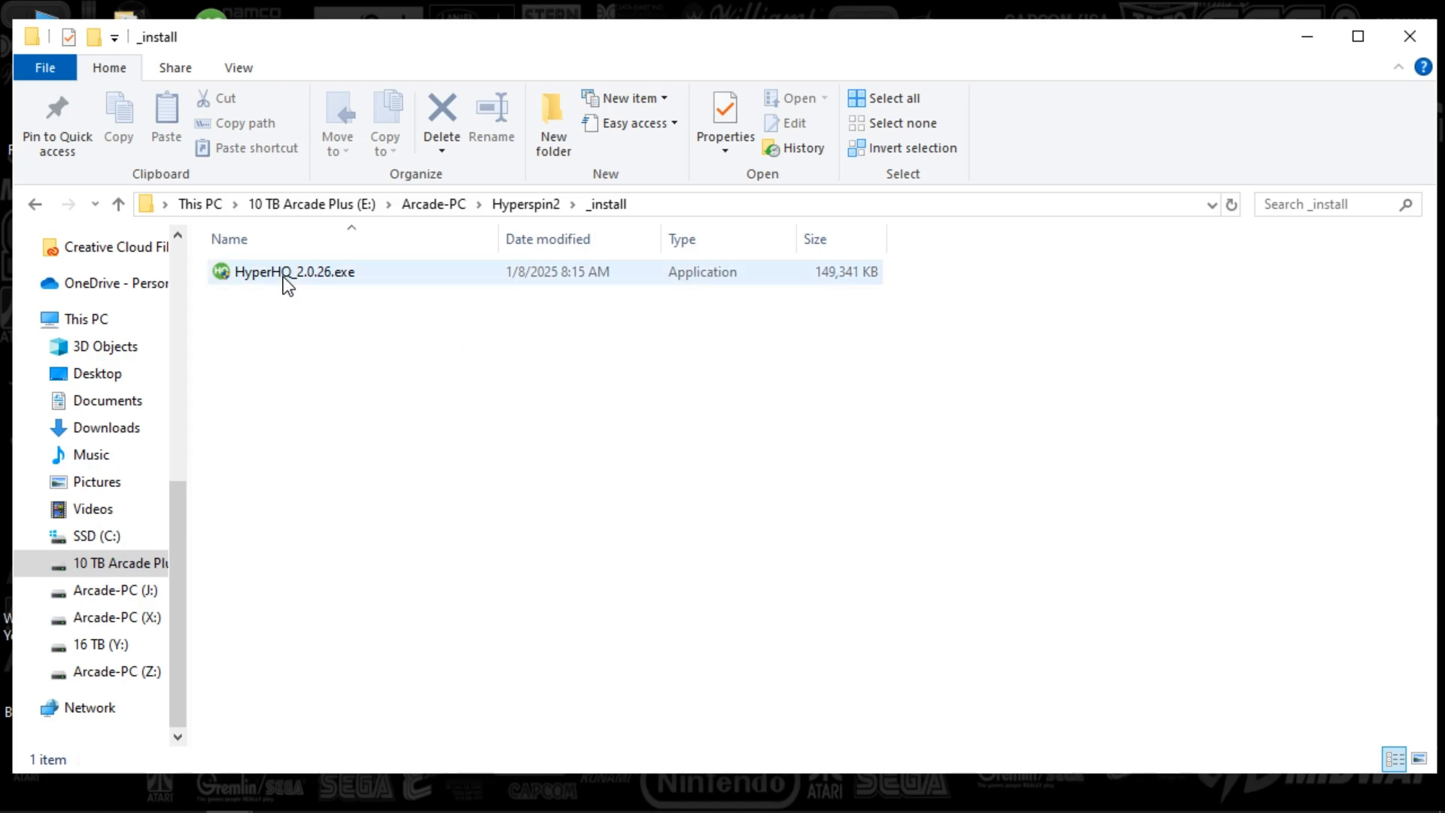
{"action": "mouse_move", "coordinate": [287, 277]}
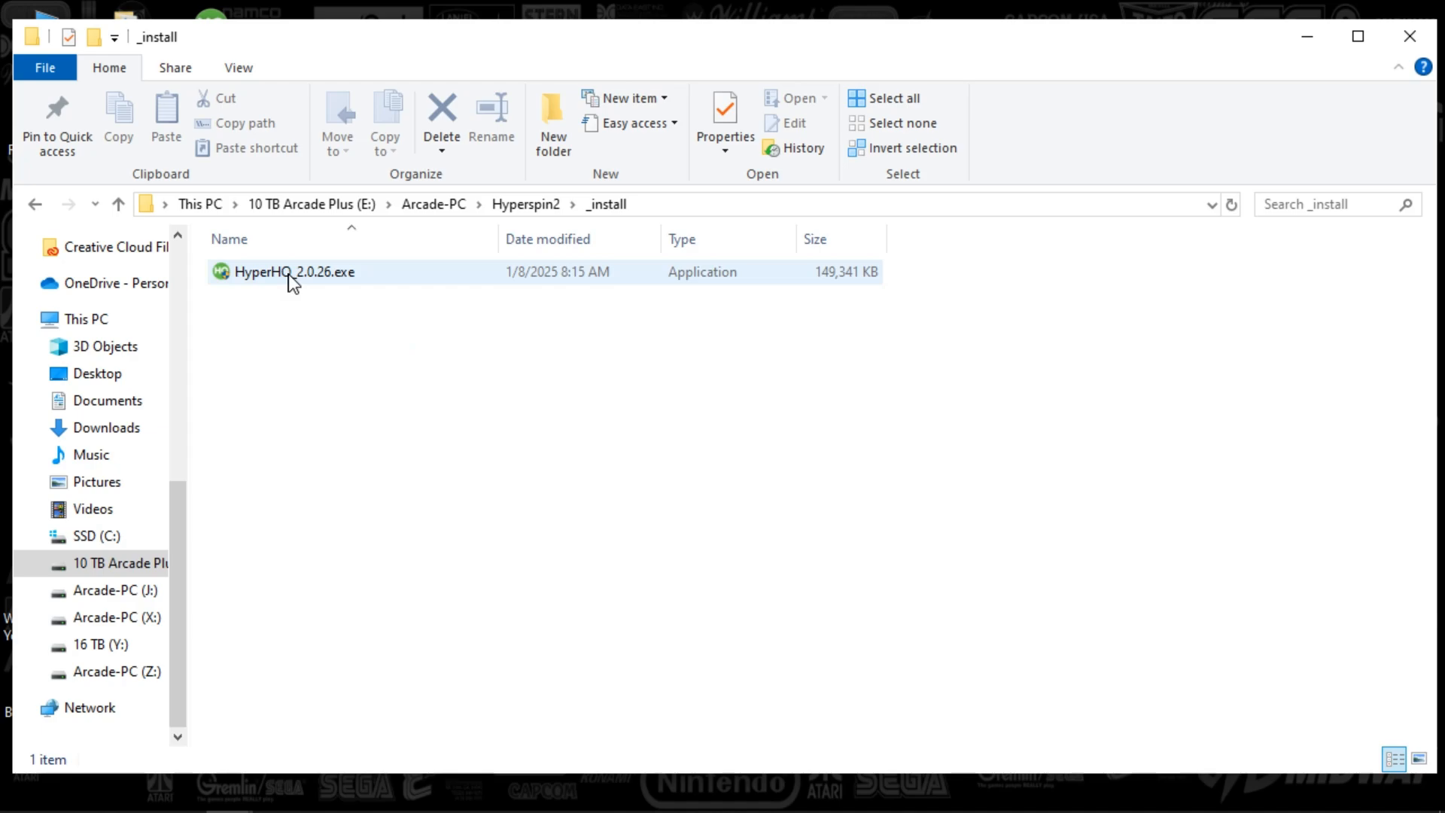
{"action": "left_click", "coordinate": [294, 273]}
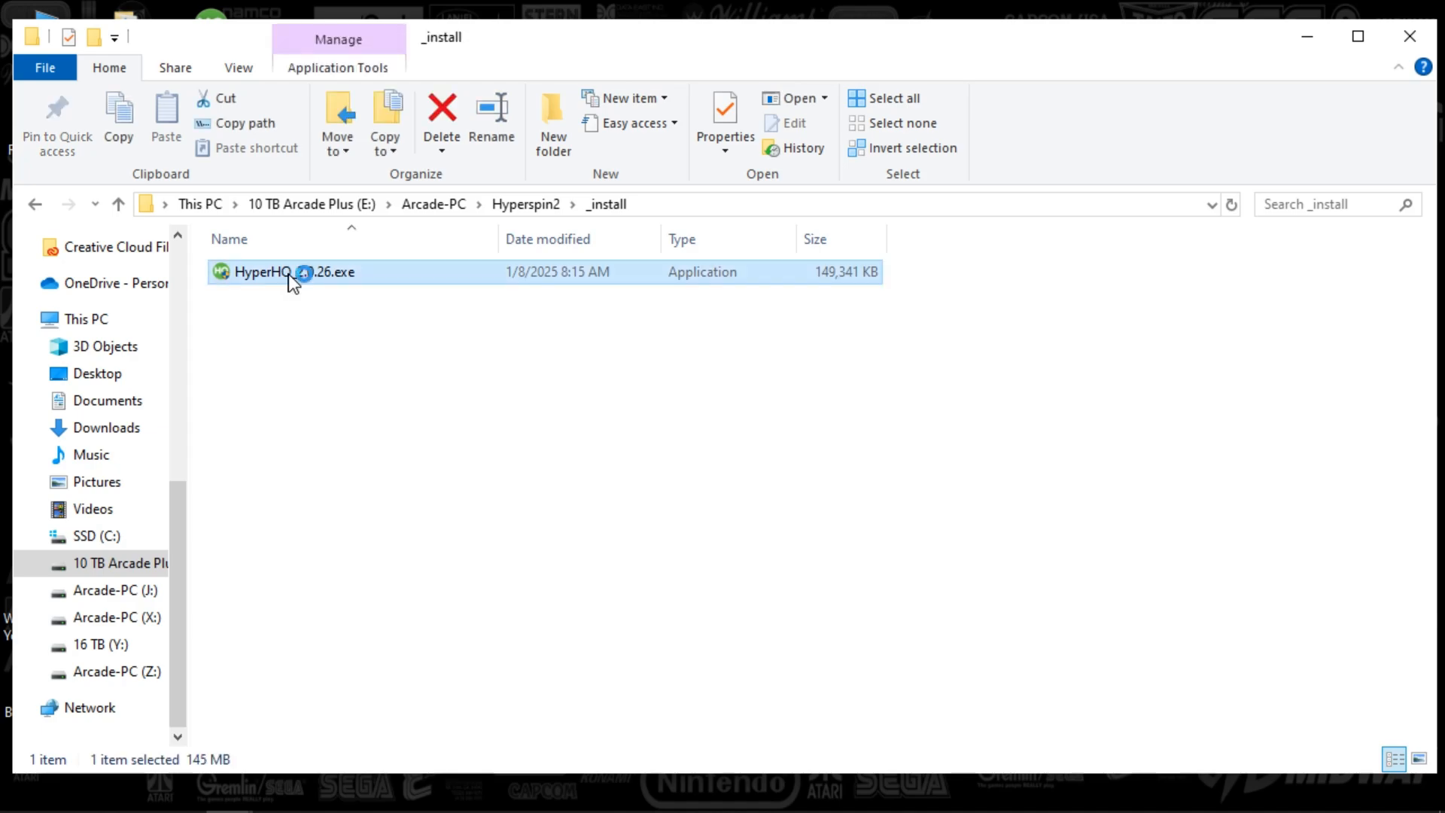
Run the installer and install to E:\Arcade-PC\Hyperspin2\HyperHQ\ via Browse and appending HyperHQ.
{"action": "double_click", "coordinate": [261, 271]}
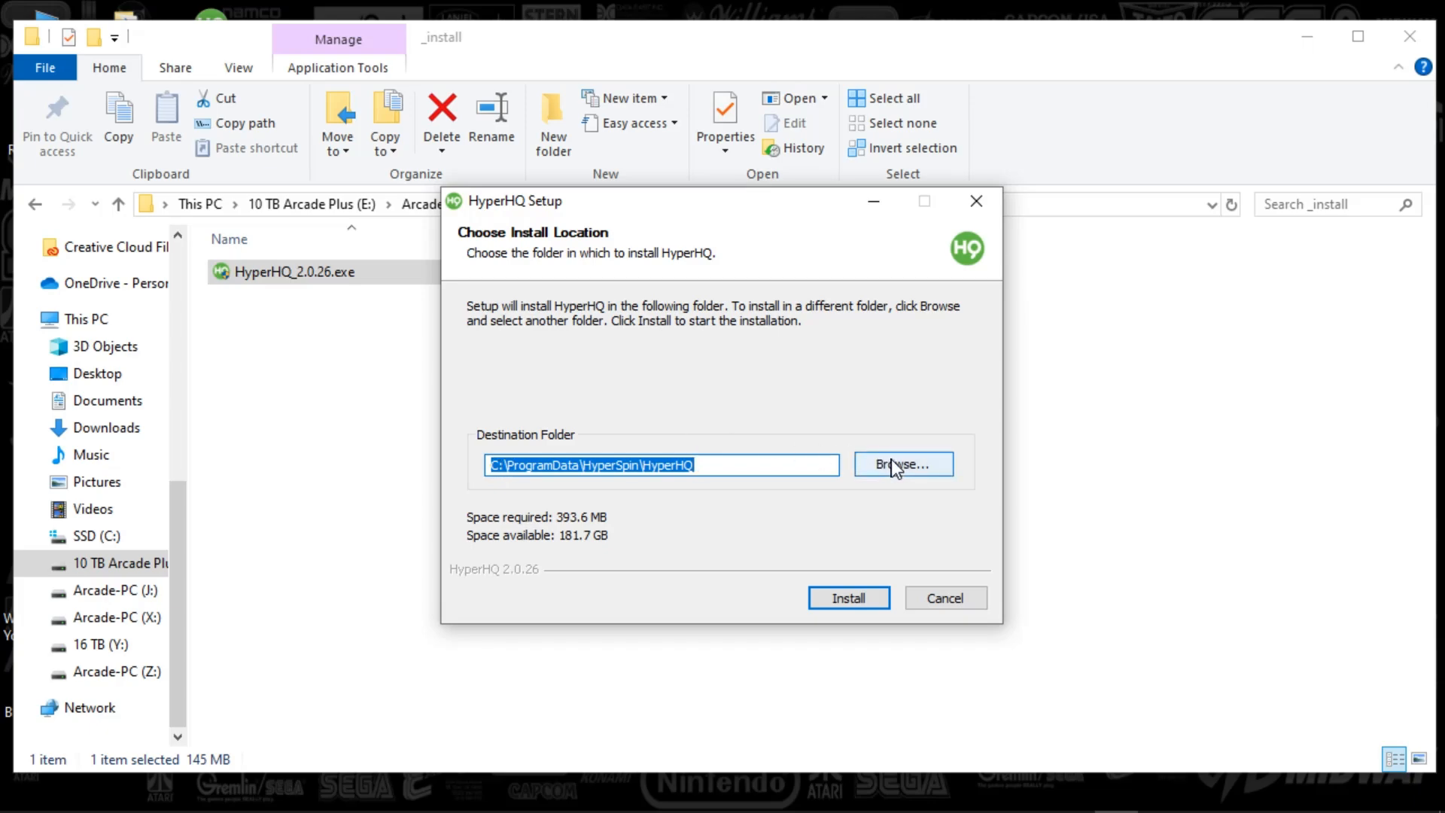
{"action": "left_click", "coordinate": [902, 463]}
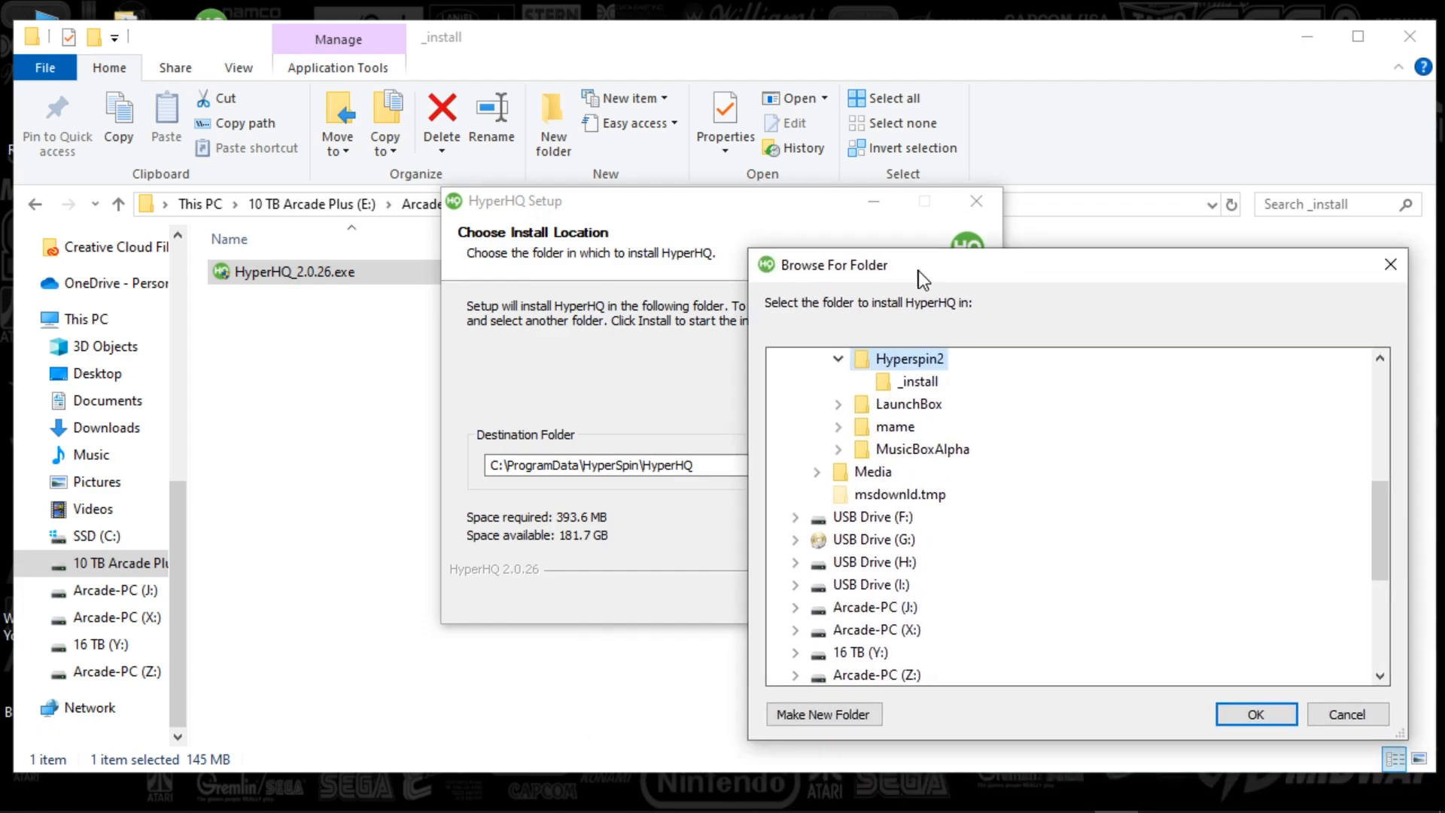
{"action": "left_click", "coordinate": [1254, 713]}
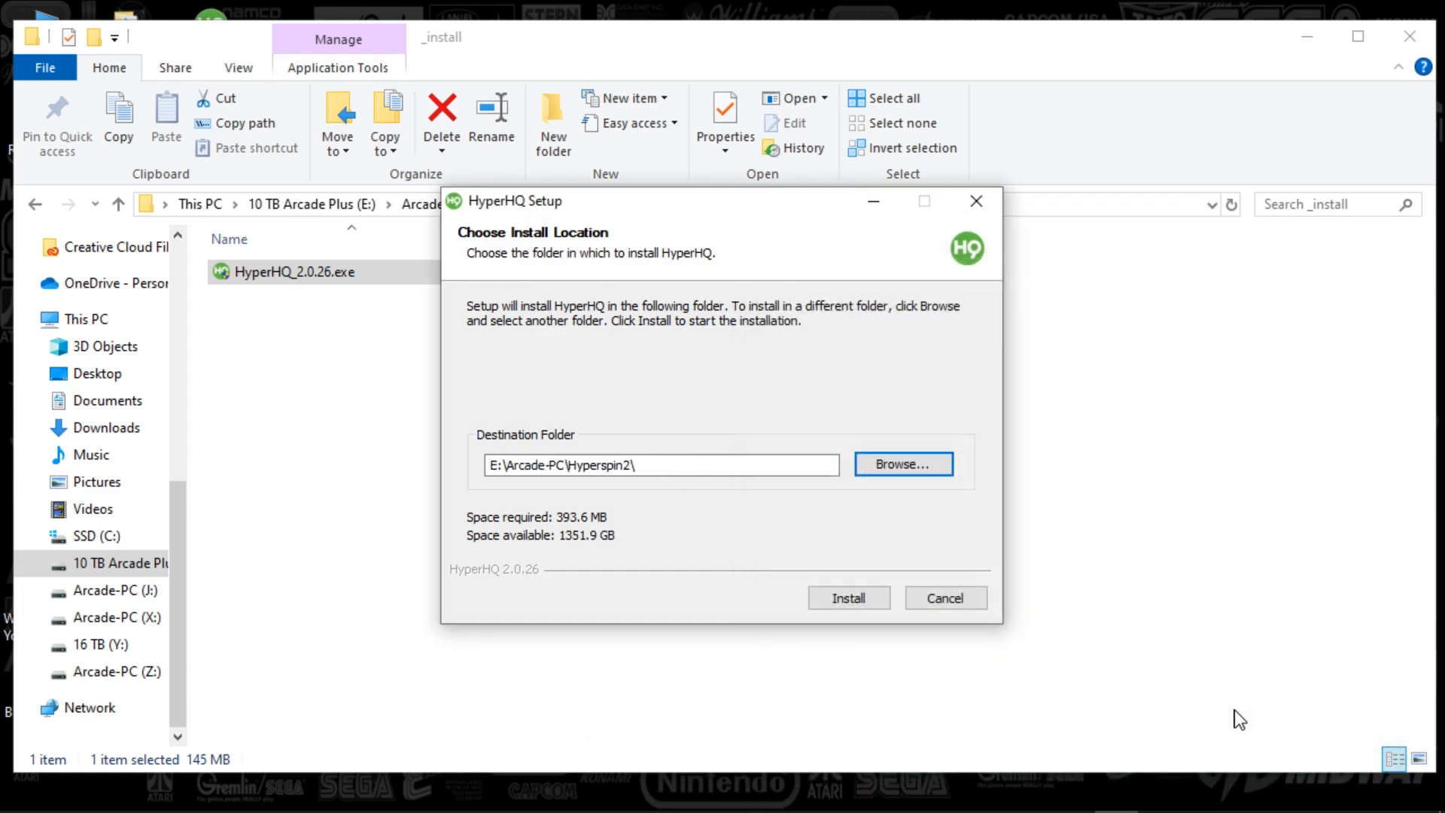
{"action": "left_click", "coordinate": [646, 465]}
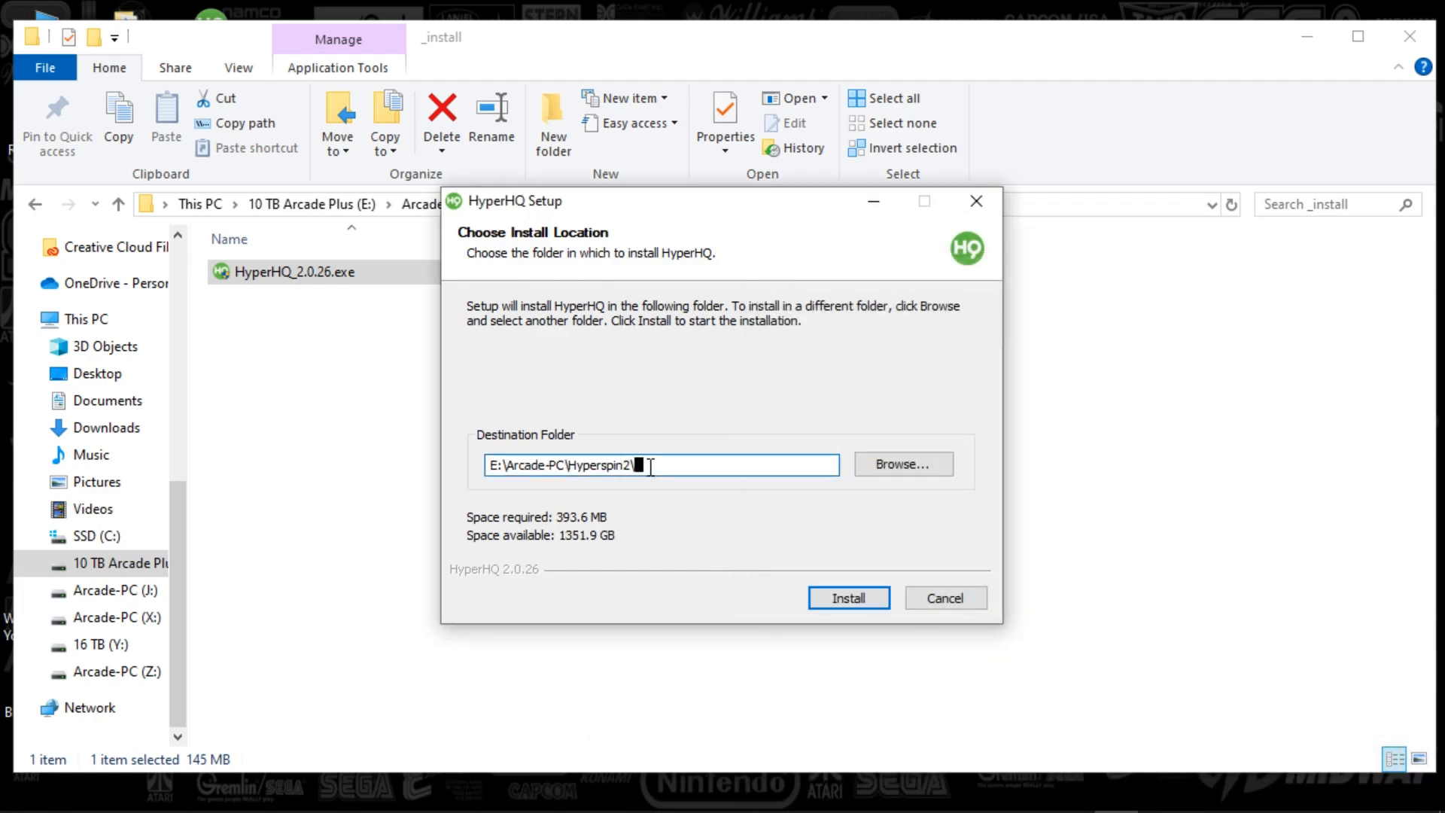
{"action": "type", "text": "Hyper"}
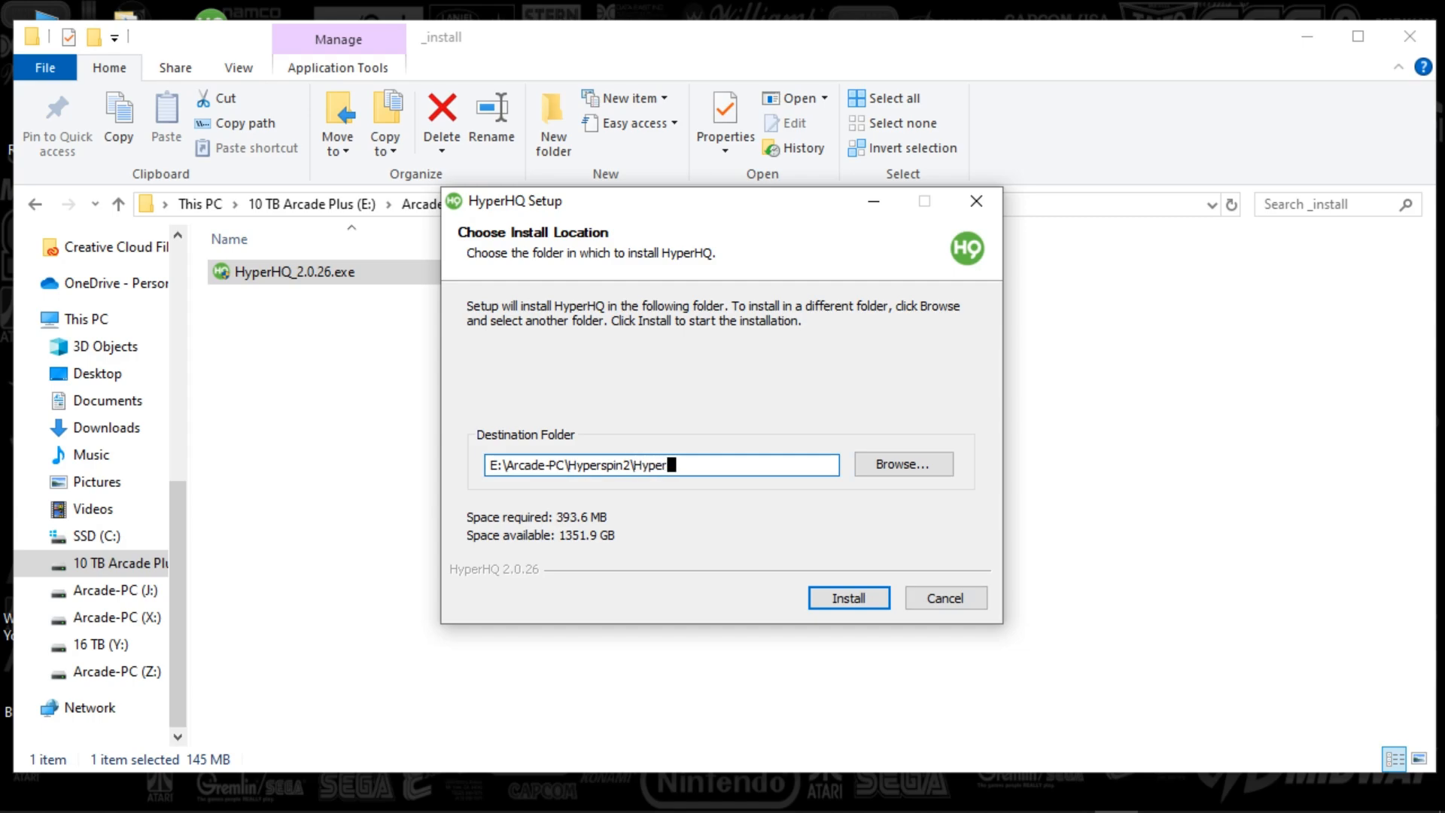
{"action": "type", "text": "HQ\\"}
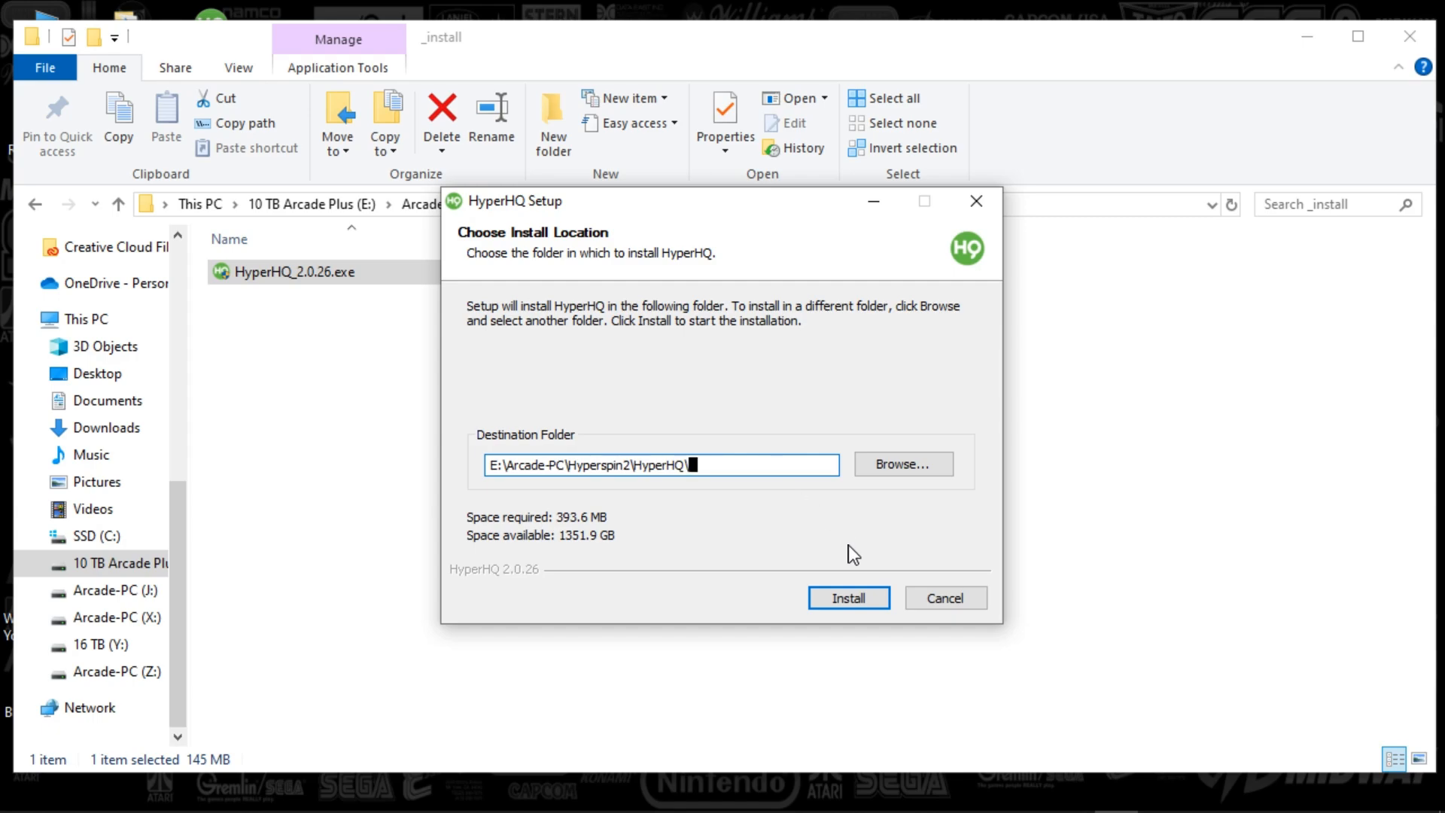
{"action": "left_click", "coordinate": [847, 597]}
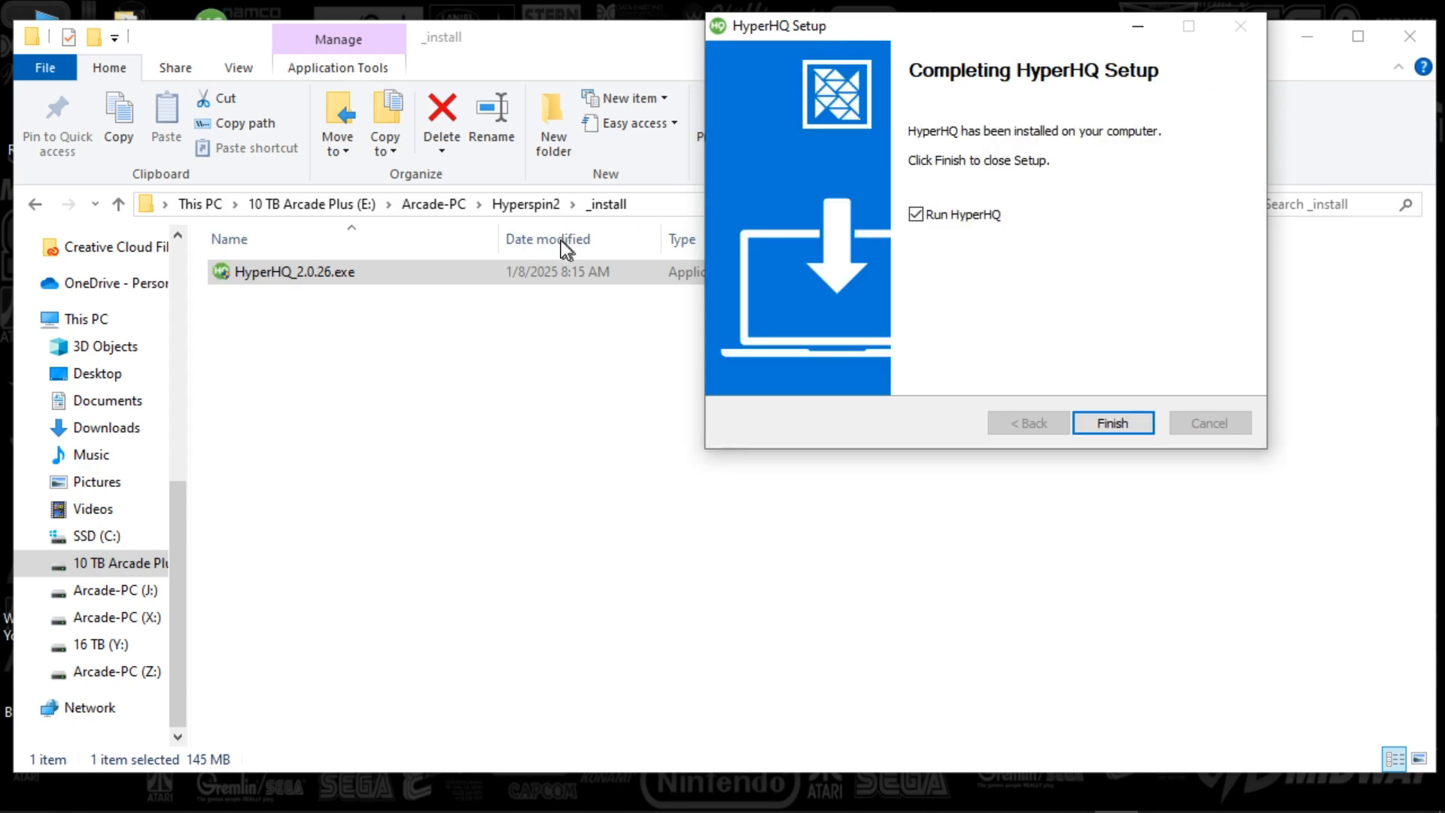
{"action": "mouse_move", "coordinate": [1065, 434]}
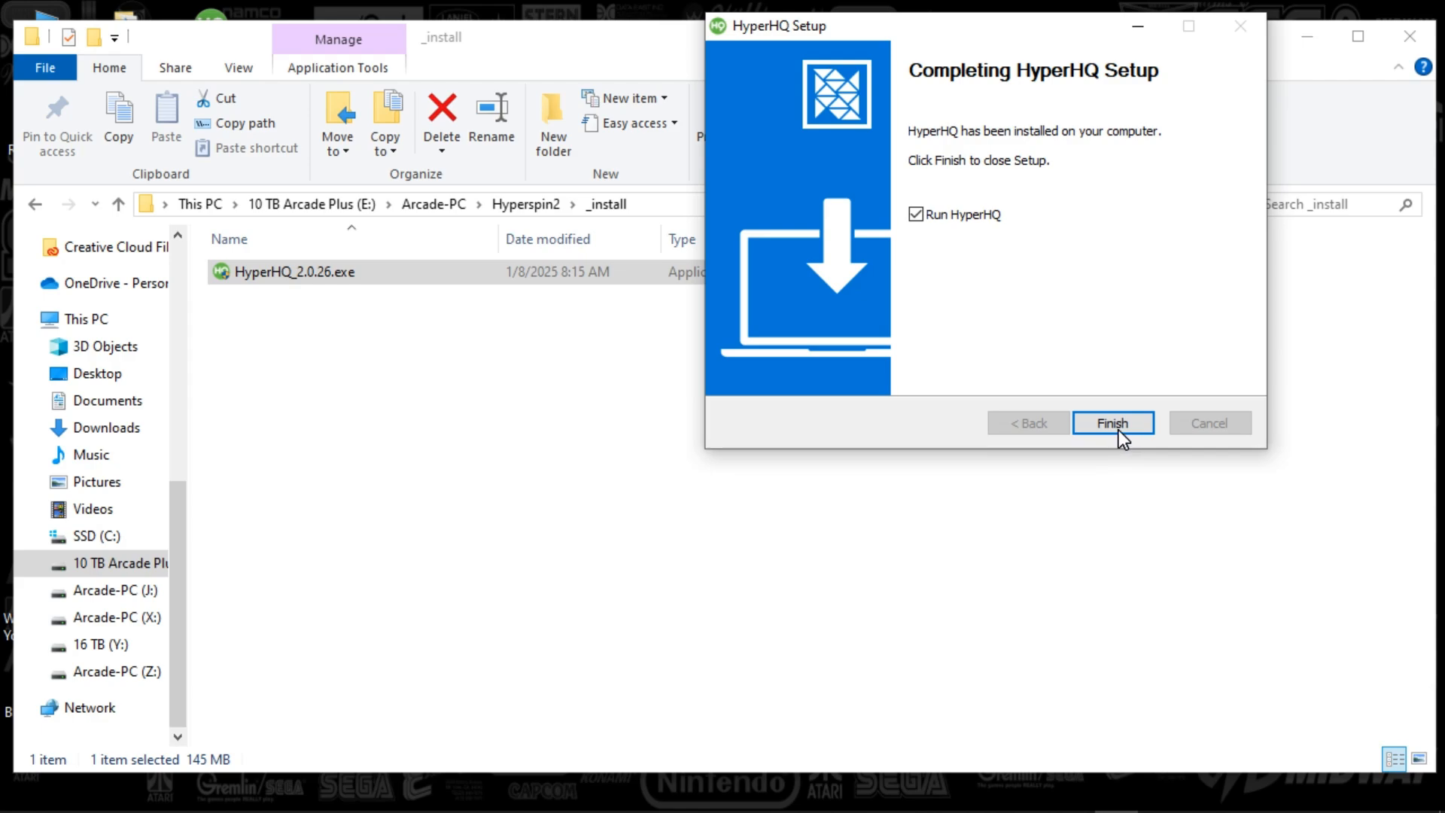
{"action": "mouse_move", "coordinate": [1118, 376]}
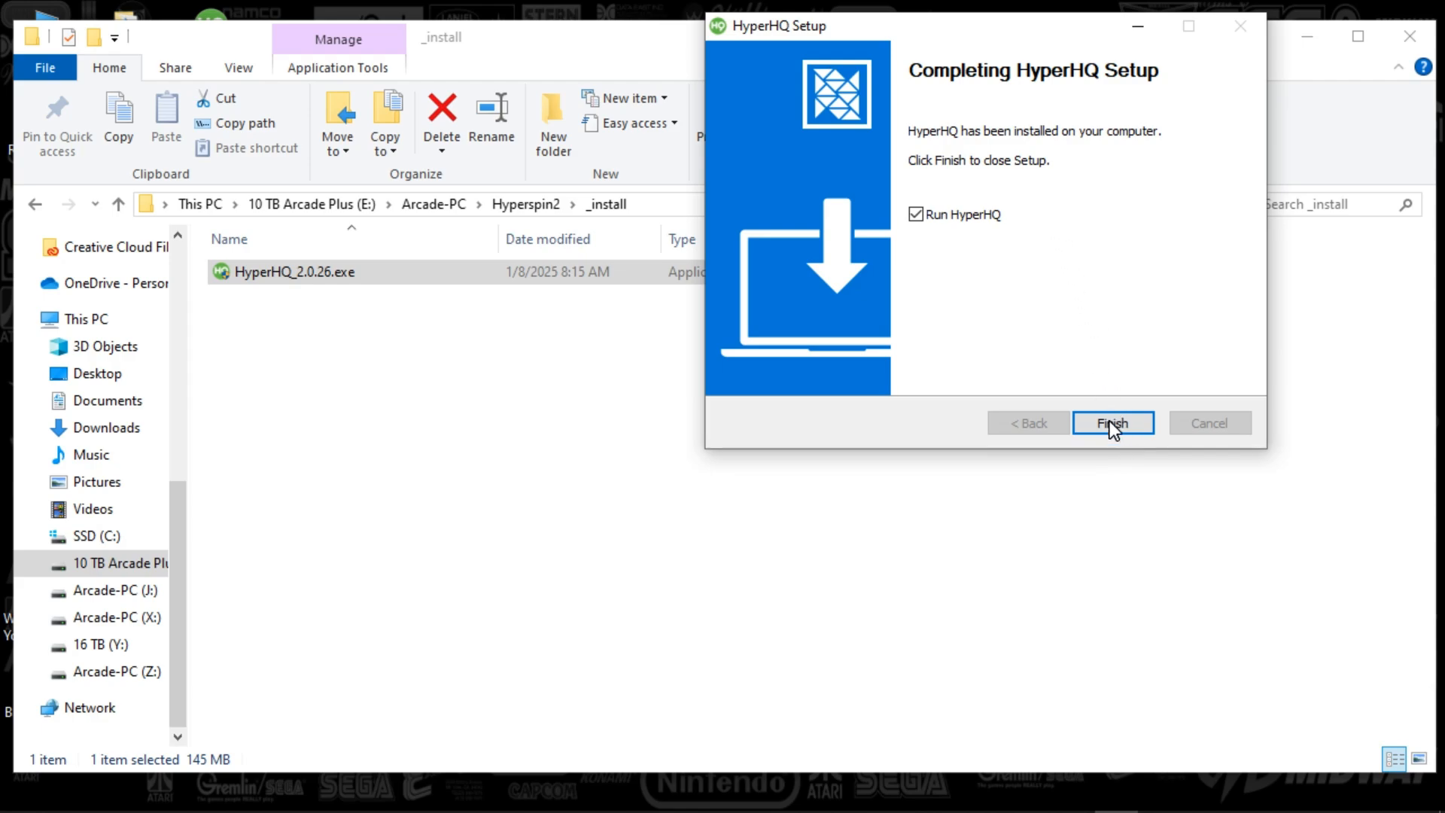
{"action": "mouse_move", "coordinate": [1112, 431]}
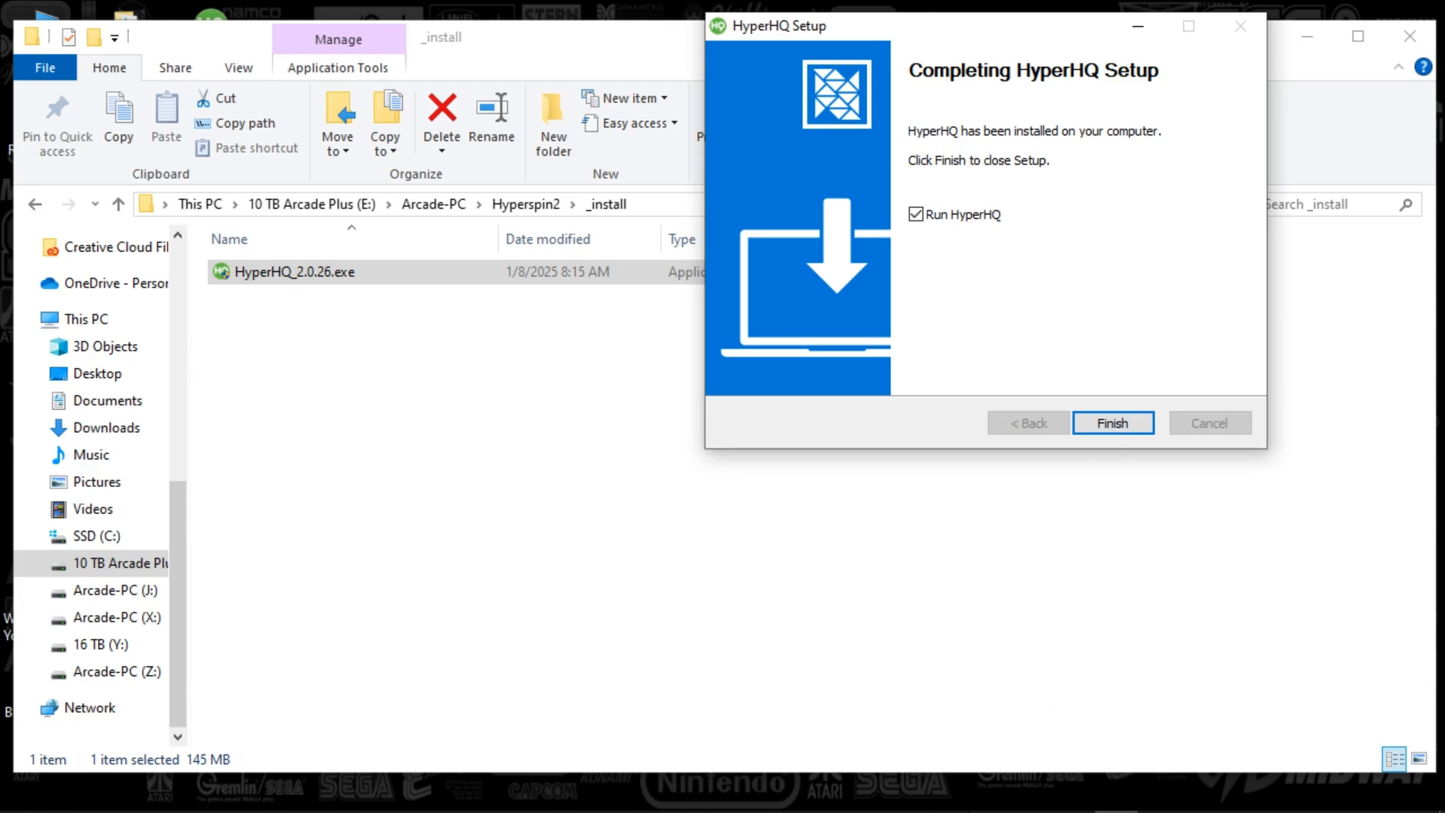
Finish setup with Run HyperHQ left checked.
{"action": "left_click", "coordinate": [1112, 423]}
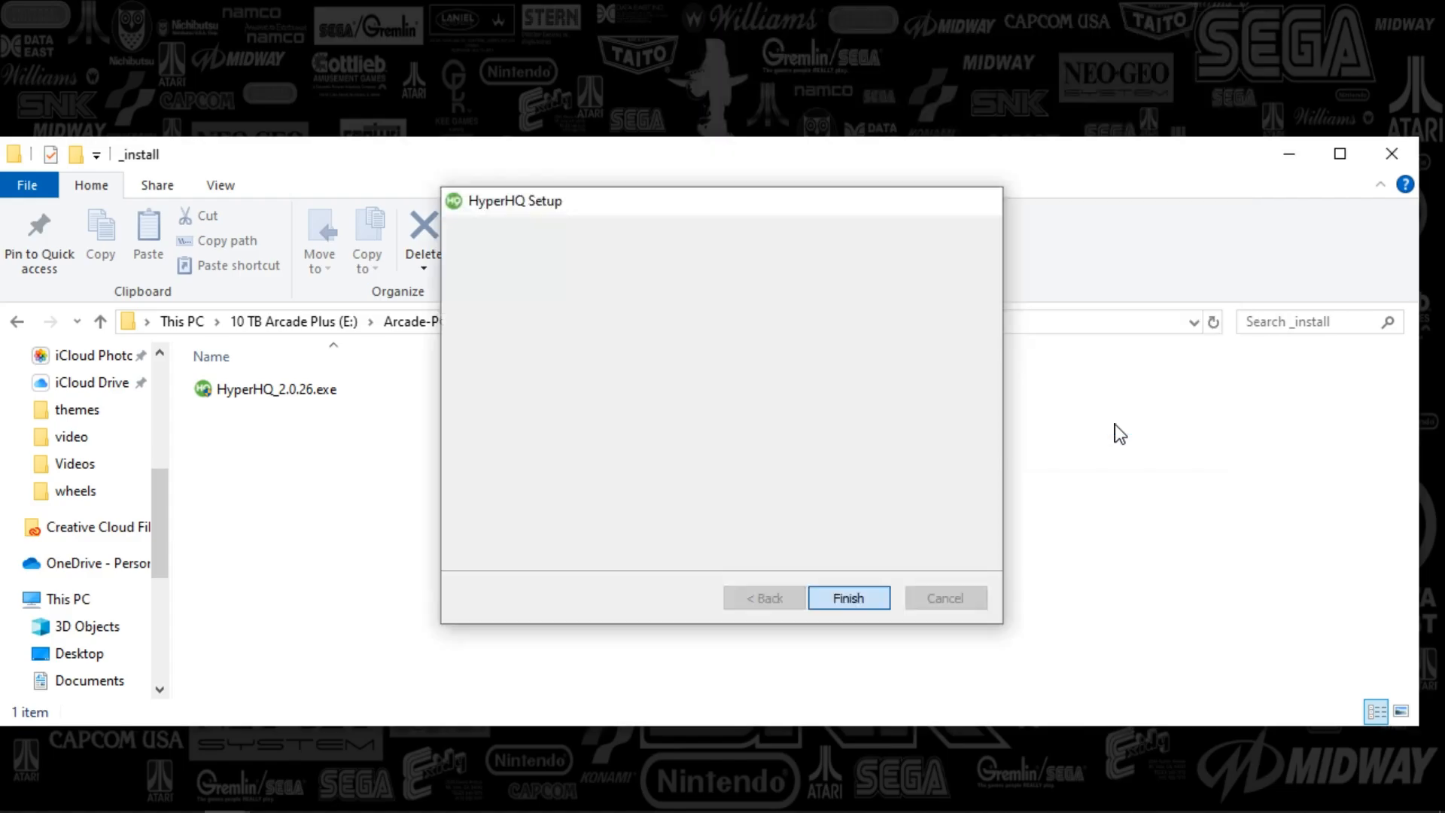
Let HyperHQ launch into its library showing Sega Genesis with 941 games.
{"action": "left_click", "coordinate": [848, 598]}
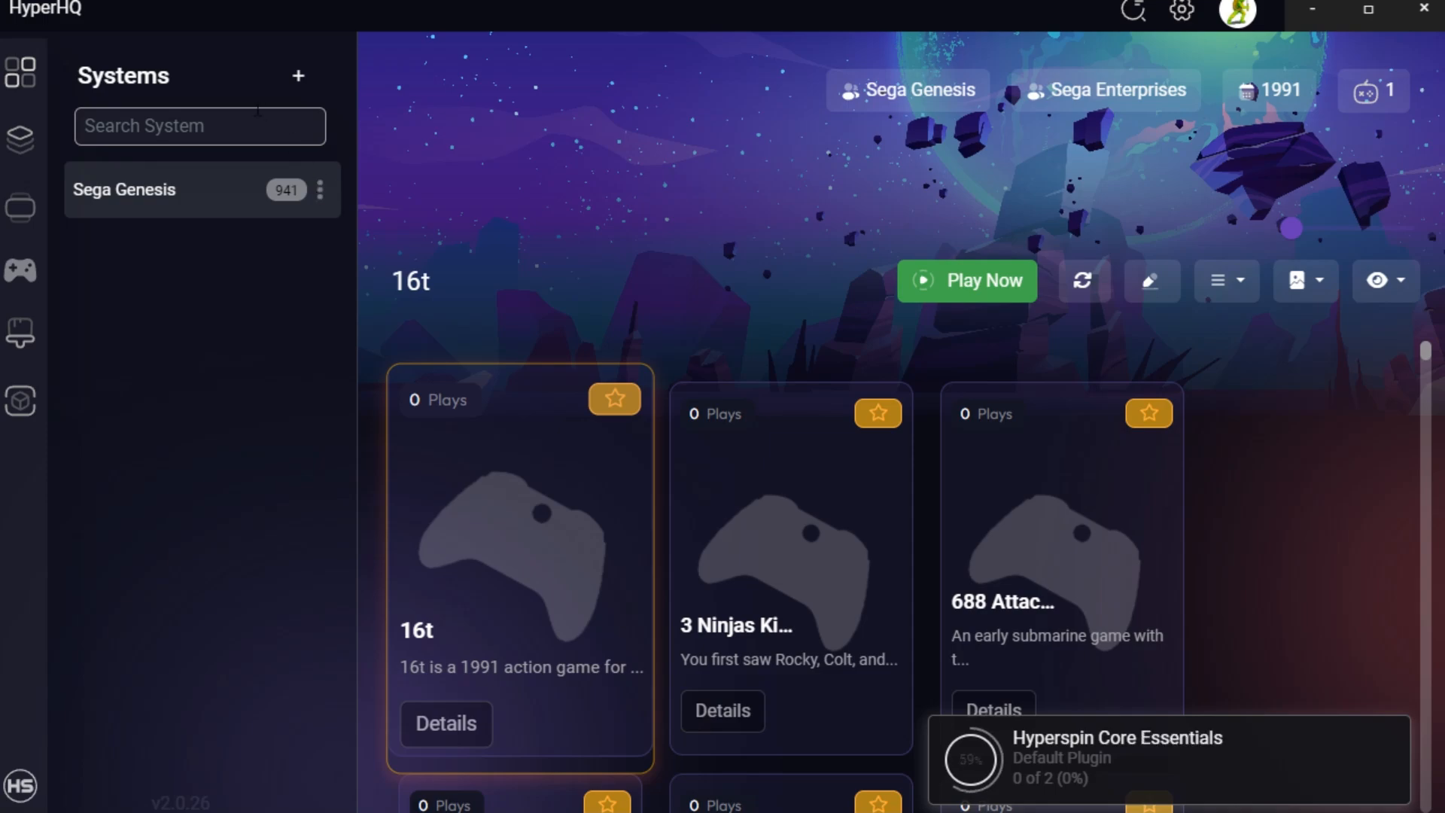
{"action": "mouse_move", "coordinate": [211, 183]}
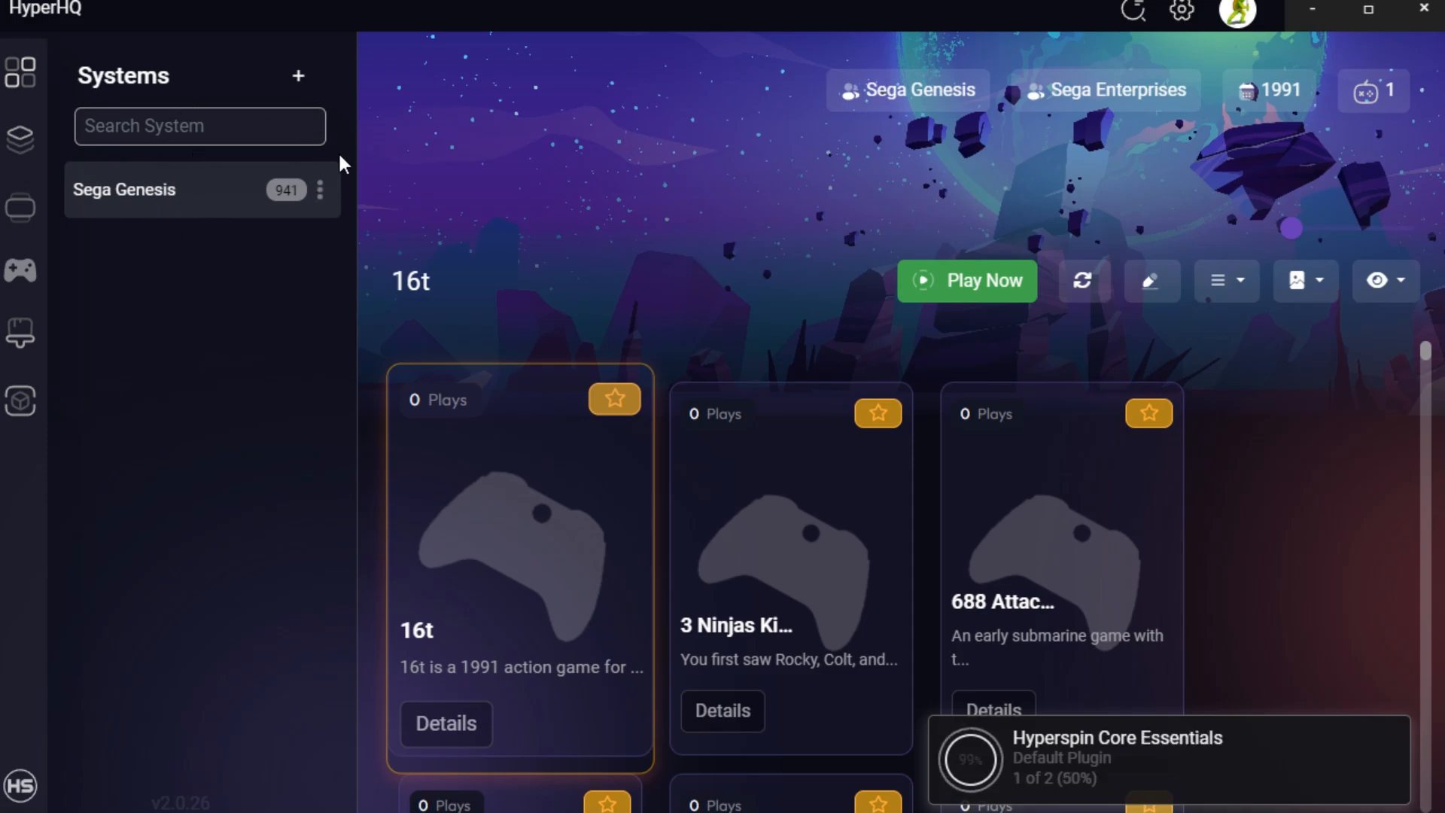
{"action": "mouse_move", "coordinate": [282, 280]}
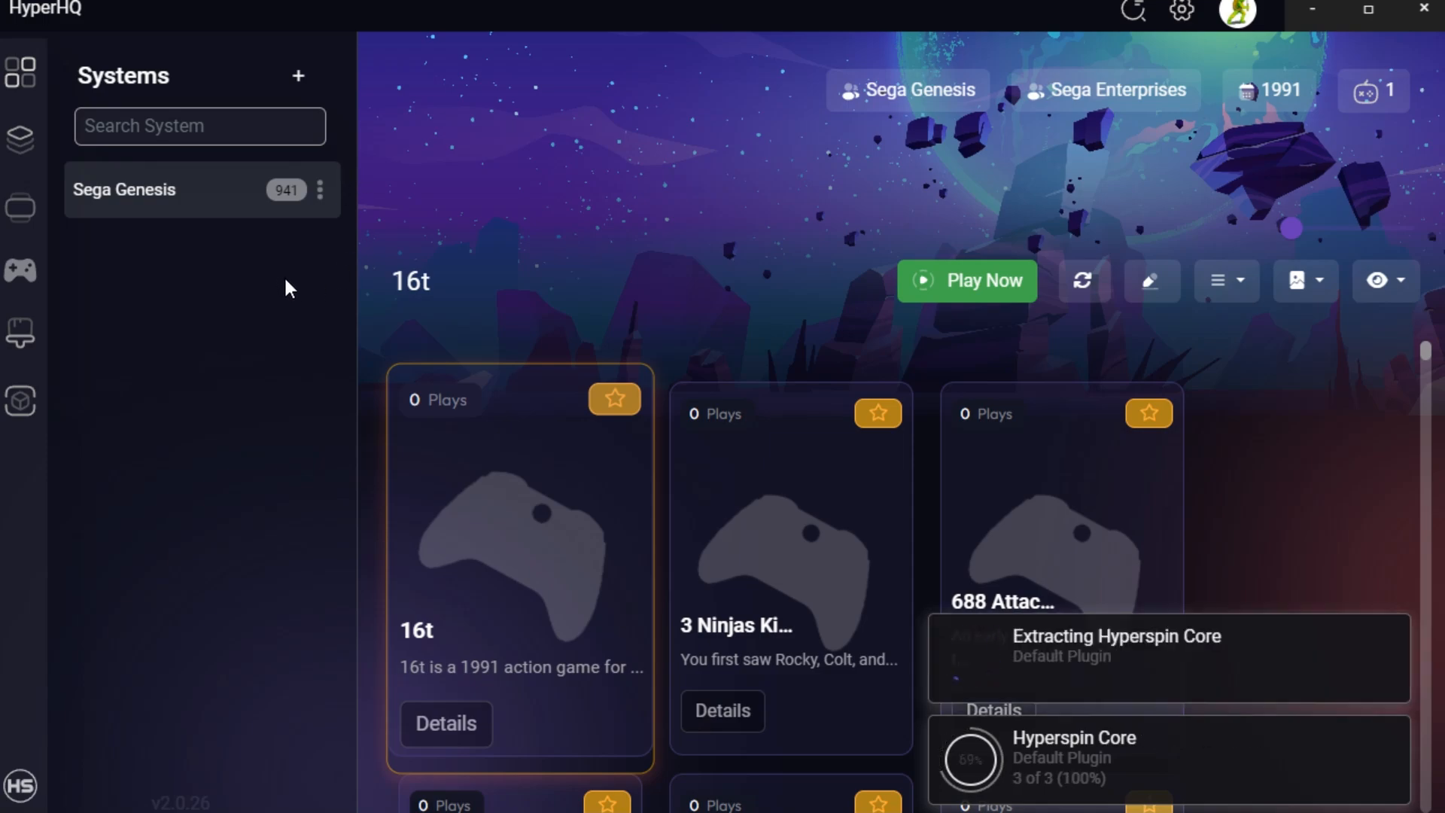
{"action": "mouse_move", "coordinate": [249, 410]}
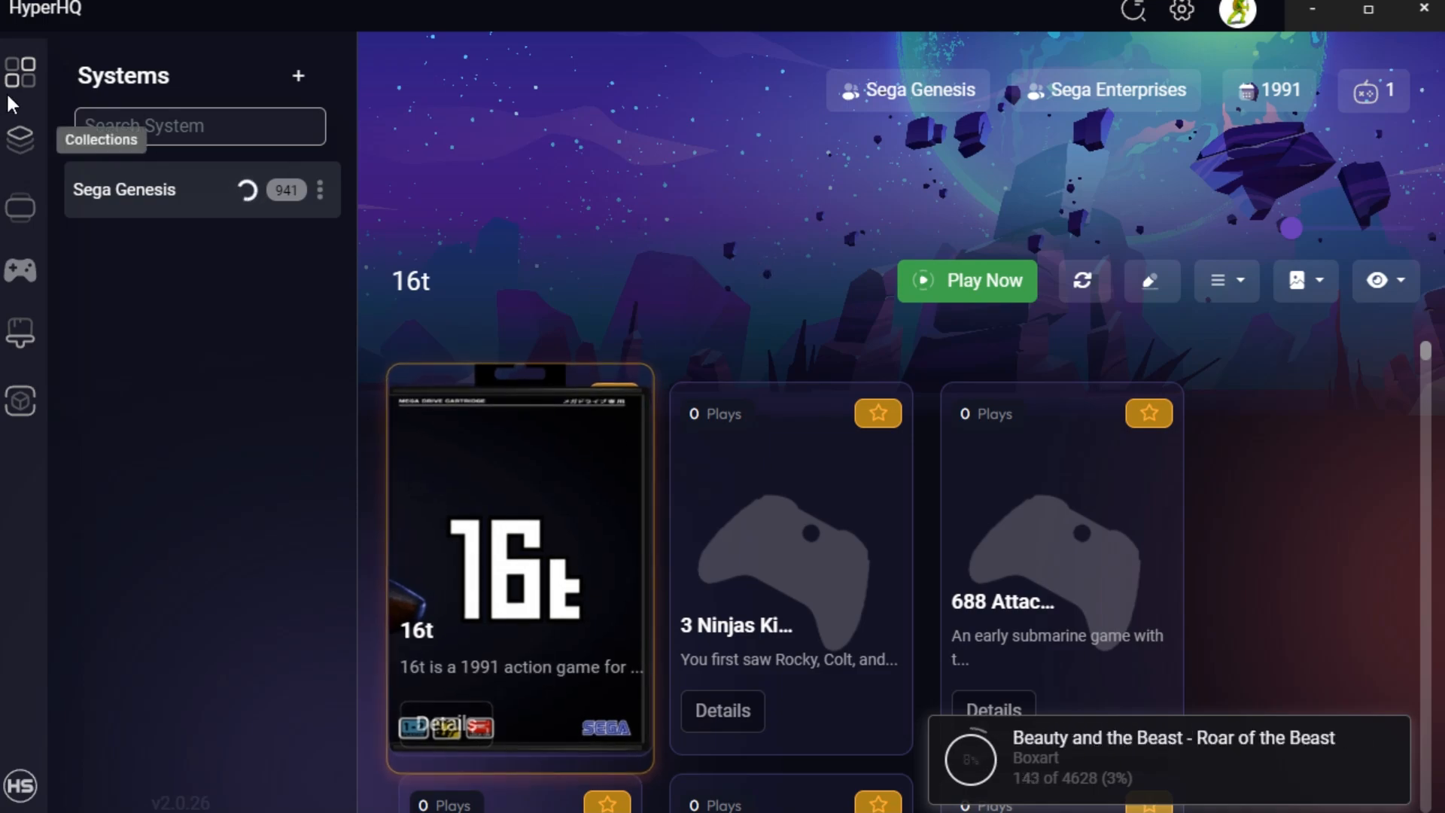
{"action": "mouse_move", "coordinate": [20, 400]}
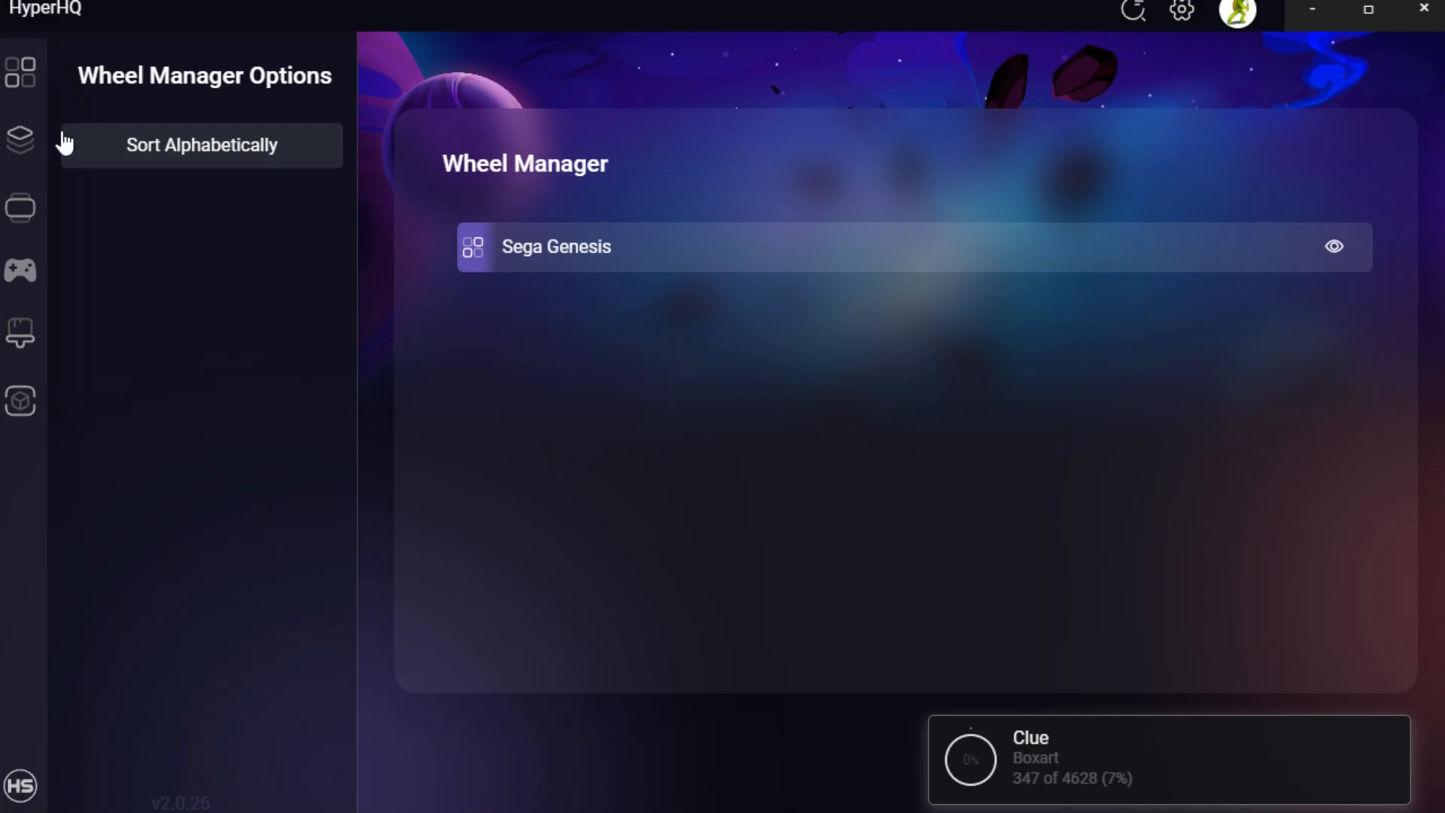
Show the Emulators page with RetroArch and its retroarch.exe path.
{"action": "left_click", "coordinate": [19, 270]}
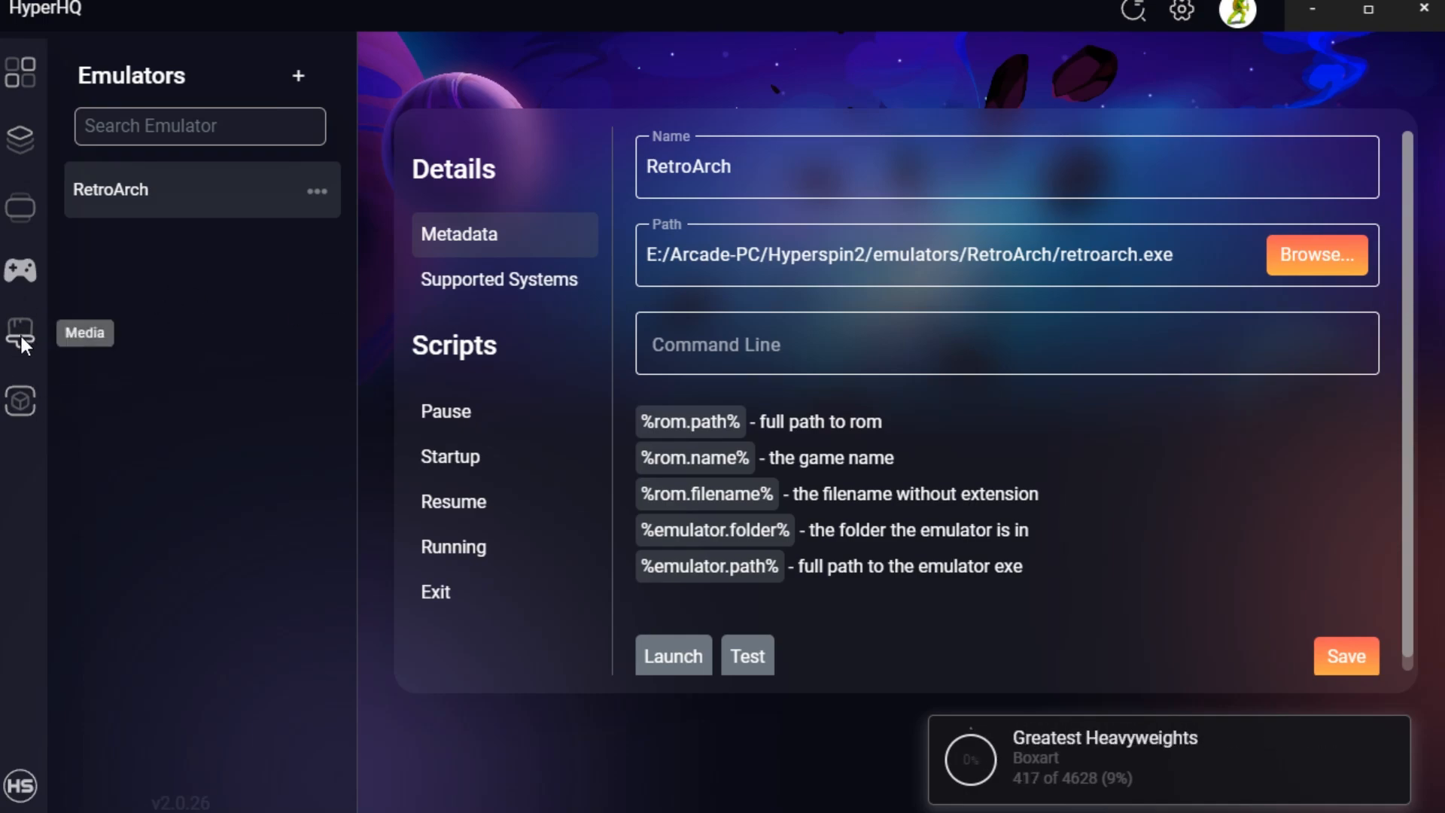
Browse the Media library past the MainMenu themes and select Sega Genesis media.
{"action": "left_click", "coordinate": [20, 334]}
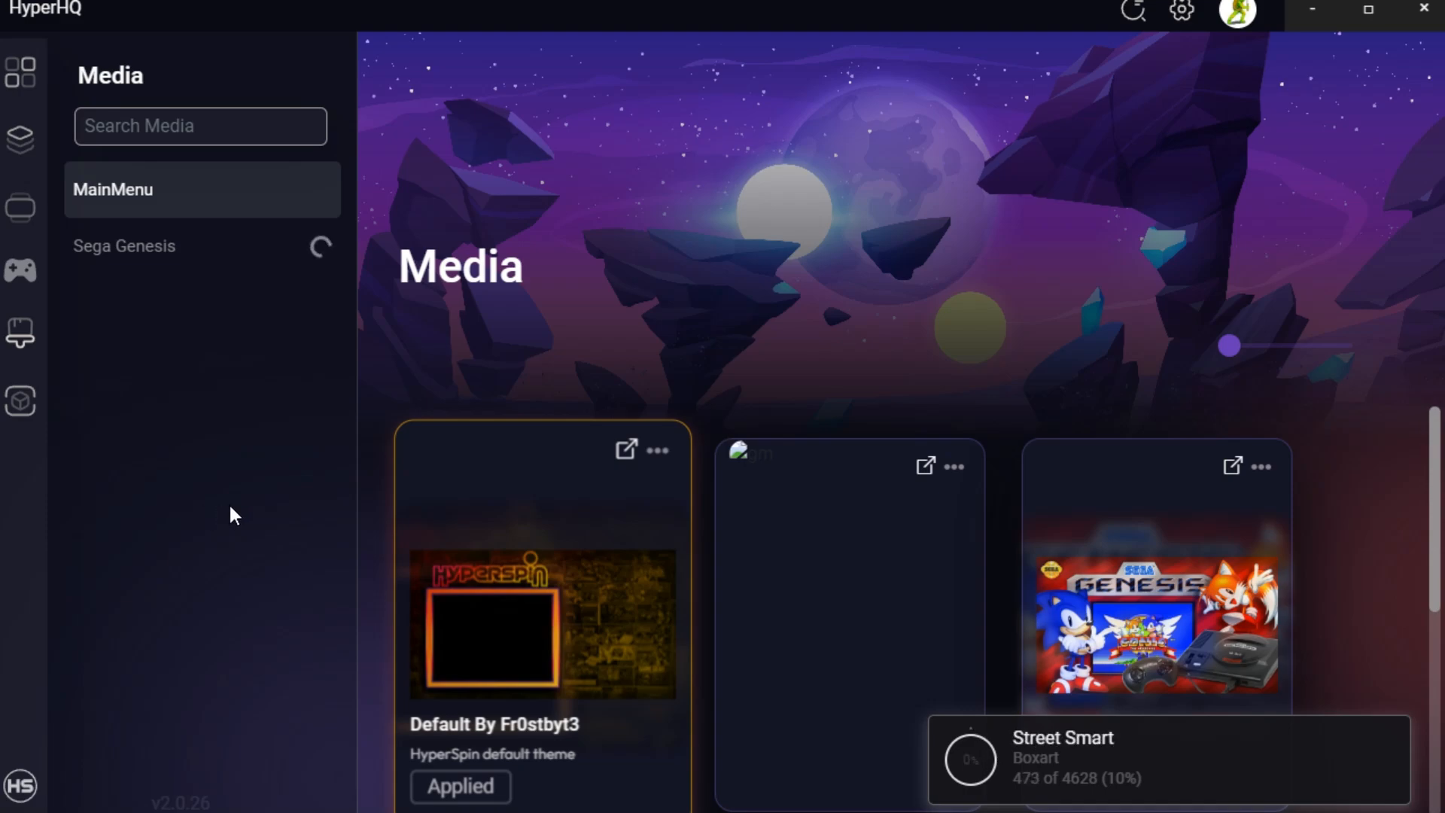
{"action": "mouse_move", "coordinate": [452, 472]}
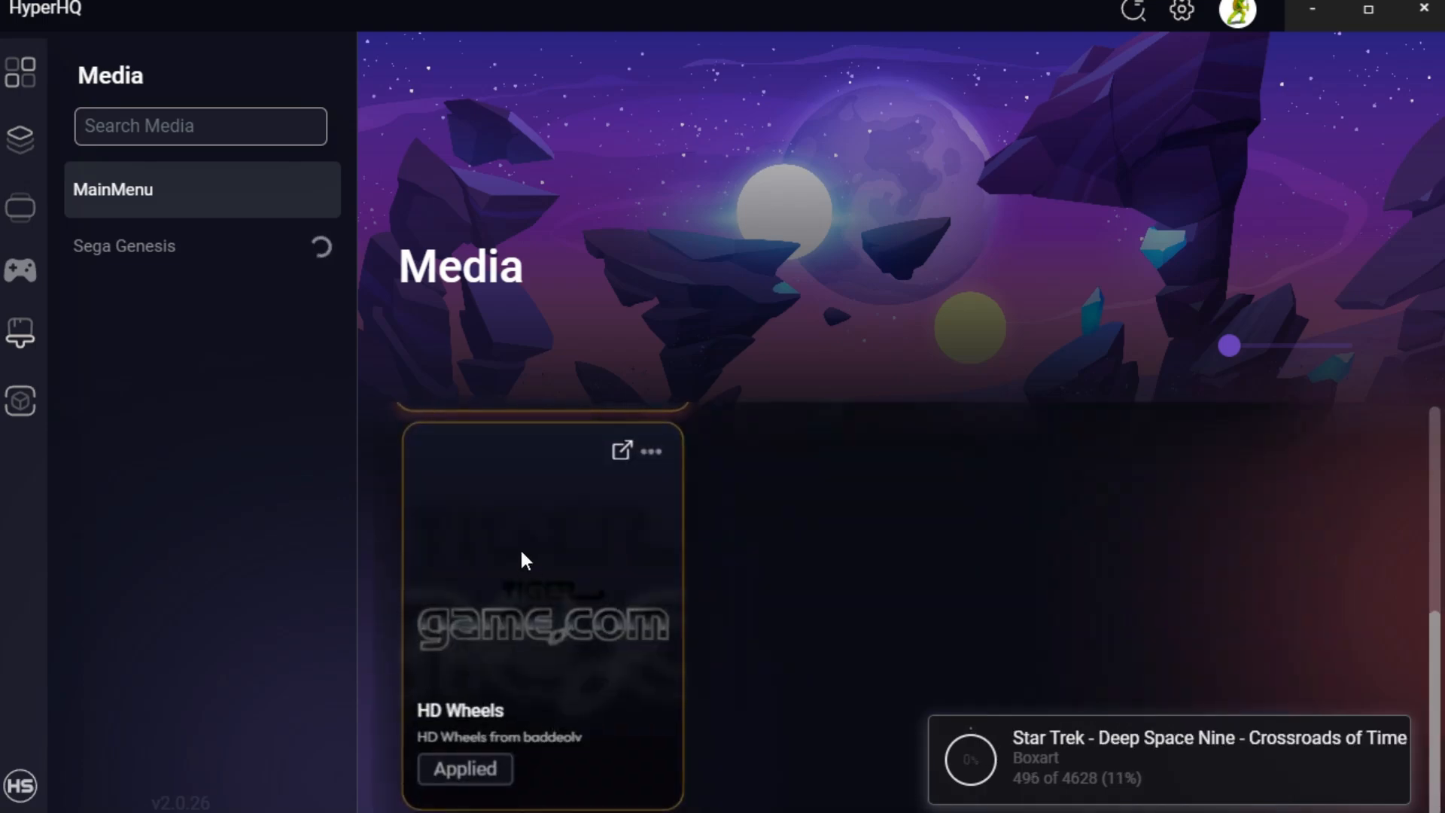
{"action": "scroll", "scroll_direction": "down", "scroll_amount": 3}
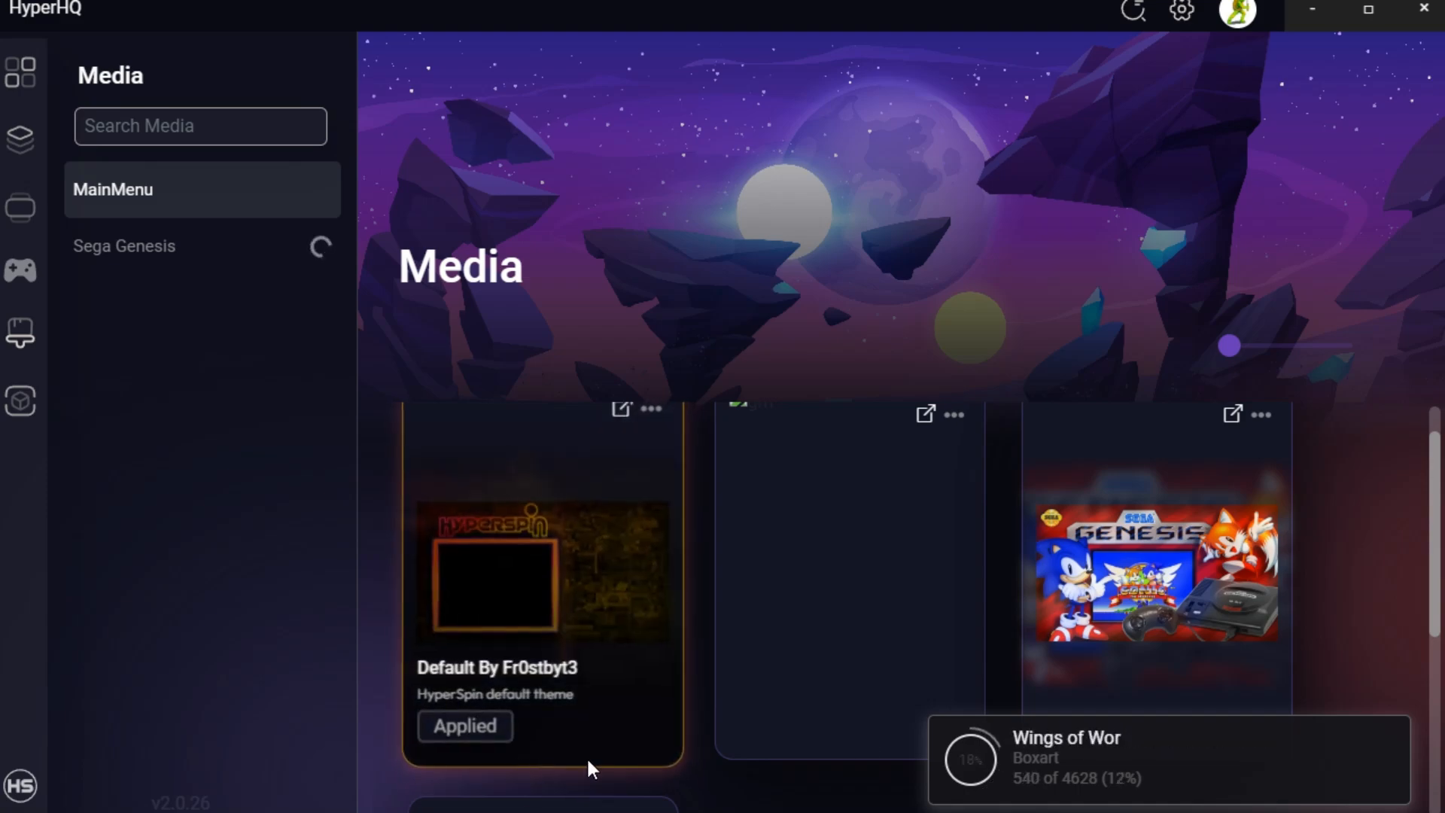
{"action": "scroll", "scroll_direction": "down", "scroll_amount": 3}
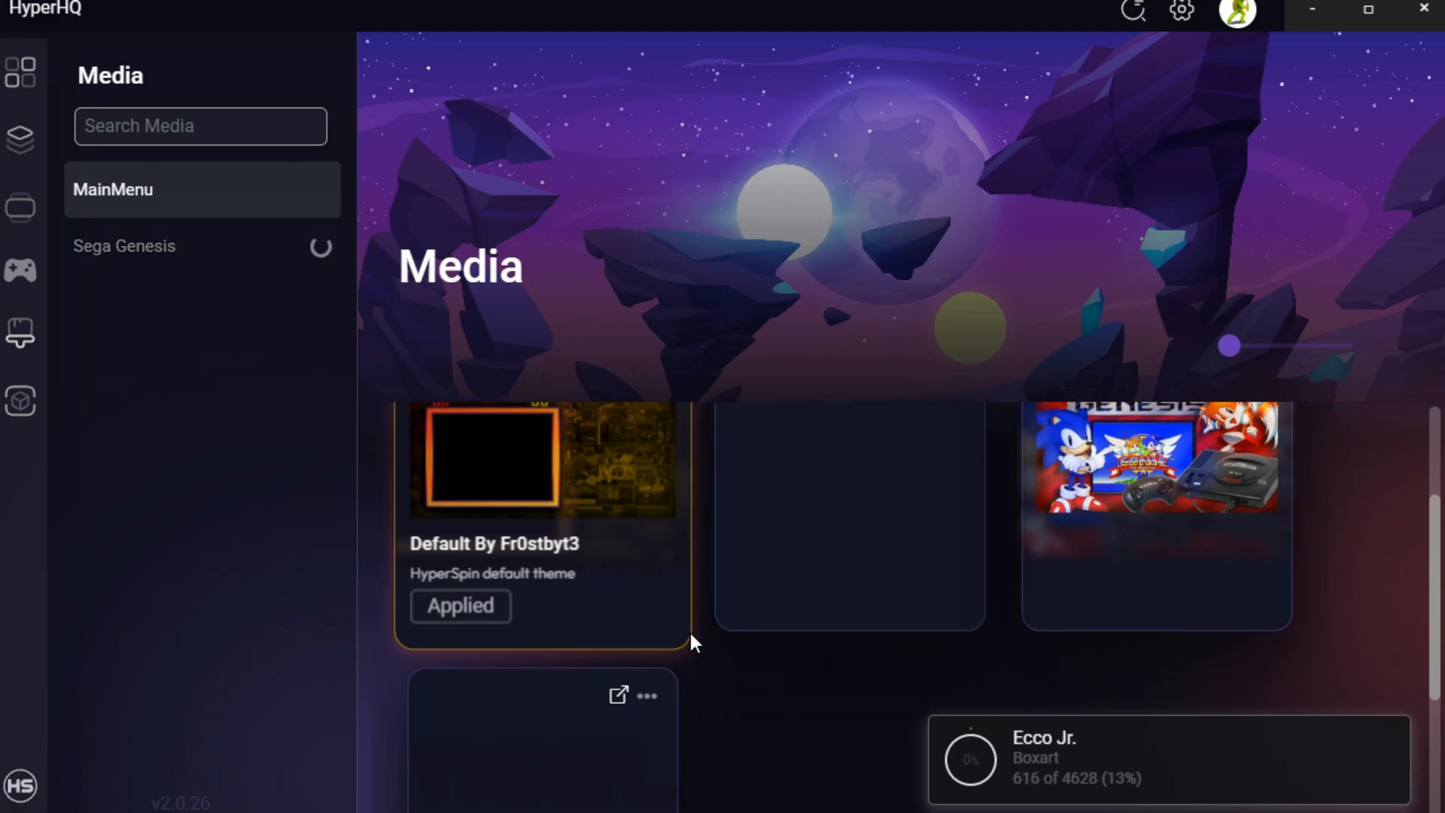
{"action": "scroll", "scroll_direction": "down", "scroll_amount": 3}
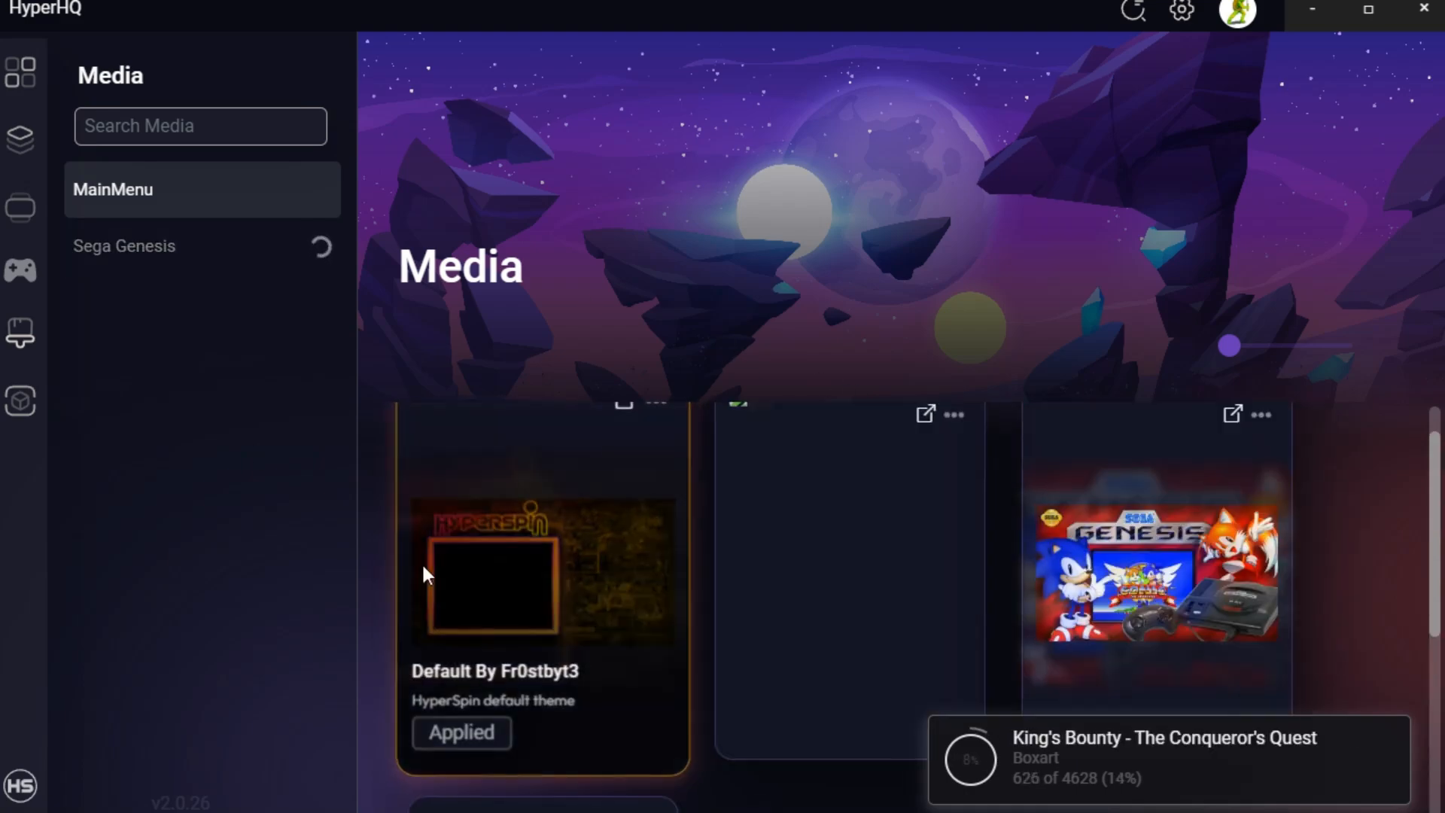
{"action": "left_click", "coordinate": [125, 245]}
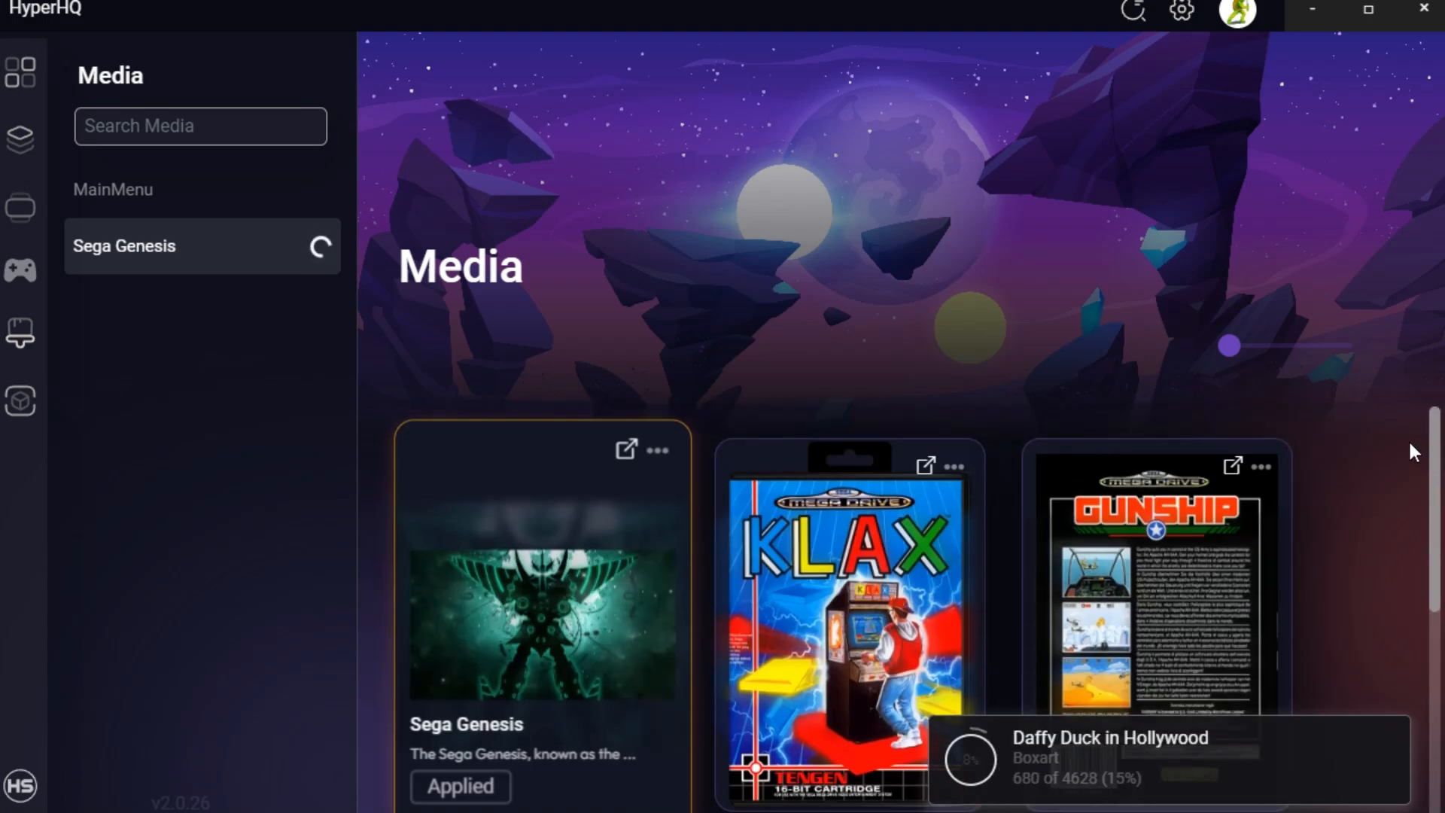
{"action": "mouse_move", "coordinate": [19, 334]}
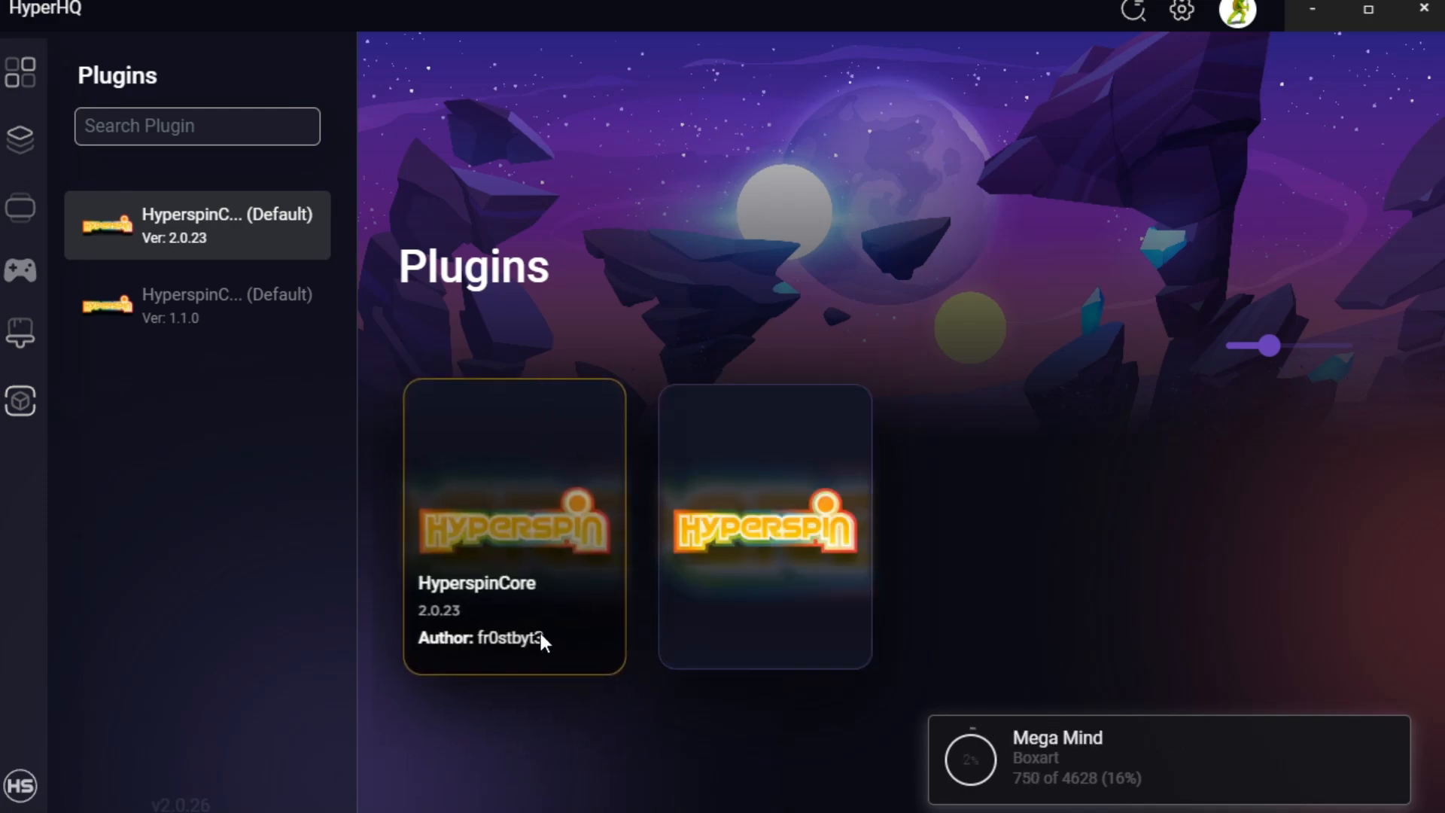
{"action": "mouse_move", "coordinate": [117, 442]}
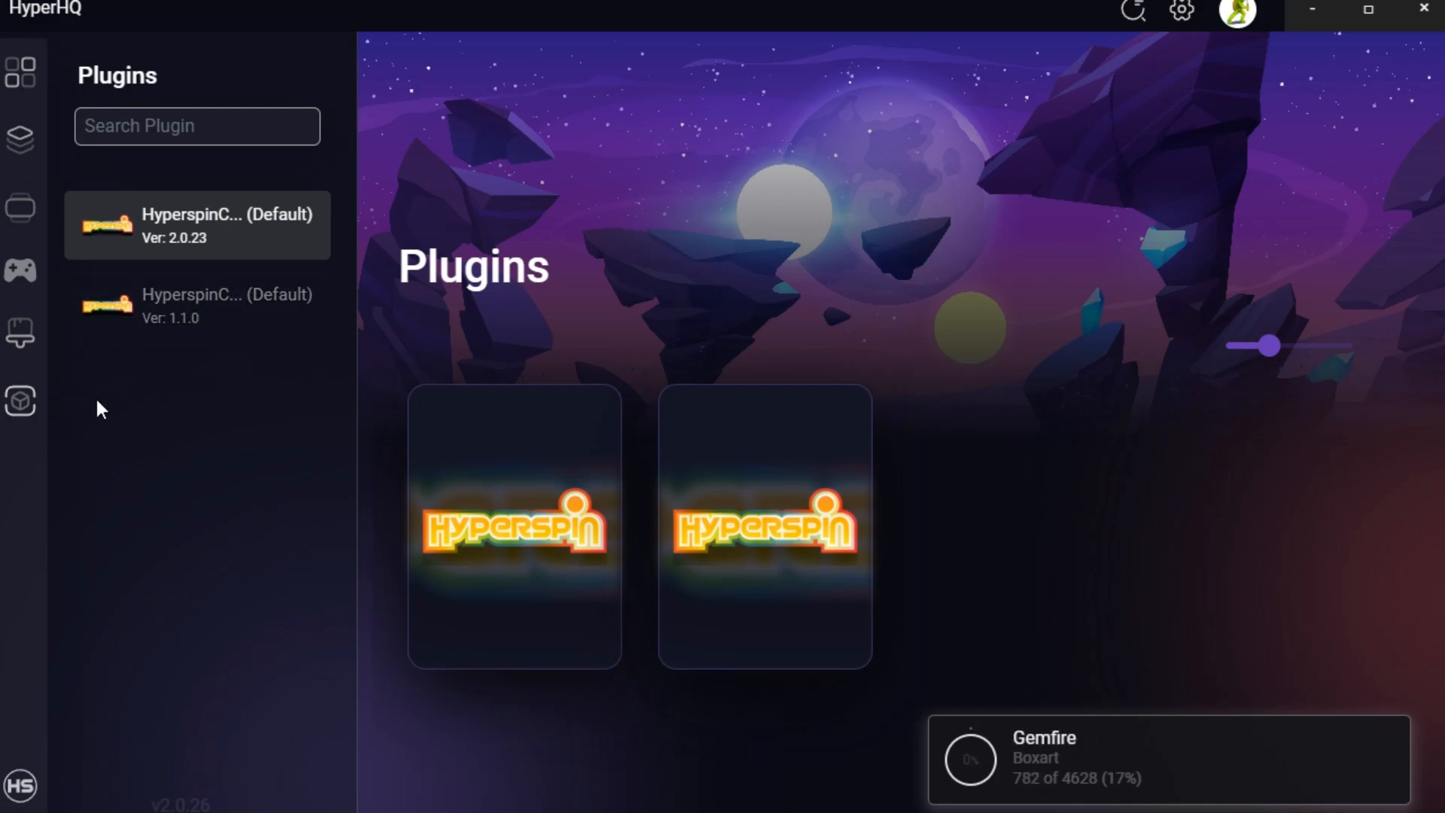
{"action": "mouse_move", "coordinate": [19, 270]}
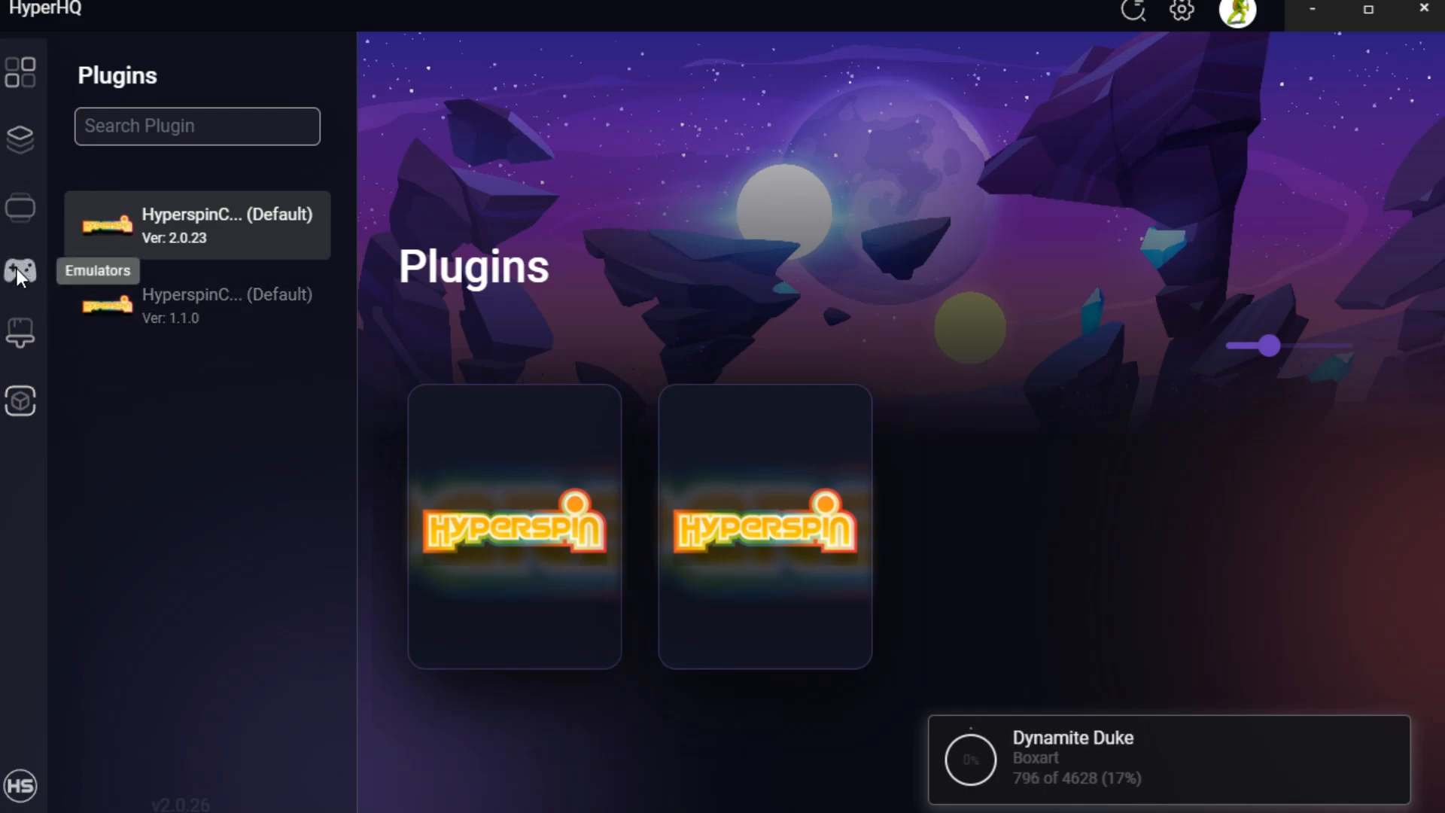
{"action": "mouse_move", "coordinate": [20, 331]}
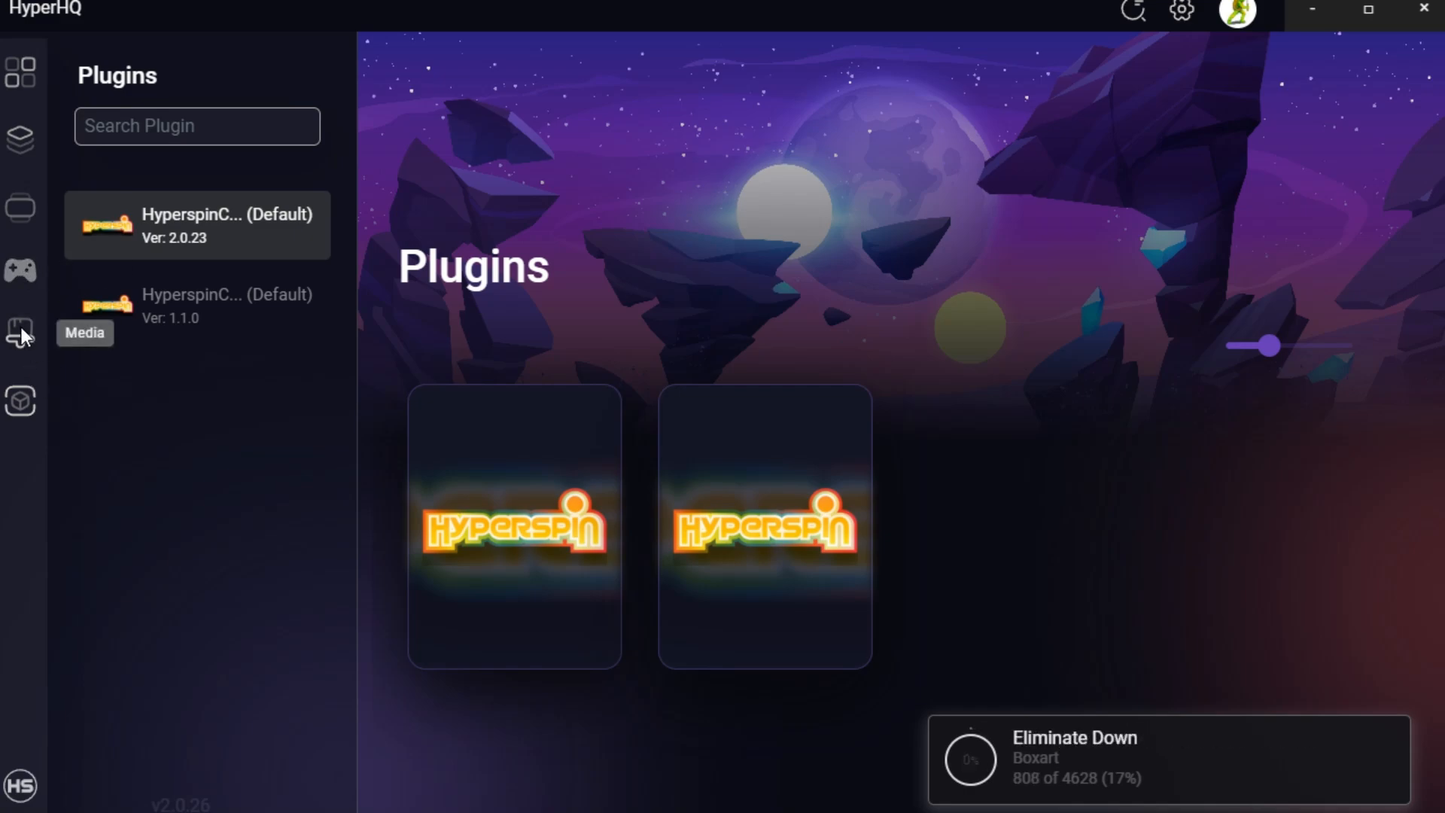
{"action": "mouse_move", "coordinate": [19, 206]}
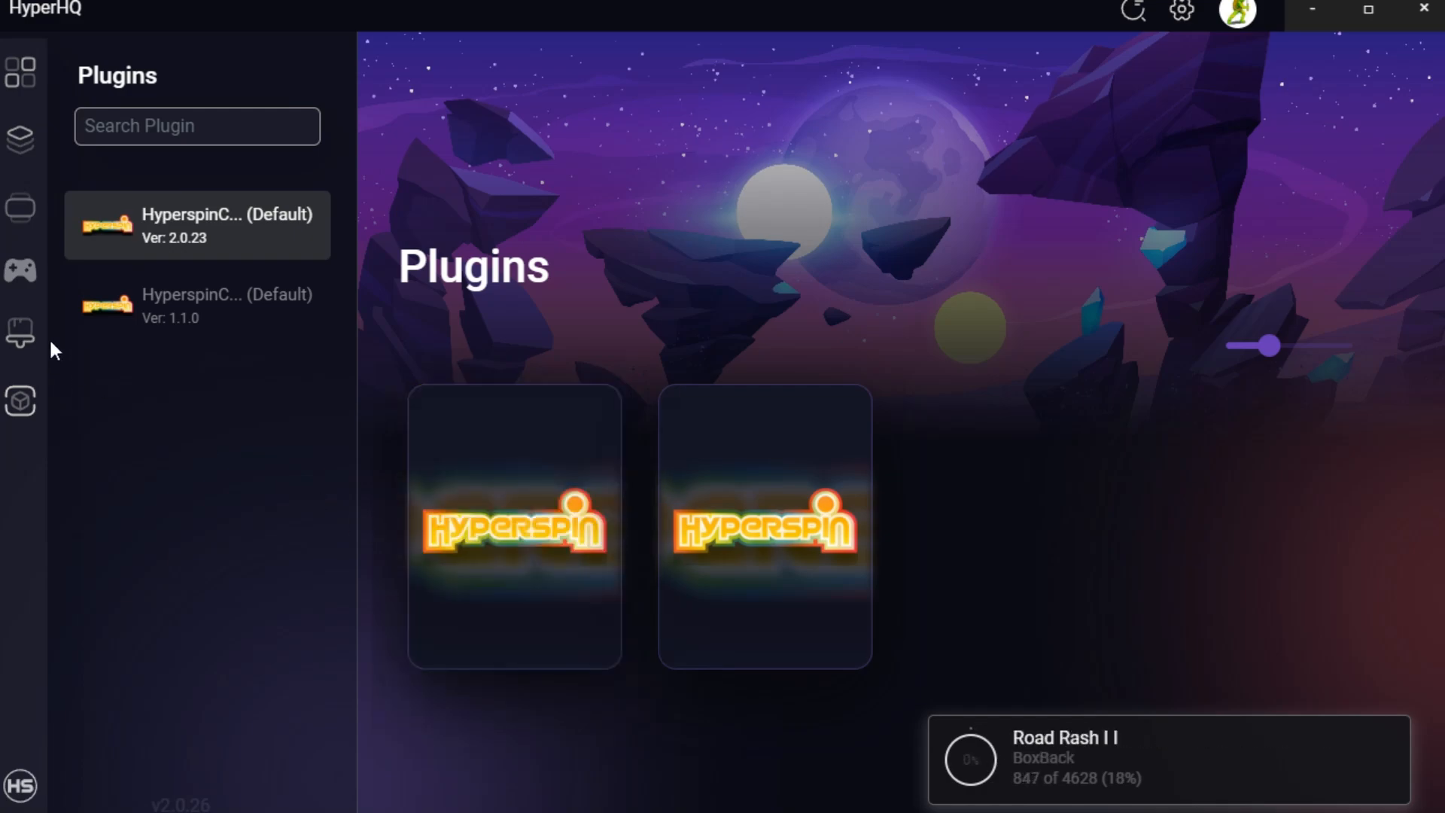
Return to the Systems page showing the Sega Genesis game list.
{"action": "left_click", "coordinate": [19, 71]}
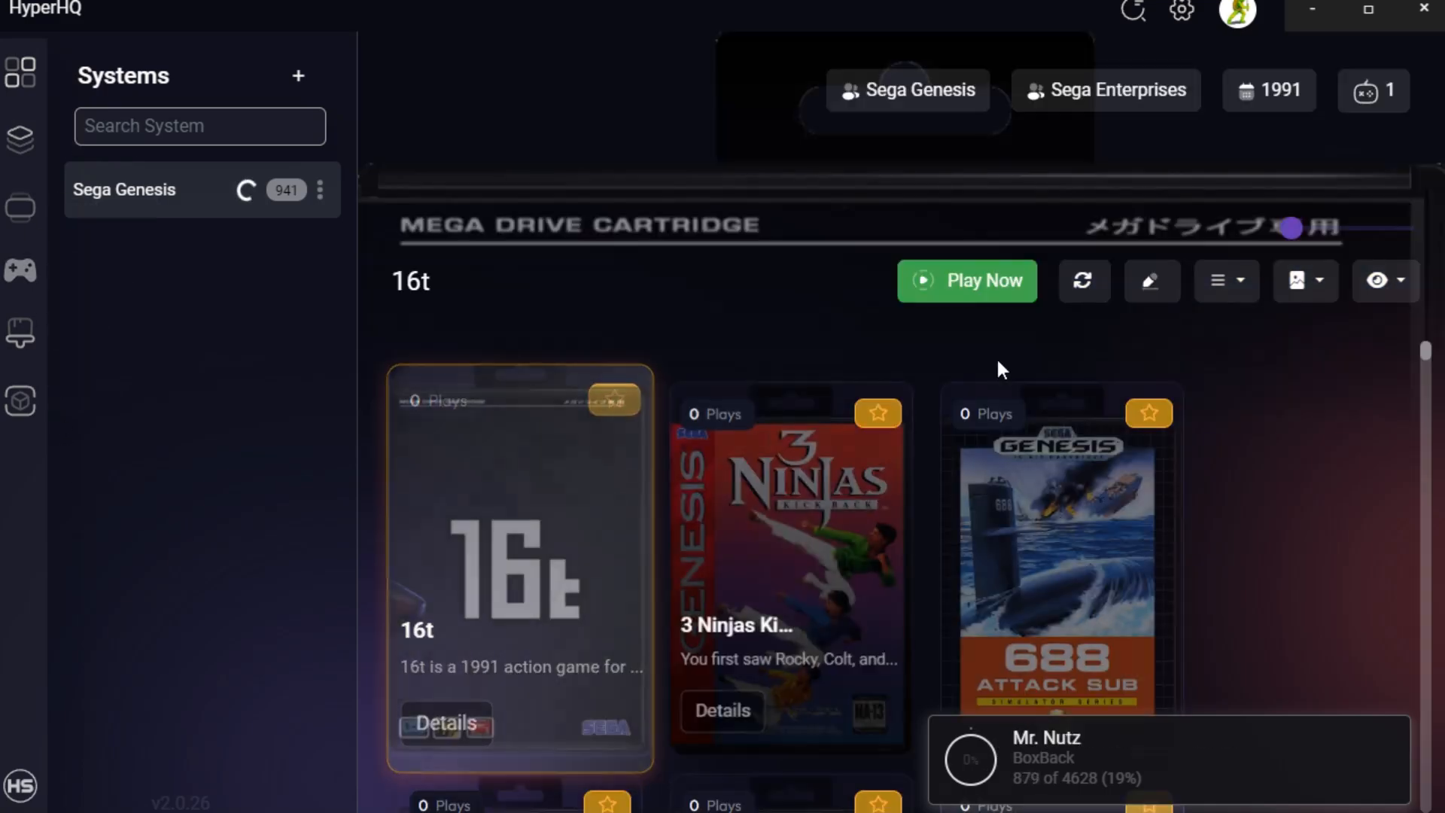
Review Display Settings aspect ratio and window mode, then show Paths with E:/Arcade-PC/Hyperspin2/.
{"action": "left_click", "coordinate": [1182, 11]}
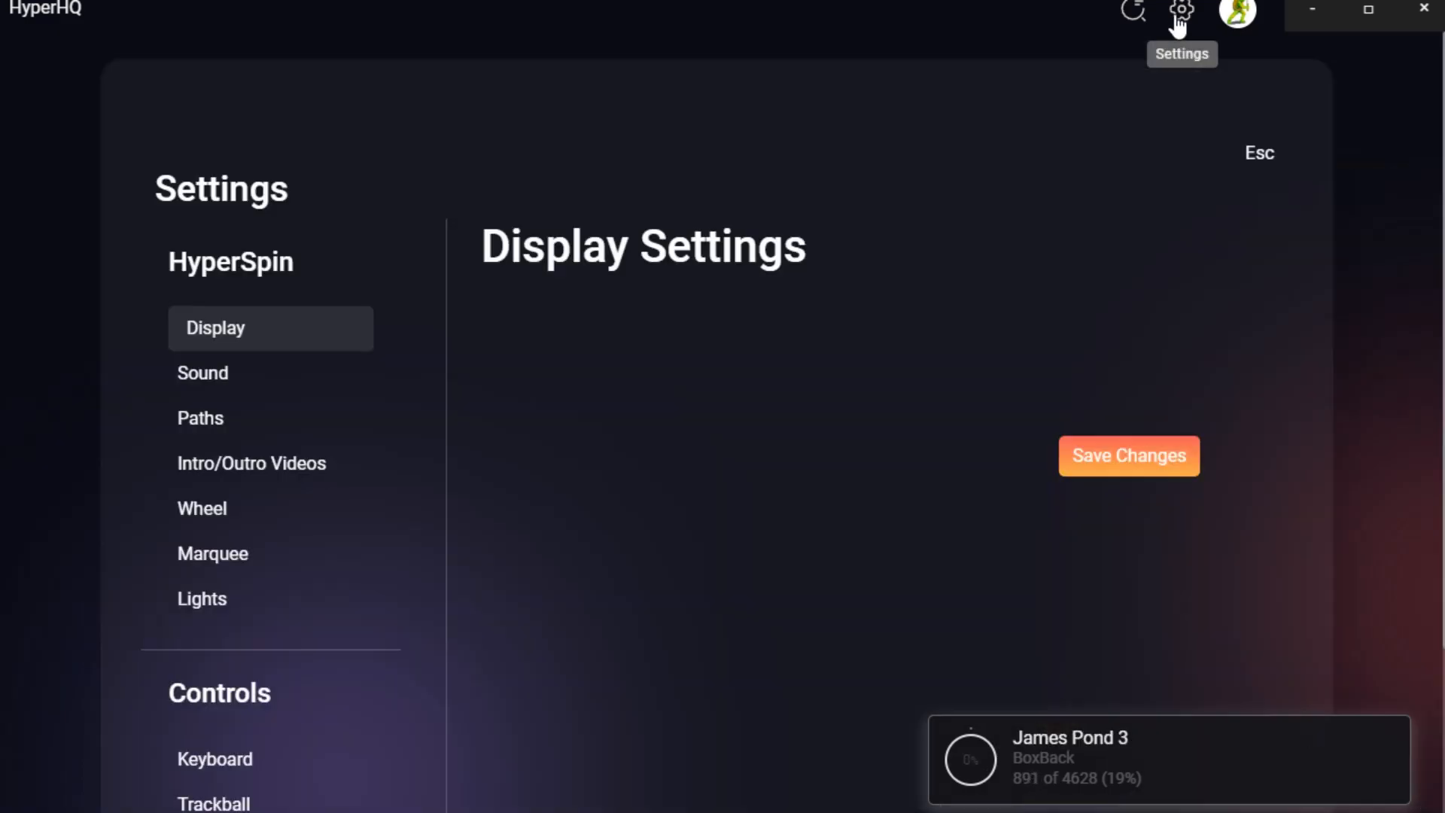
{"action": "left_click", "coordinate": [652, 393]}
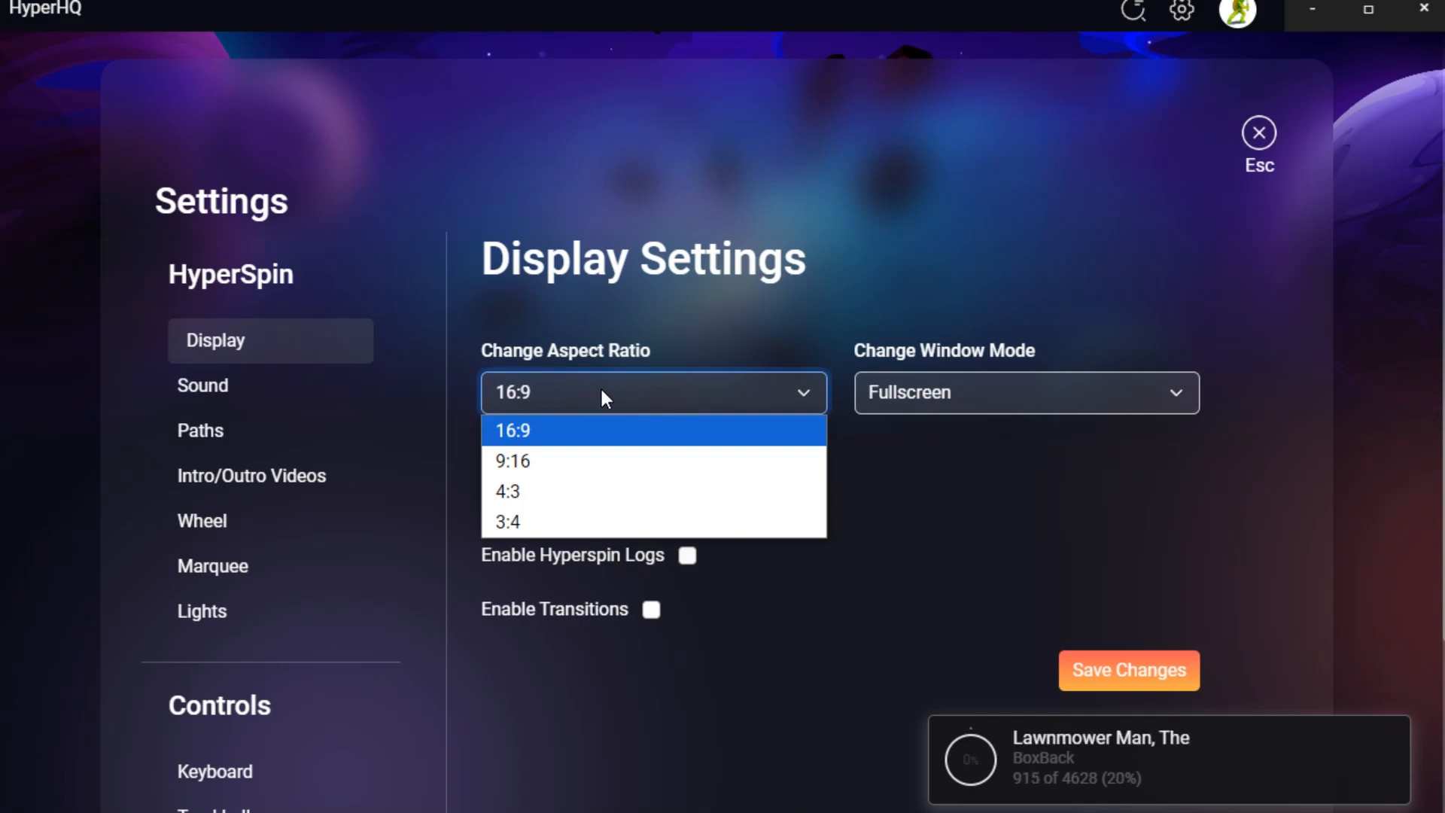
{"action": "left_click", "coordinate": [1025, 391]}
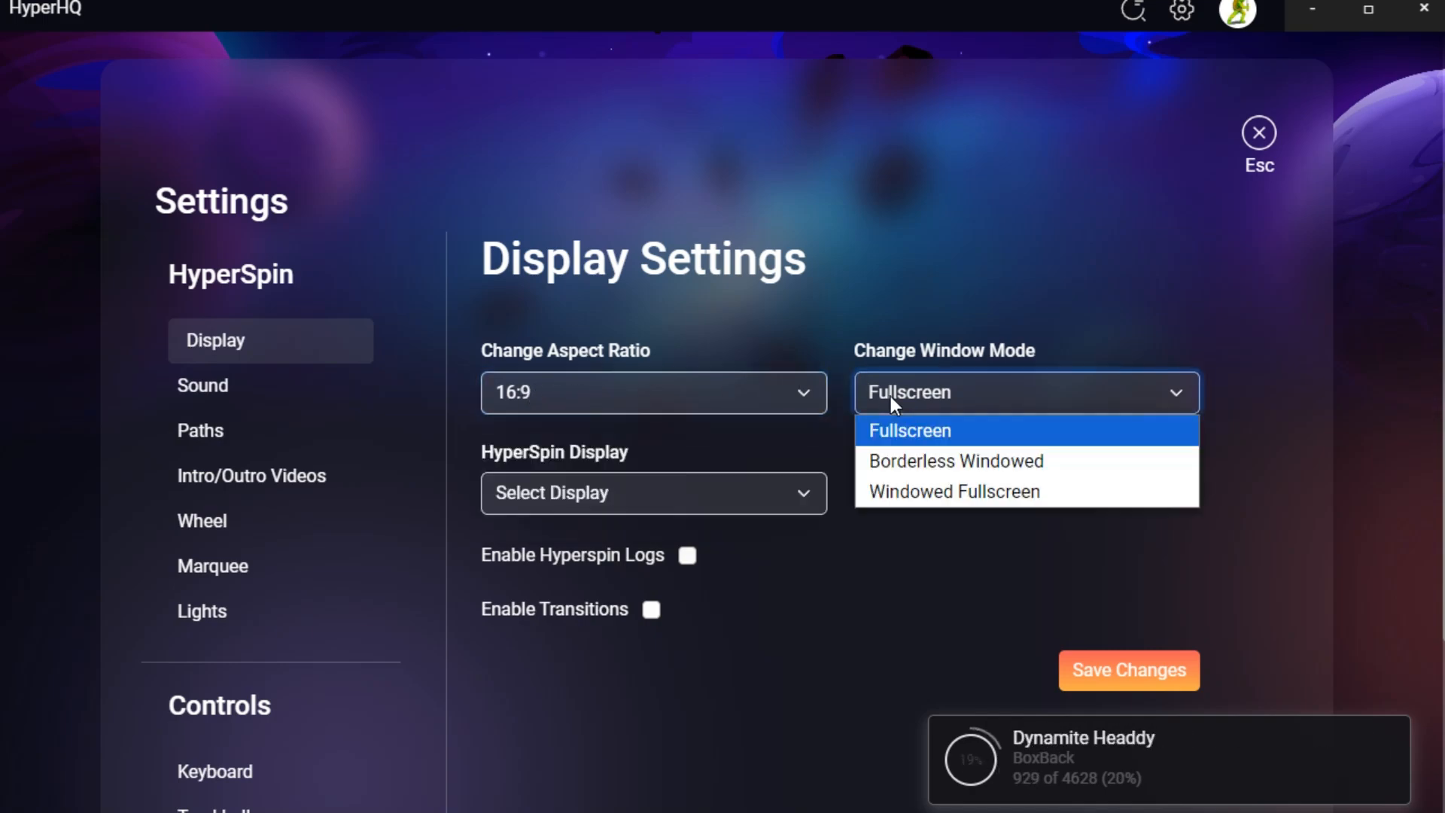
{"action": "left_click", "coordinate": [652, 492]}
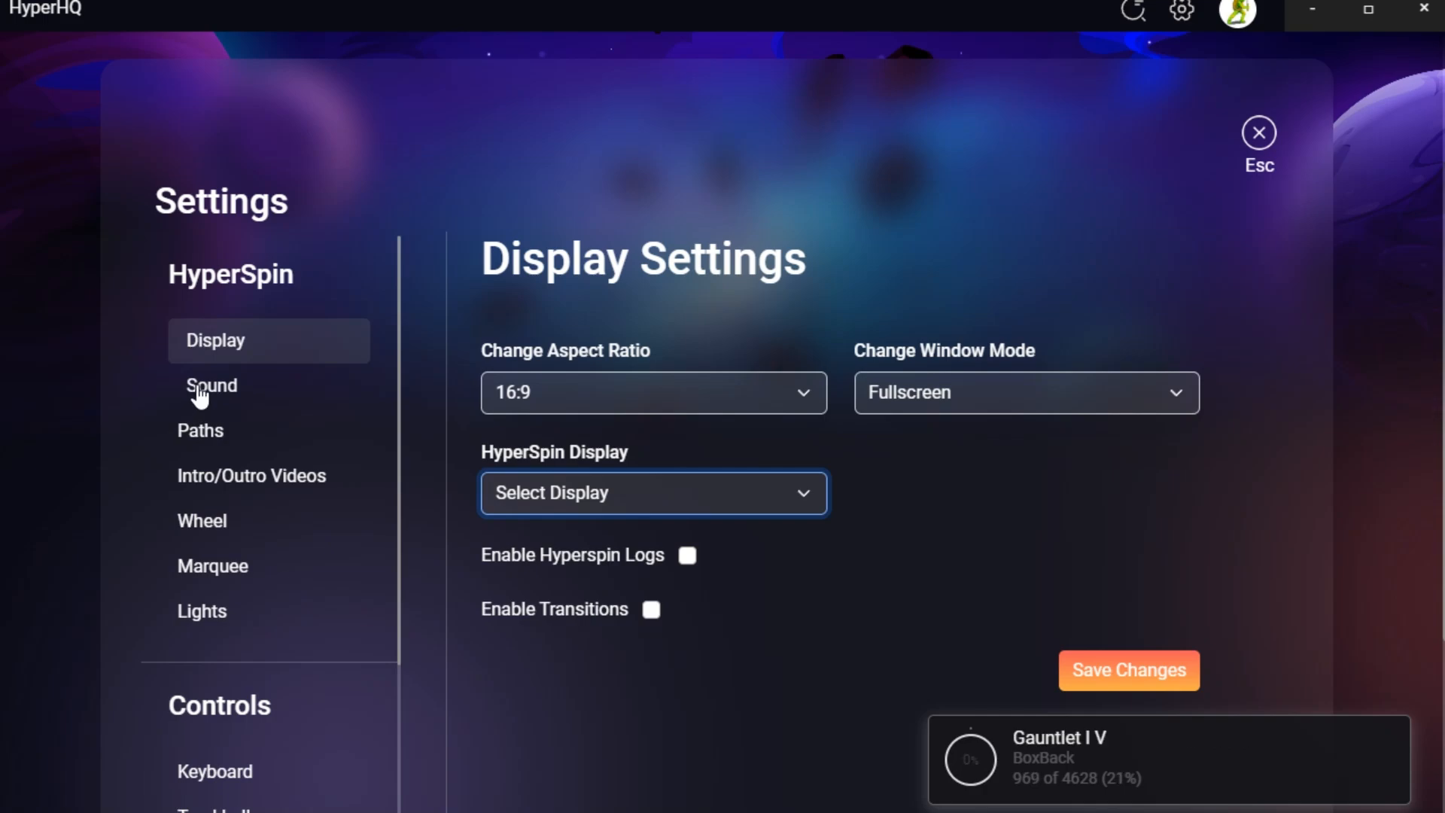
{"action": "left_click", "coordinate": [211, 386]}
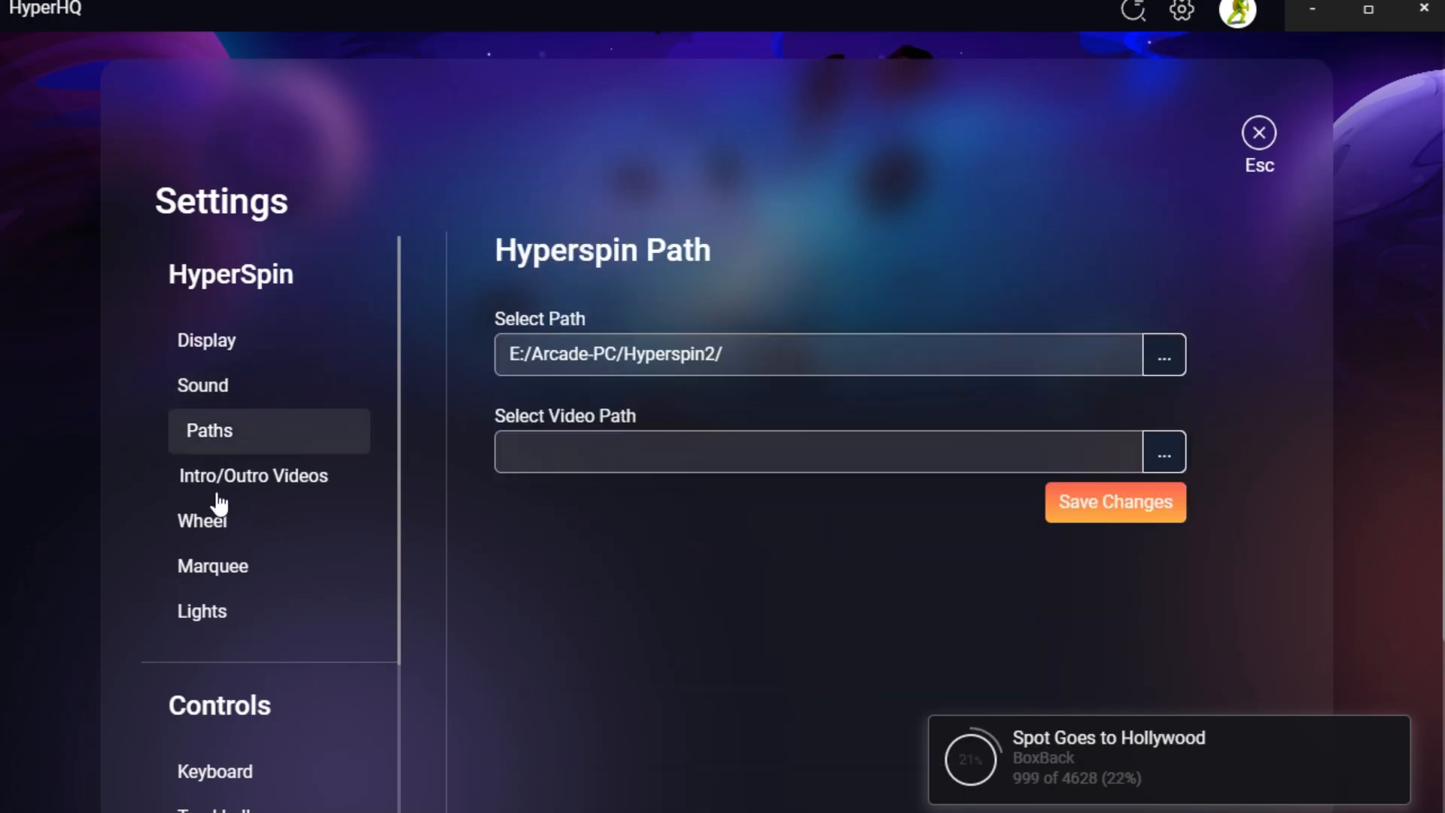
View Intro/Outro Videos settings, then the Wheel Settings.
{"action": "left_click", "coordinate": [252, 475]}
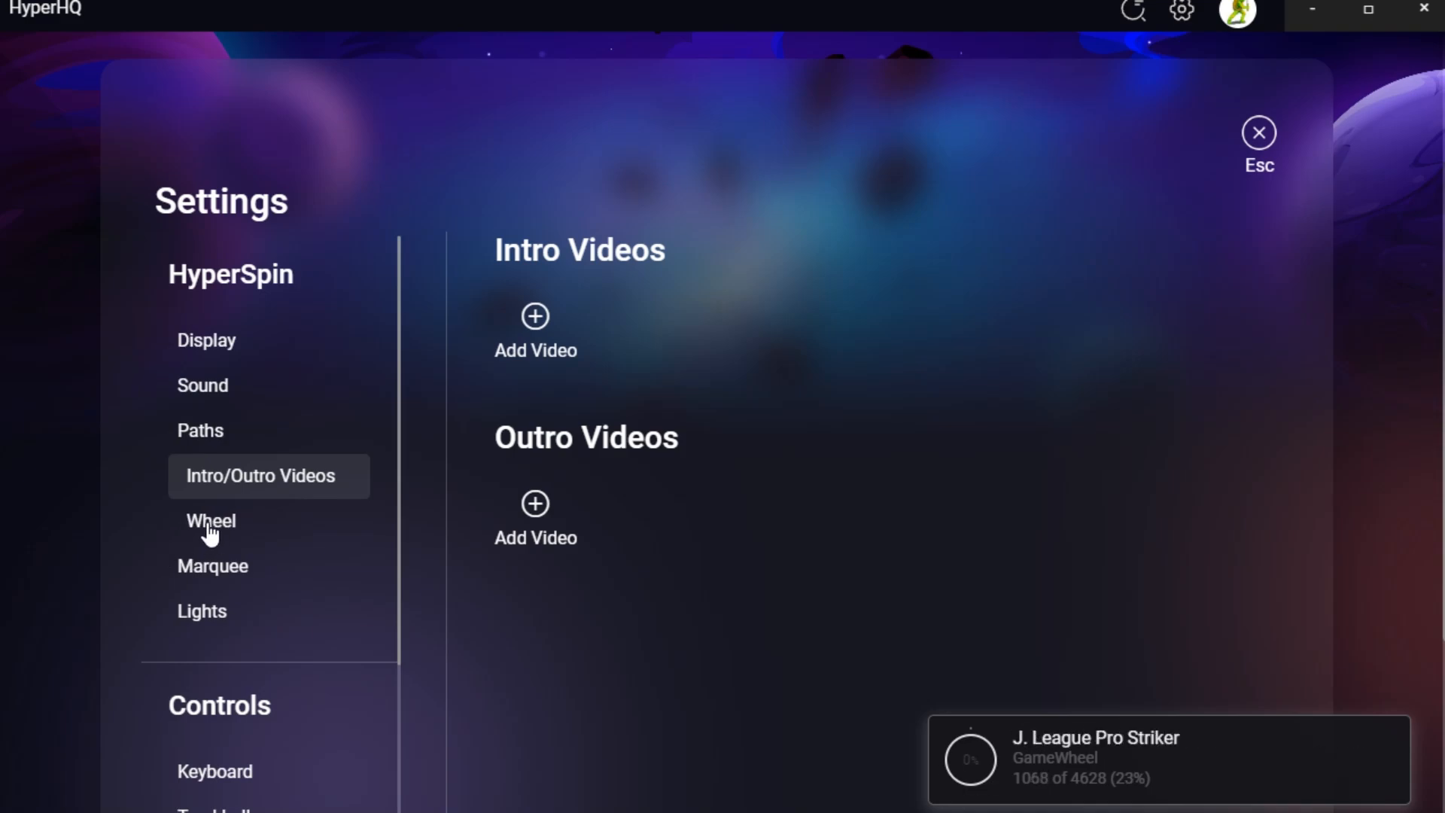
{"action": "left_click", "coordinate": [211, 521]}
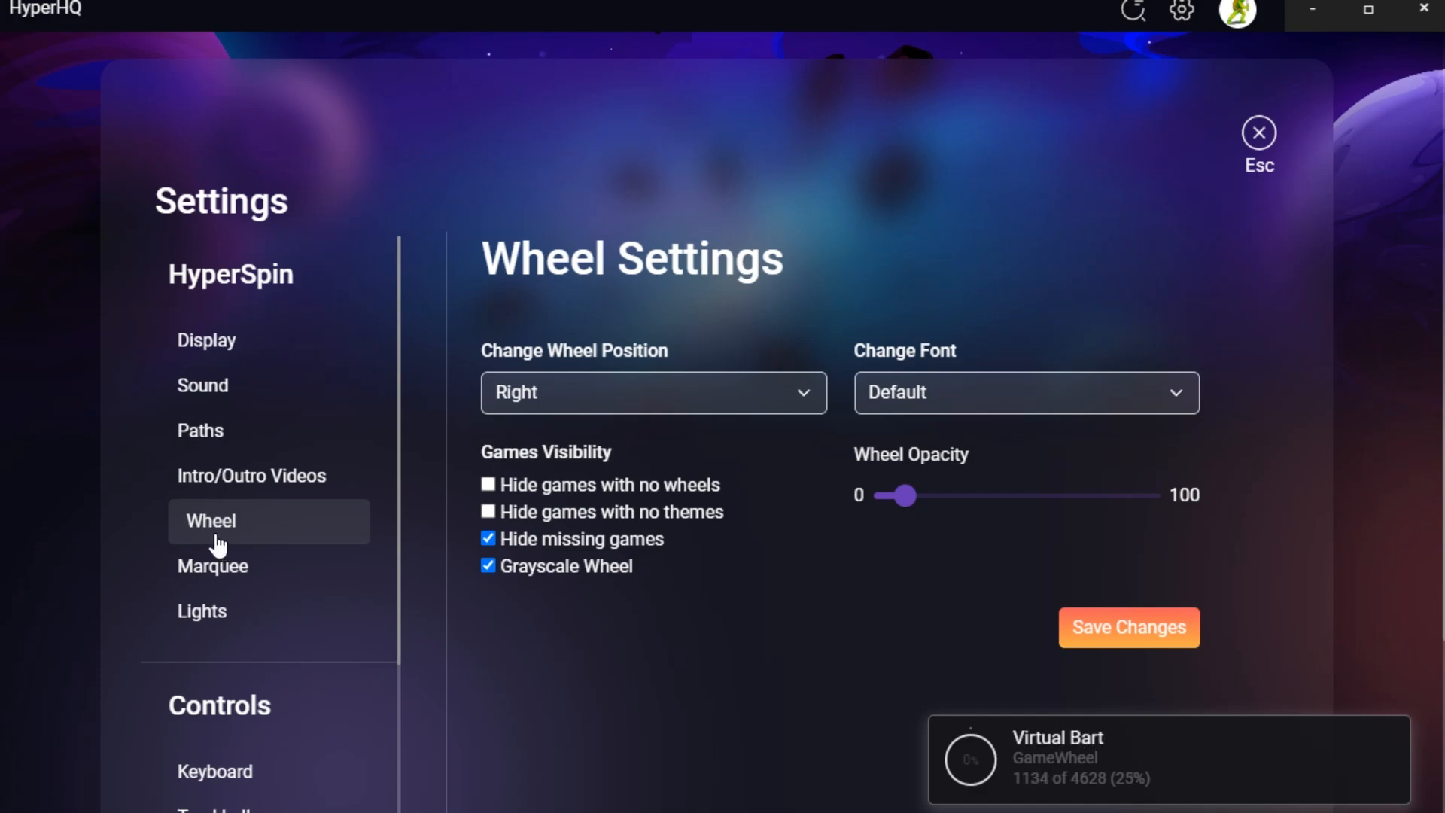
{"action": "mouse_move", "coordinate": [290, 578]}
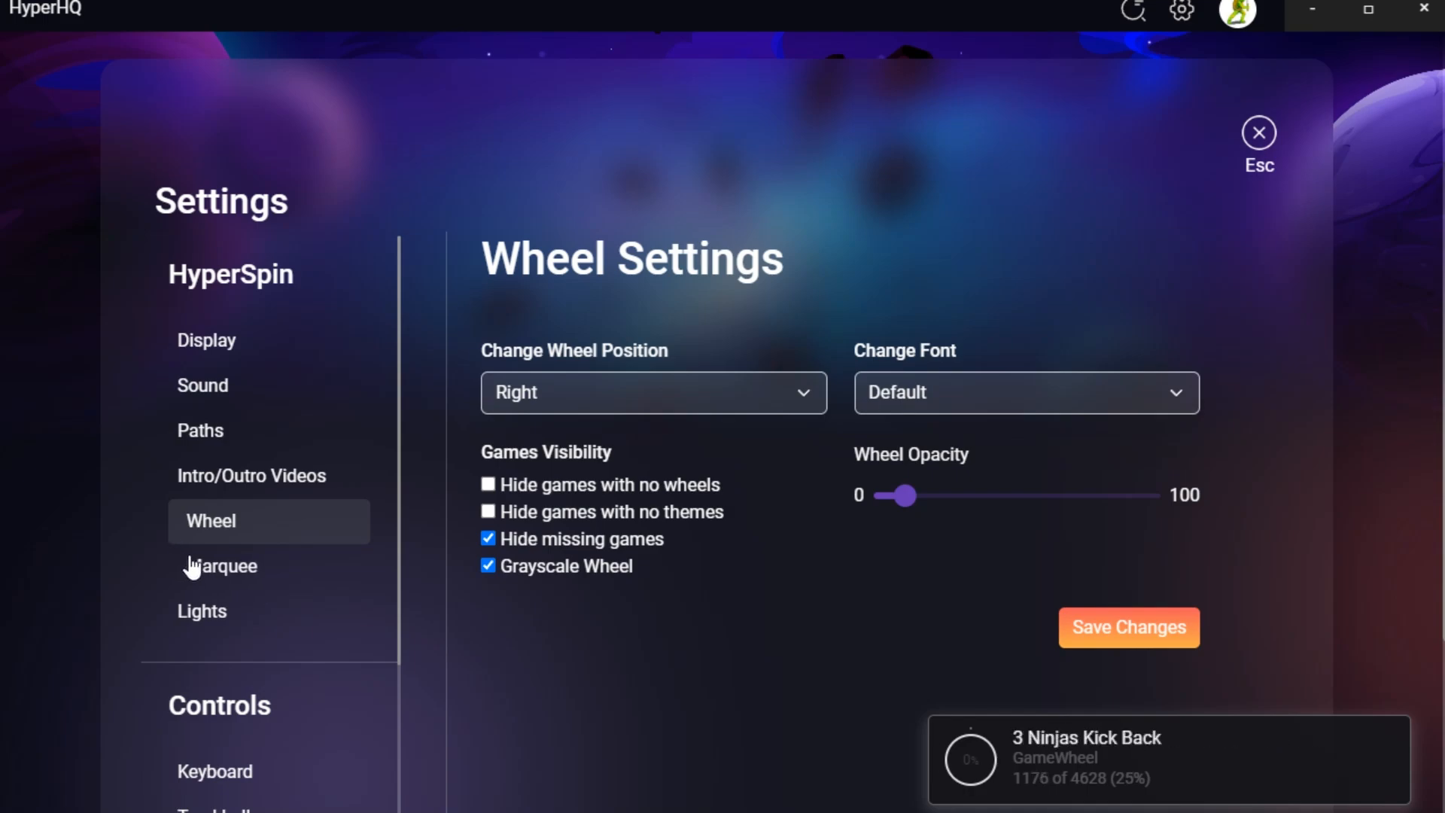
Check the Marquee display choices, then show the Keyboard settings for Player 1 and 2.
{"action": "left_click", "coordinate": [221, 565]}
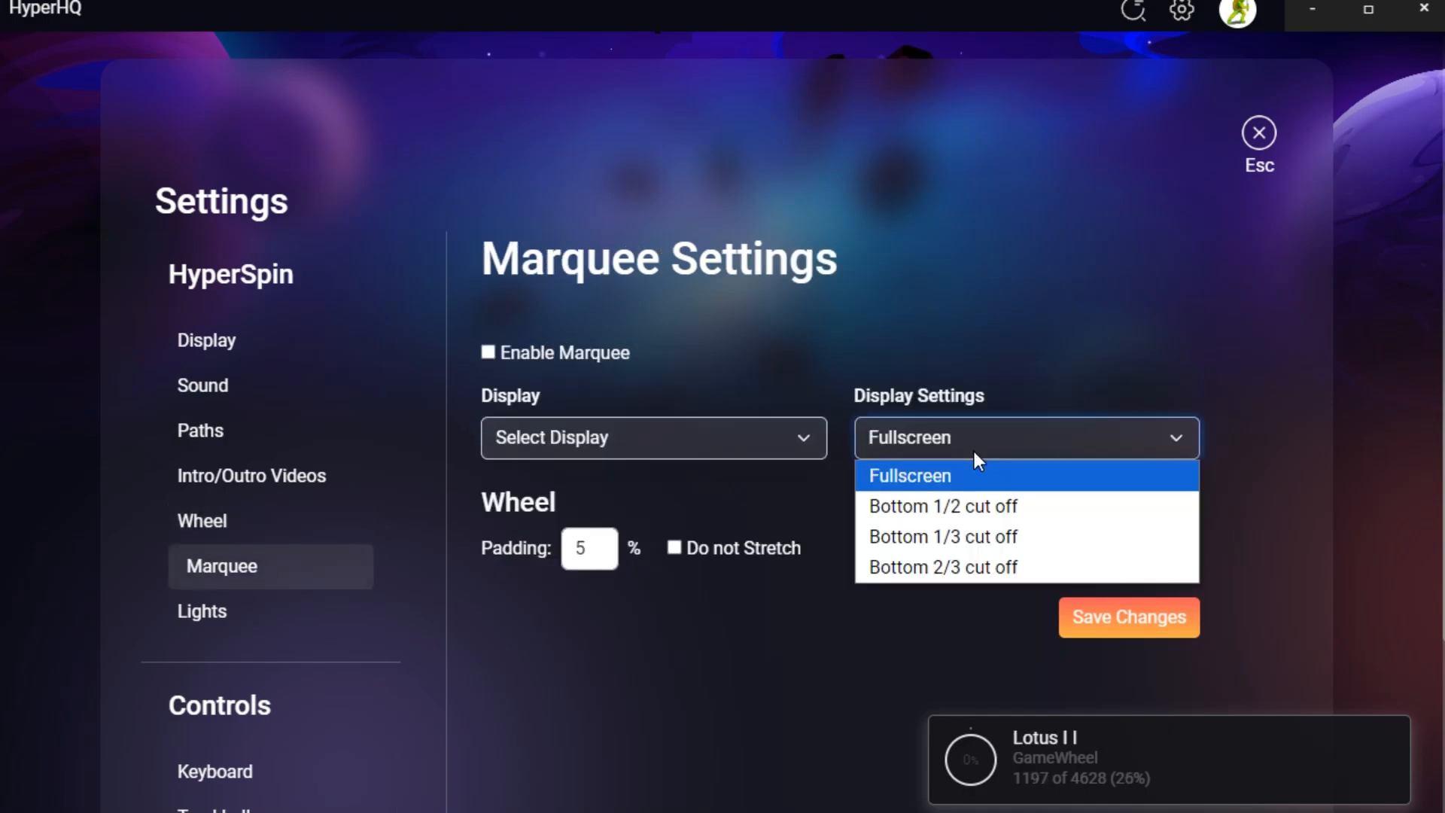
{"action": "left_click", "coordinate": [651, 438]}
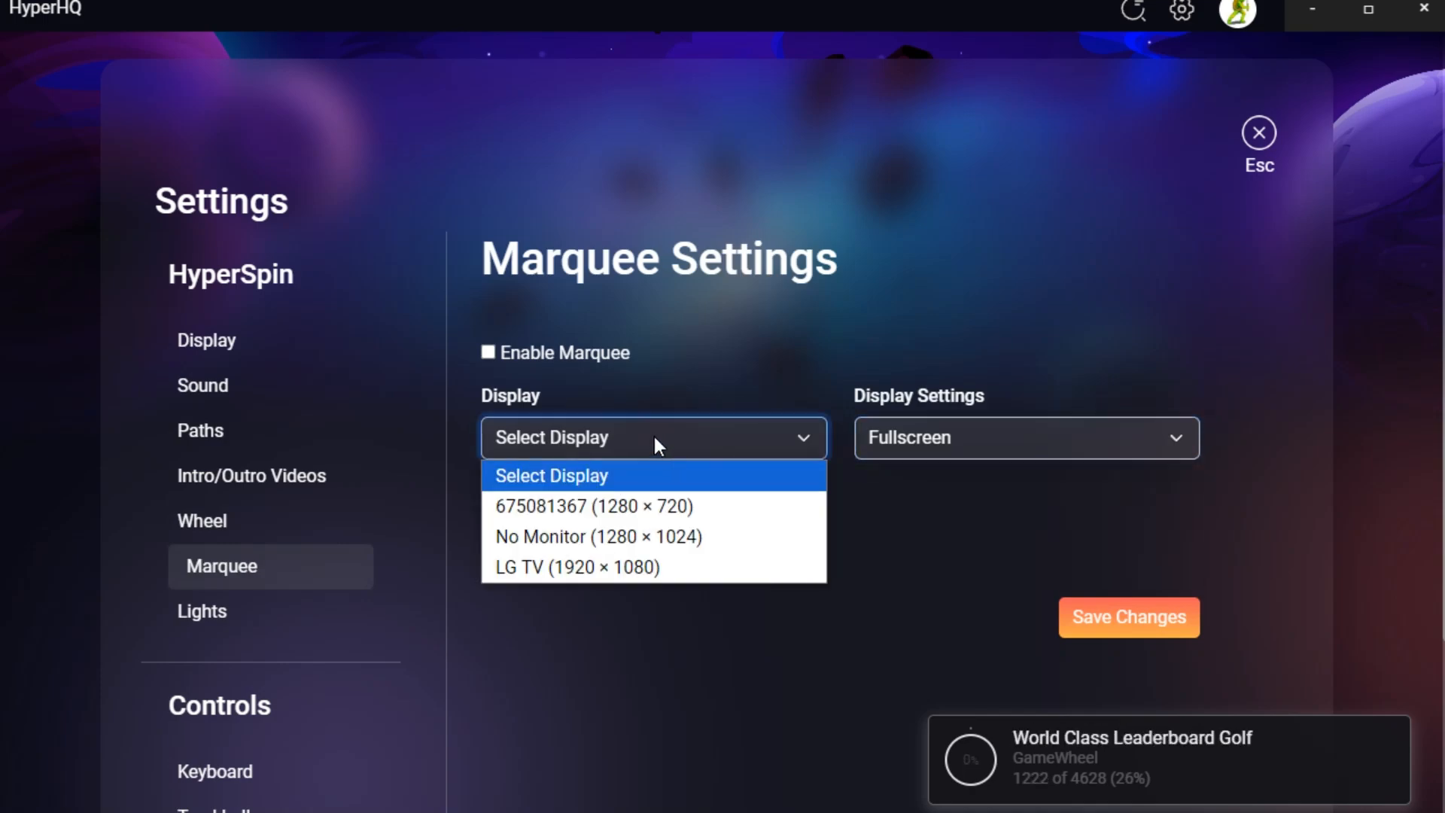
{"action": "left_click", "coordinate": [211, 611]}
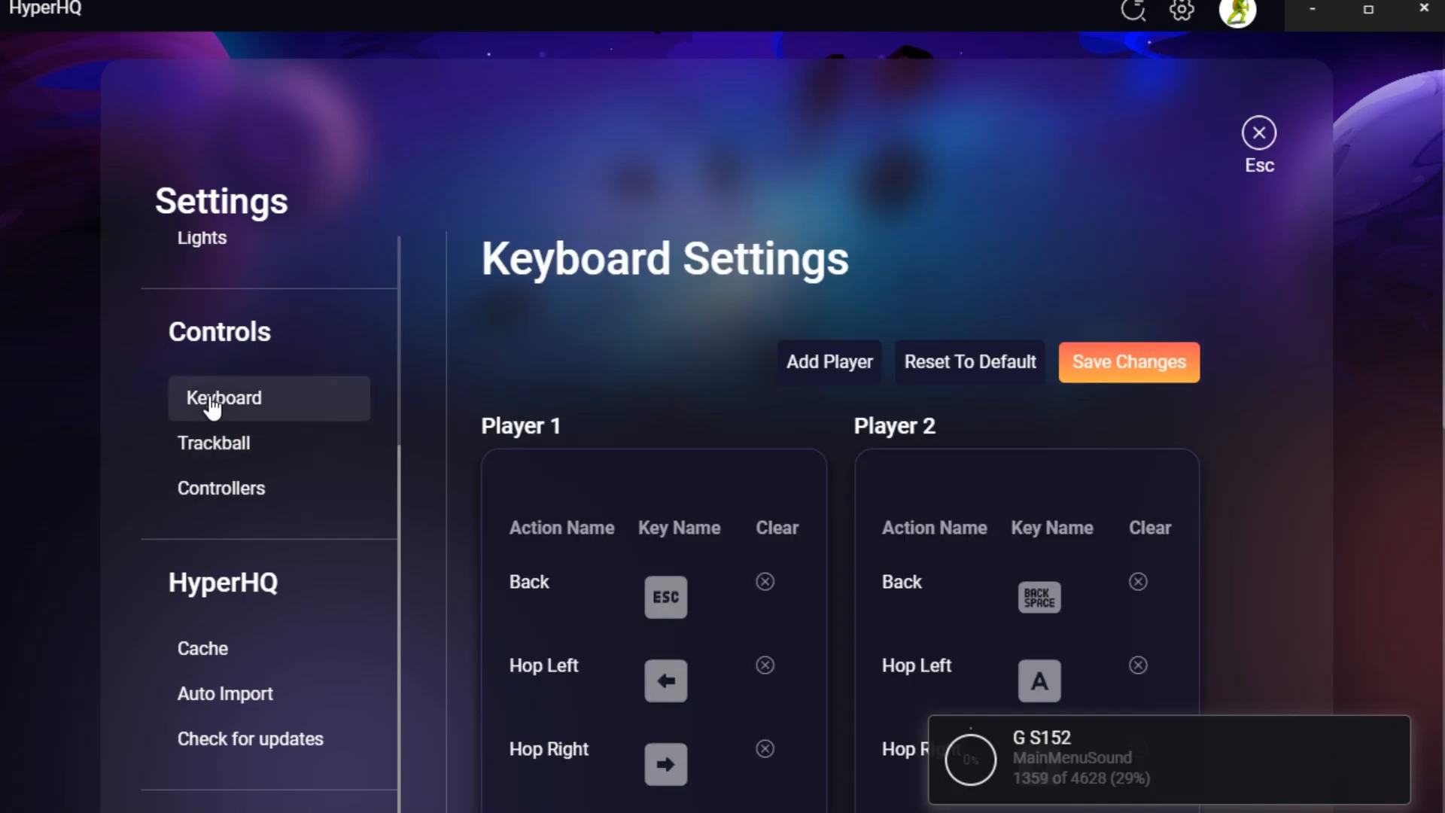
Visit the Controllers and Updates pages, then show Auto Import with ROM auto-import off.
{"action": "left_click", "coordinate": [229, 487]}
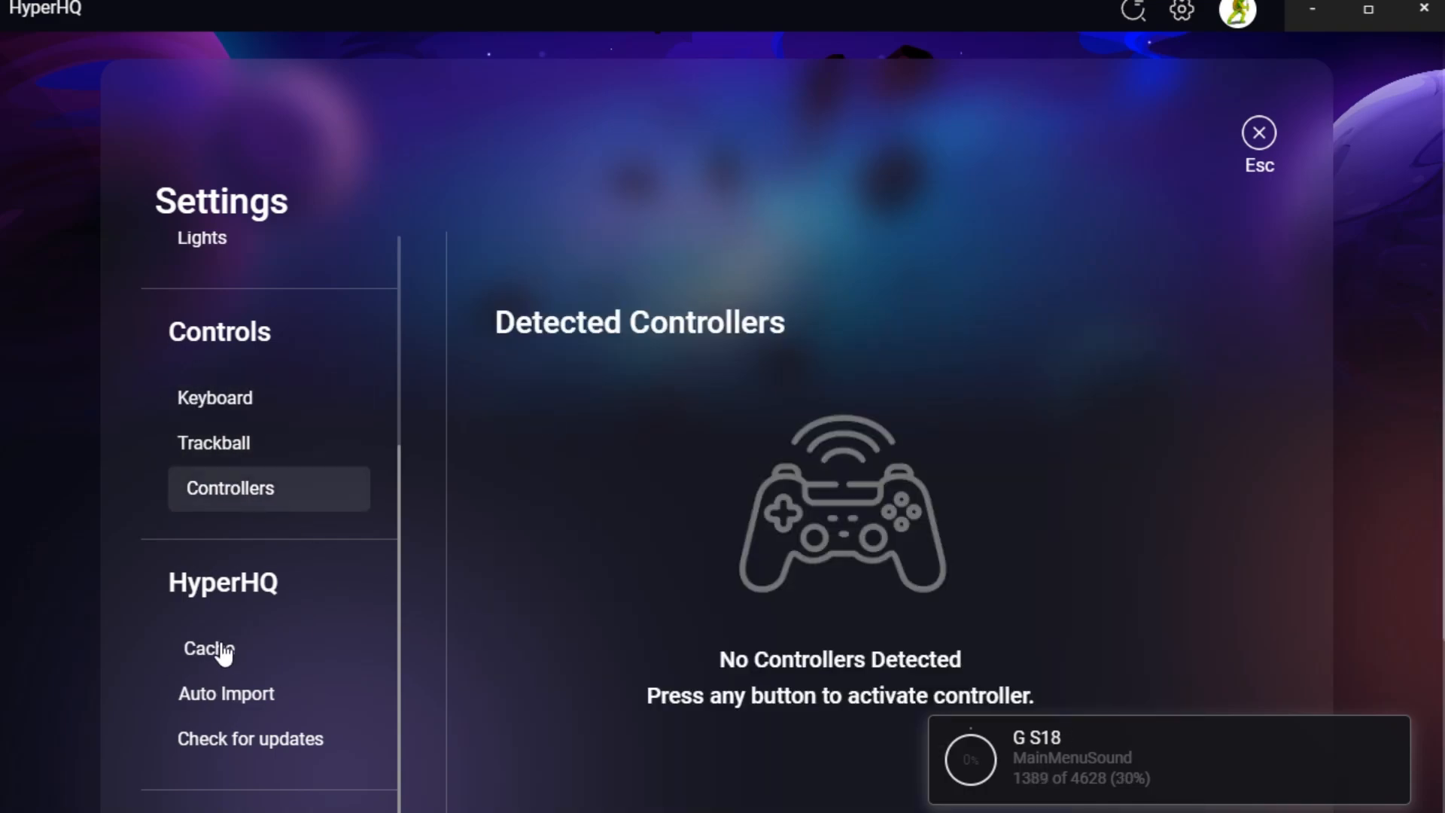
{"action": "mouse_move", "coordinate": [256, 742]}
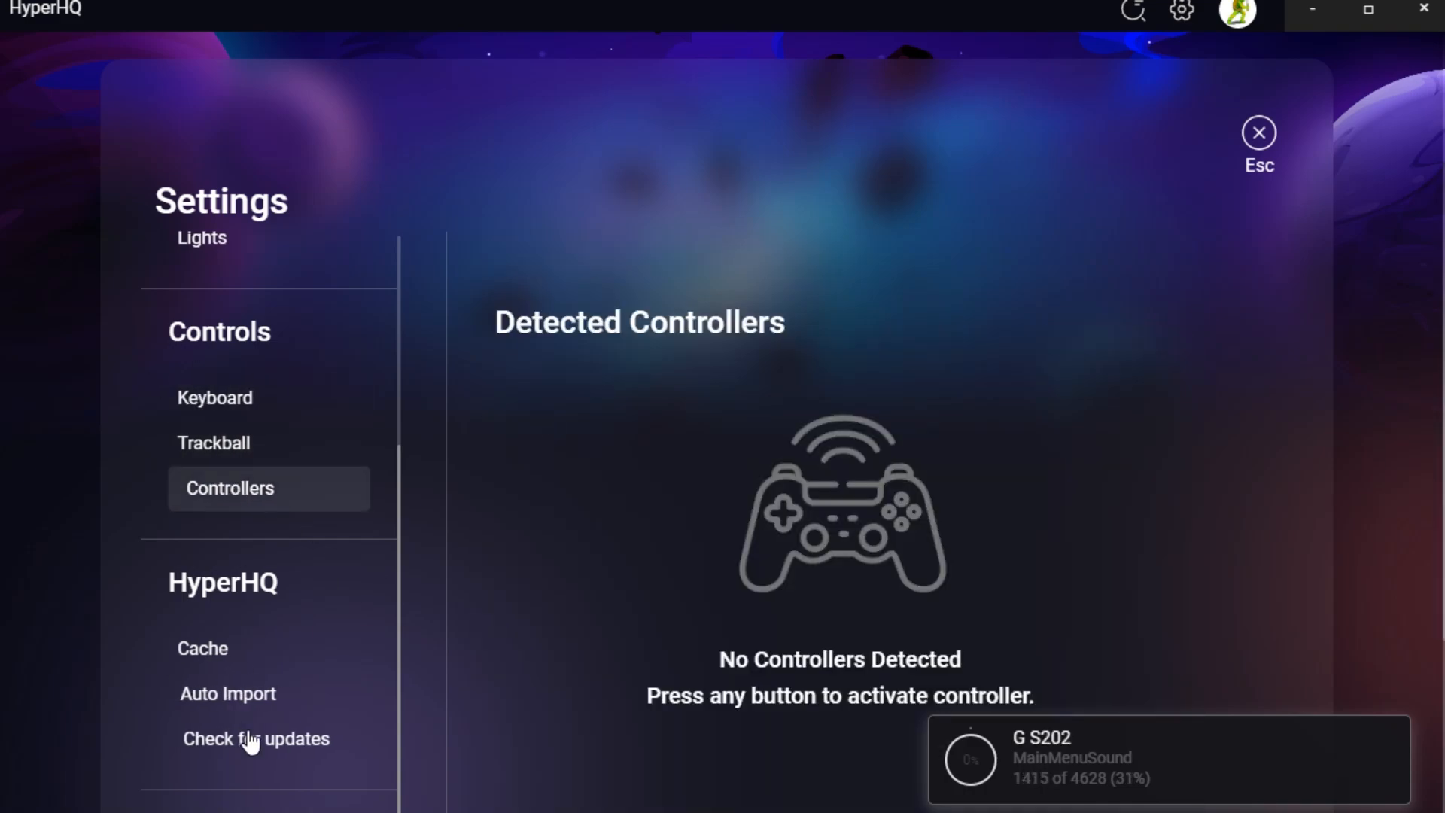
{"action": "left_click", "coordinate": [255, 738]}
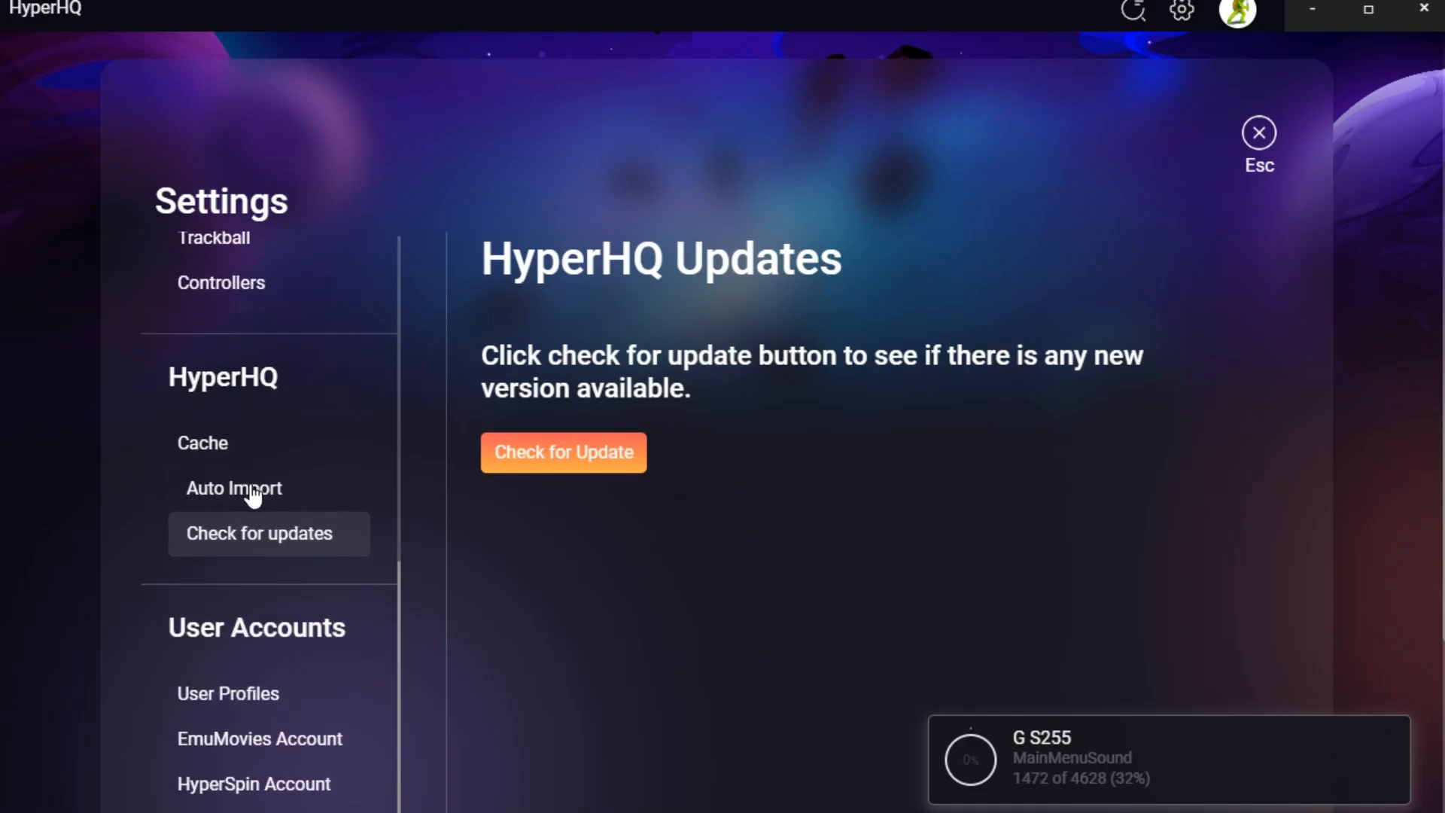
{"action": "left_click", "coordinate": [234, 488]}
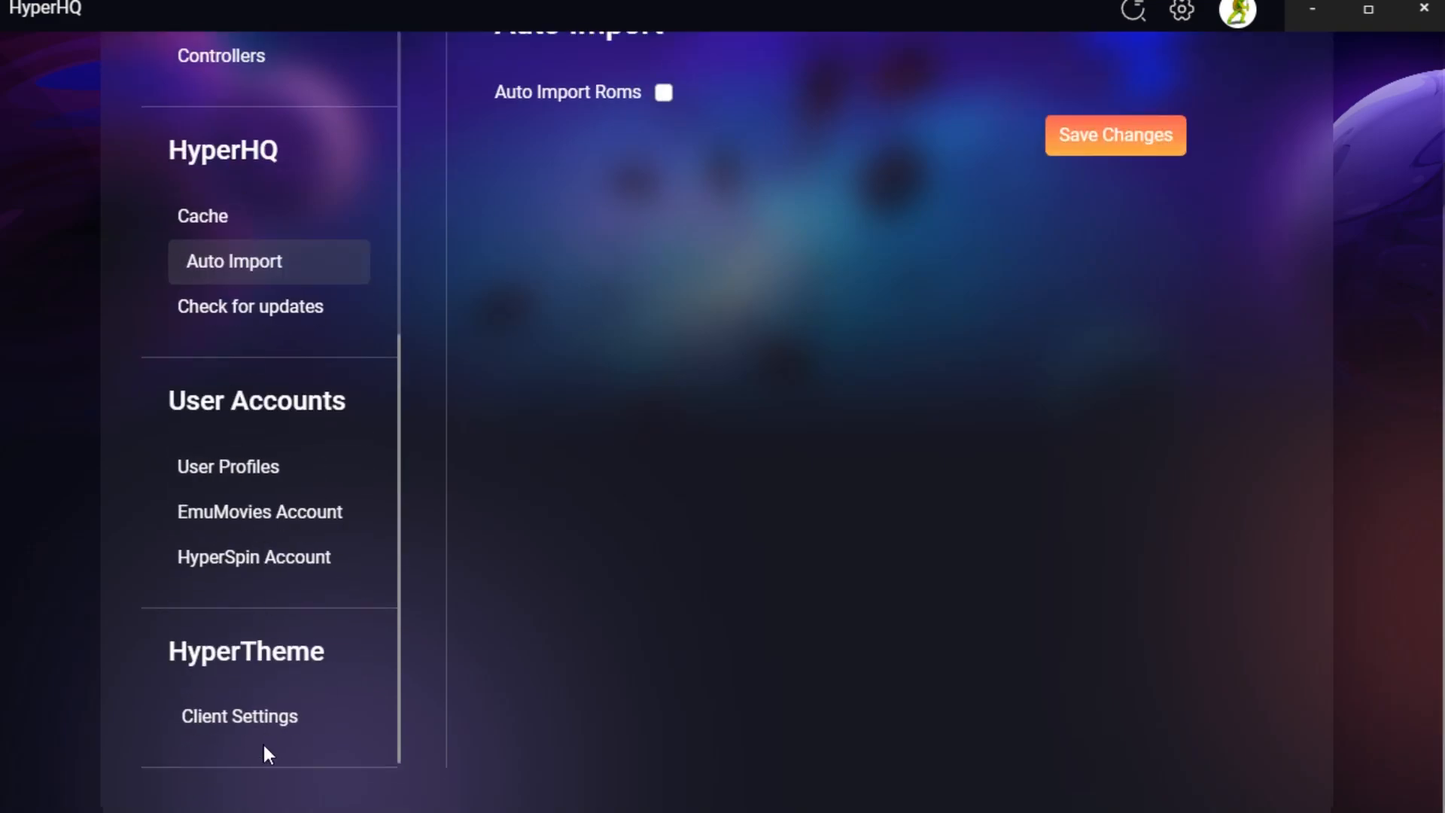
{"action": "mouse_move", "coordinate": [295, 516]}
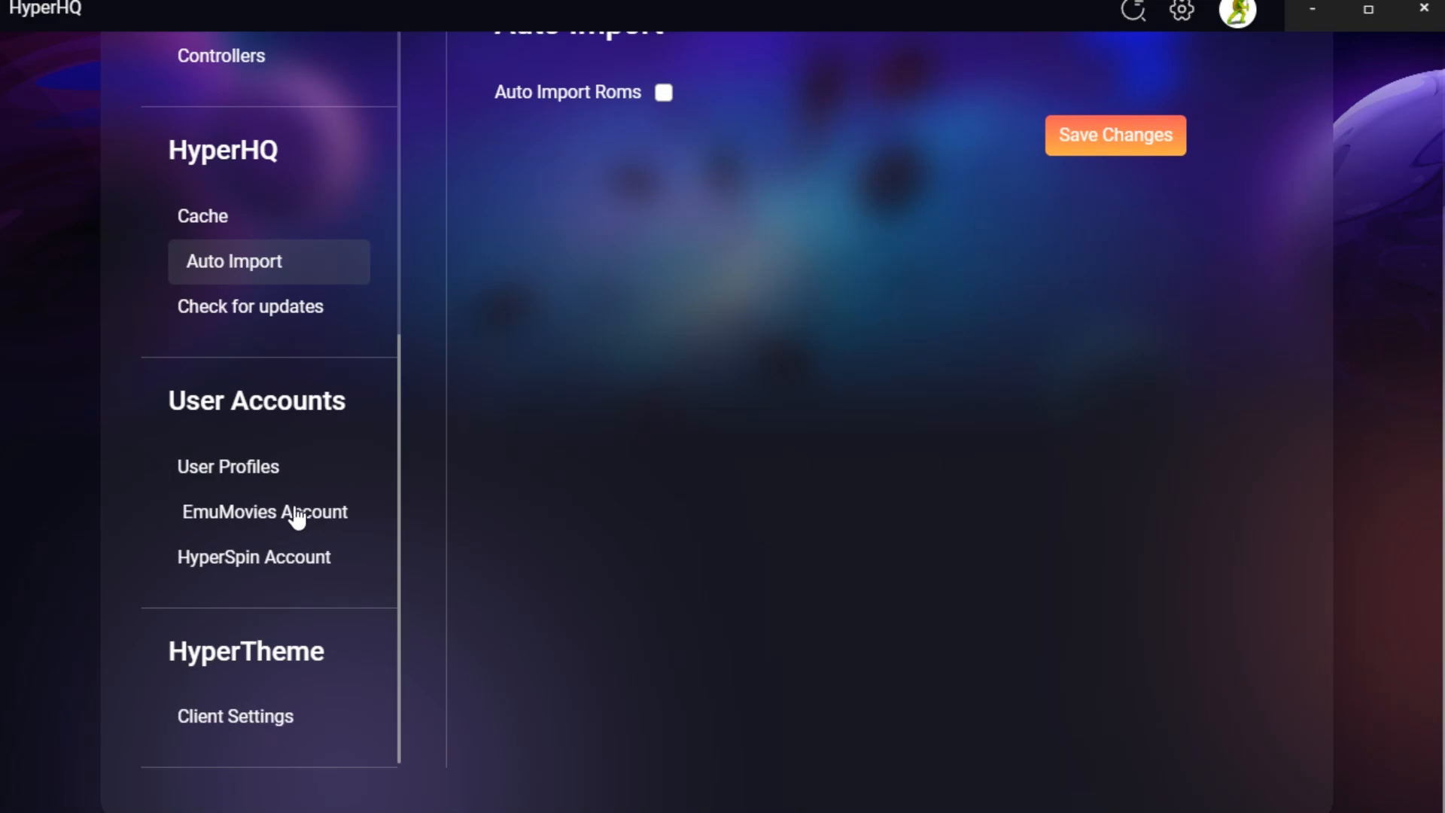
{"action": "mouse_move", "coordinate": [277, 525]}
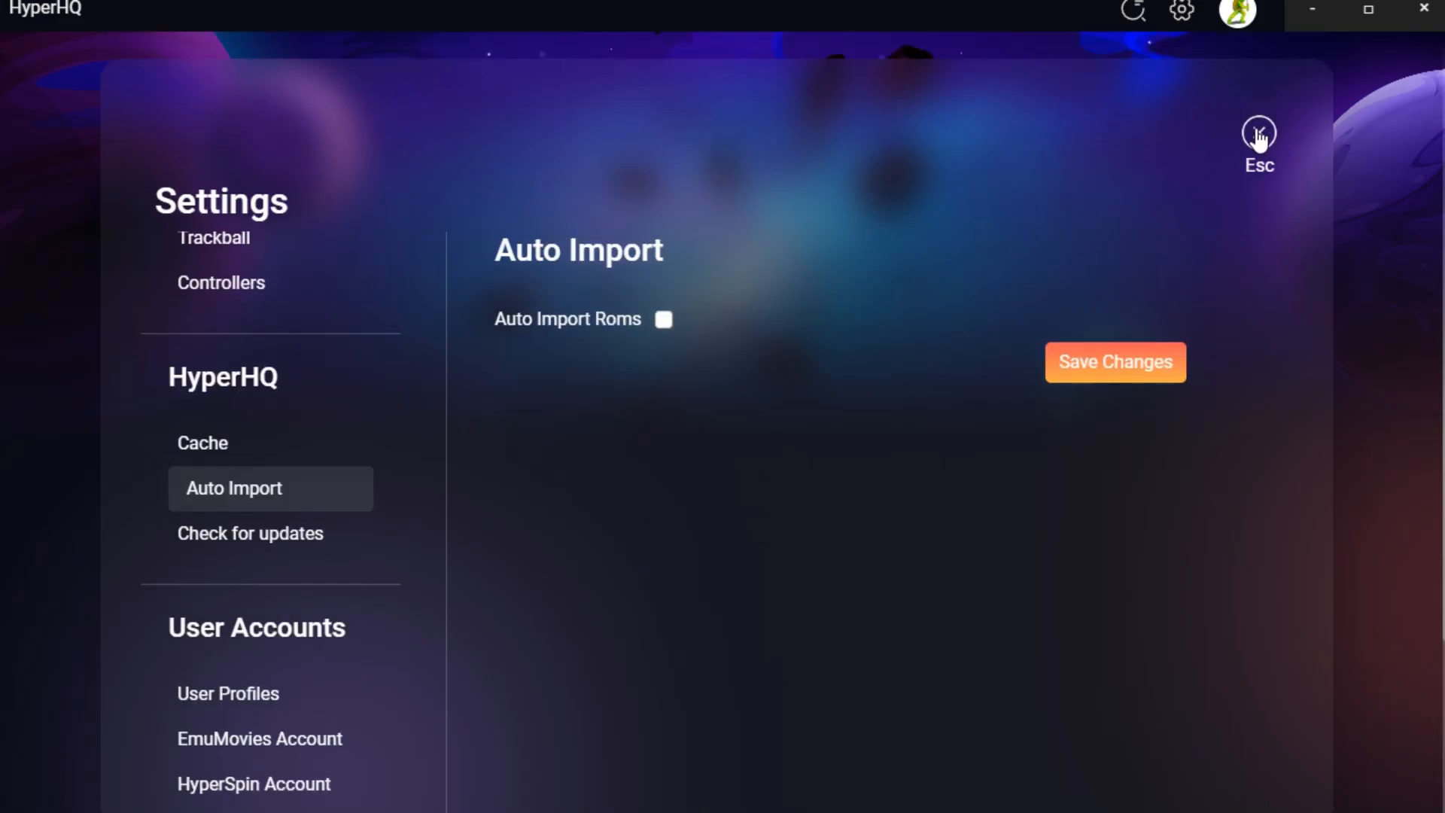
Close the Settings panel to return to the Sega Genesis game library.
{"action": "left_click", "coordinate": [1257, 132]}
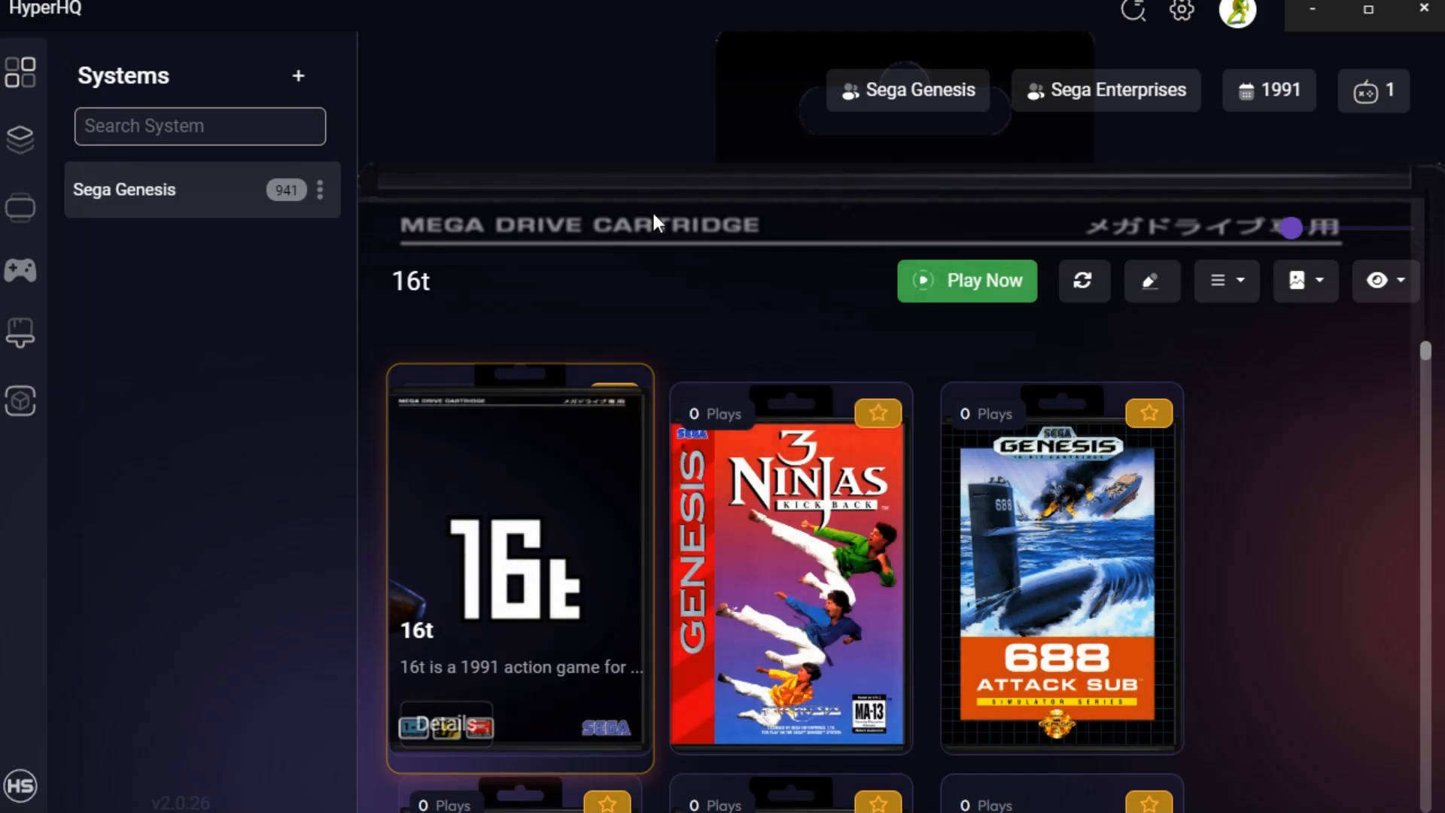
{"action": "mouse_move", "coordinate": [238, 383]}
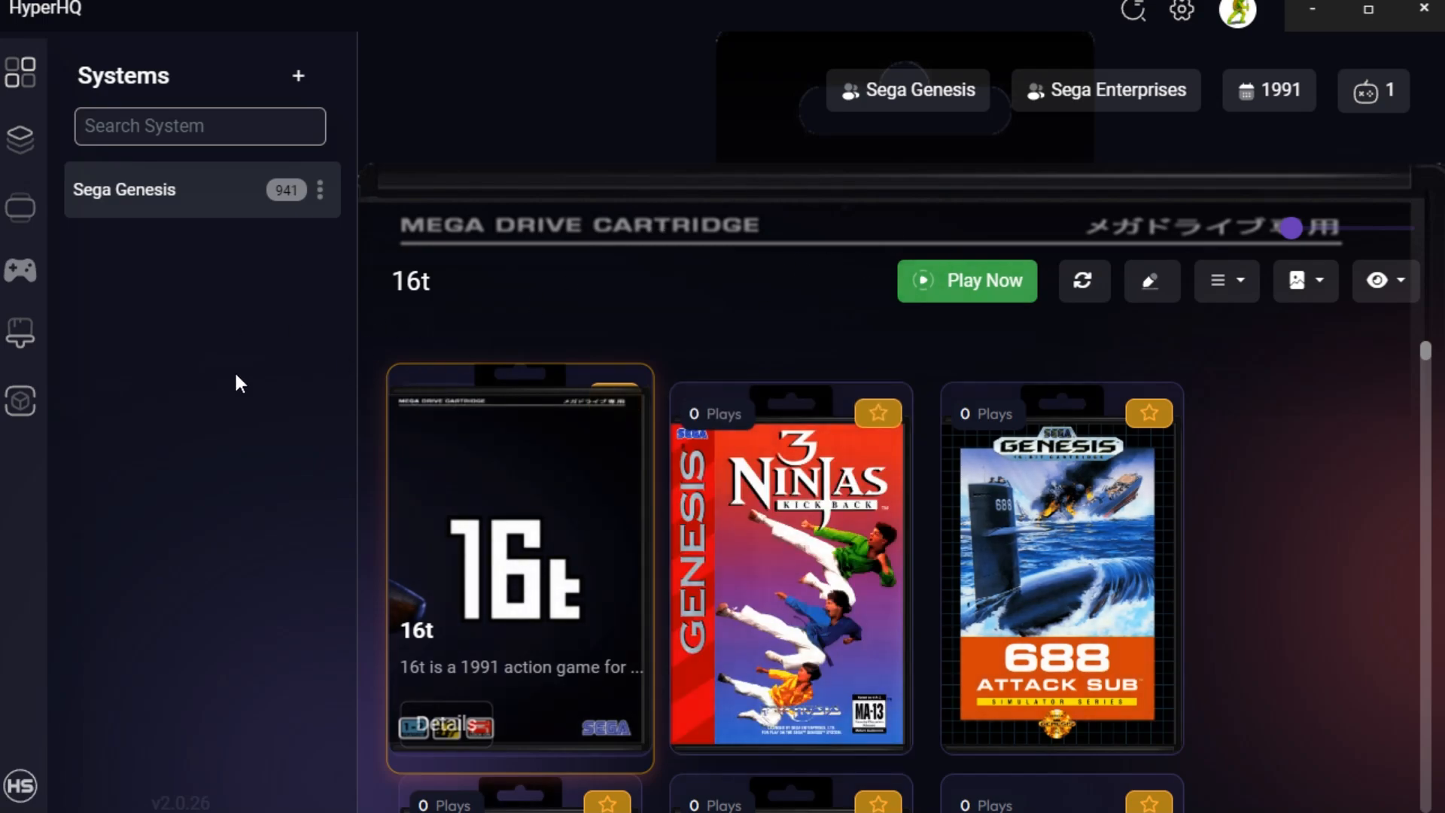
{"action": "mouse_move", "coordinate": [914, 101]}
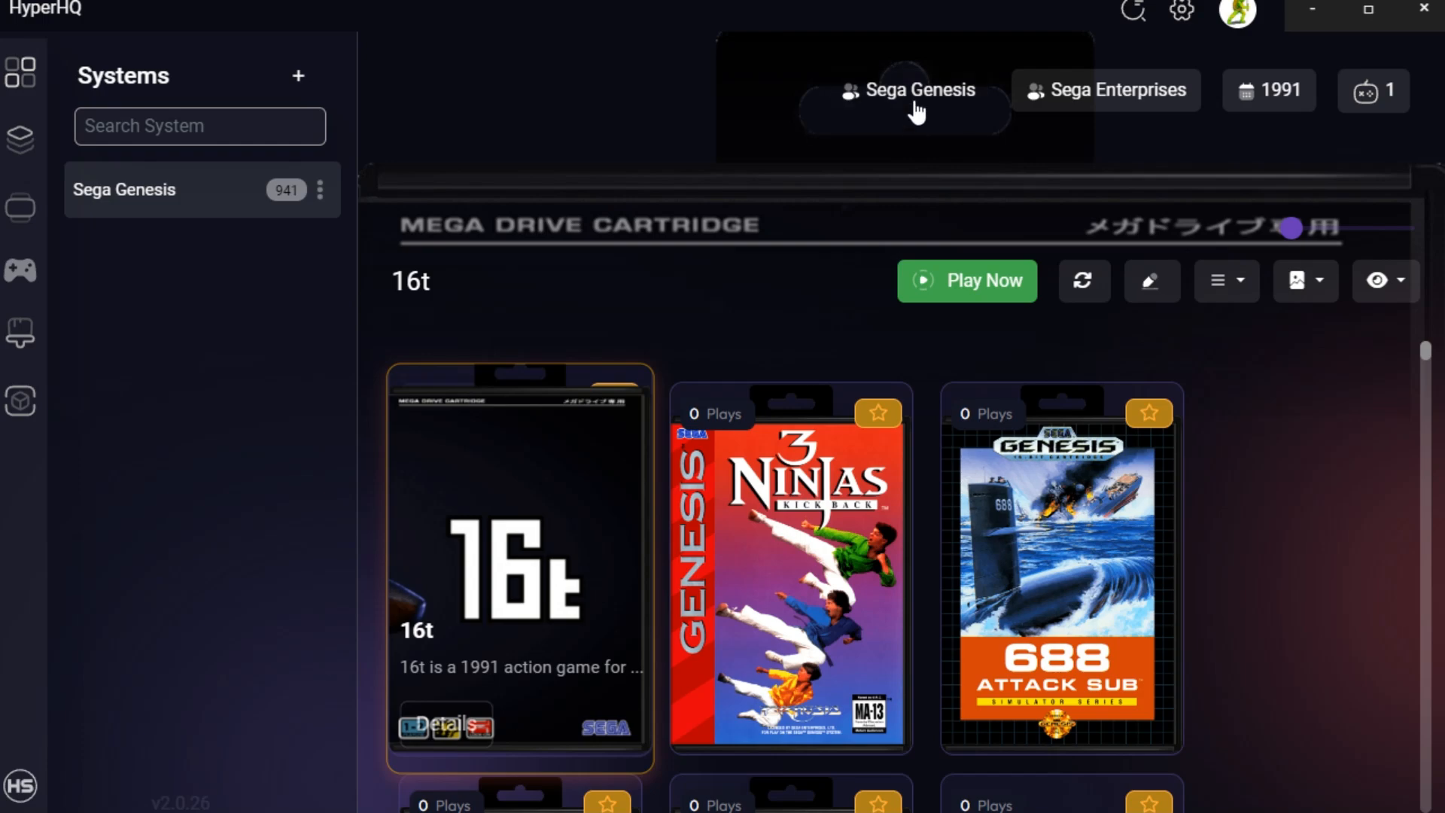
{"action": "mouse_move", "coordinate": [1329, 100]}
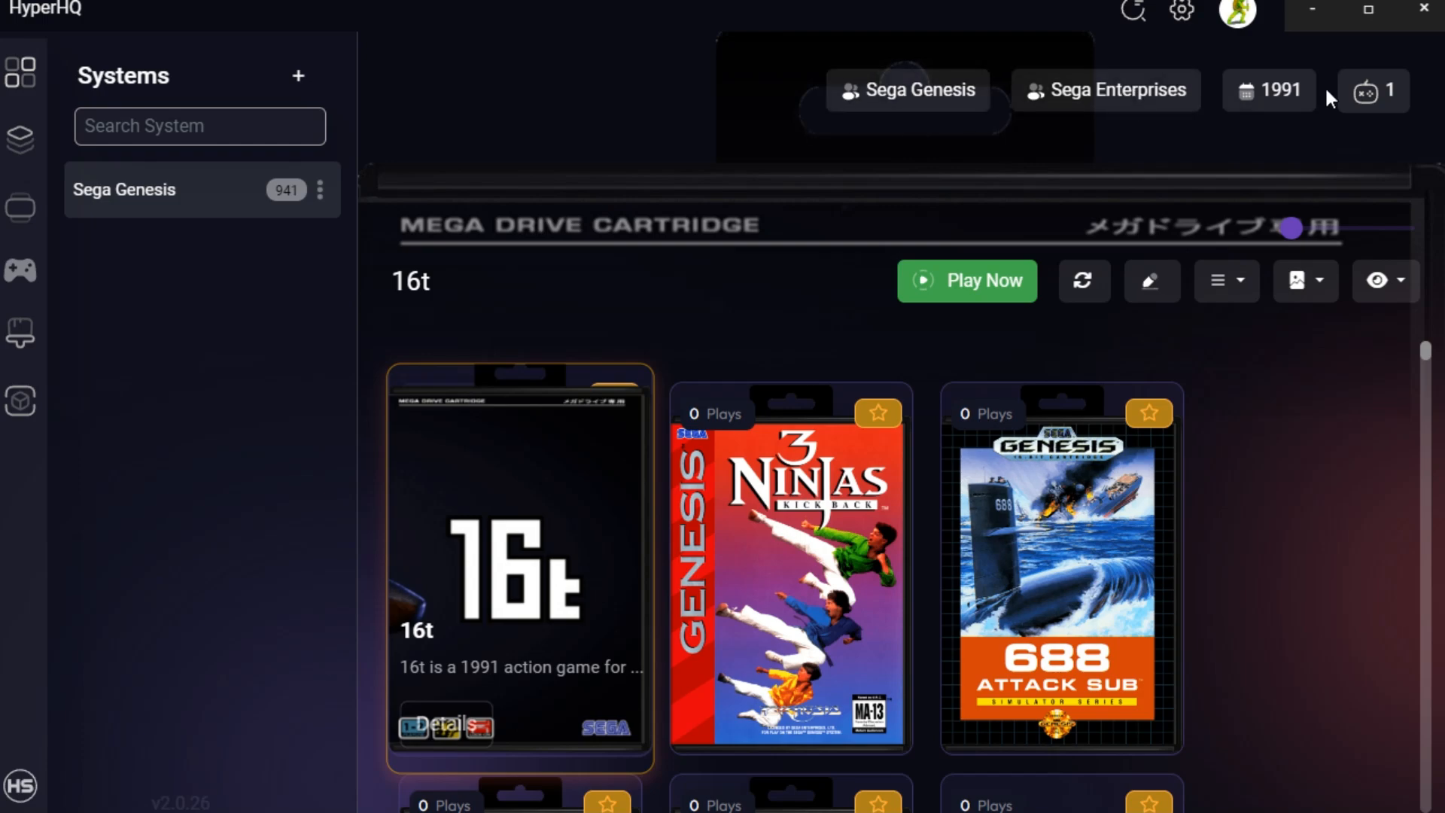
{"action": "mouse_move", "coordinate": [1373, 92]}
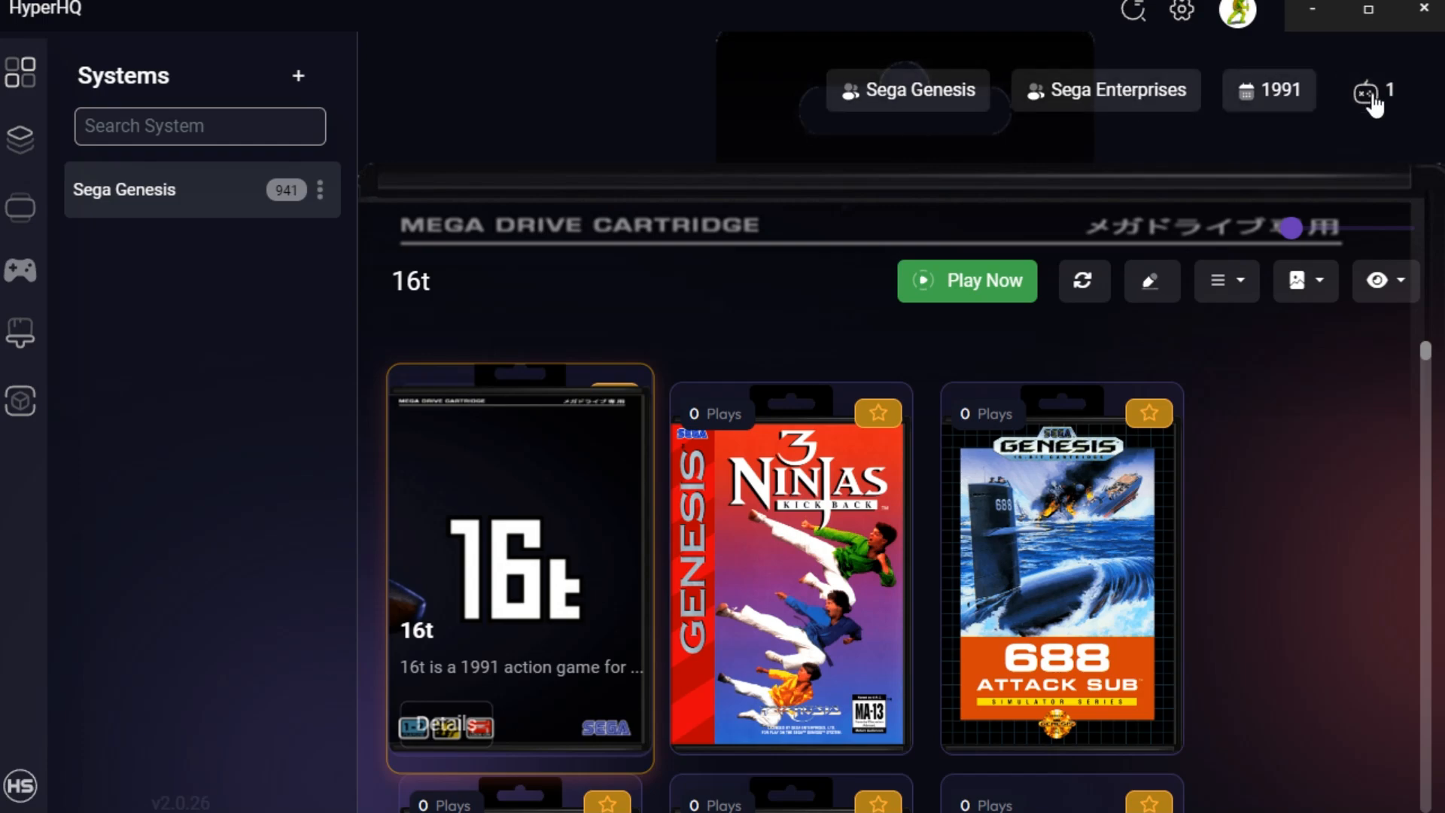
{"action": "mouse_move", "coordinate": [677, 149]}
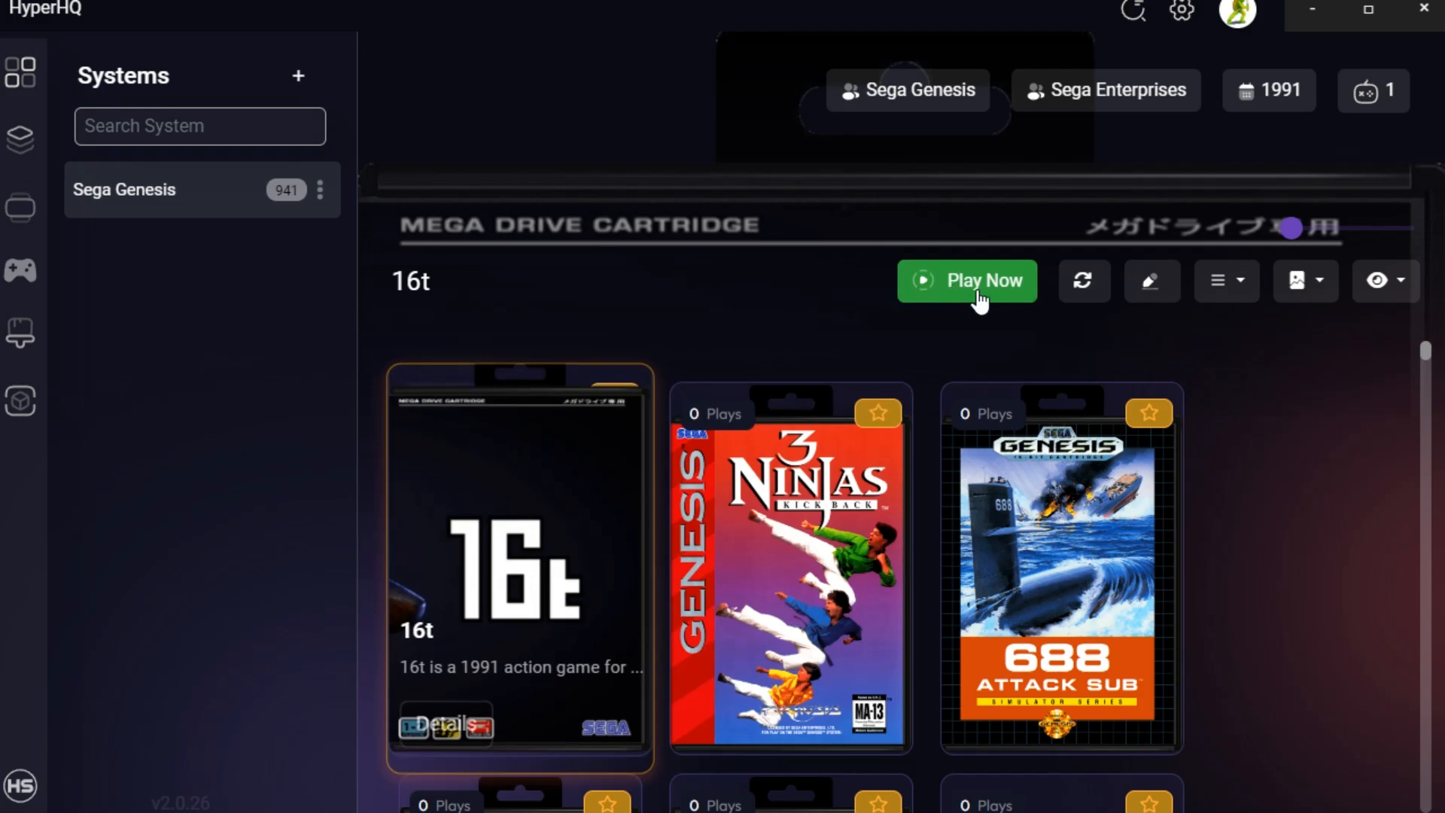
{"action": "mouse_move", "coordinate": [1138, 296]}
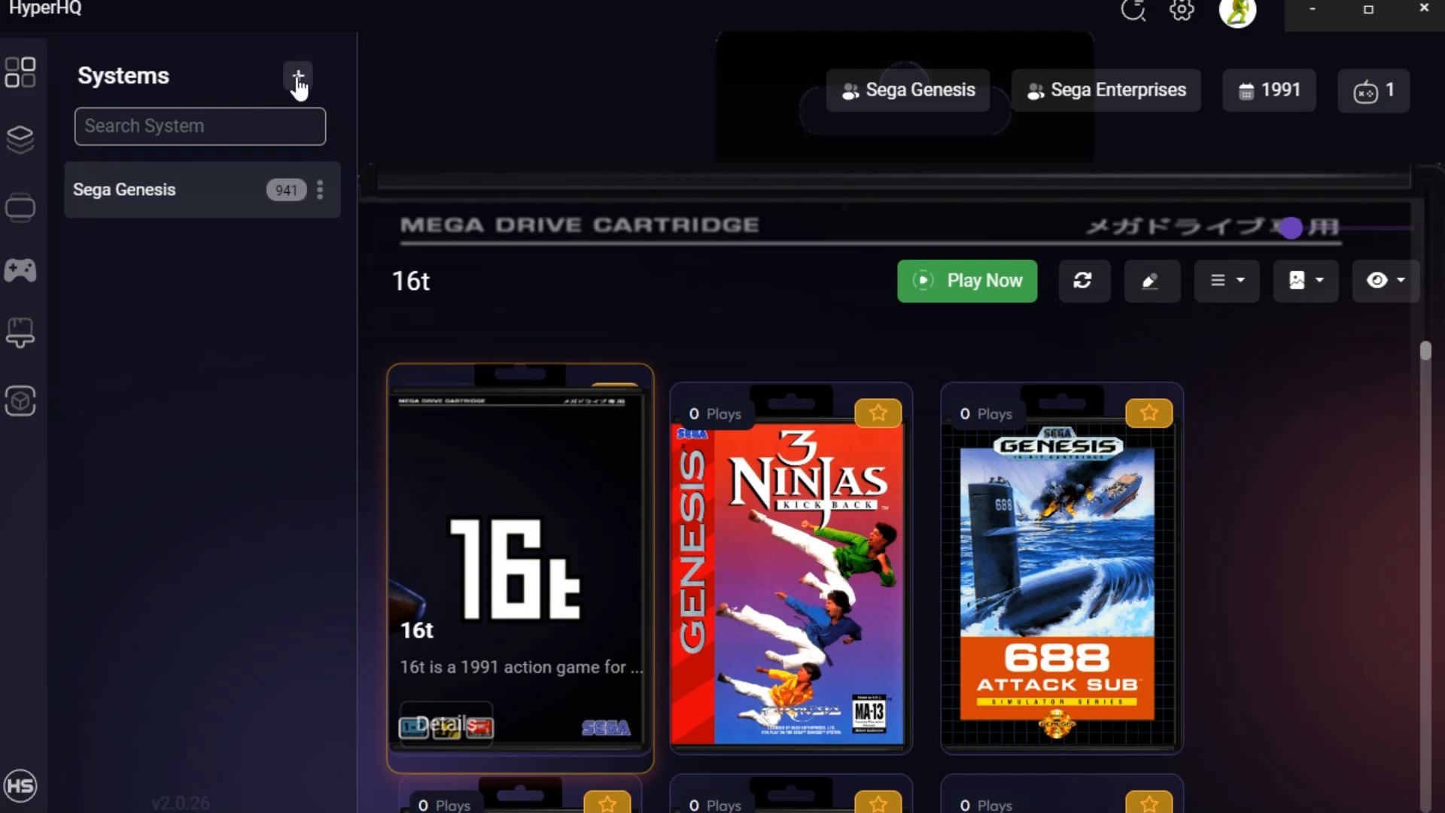
Start the add-system wizard with Consoles as the category and continue to system selection.
{"action": "left_click", "coordinate": [297, 77]}
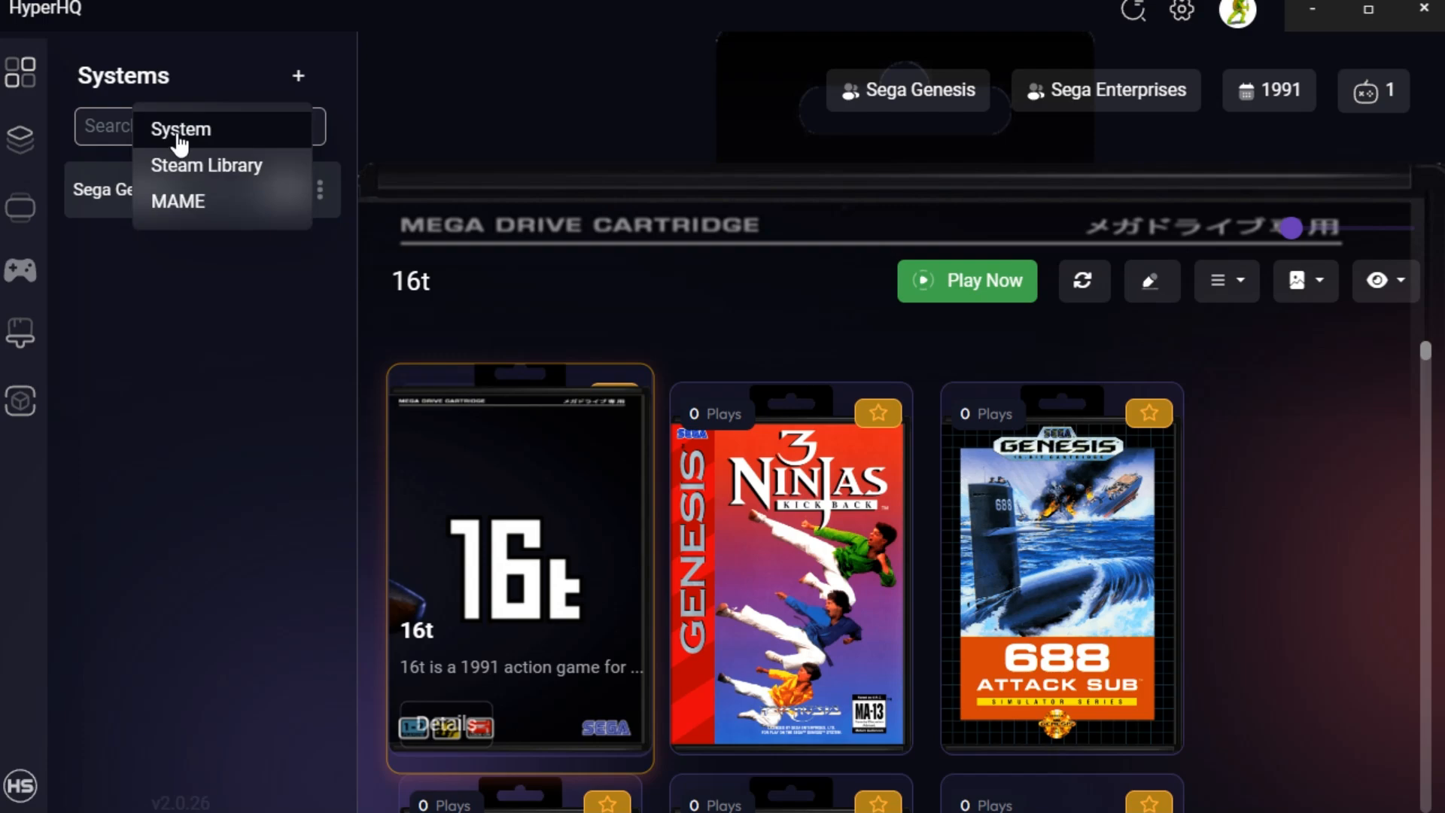
{"action": "left_click", "coordinate": [179, 130]}
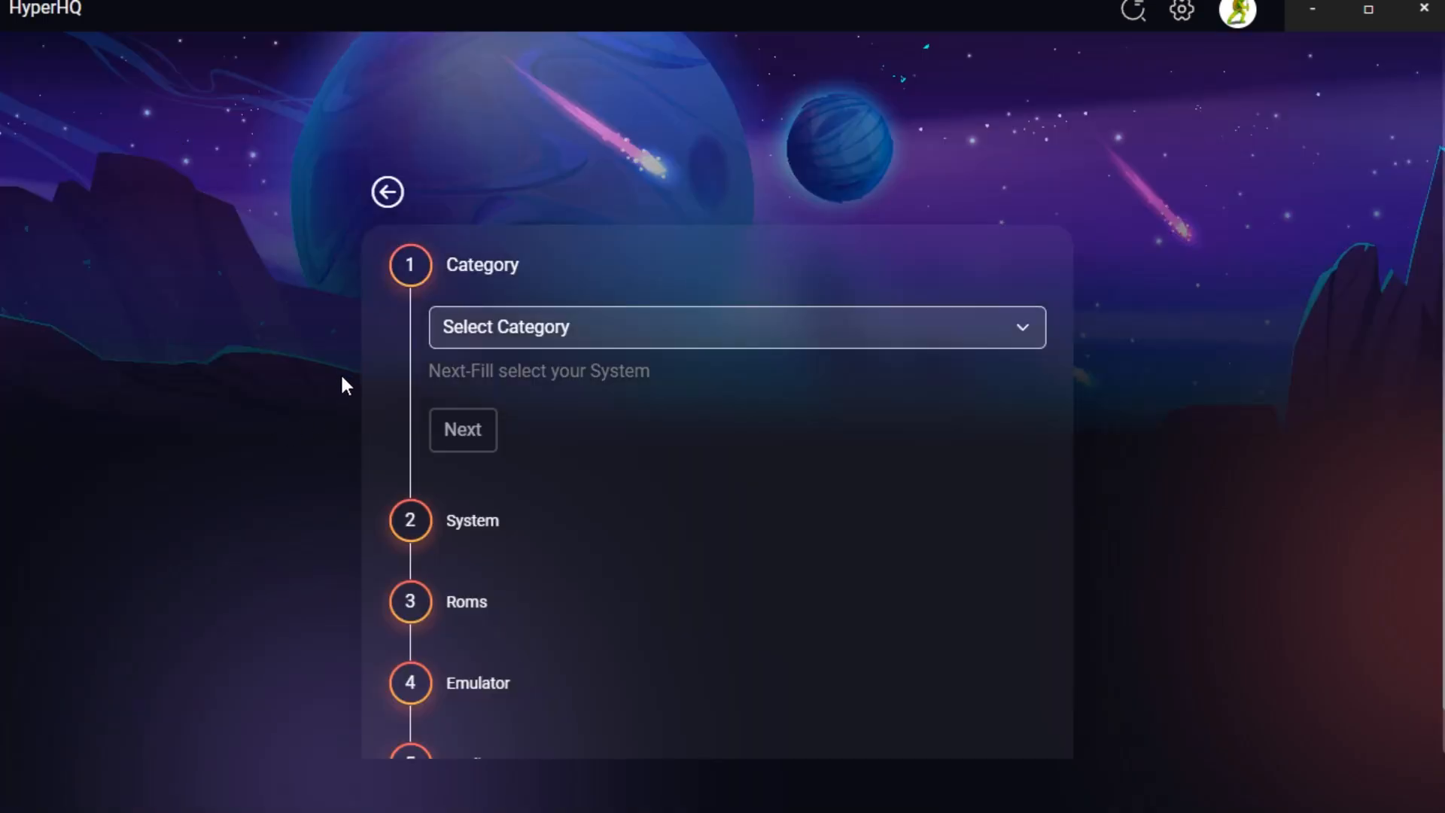
{"action": "left_click", "coordinate": [736, 326]}
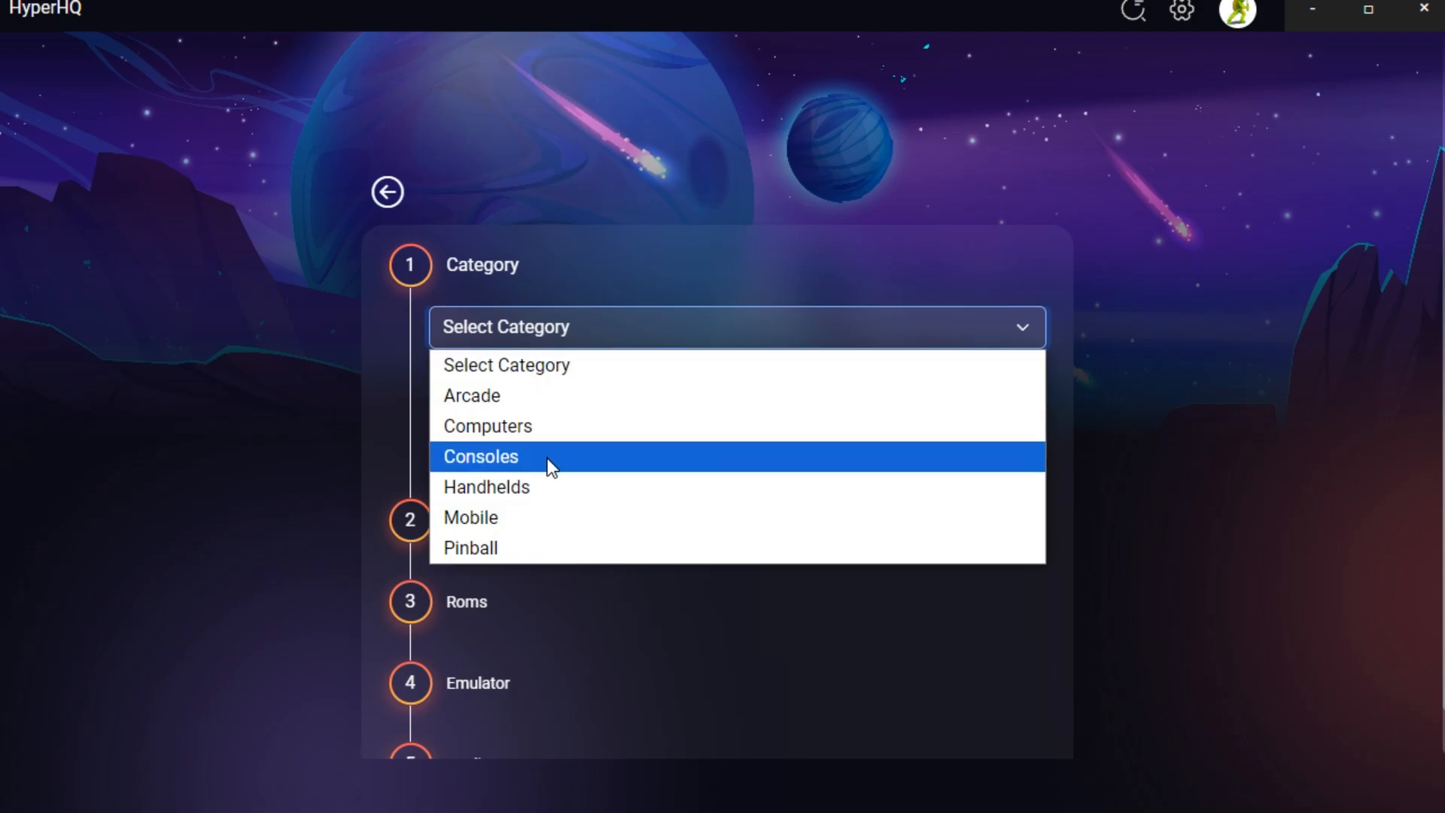
{"action": "mouse_move", "coordinate": [524, 463]}
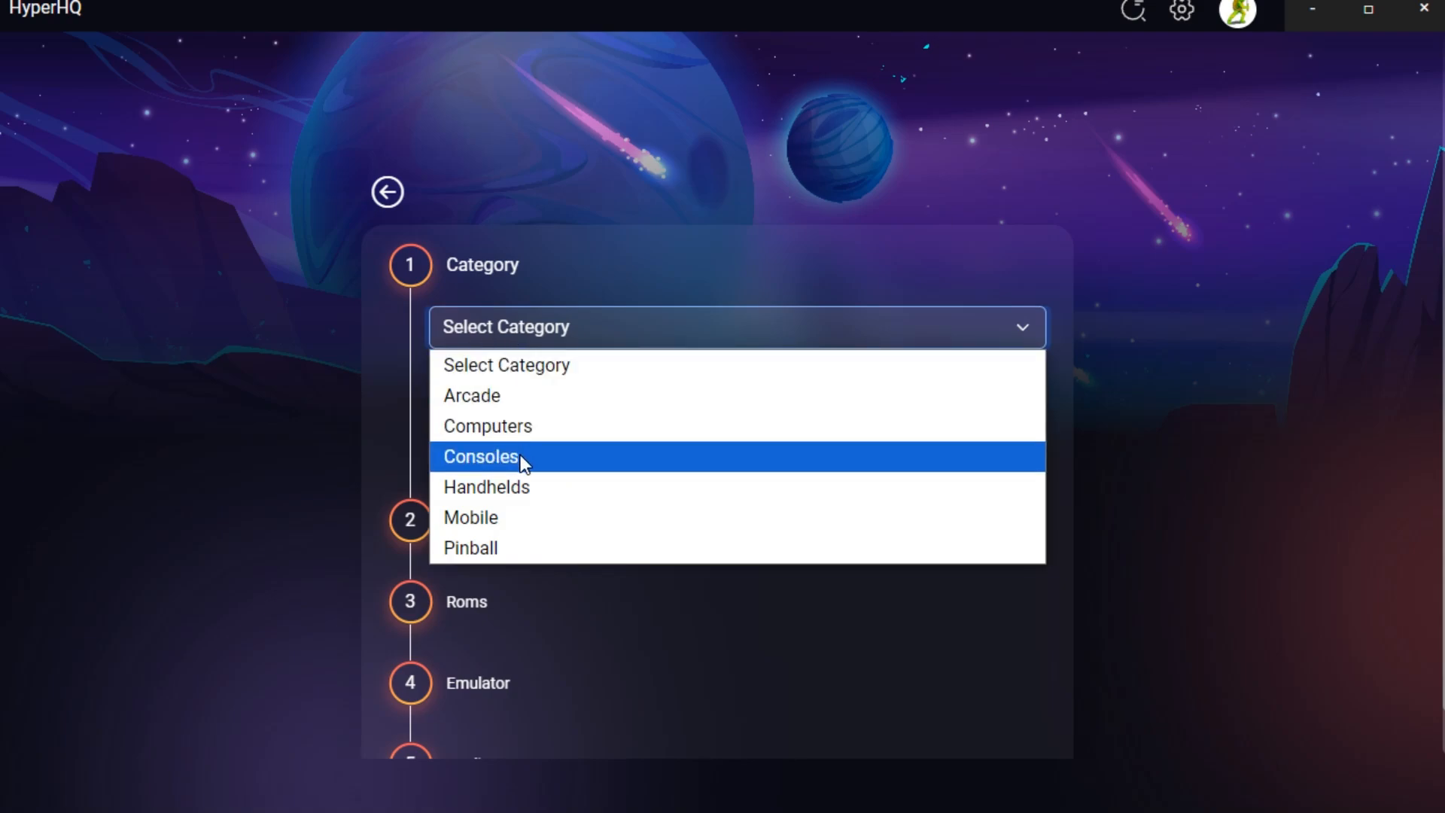
{"action": "left_click", "coordinate": [480, 456]}
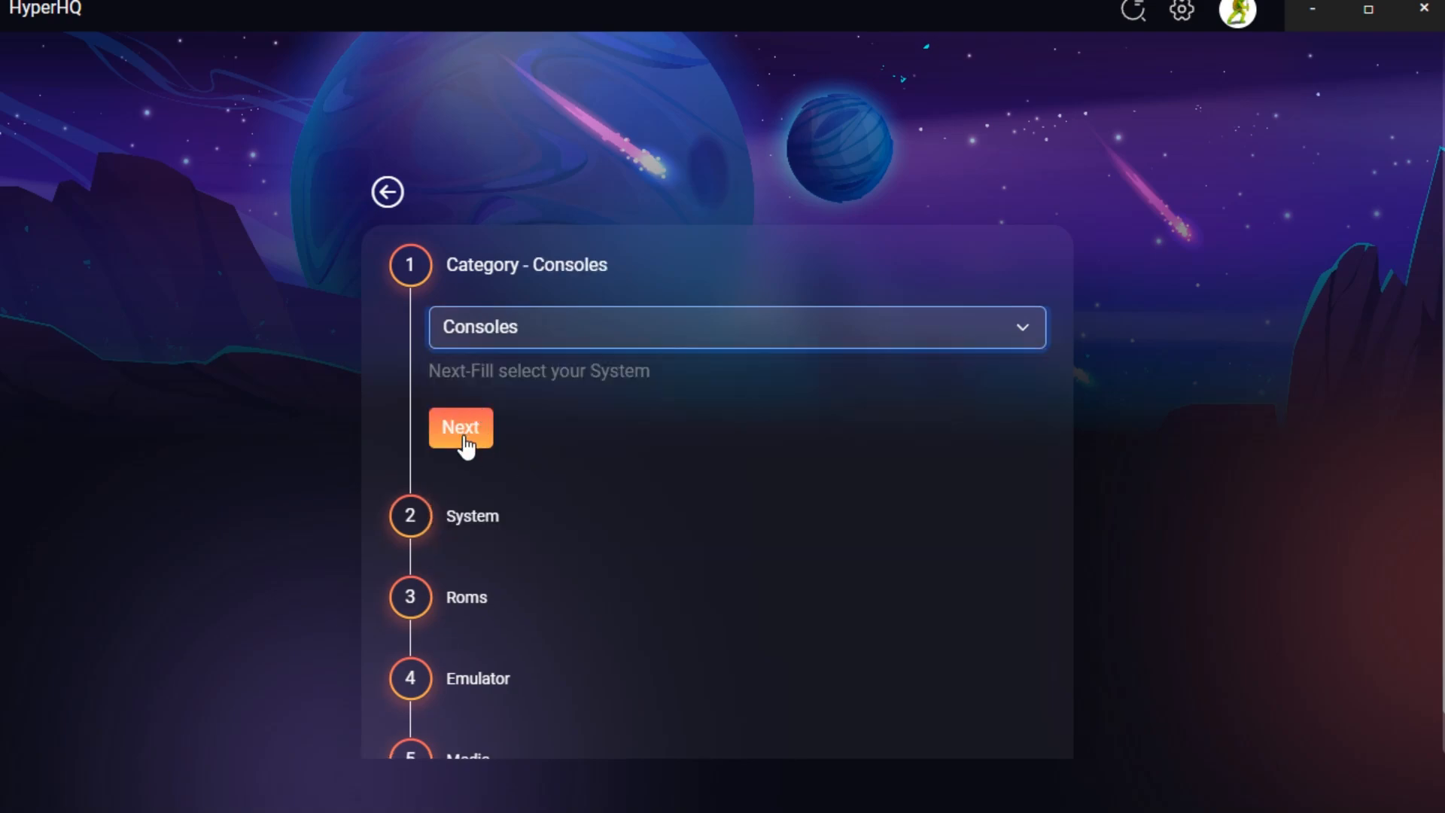
{"action": "left_click", "coordinate": [460, 426]}
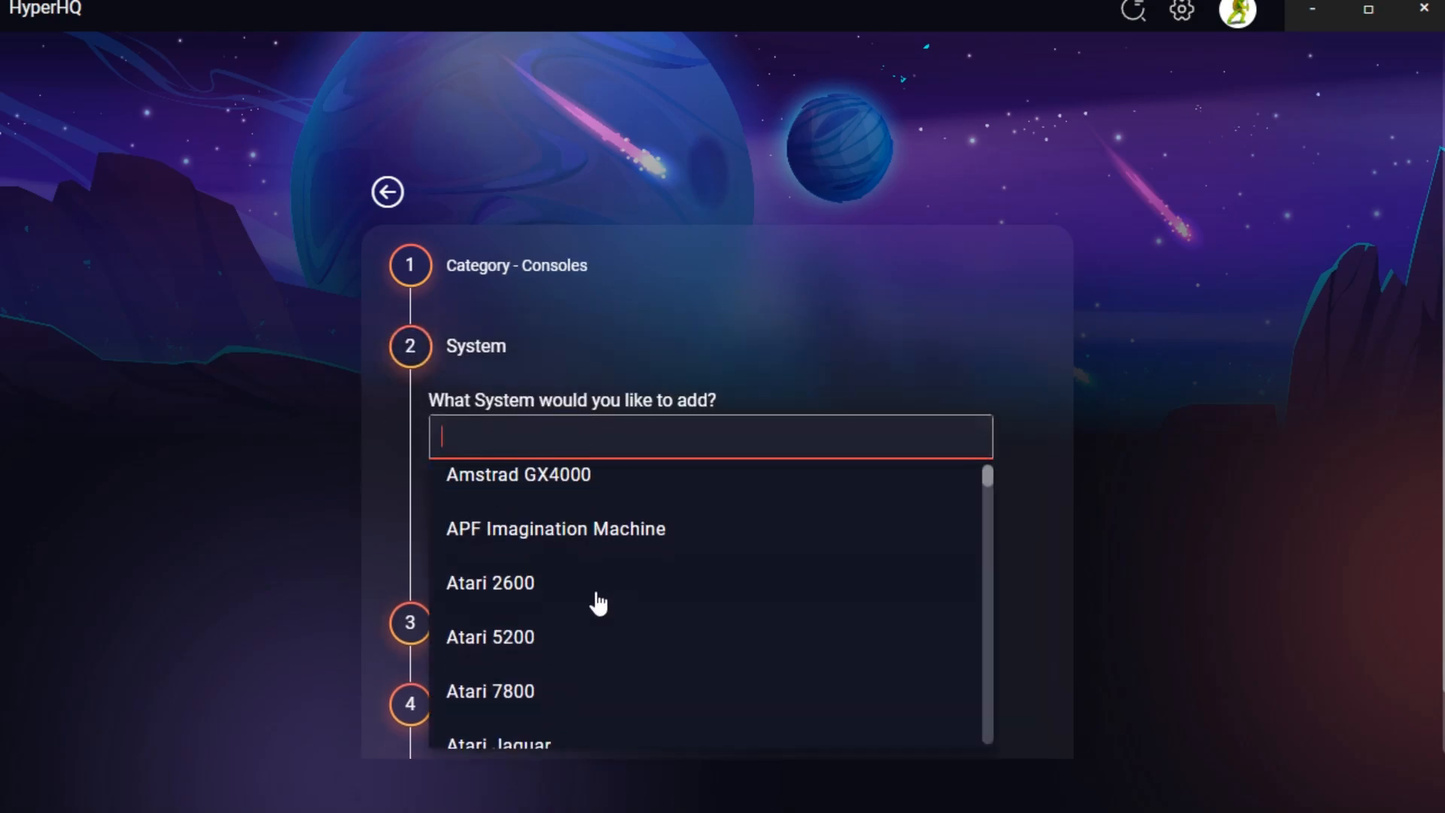
Scroll the Consoles system list down to the Sega entries.
{"action": "scroll", "scroll_direction": "down", "scroll_amount": 3}
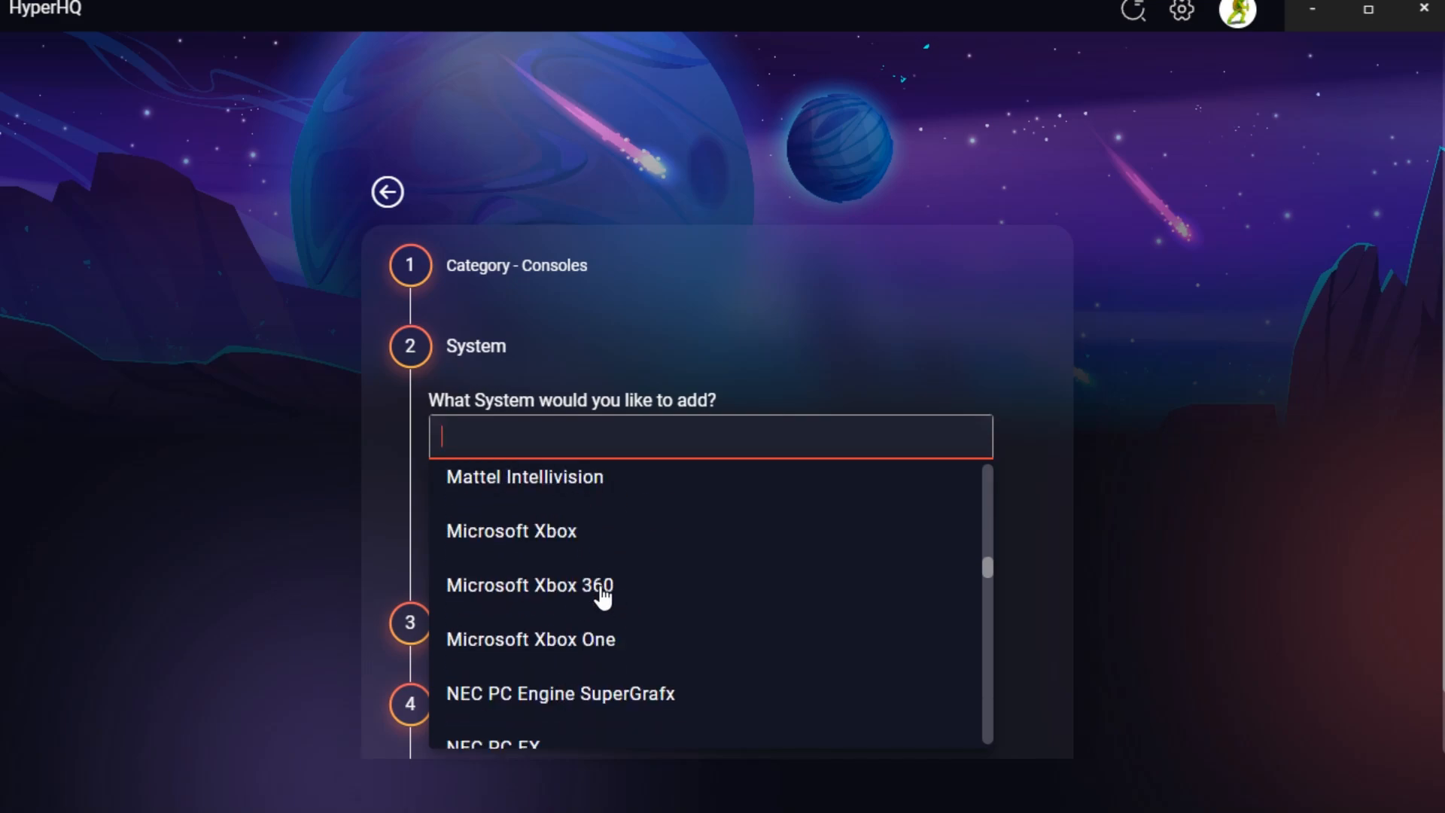
{"action": "scroll", "scroll_direction": "down", "scroll_amount": 3}
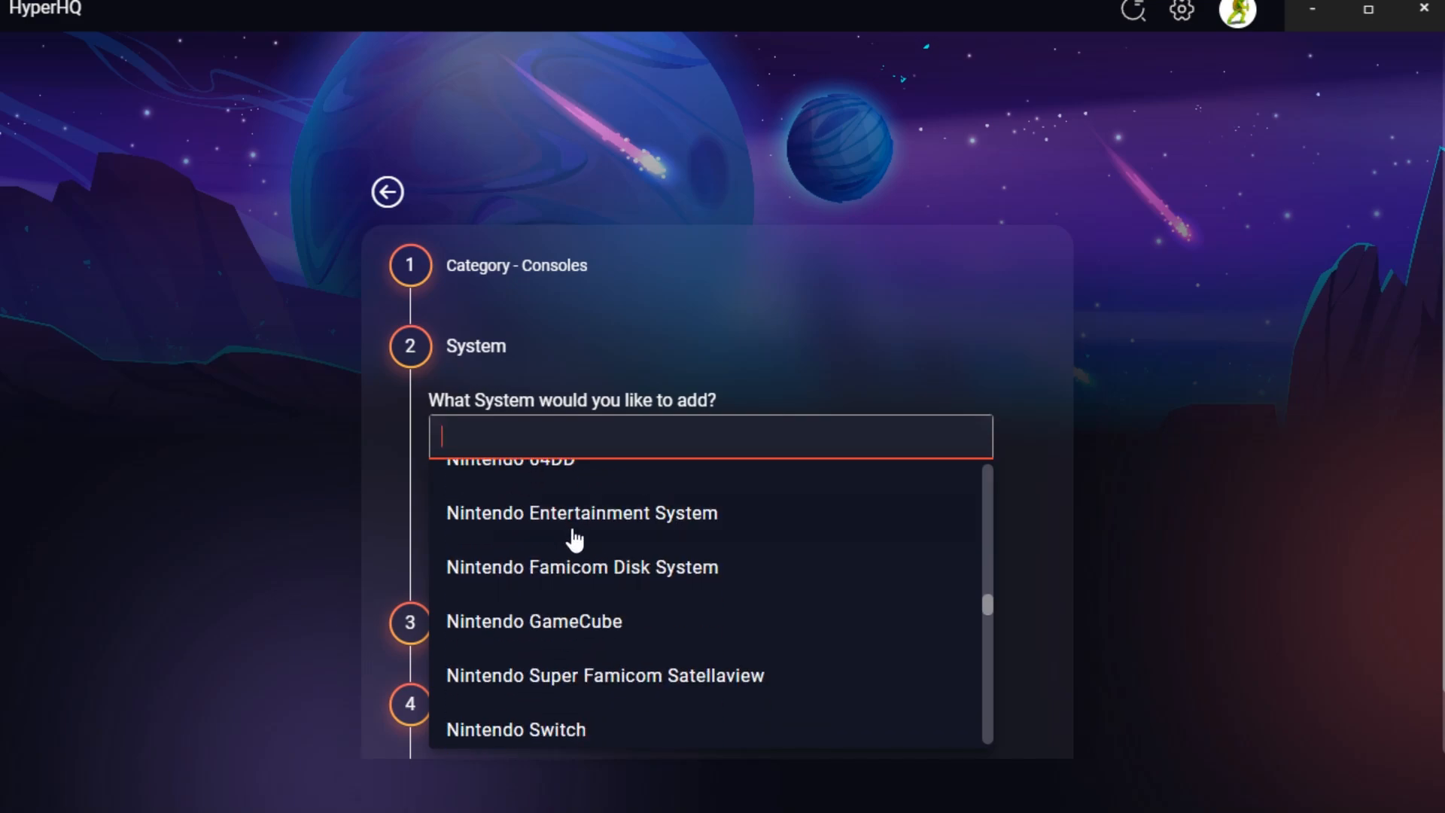
{"action": "scroll", "scroll_direction": "down", "scroll_amount": 3}
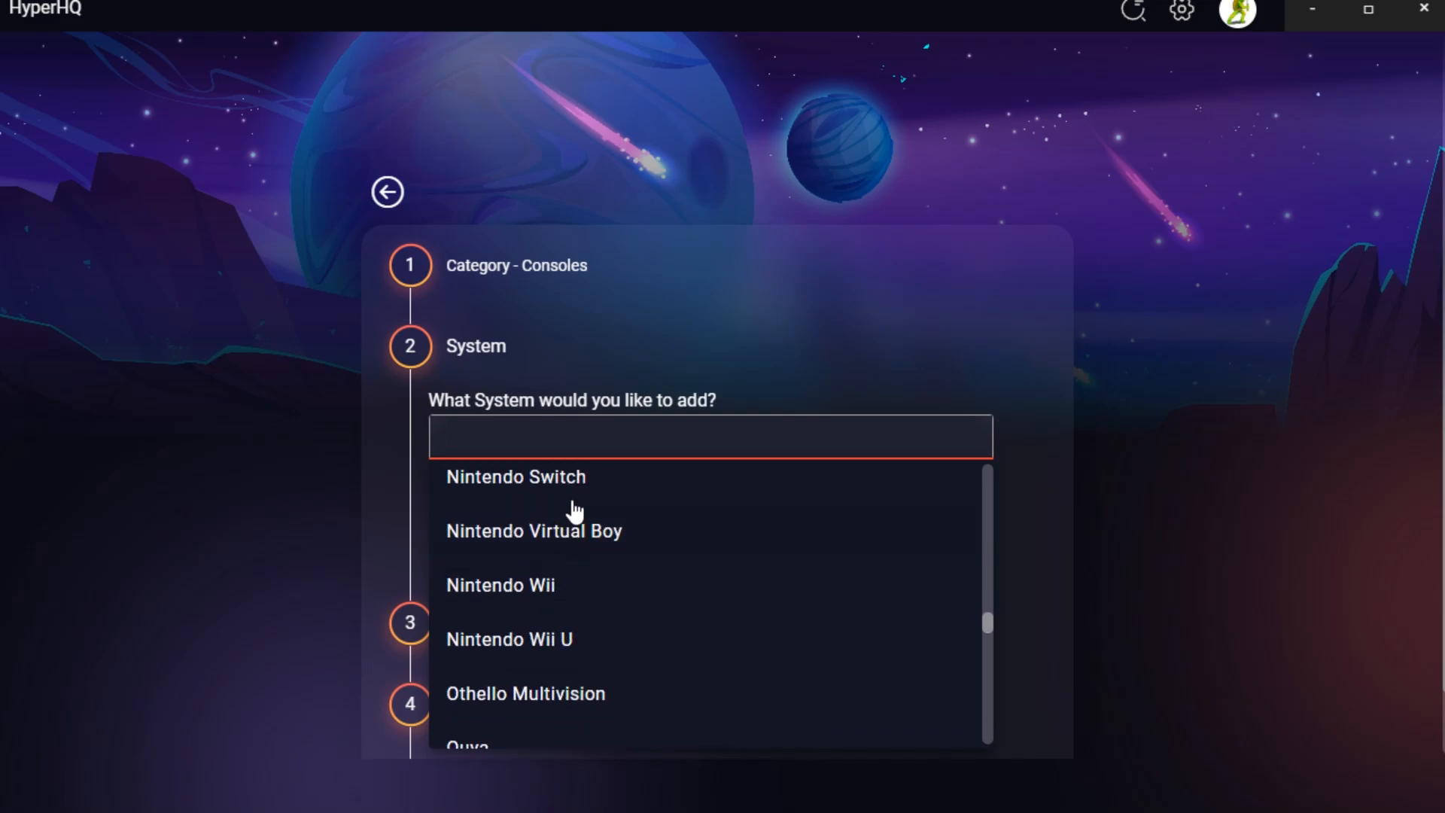
{"action": "scroll", "scroll_direction": "down", "scroll_amount": 3}
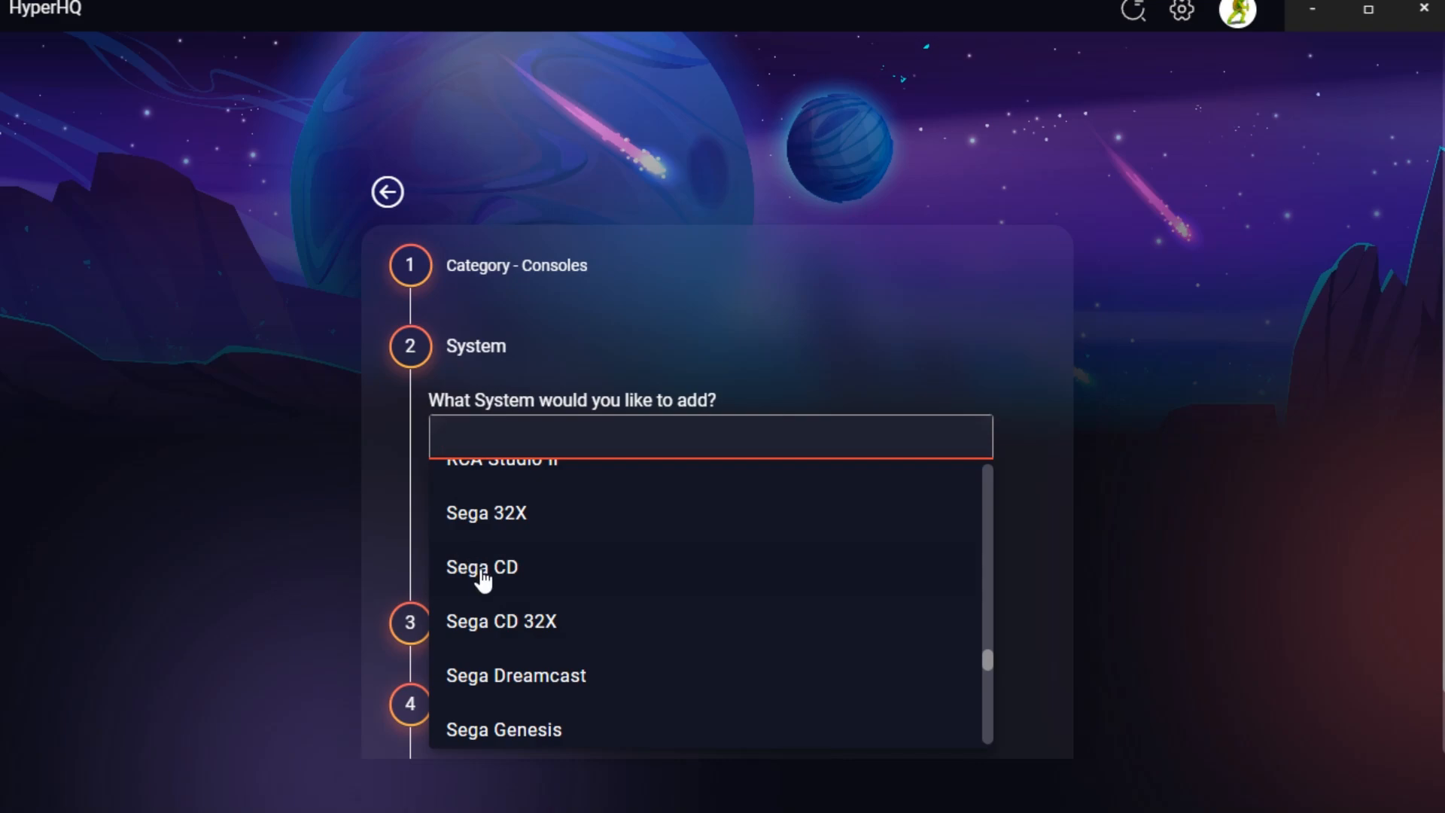
{"action": "mouse_move", "coordinate": [473, 569]}
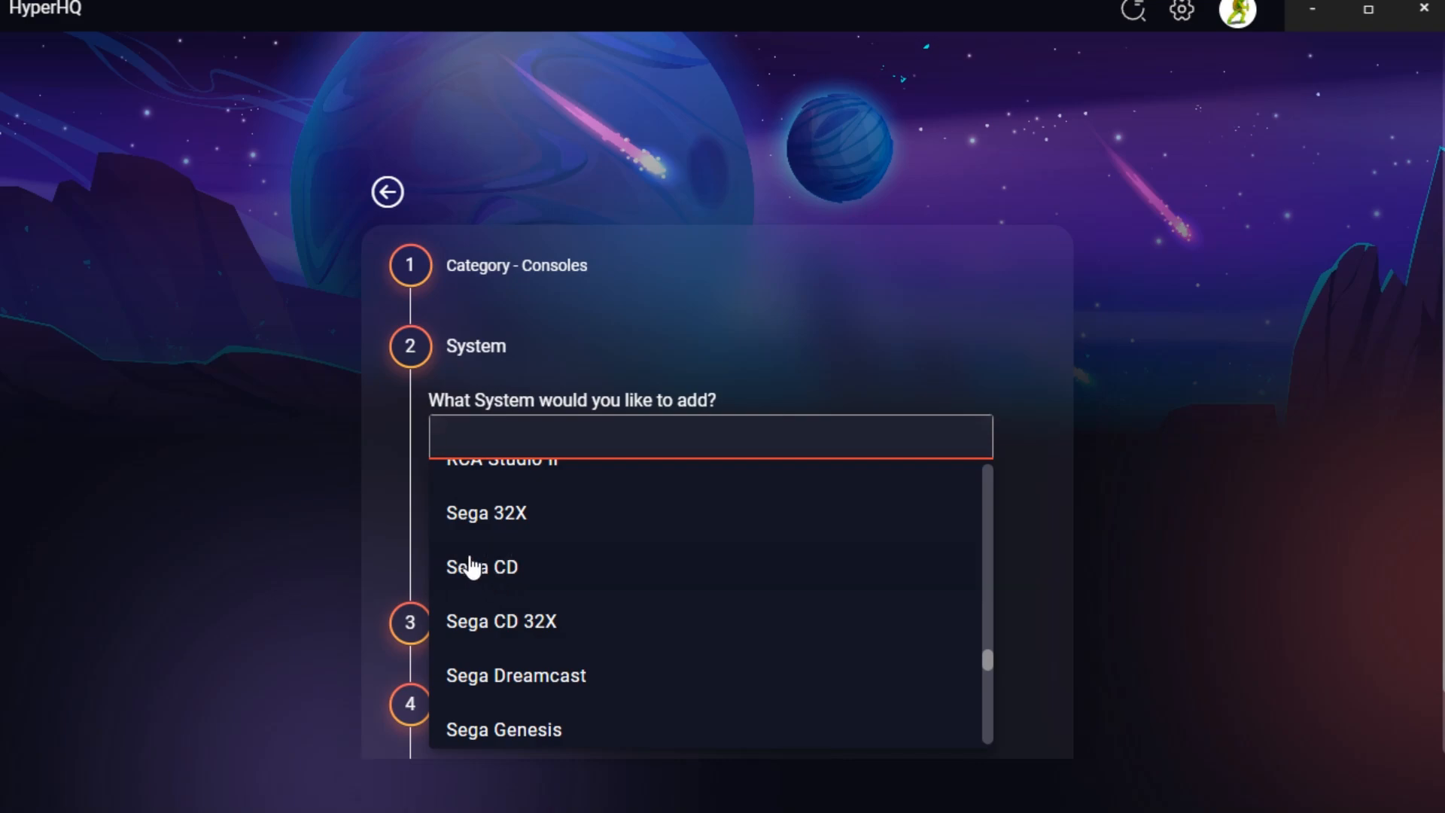
Choose Sega CD, accept its ROM folder and RetroArch, and reach the Media step with all downloads checked.
{"action": "left_click", "coordinate": [482, 566]}
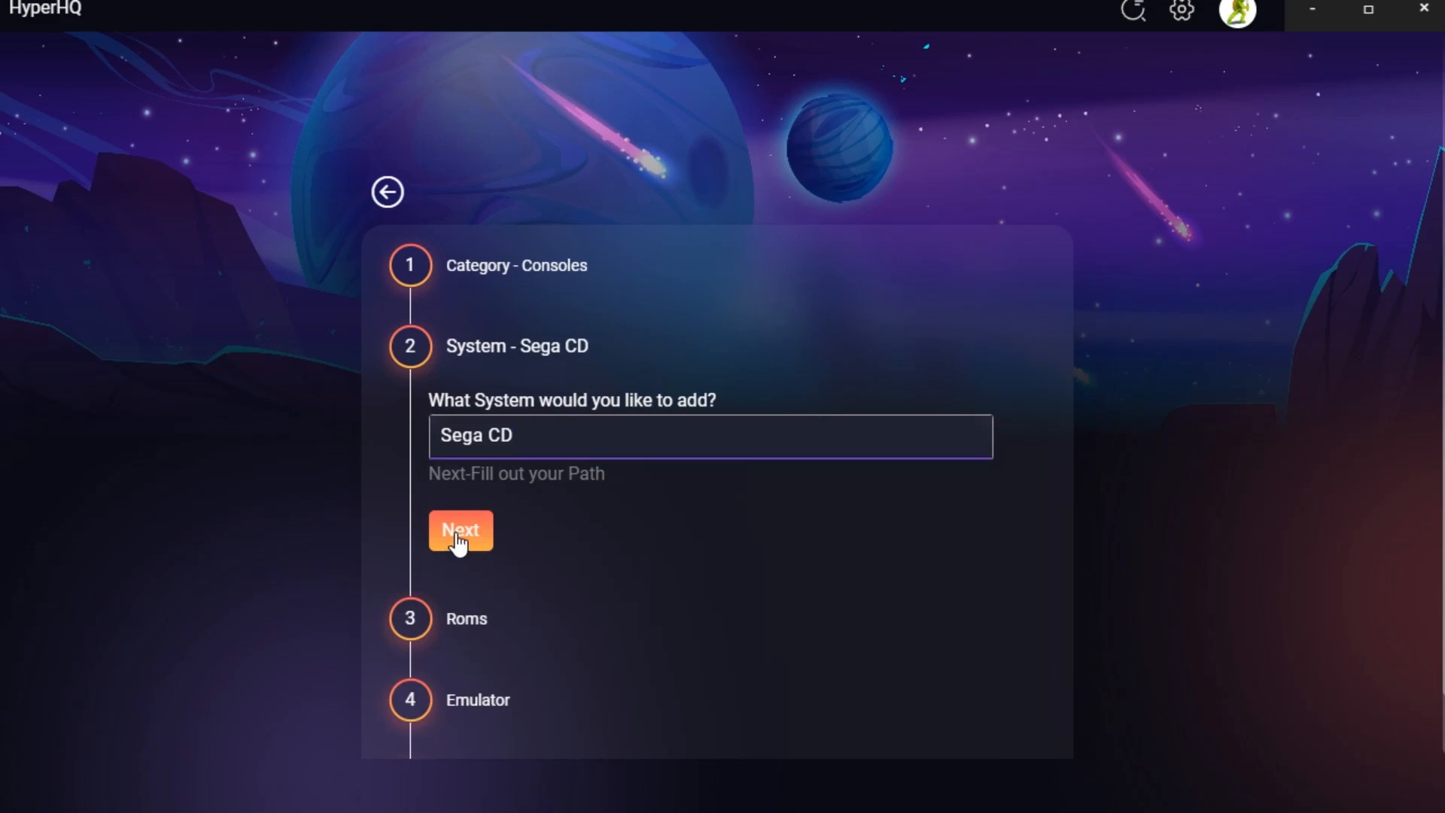
{"action": "left_click", "coordinate": [460, 530]}
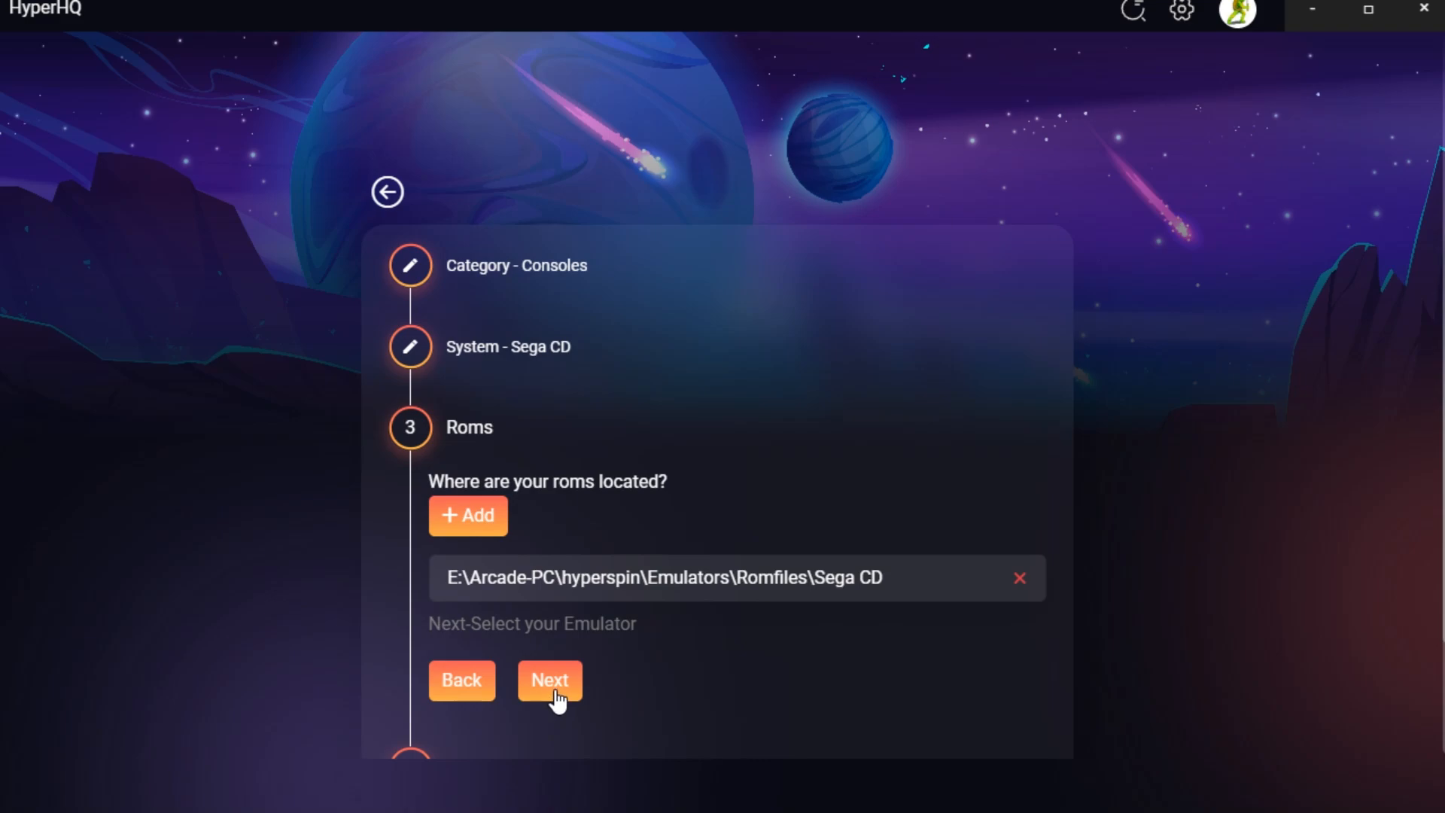
{"action": "left_click", "coordinate": [548, 680]}
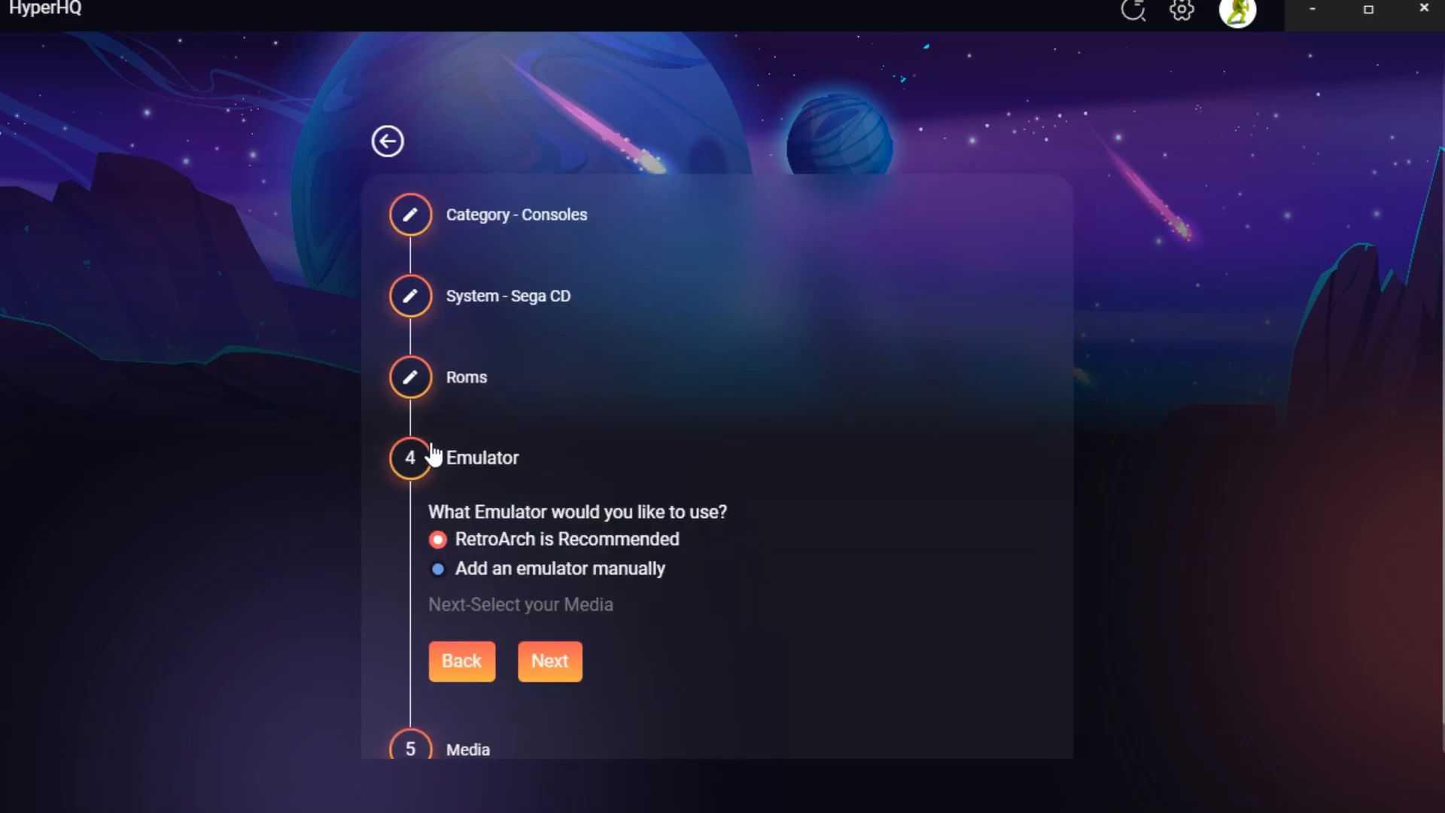
{"action": "mouse_move", "coordinate": [738, 514]}
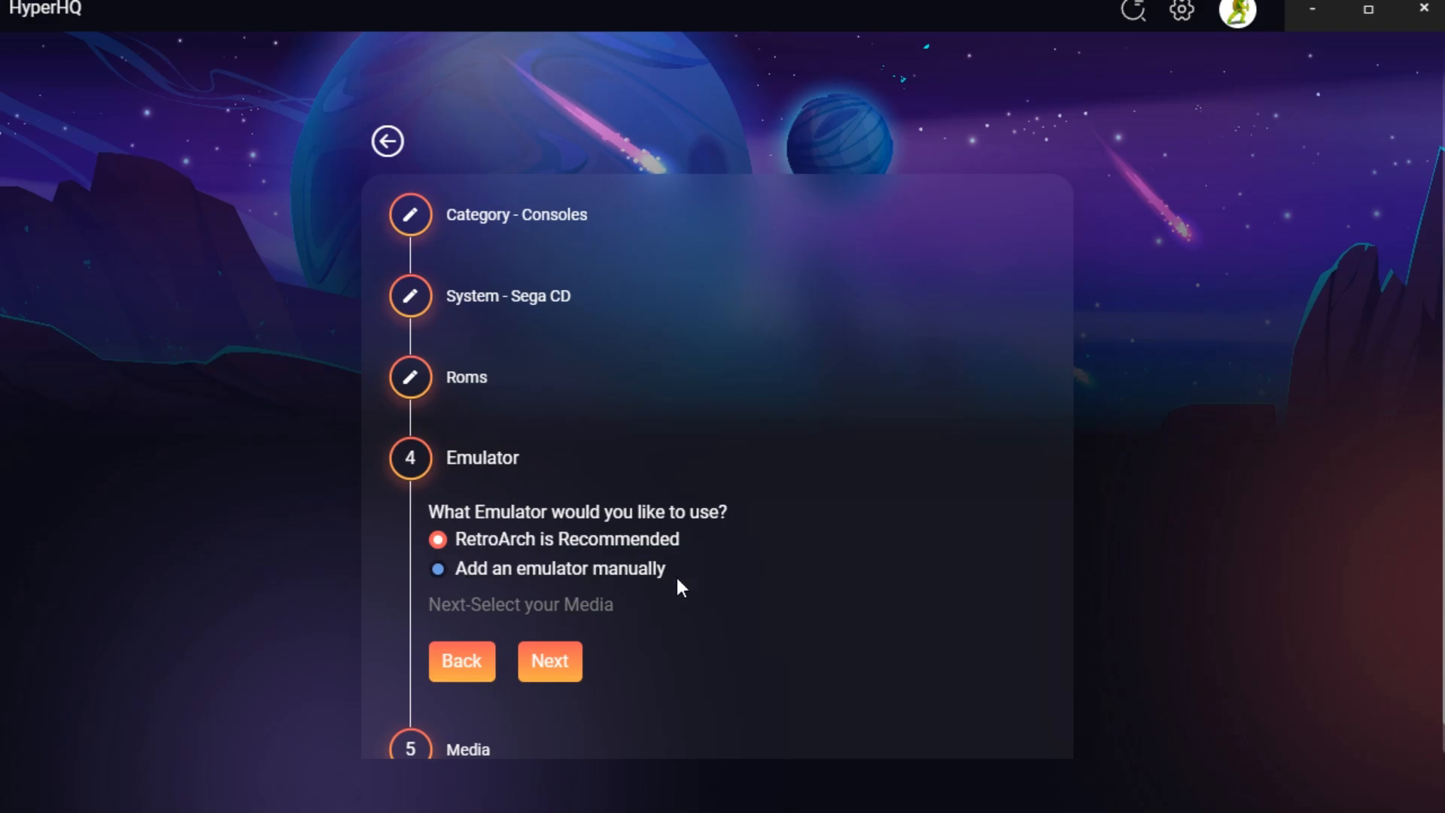
{"action": "mouse_move", "coordinate": [616, 575]}
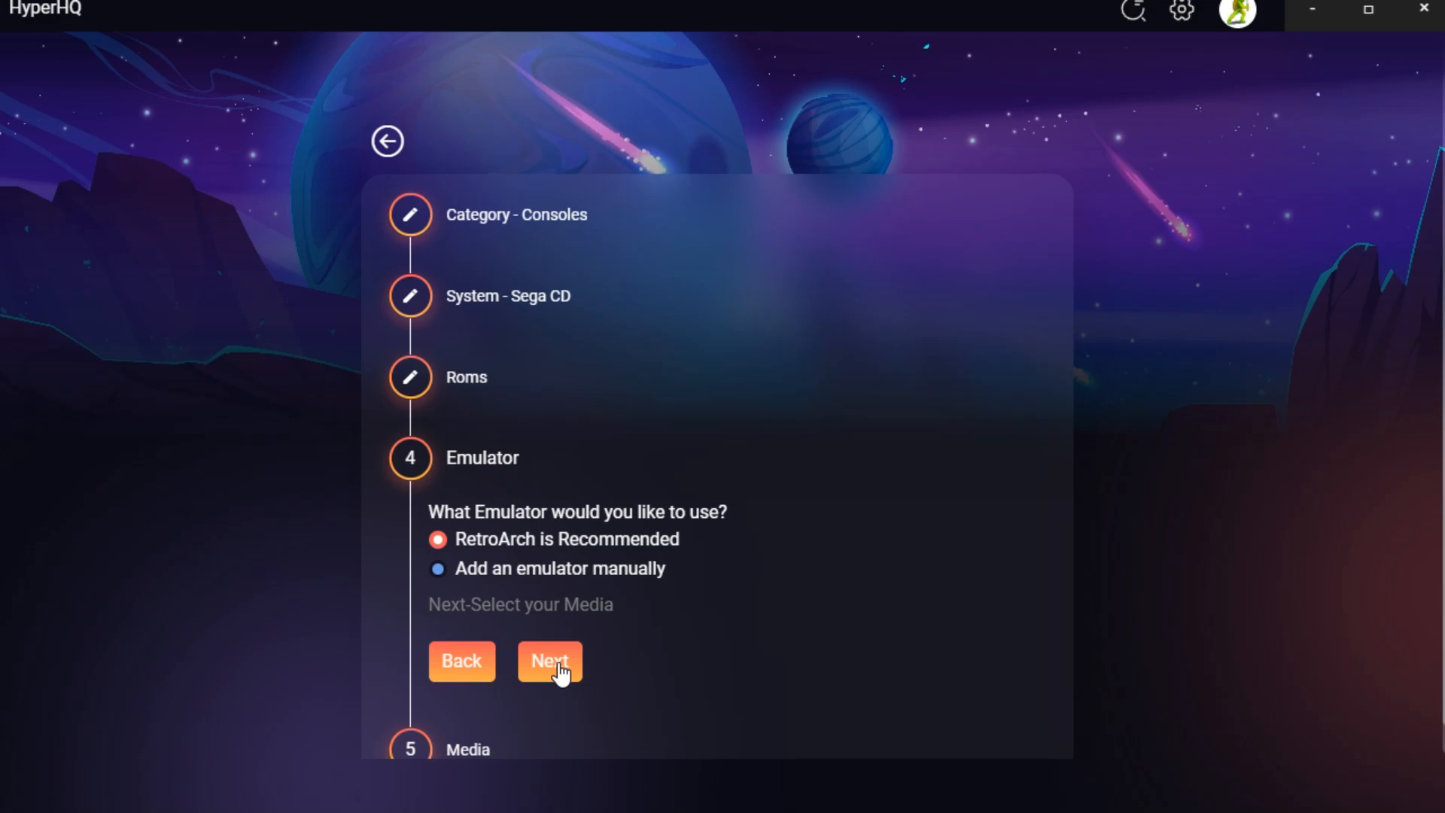
{"action": "left_click", "coordinate": [549, 660]}
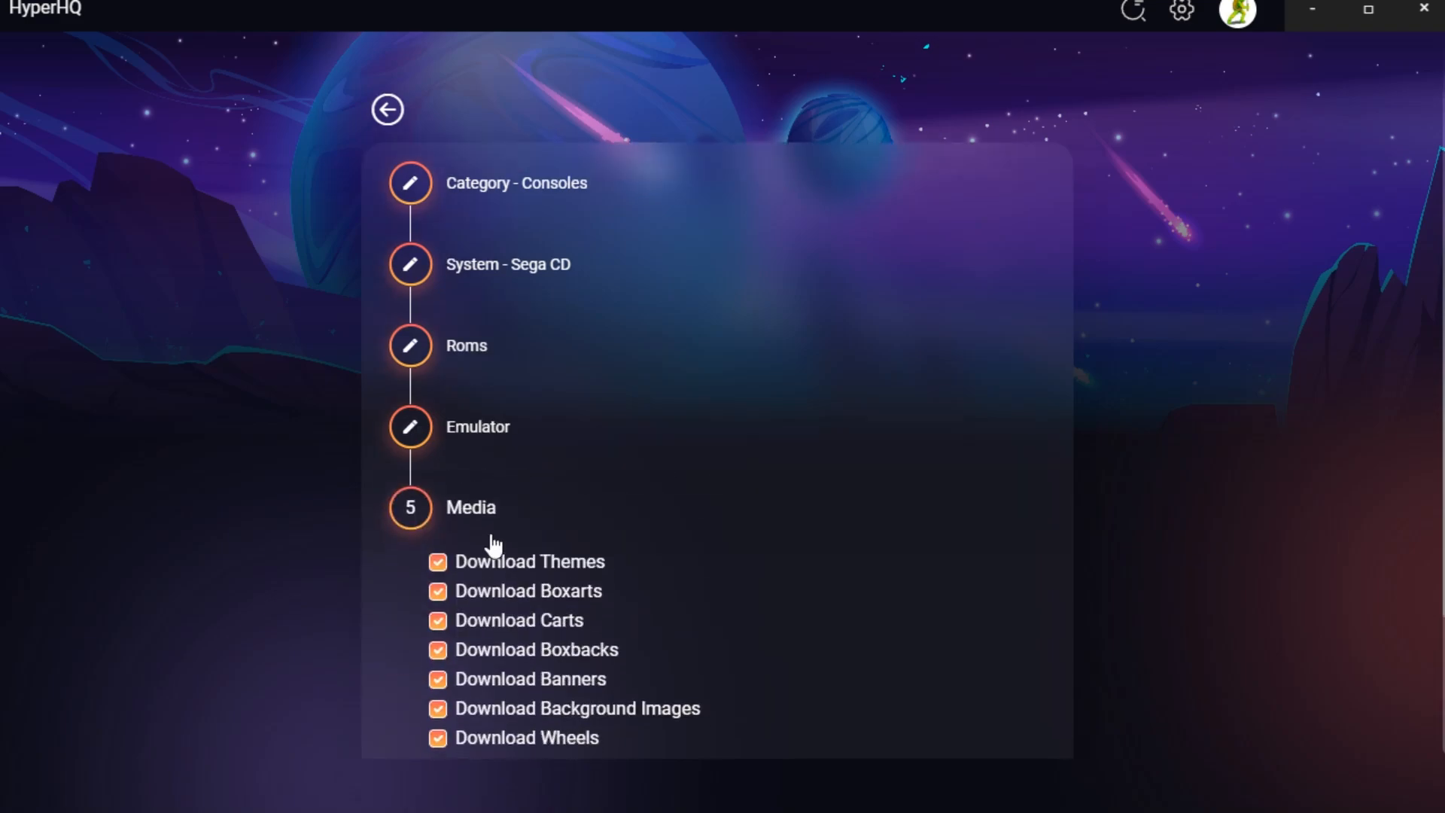
{"action": "scroll", "scroll_direction": "down", "scroll_amount": 3}
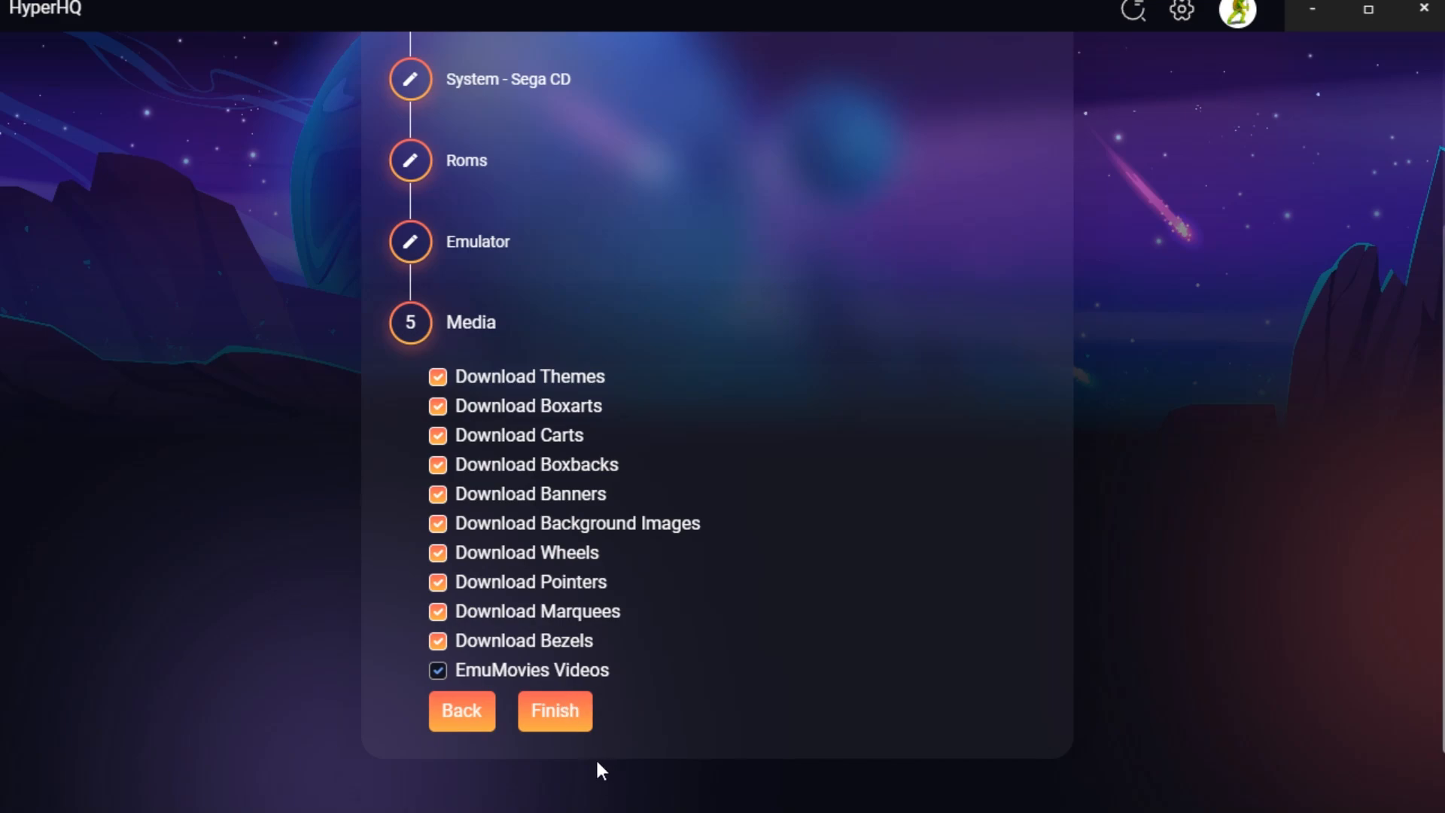
{"action": "mouse_move", "coordinate": [554, 710]}
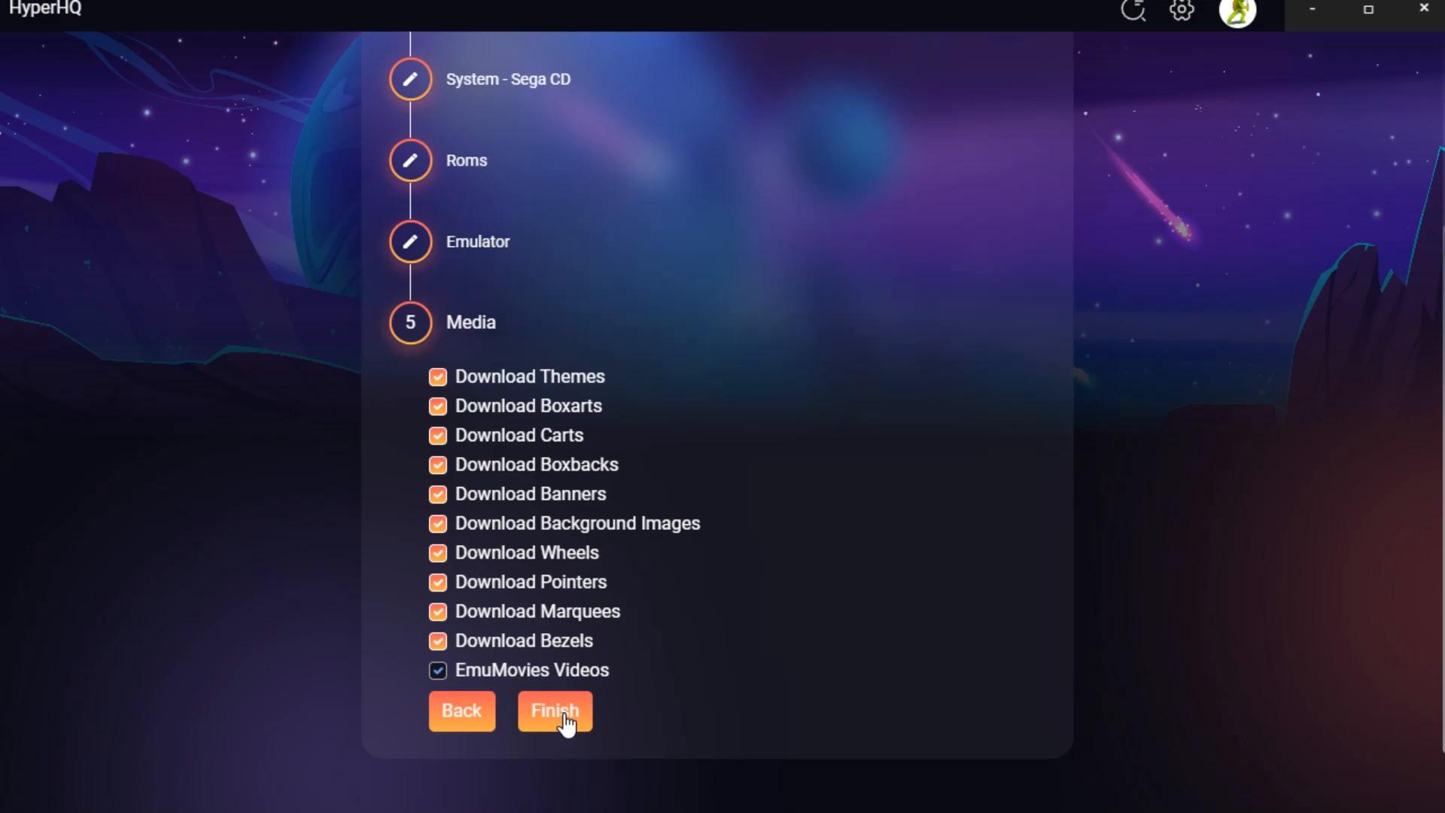
Finish the wizard so Sega CD joins the Systems list with 232 games processing.
{"action": "left_click", "coordinate": [555, 711]}
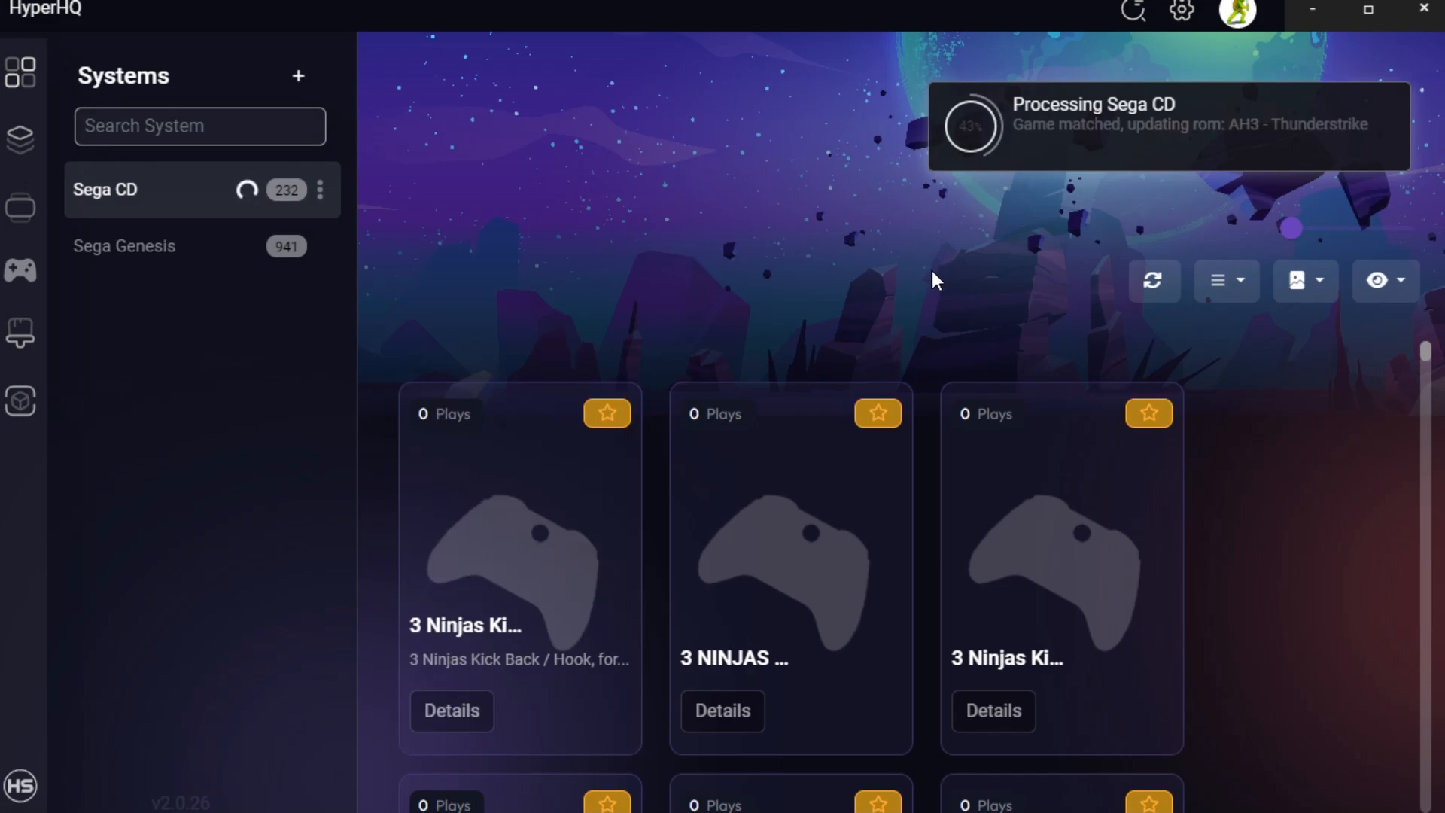
{"action": "mouse_move", "coordinate": [1118, 177]}
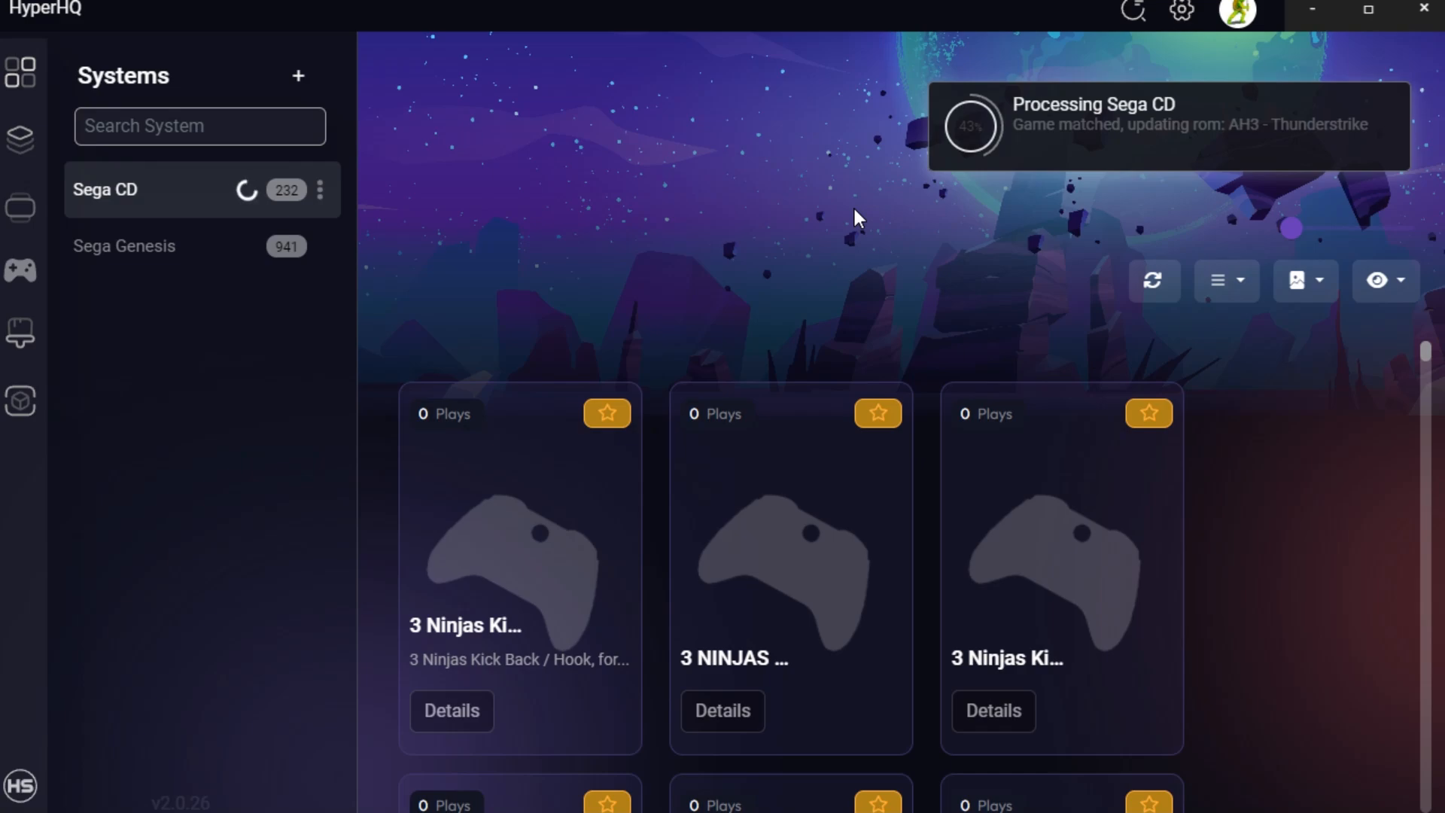
{"action": "mouse_move", "coordinate": [696, 291]}
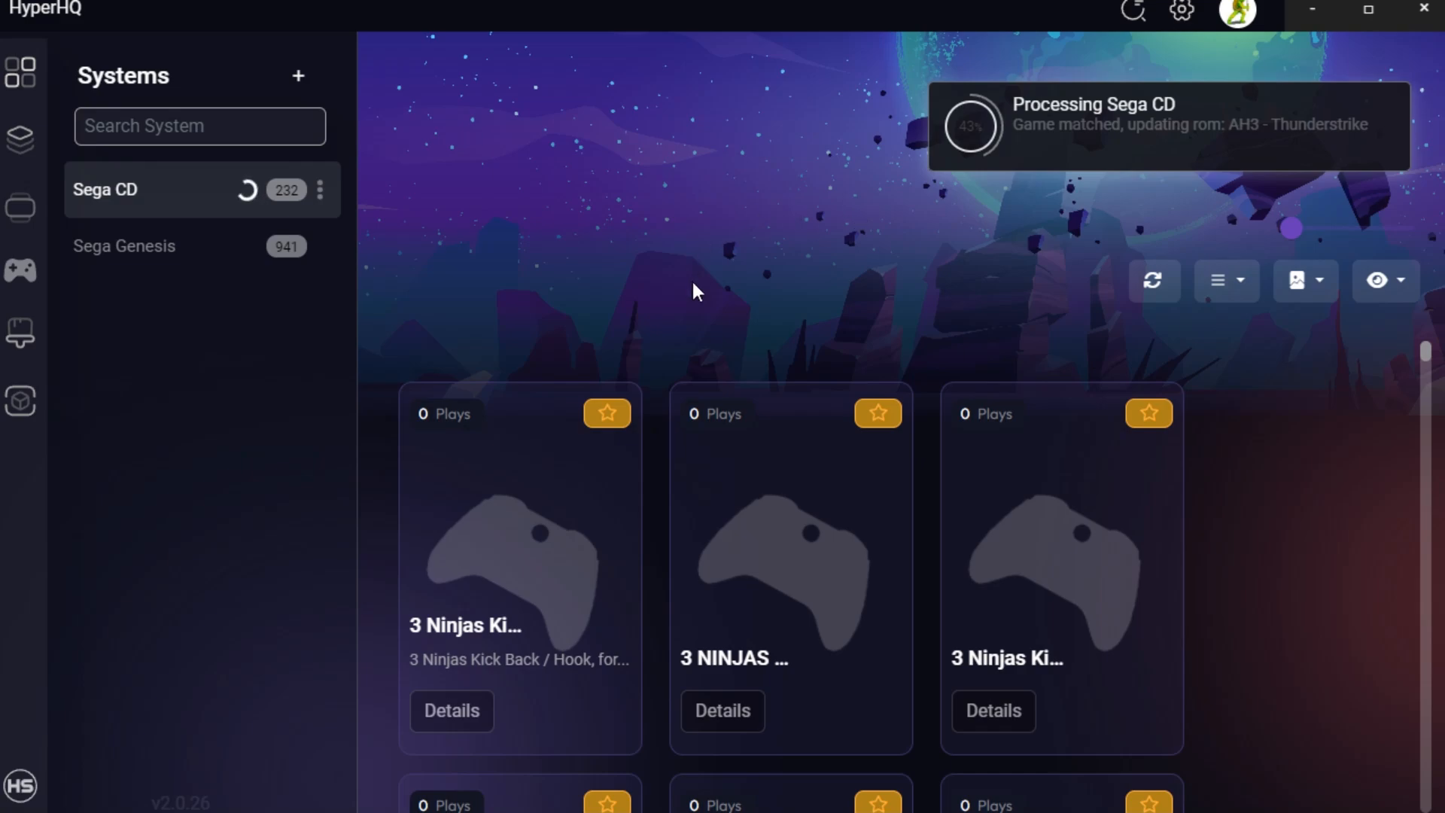
{"action": "mouse_move", "coordinate": [213, 256]}
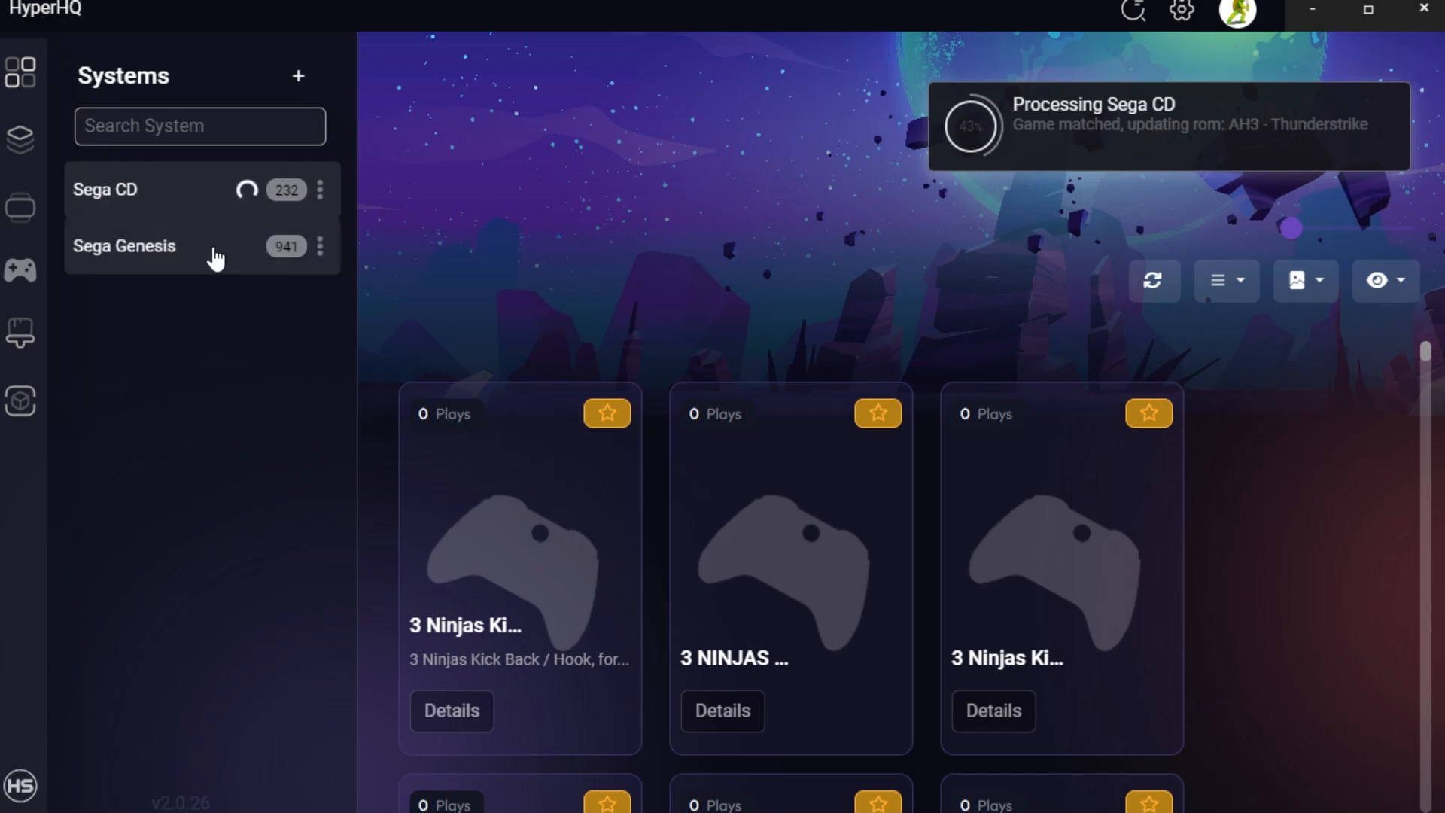
{"action": "left_click", "coordinate": [319, 190]}
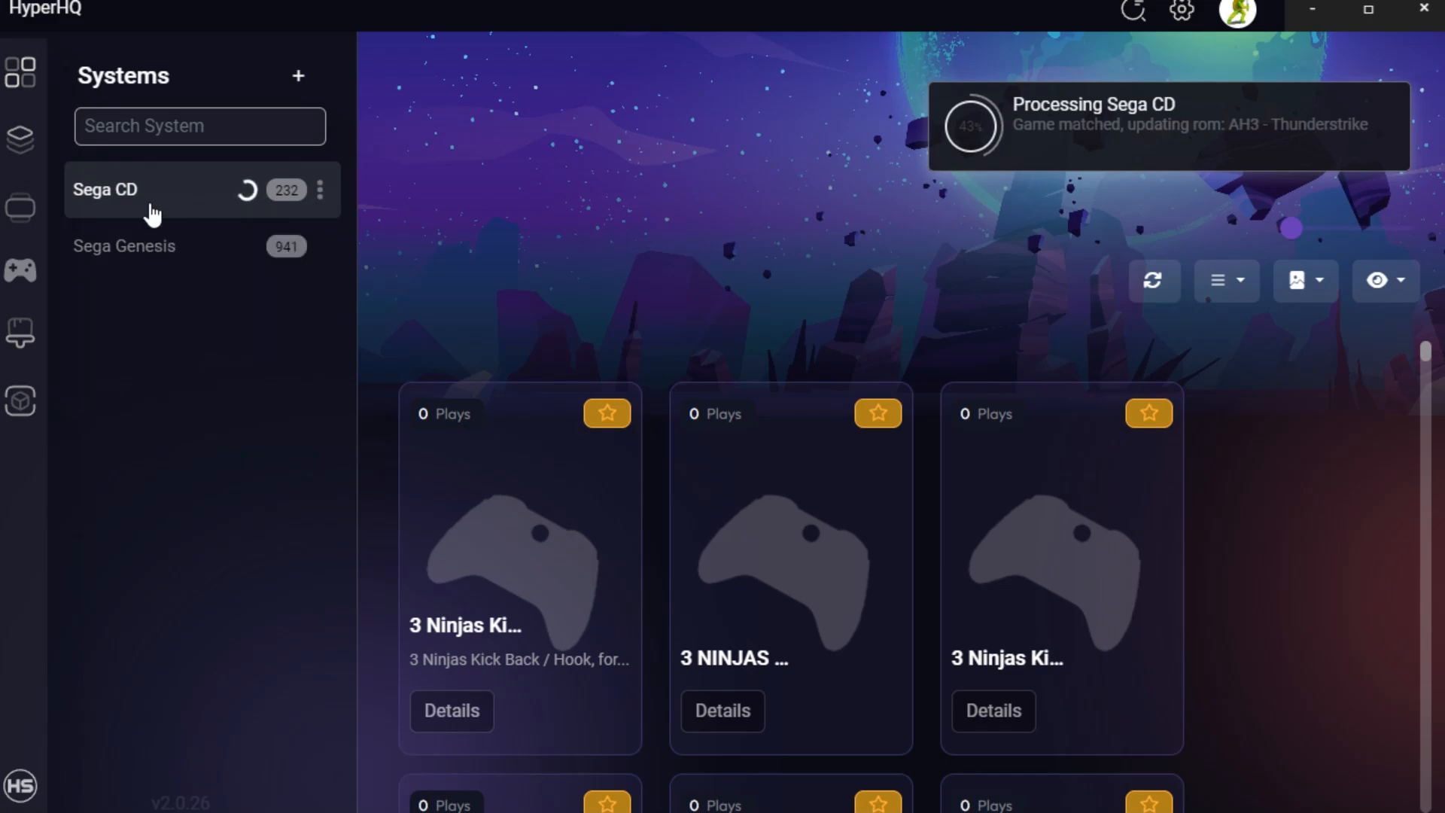
Select 3 Ninjas Kick Back in the Sega CD library, showing its Play Now header.
{"action": "left_click", "coordinate": [519, 552]}
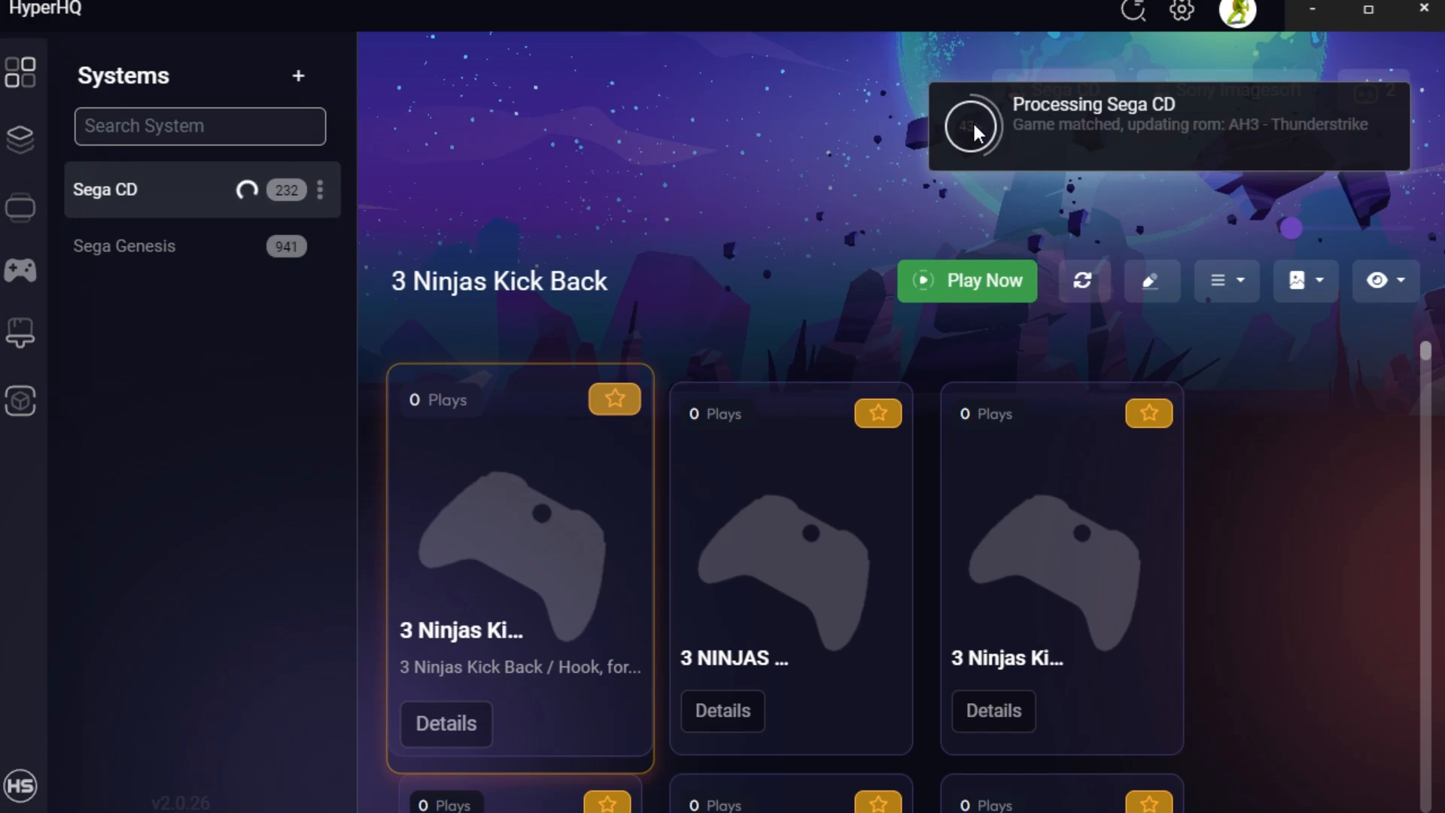
{"action": "mouse_move", "coordinate": [807, 360]}
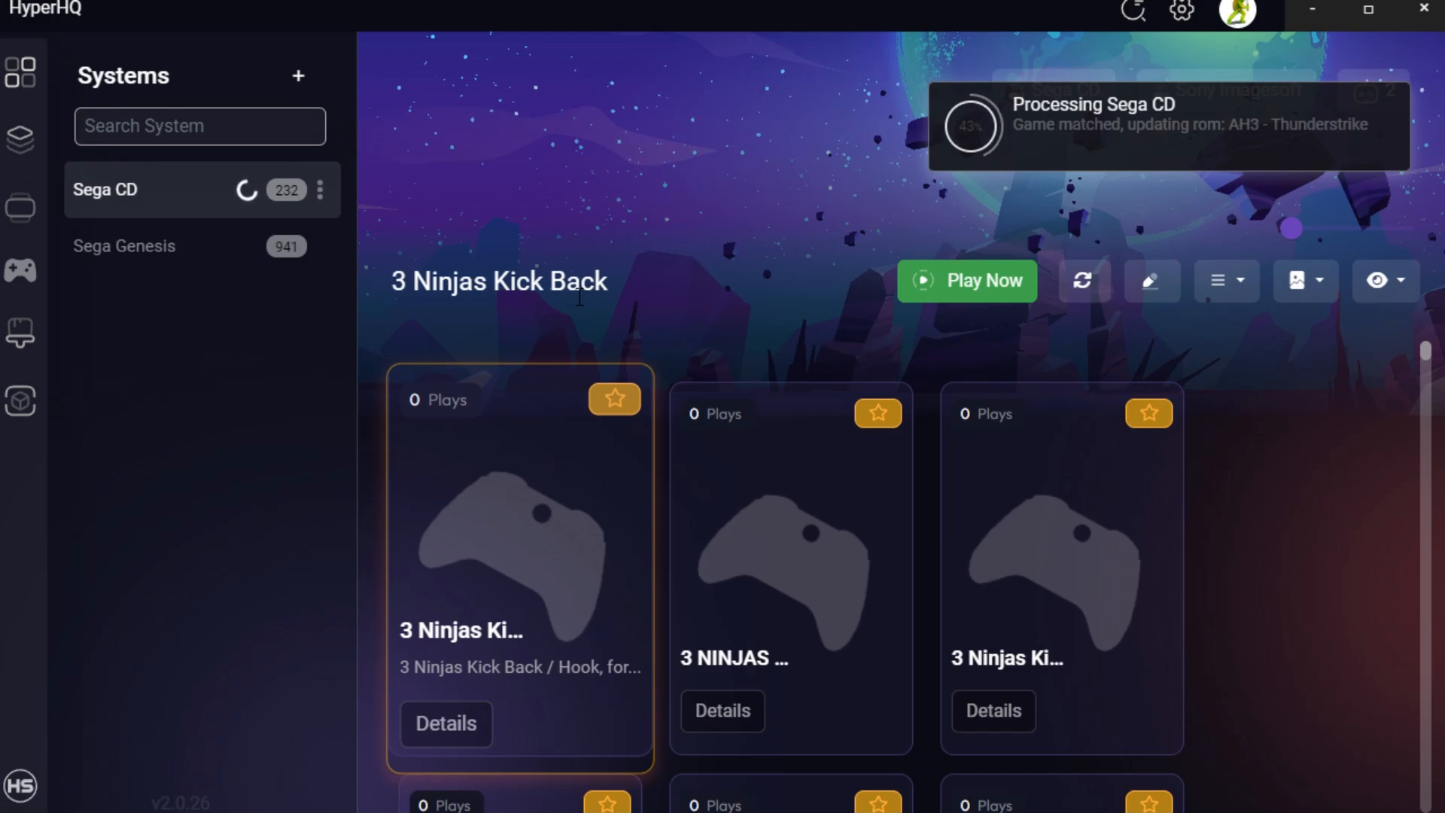
{"action": "scroll", "scroll_direction": "down", "scroll_amount": 3}
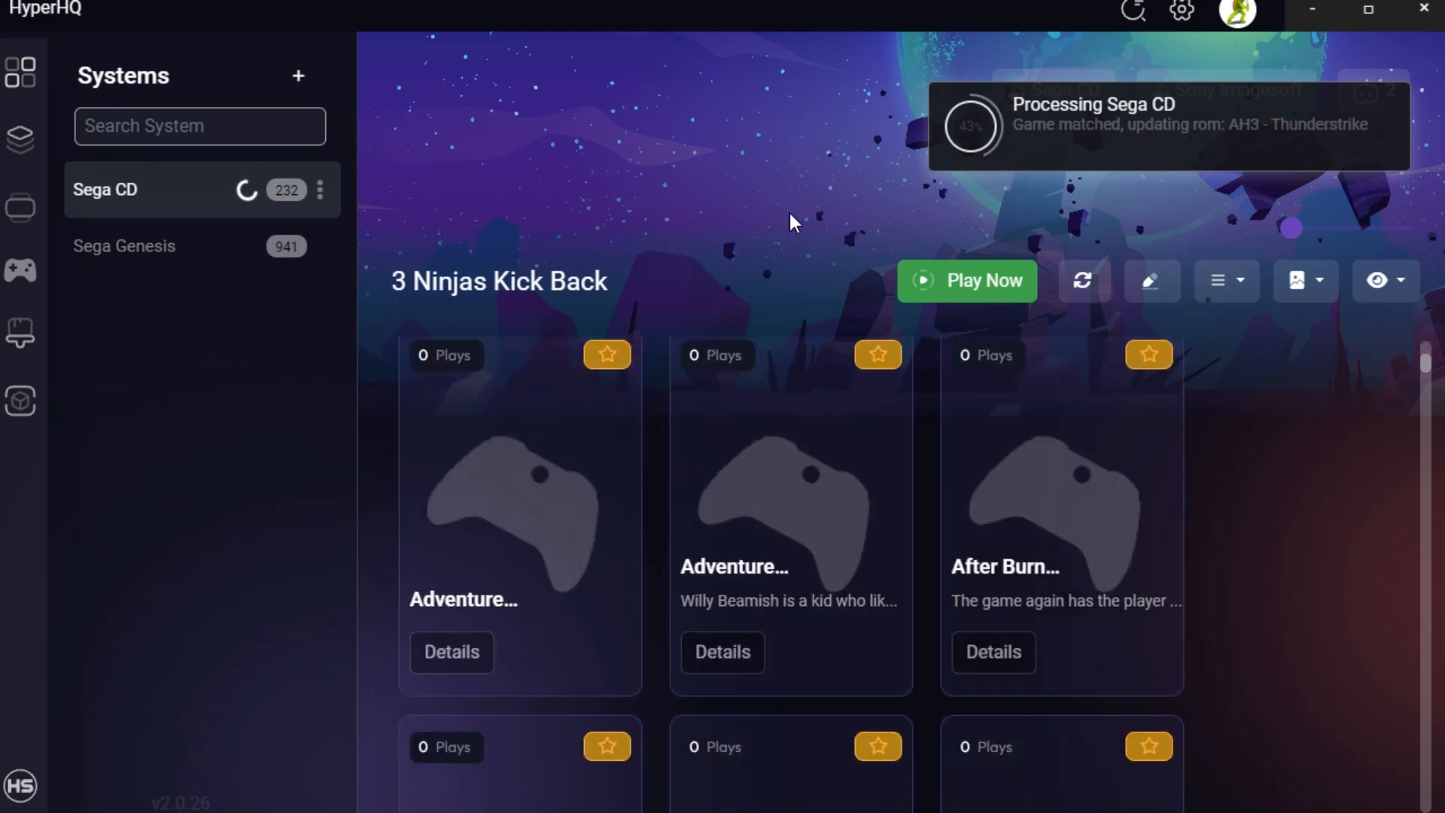
{"action": "mouse_move", "coordinate": [747, 222]}
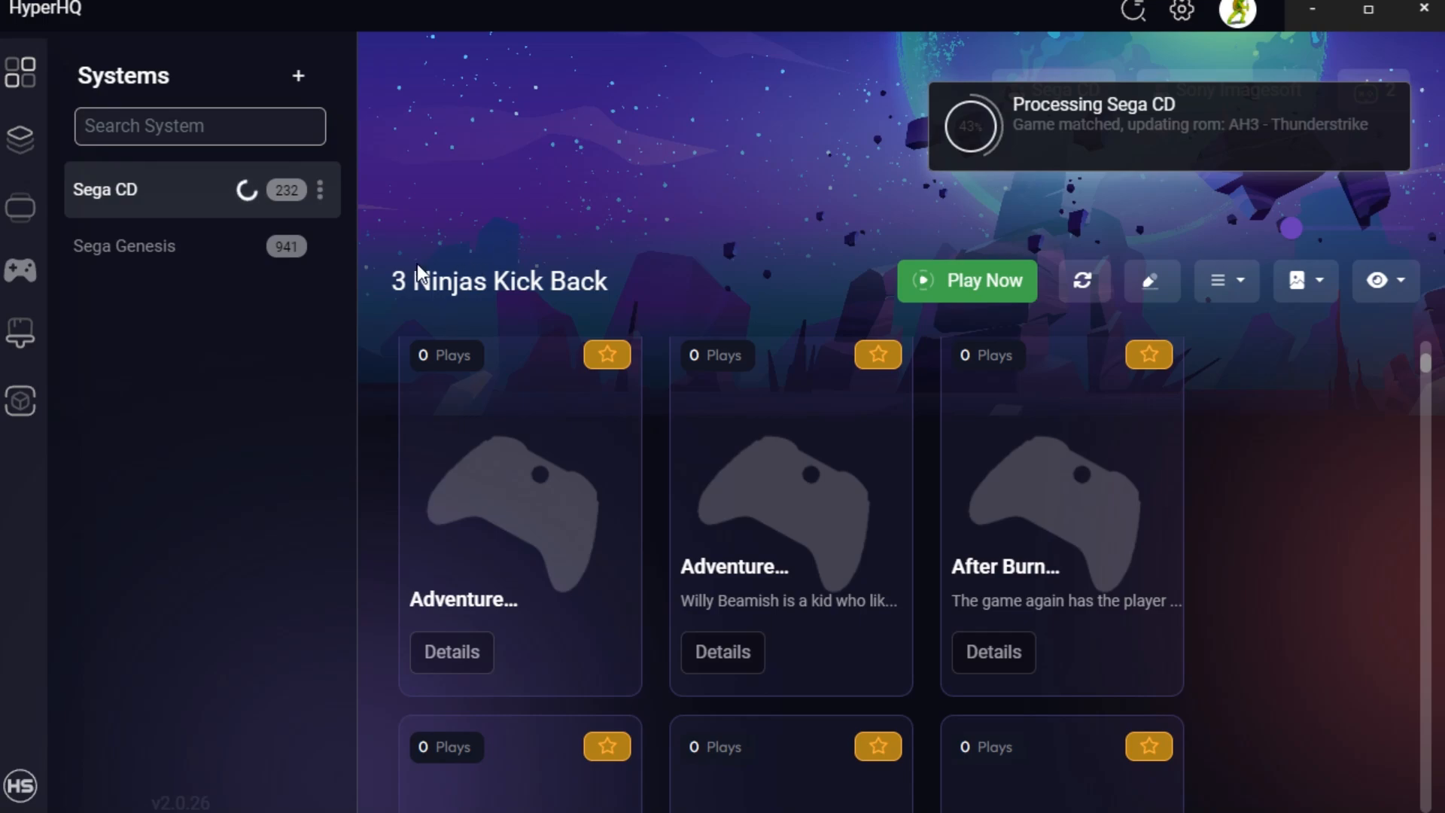
{"action": "mouse_move", "coordinate": [634, 10]}
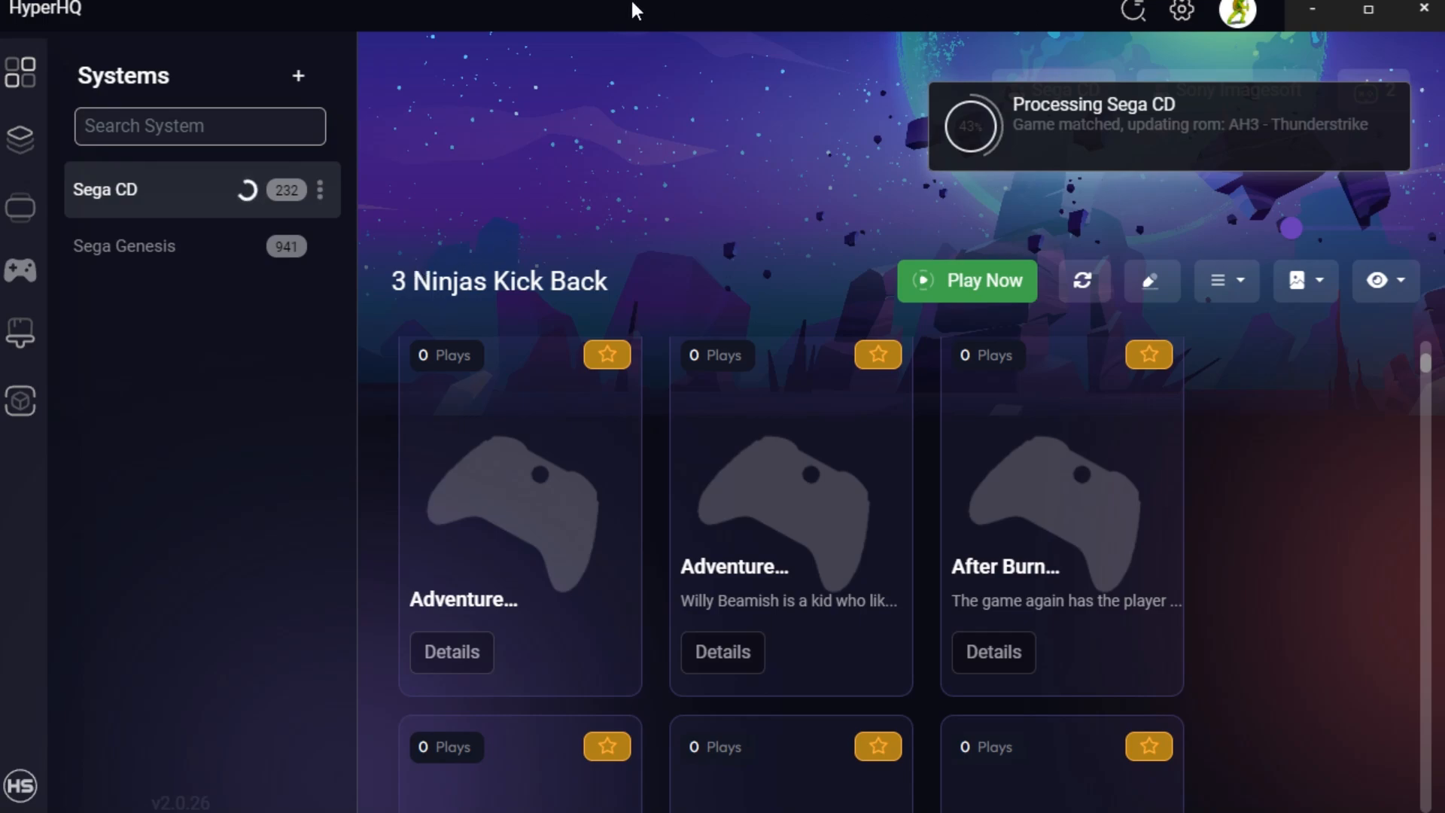
{"action": "mouse_move", "coordinate": [145, 34]}
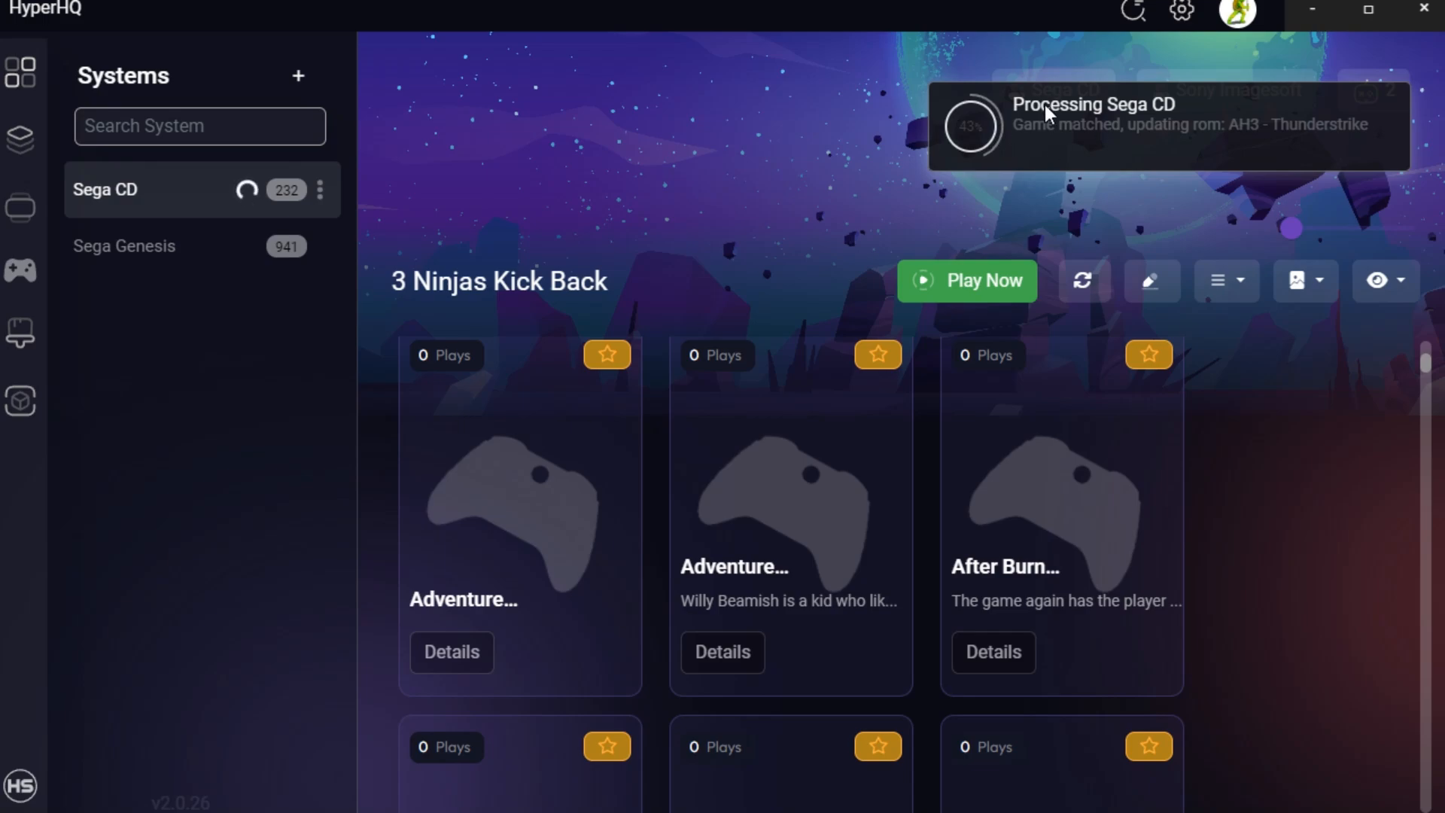
{"action": "mouse_move", "coordinate": [981, 87]}
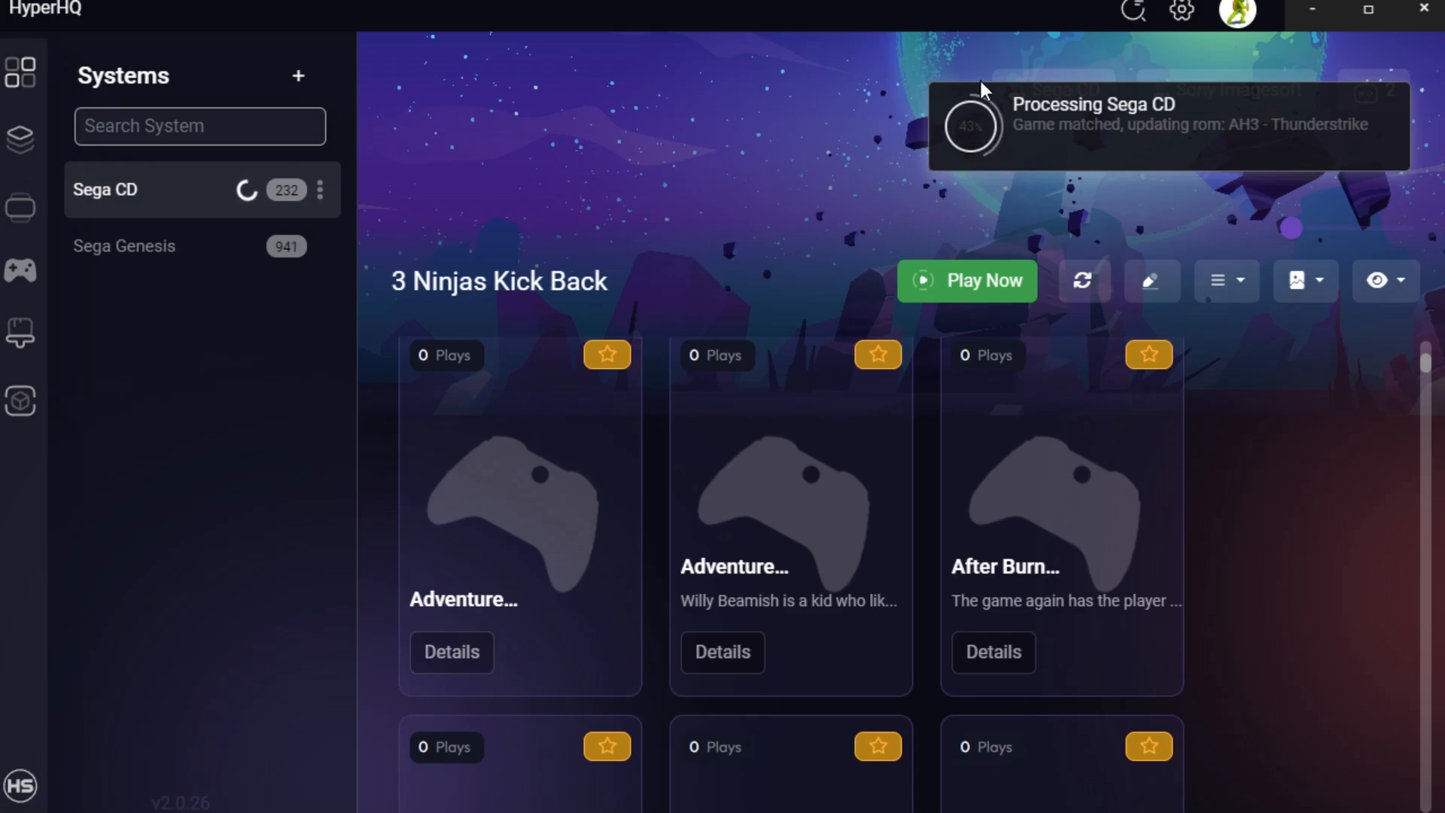
{"action": "mouse_move", "coordinate": [1002, 175]}
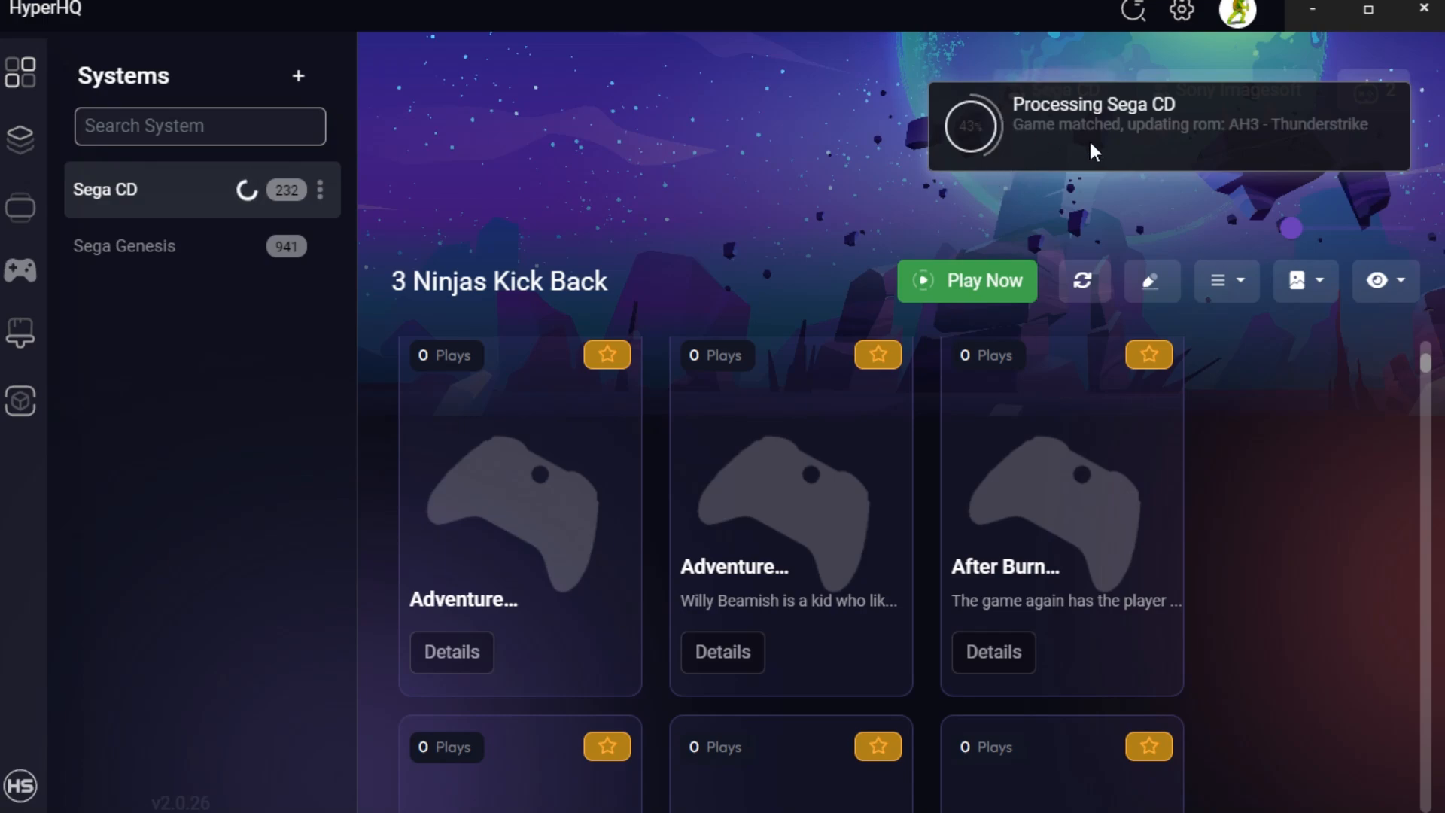
{"action": "mouse_move", "coordinate": [1044, 138]}
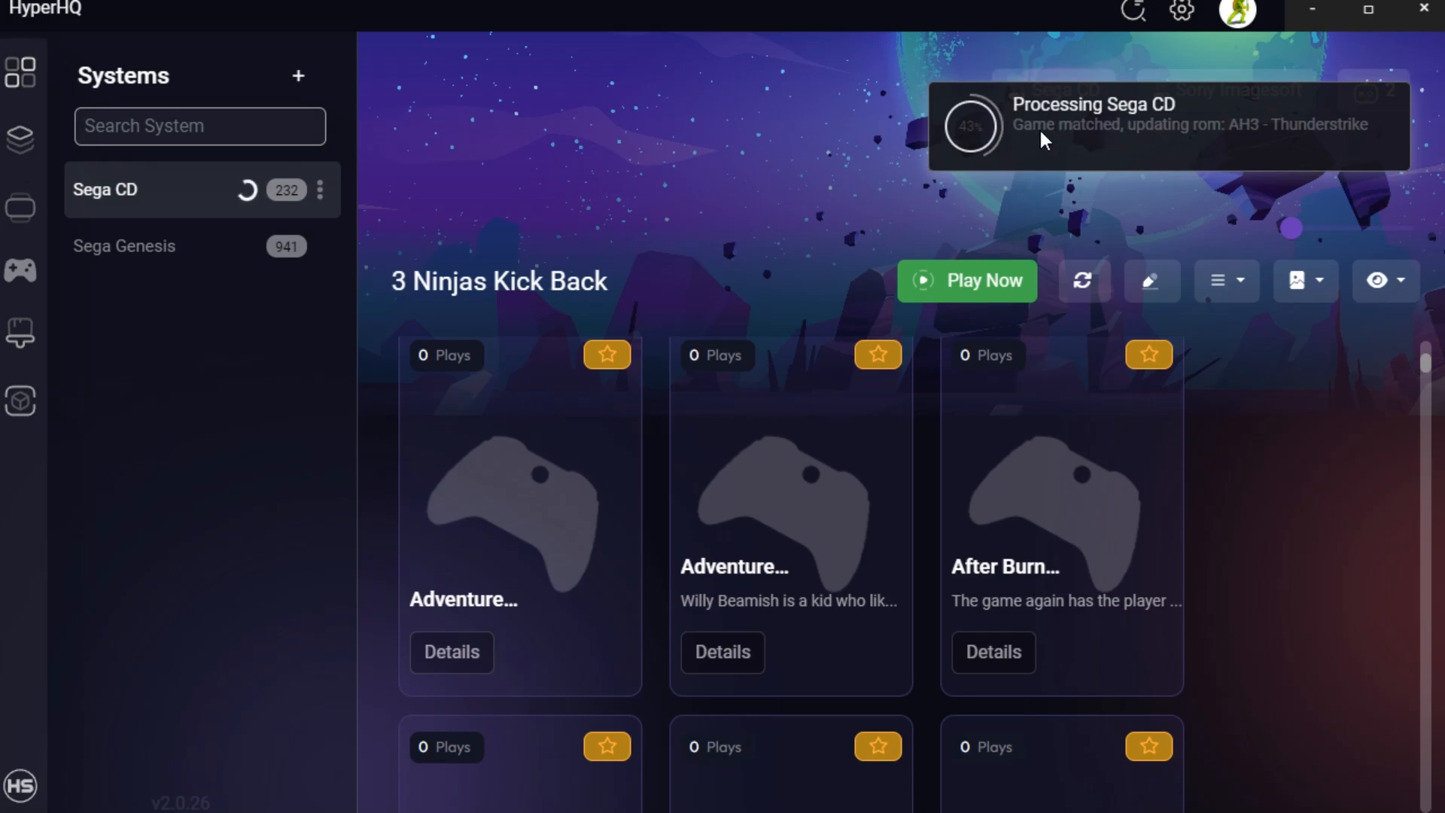
{"action": "mouse_move", "coordinate": [1015, 177]}
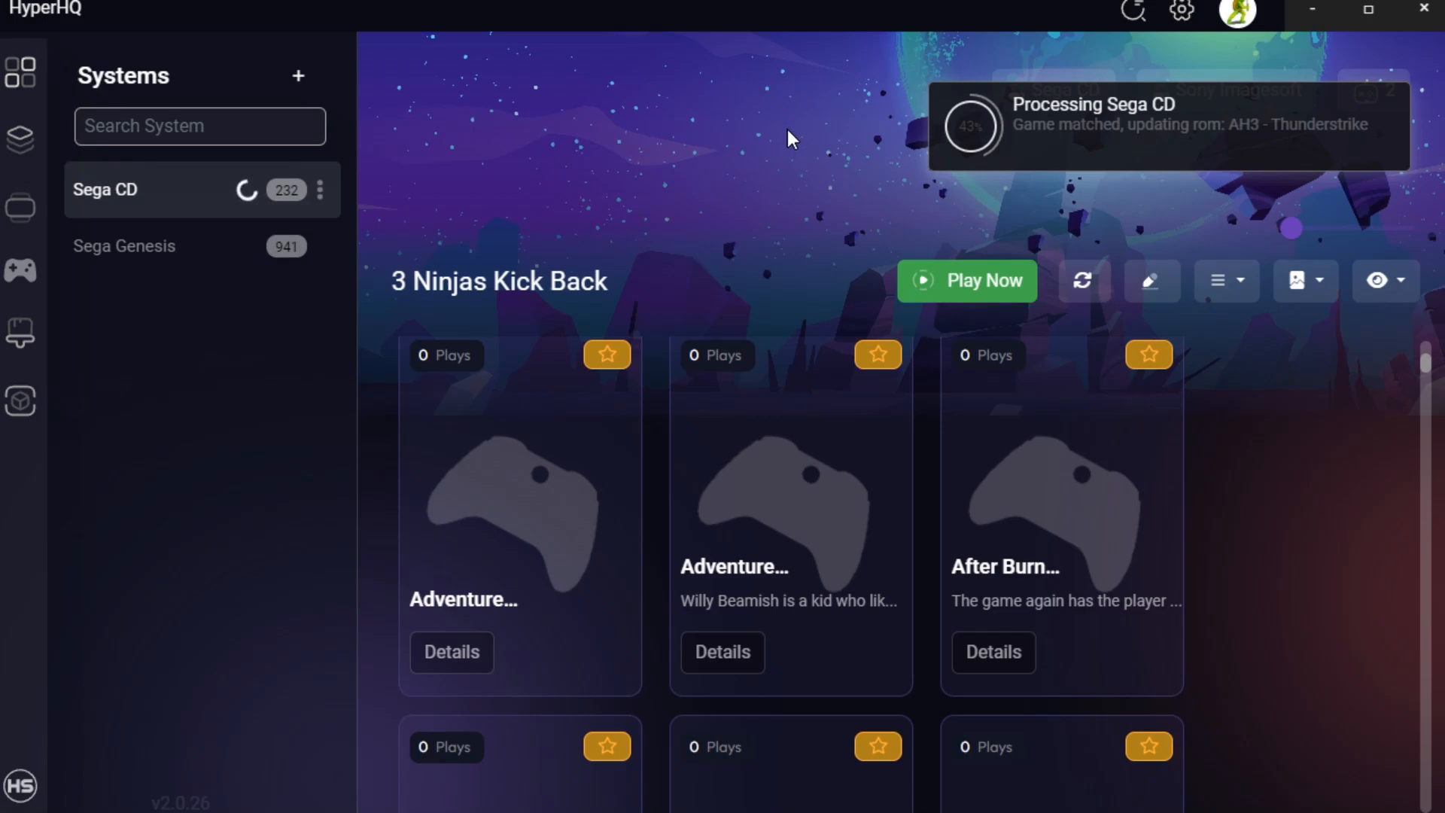
{"action": "mouse_move", "coordinate": [788, 174]}
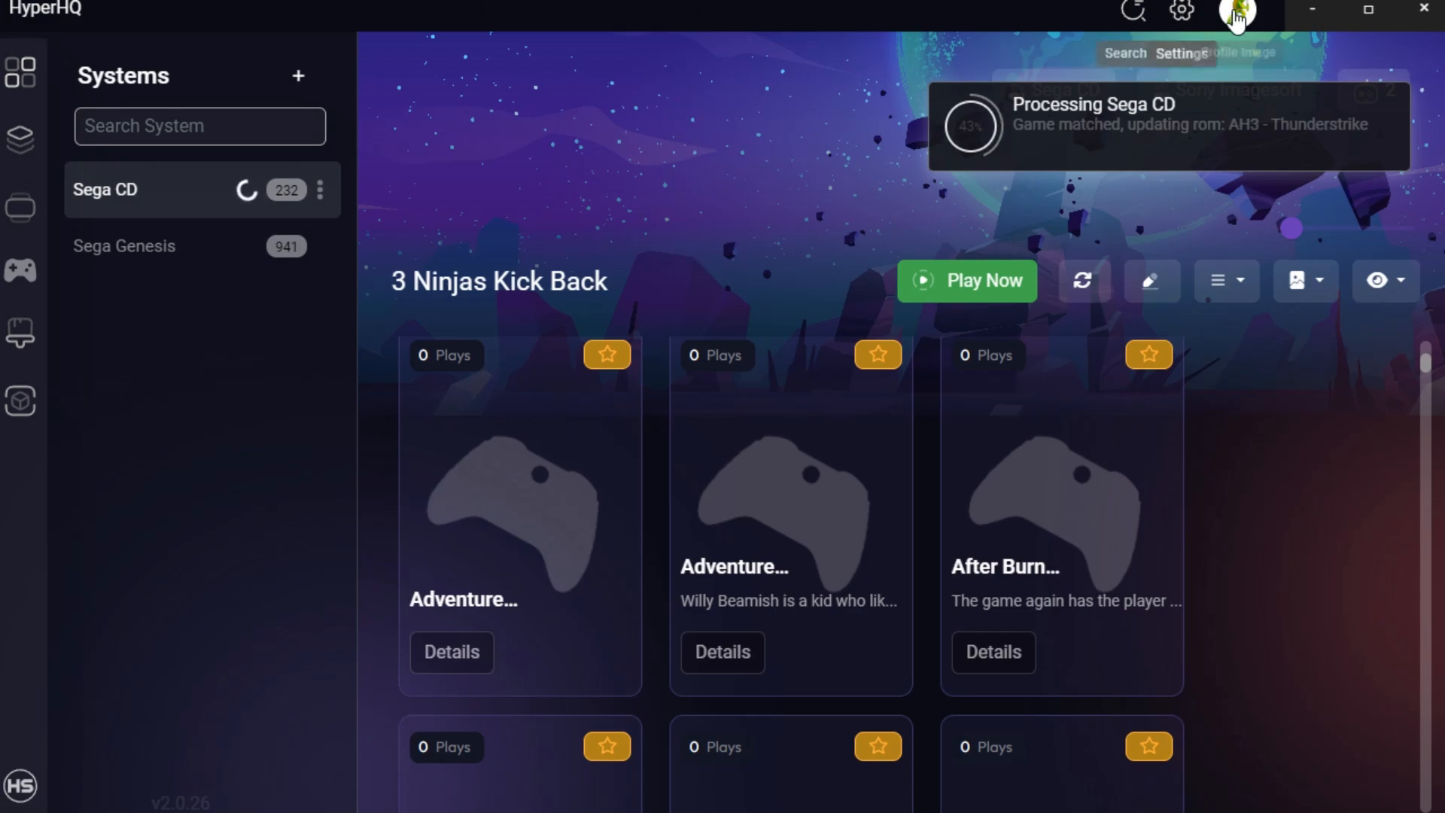
{"action": "mouse_move", "coordinate": [470, 80]}
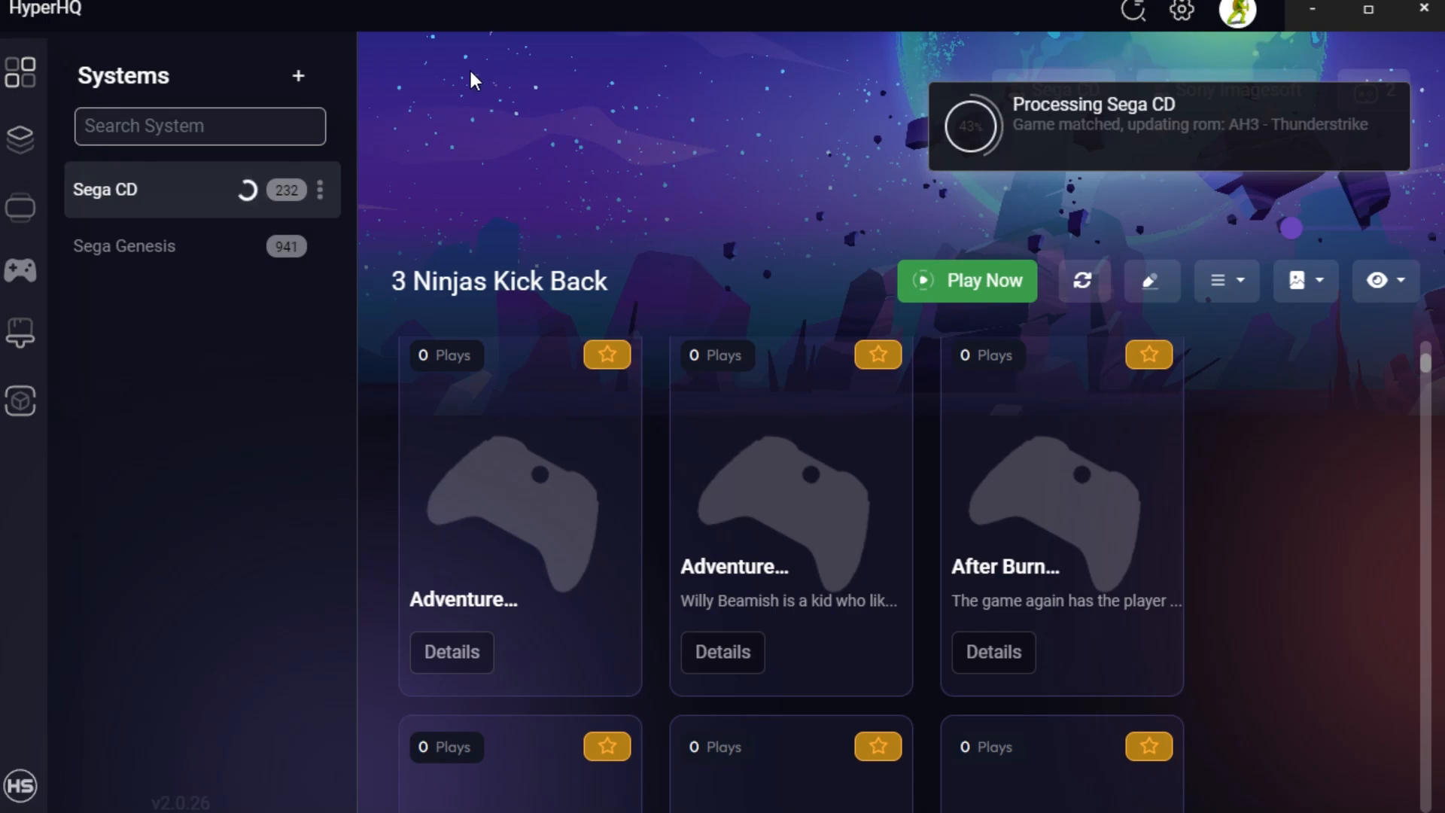
{"action": "mouse_move", "coordinate": [901, 158]}
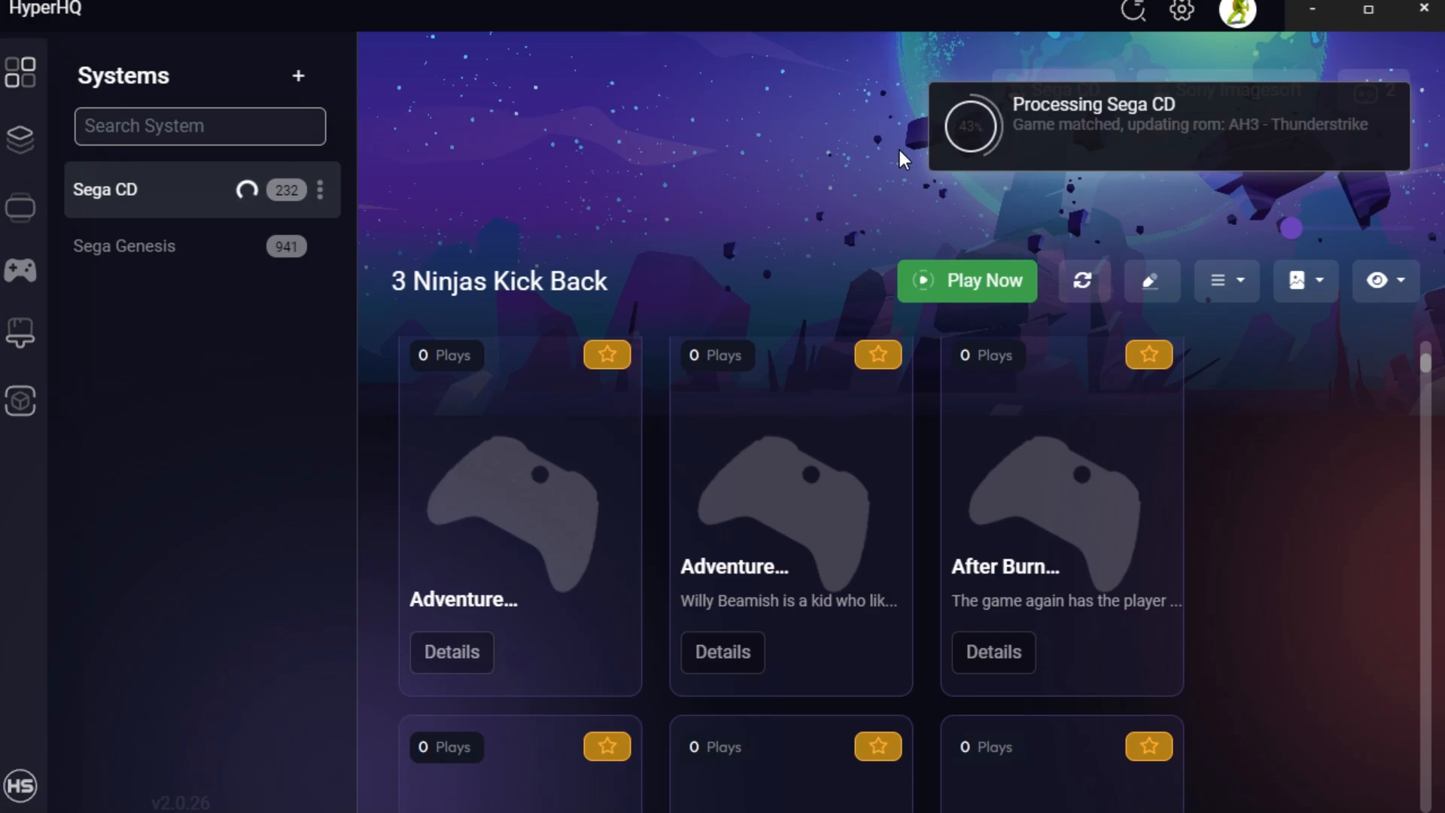
{"action": "mouse_move", "coordinate": [837, 125]}
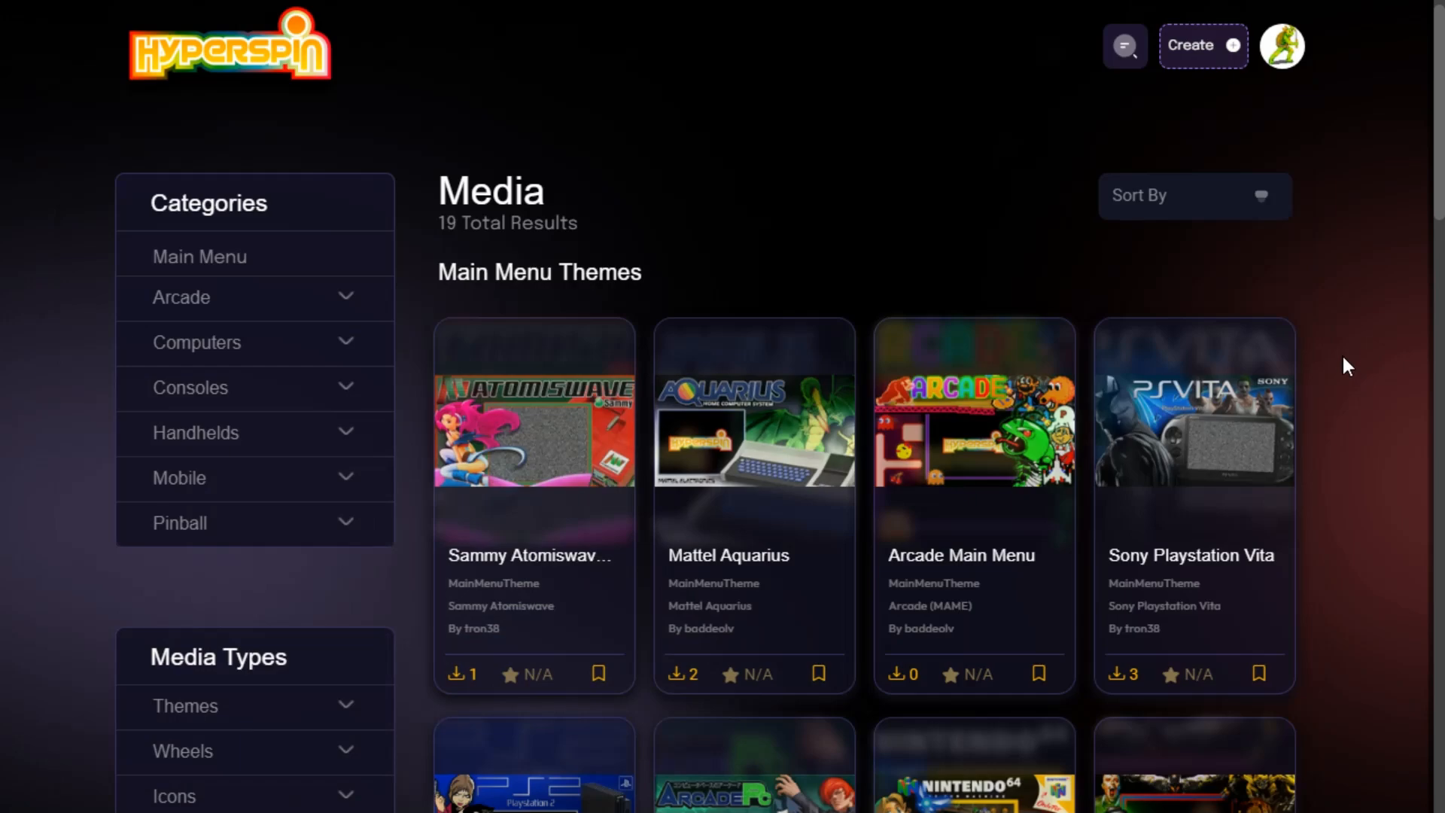
{"action": "mouse_move", "coordinate": [1316, 250]}
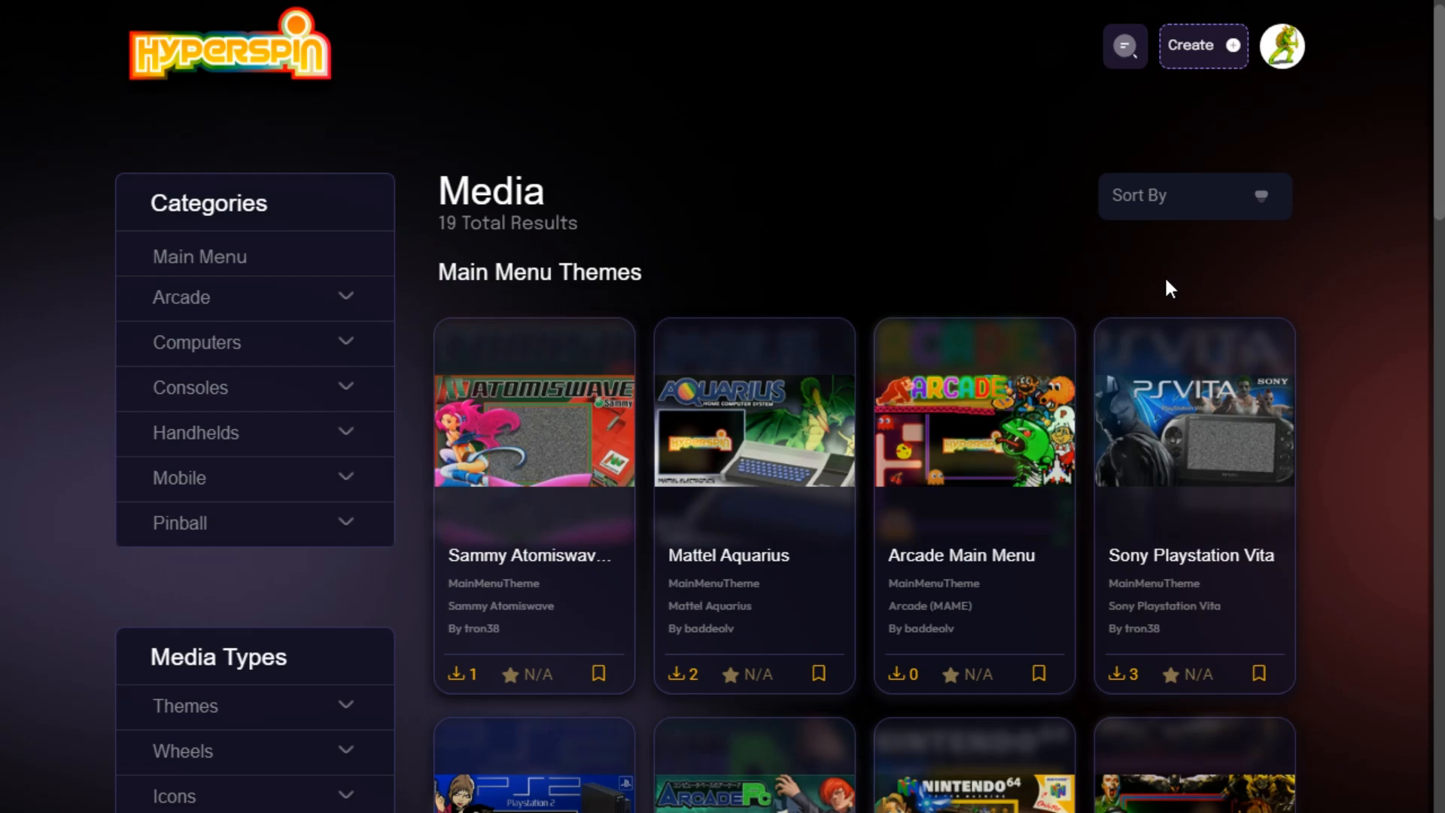
{"action": "mouse_move", "coordinate": [555, 483]}
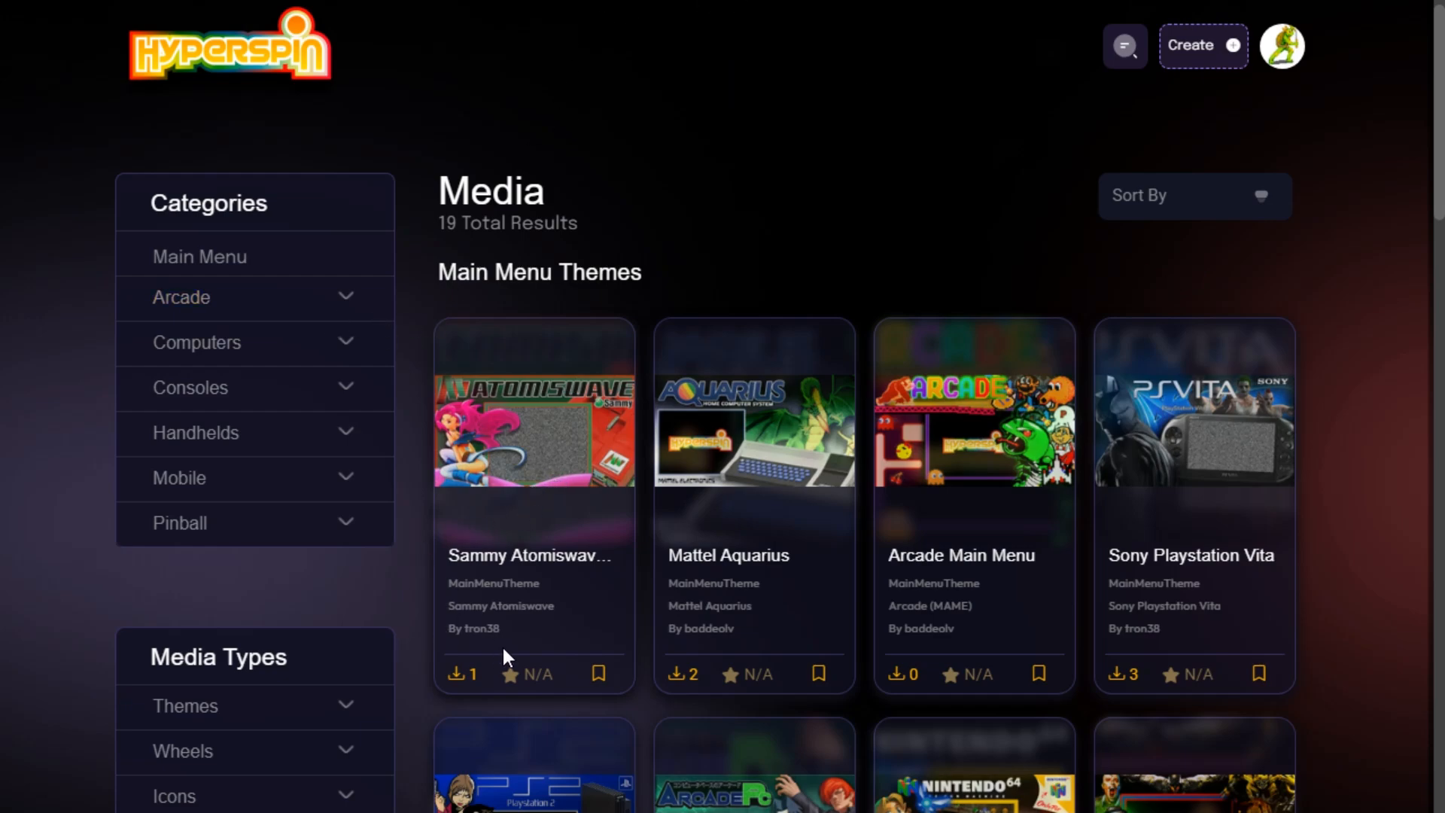
{"action": "mouse_move", "coordinate": [507, 650]}
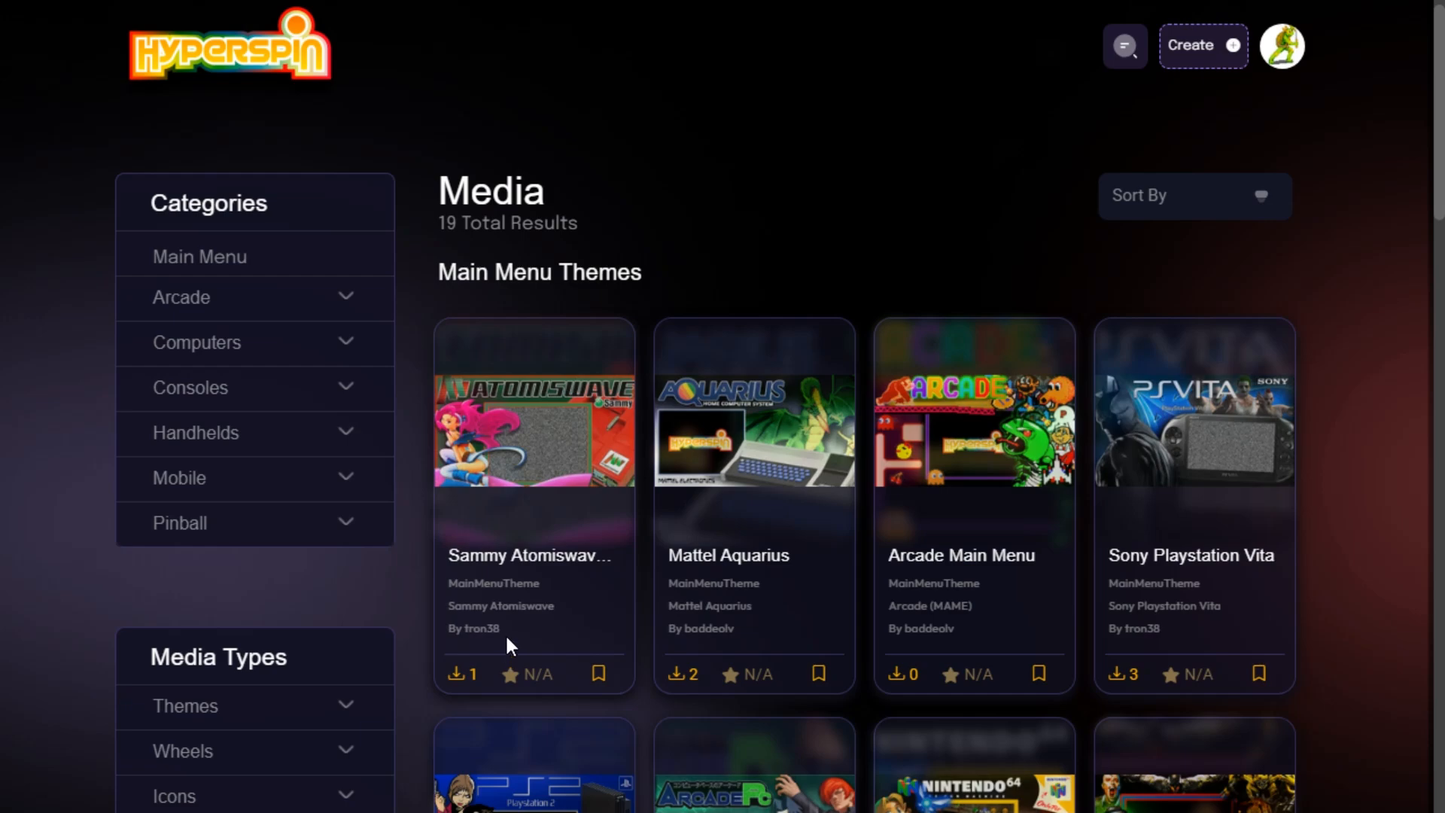
{"action": "mouse_move", "coordinate": [1024, 531]}
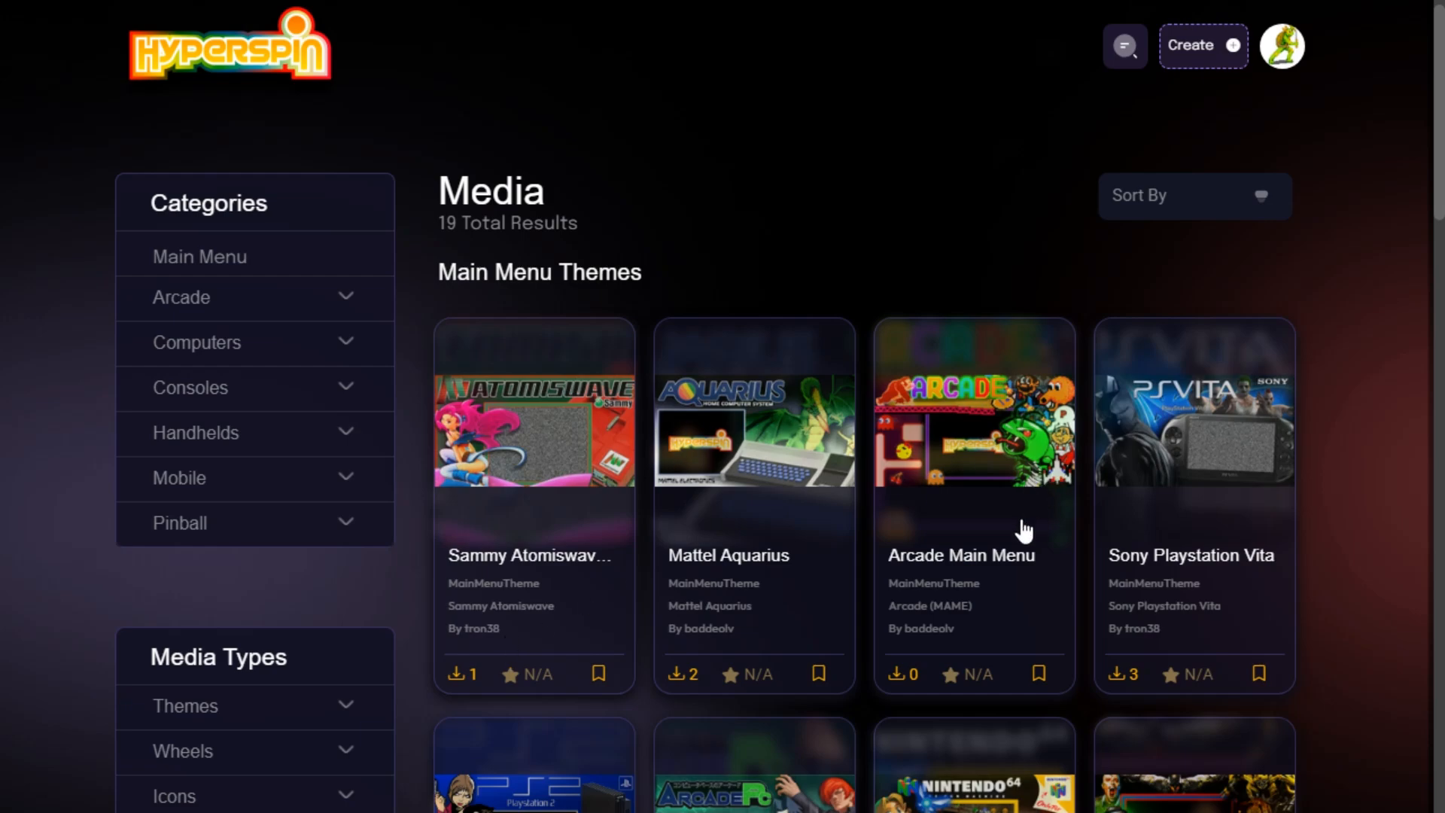
Scroll through the Media page listing 19 Main Menu and System Themes.
{"action": "scroll", "scroll_direction": "down", "scroll_amount": 3}
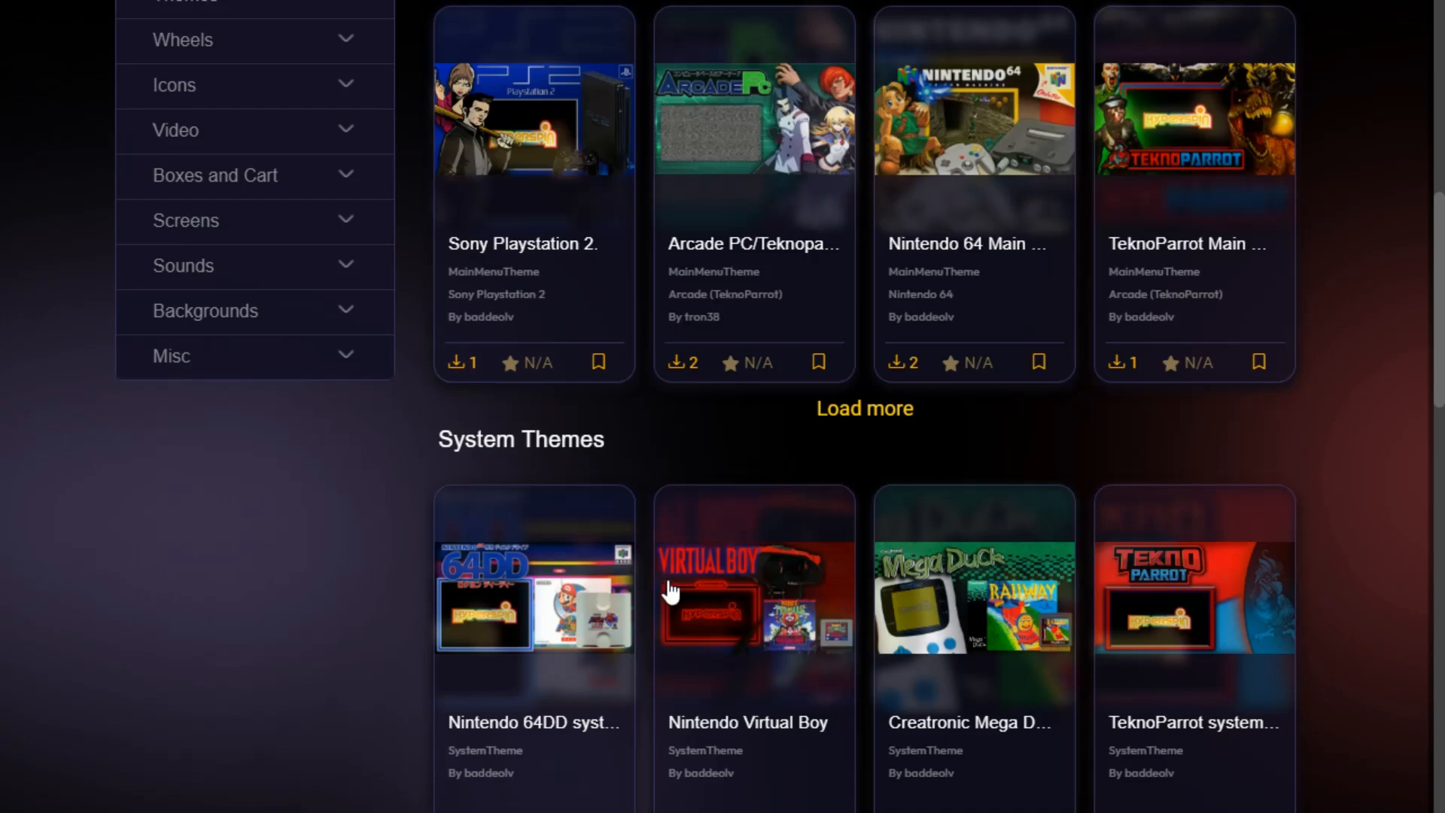
{"action": "mouse_move", "coordinate": [703, 392]}
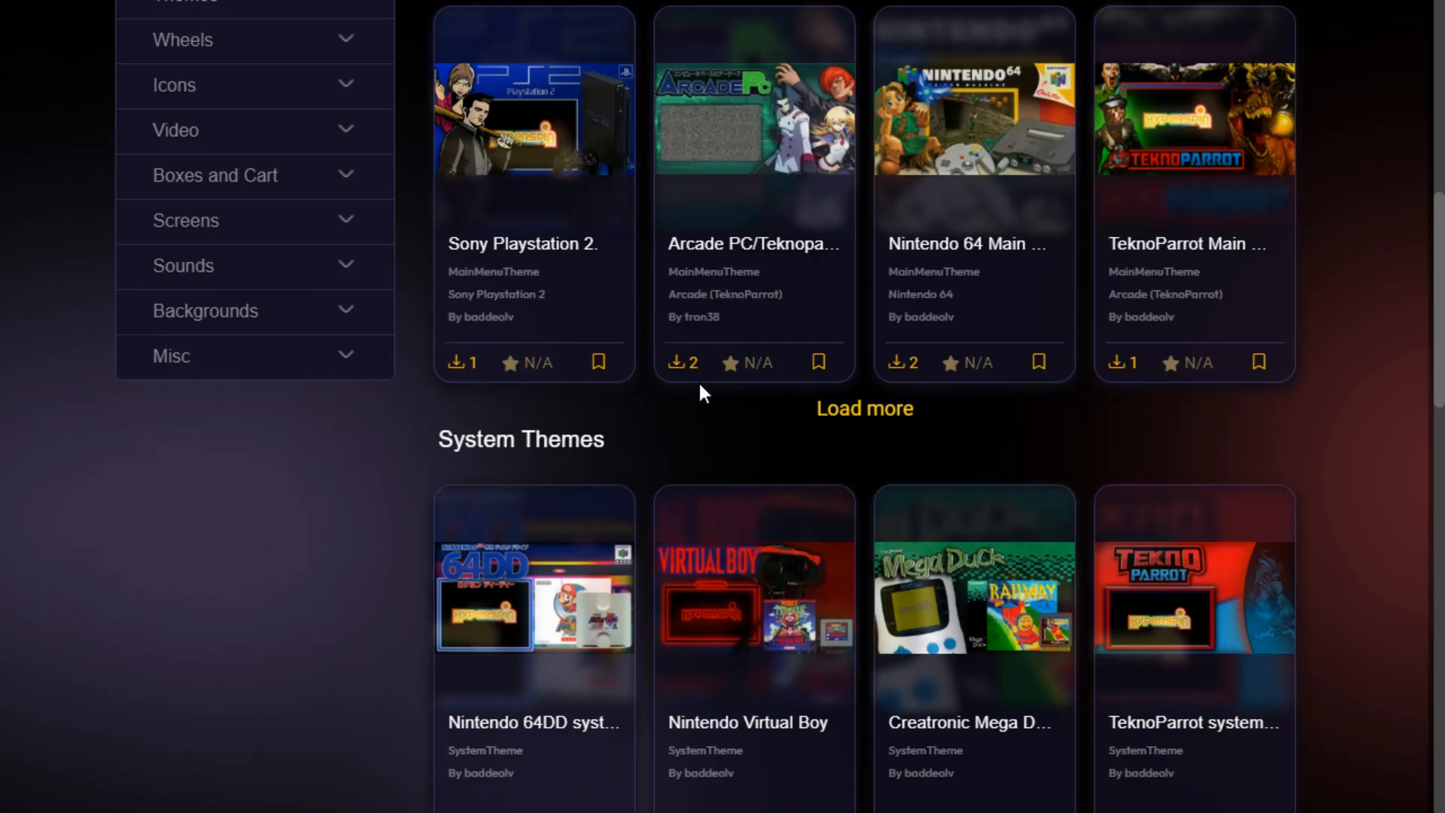
{"action": "scroll", "scroll_direction": "up", "scroll_amount": 3}
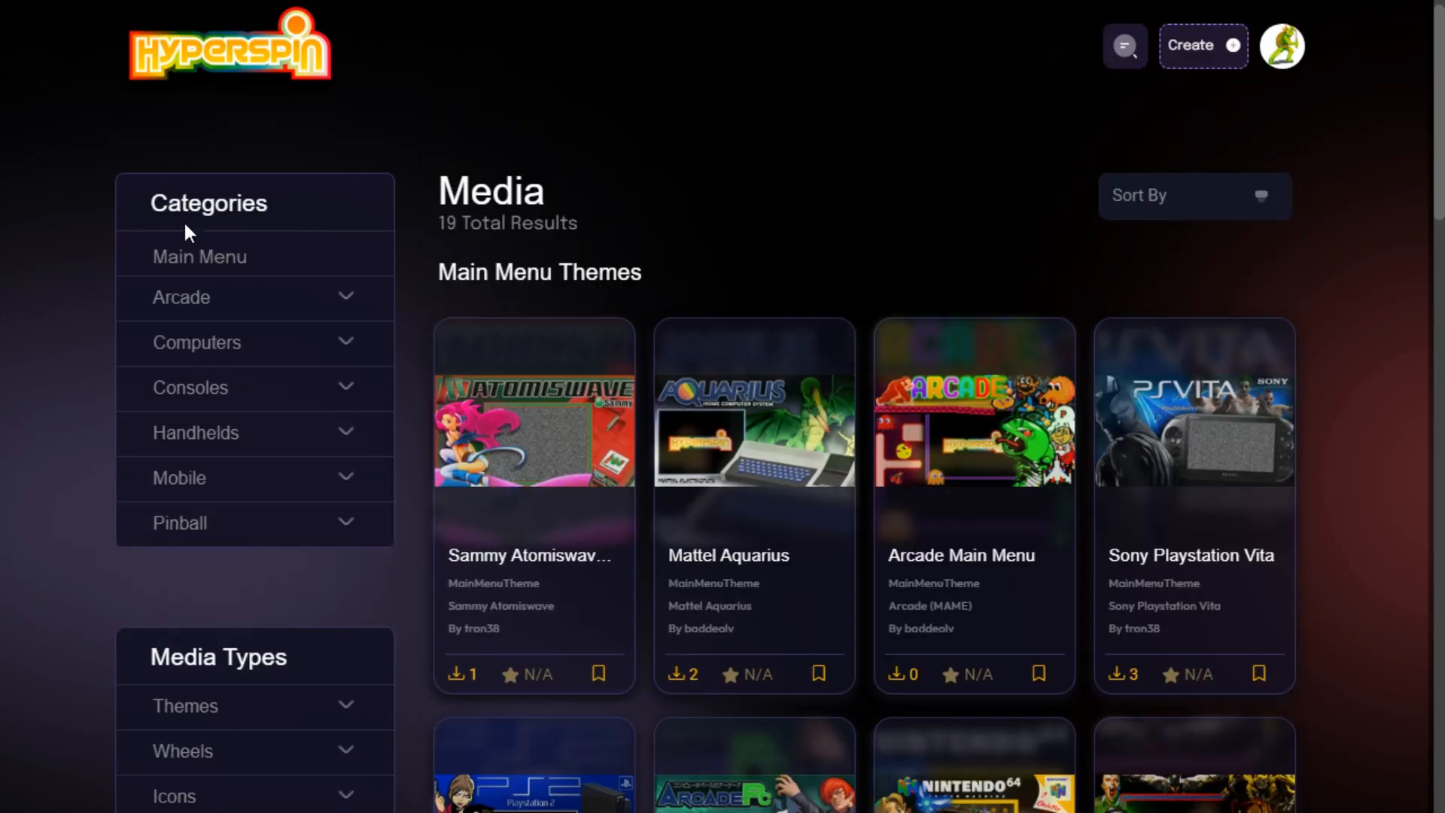
{"action": "mouse_move", "coordinate": [203, 633]}
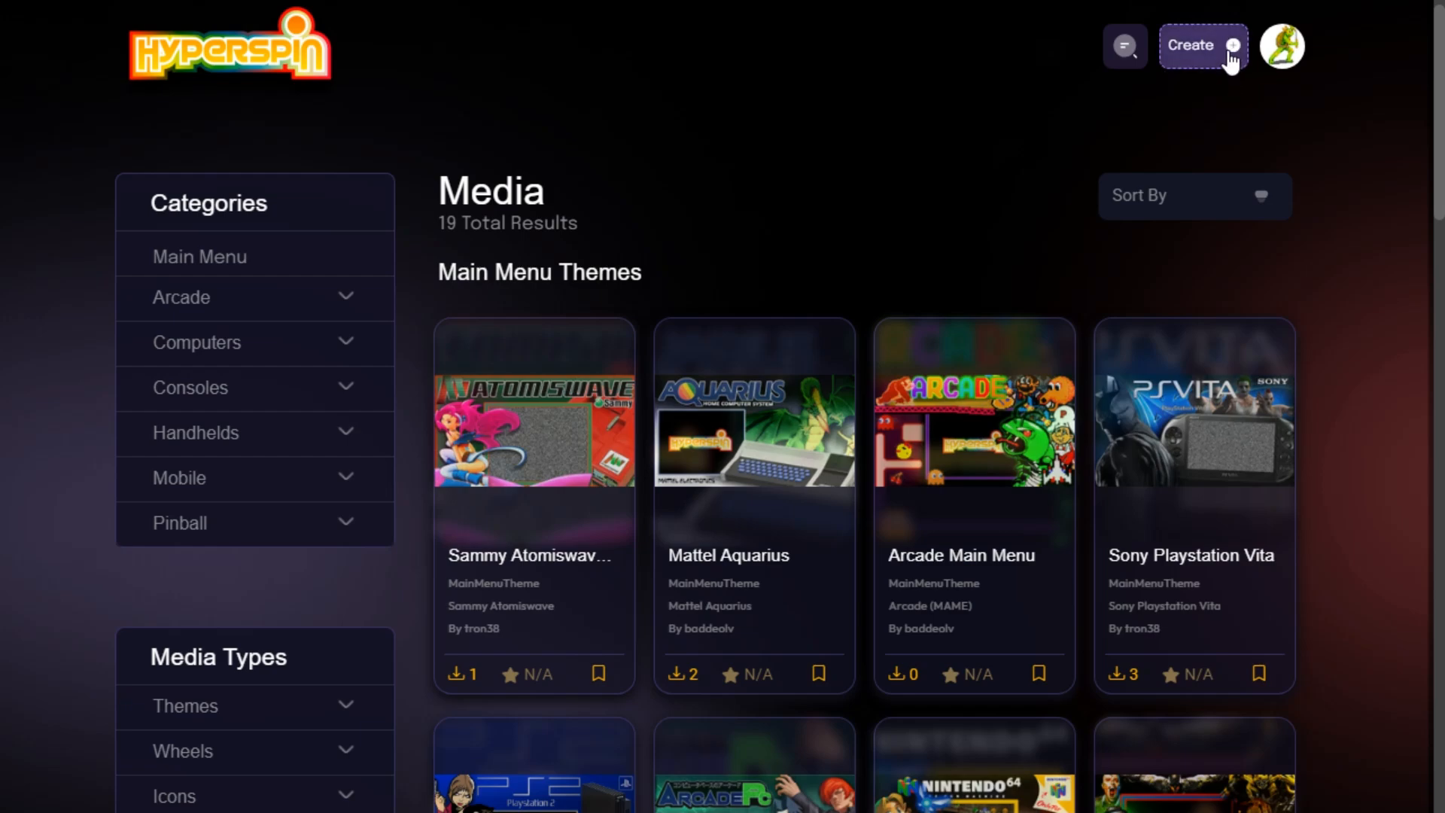
{"action": "mouse_move", "coordinate": [1198, 65]}
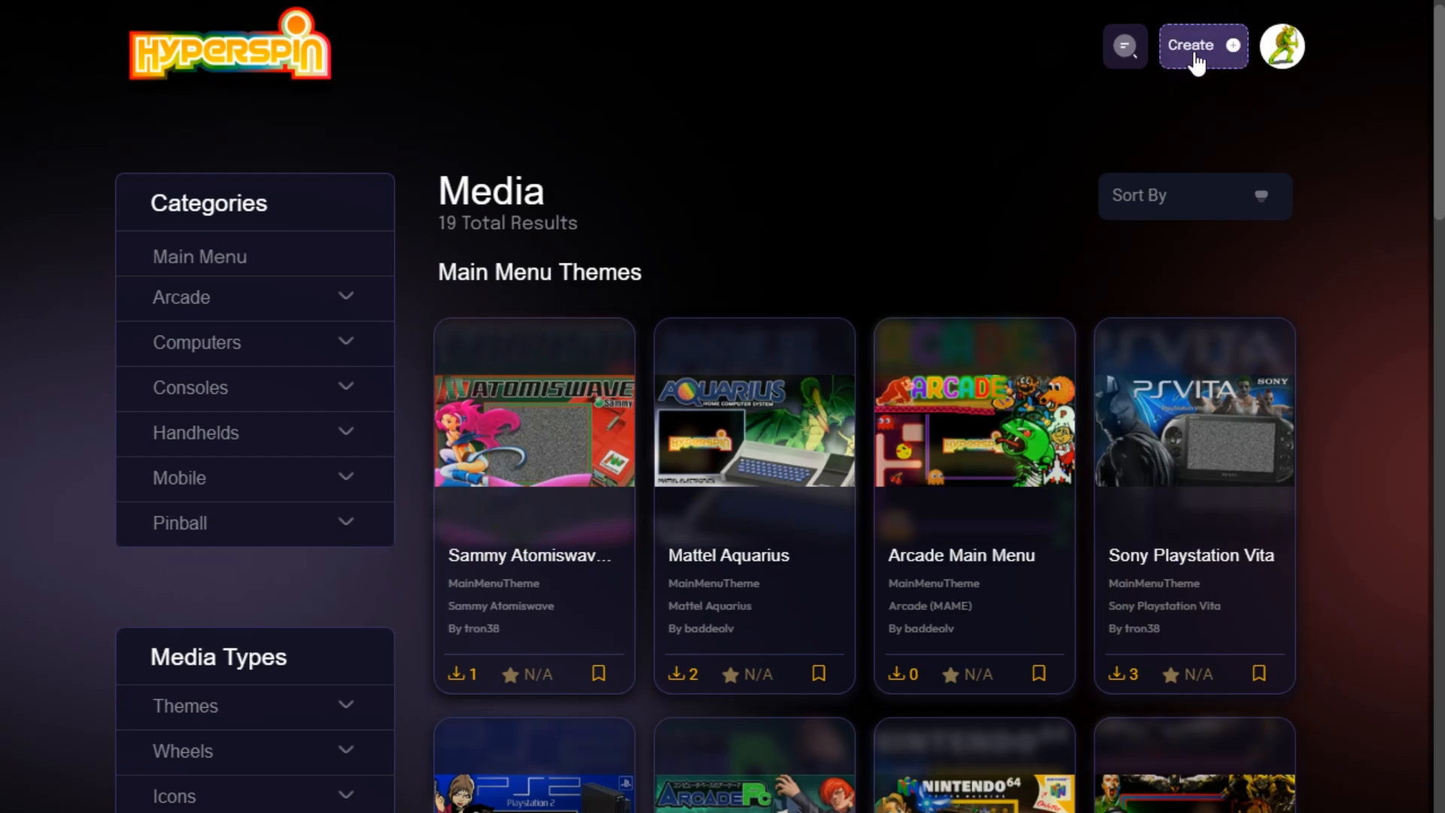
Start a new Theme project and set its type to System Theme.
{"action": "left_click", "coordinate": [1196, 46]}
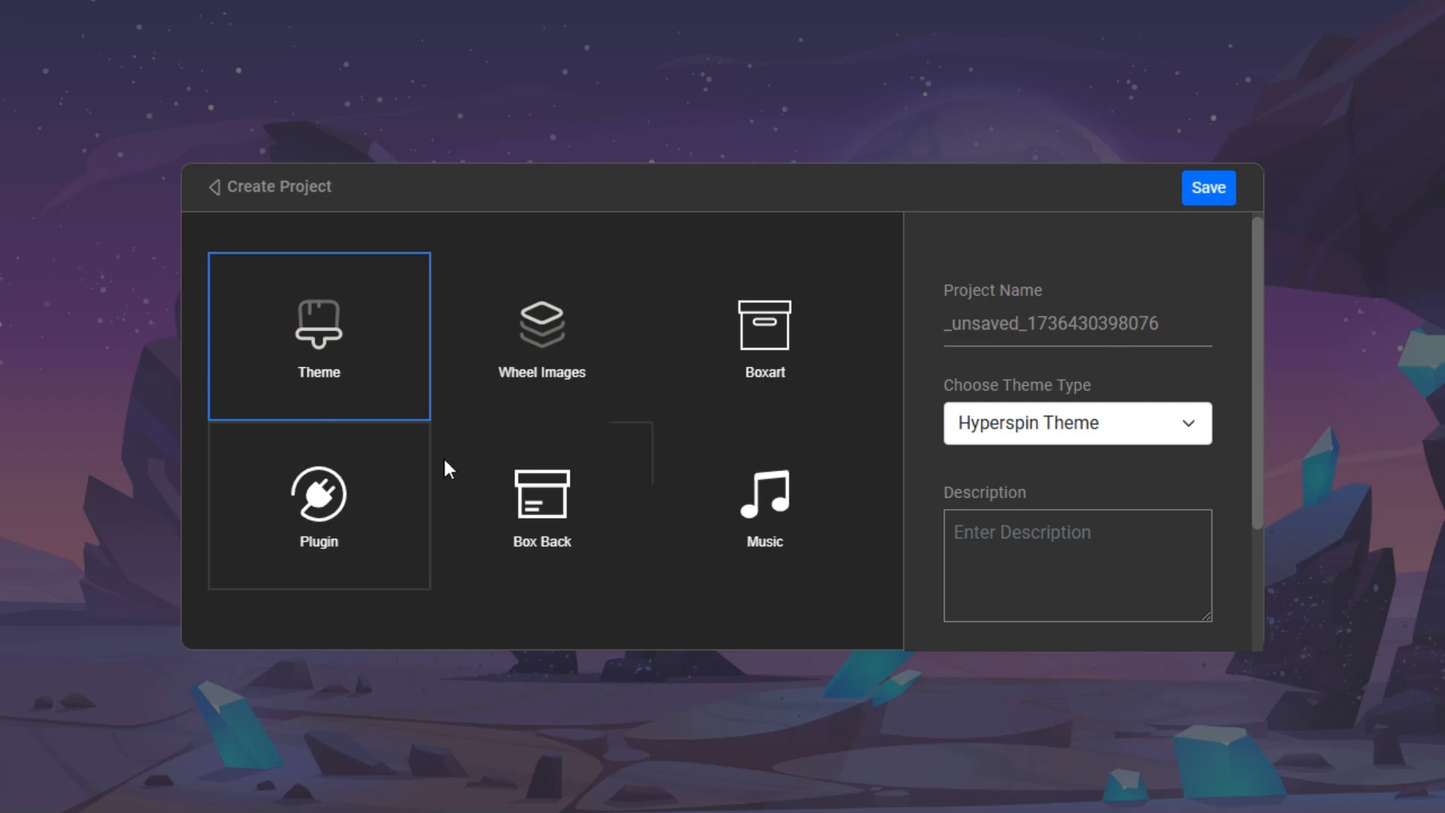
{"action": "mouse_move", "coordinate": [542, 507]}
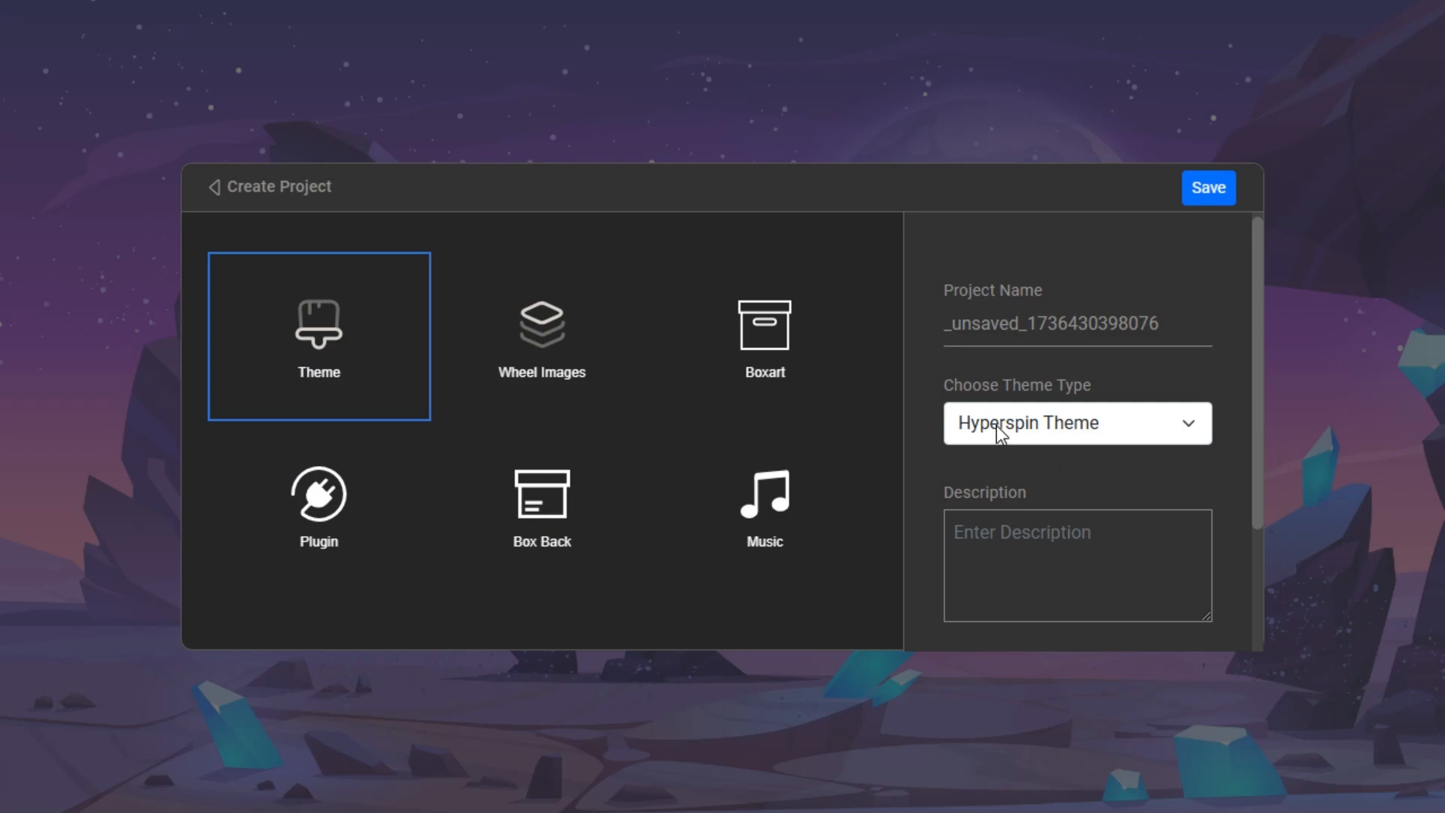
{"action": "left_click", "coordinate": [1075, 423]}
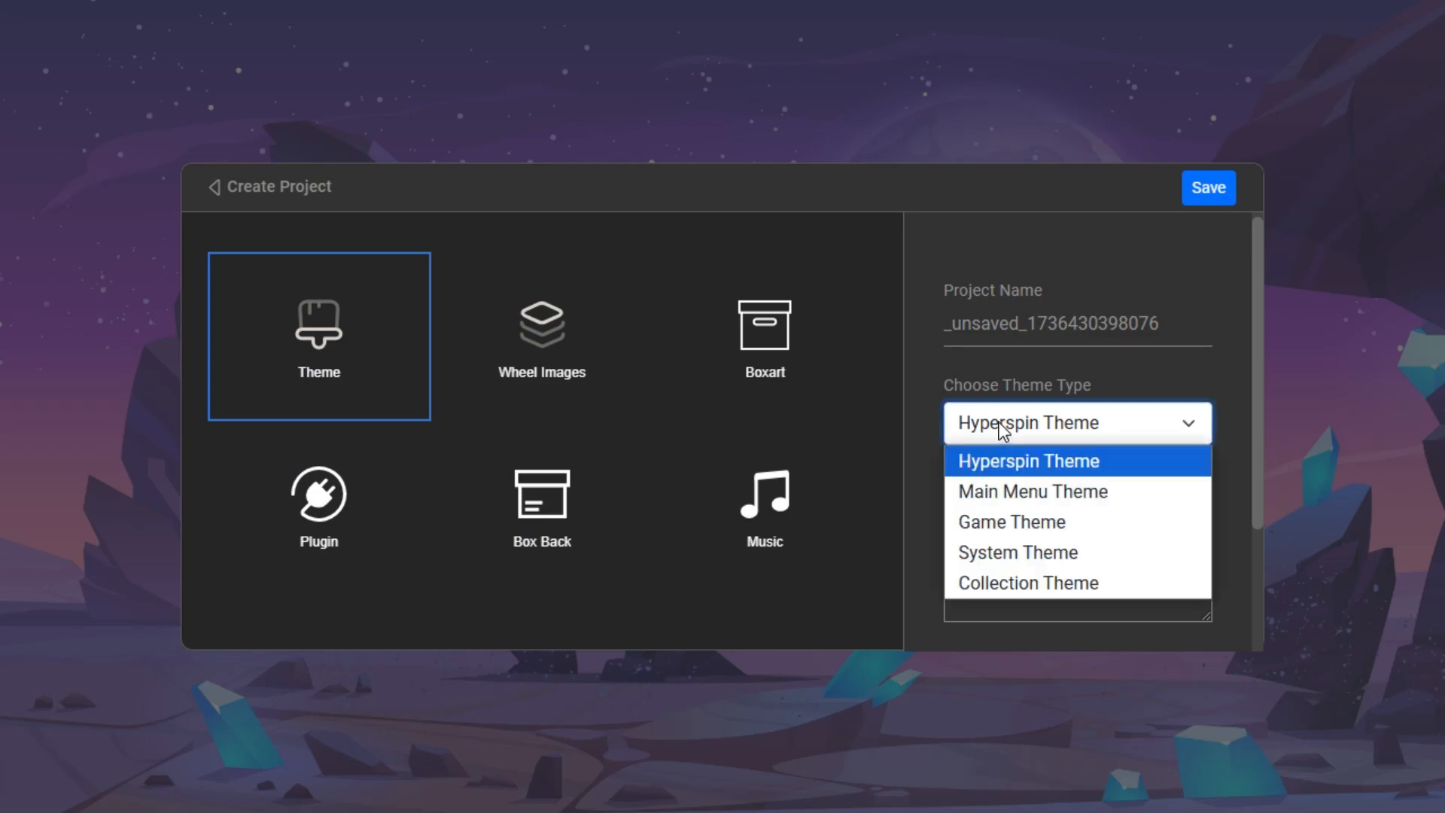
{"action": "mouse_move", "coordinate": [1017, 553]}
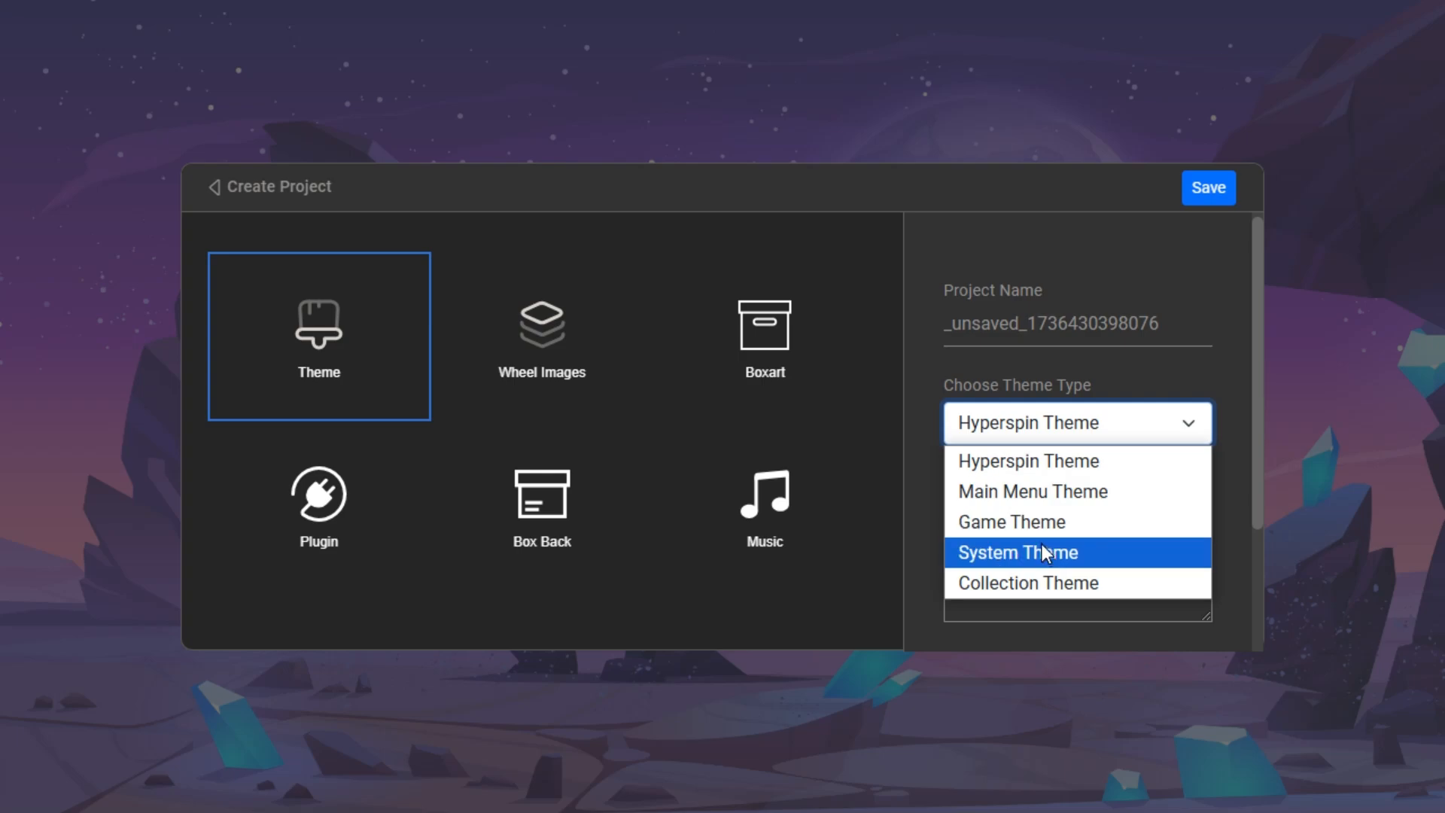
{"action": "mouse_move", "coordinate": [1073, 565]}
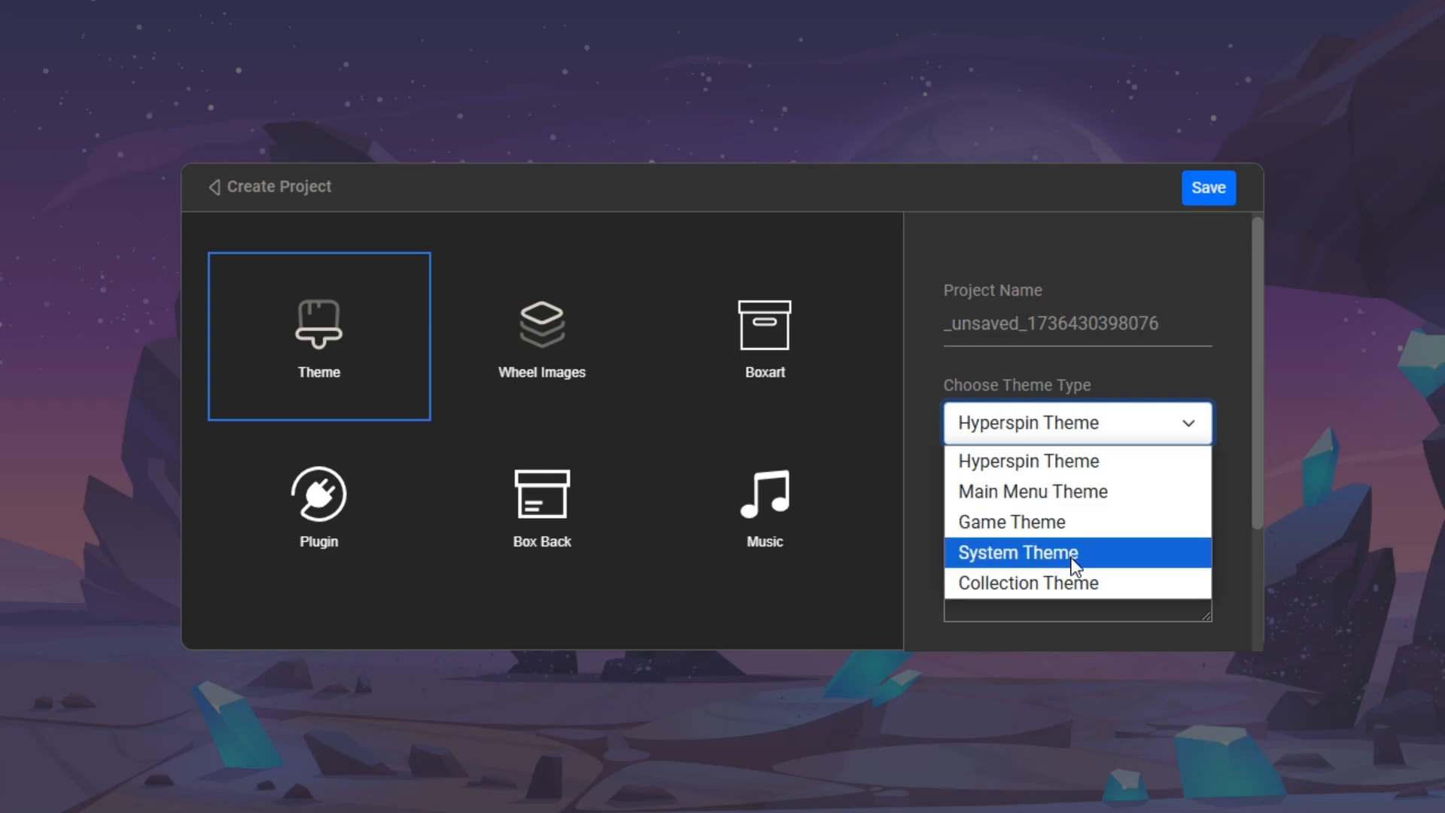
{"action": "mouse_move", "coordinate": [1068, 500]}
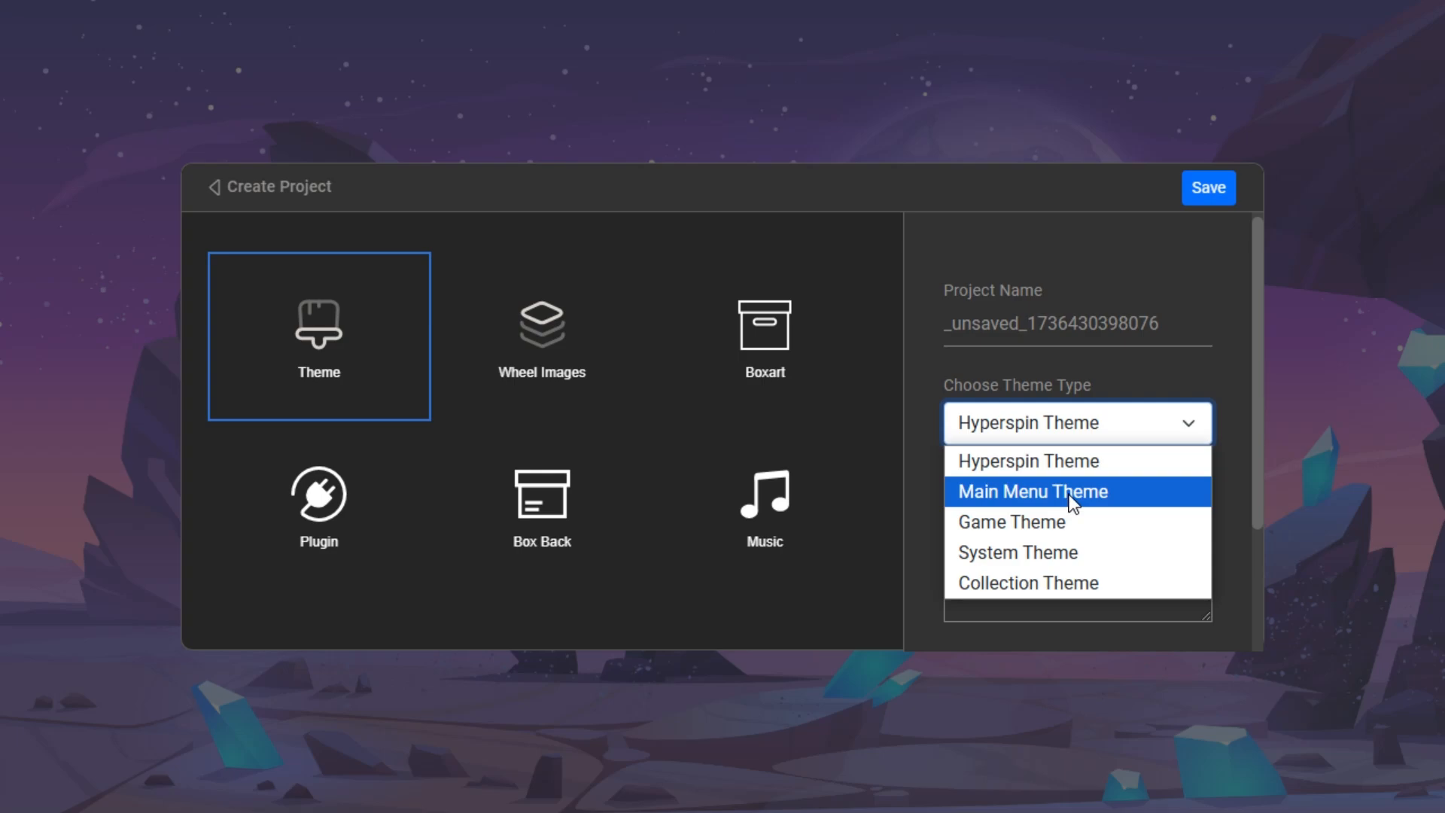
{"action": "left_click", "coordinate": [1031, 490]}
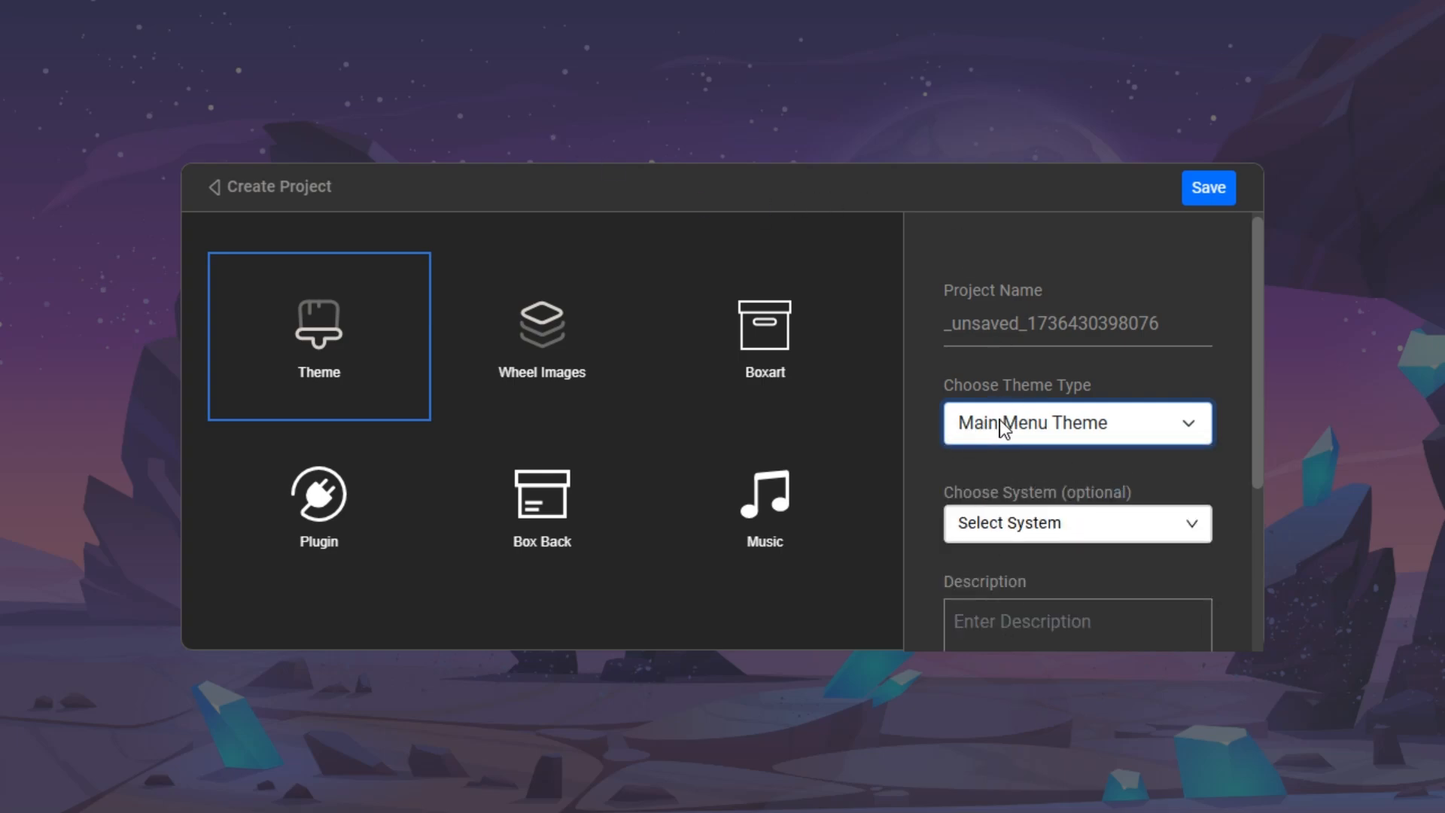
{"action": "left_click", "coordinate": [1076, 421]}
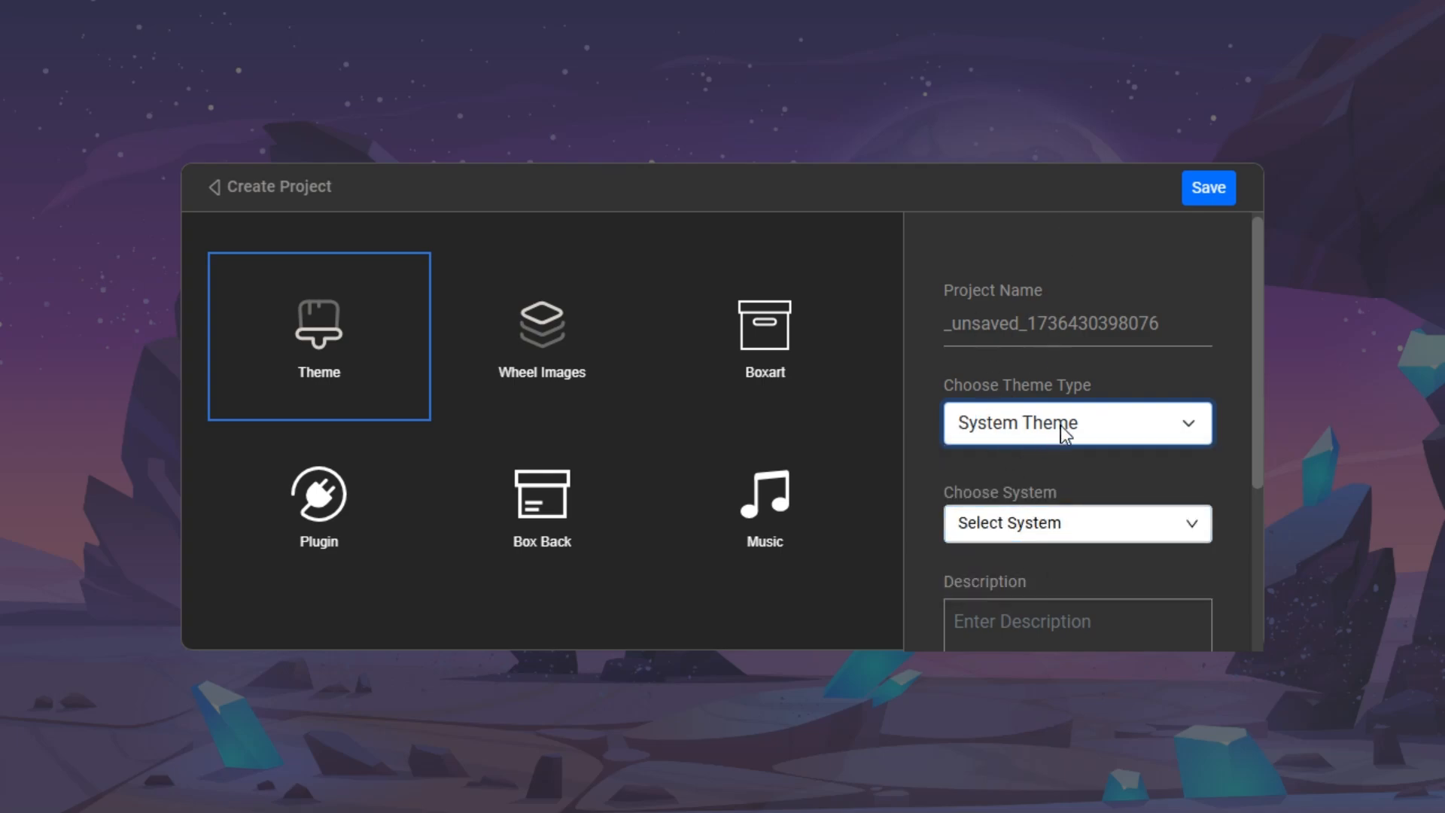
{"action": "left_click", "coordinate": [1075, 422]}
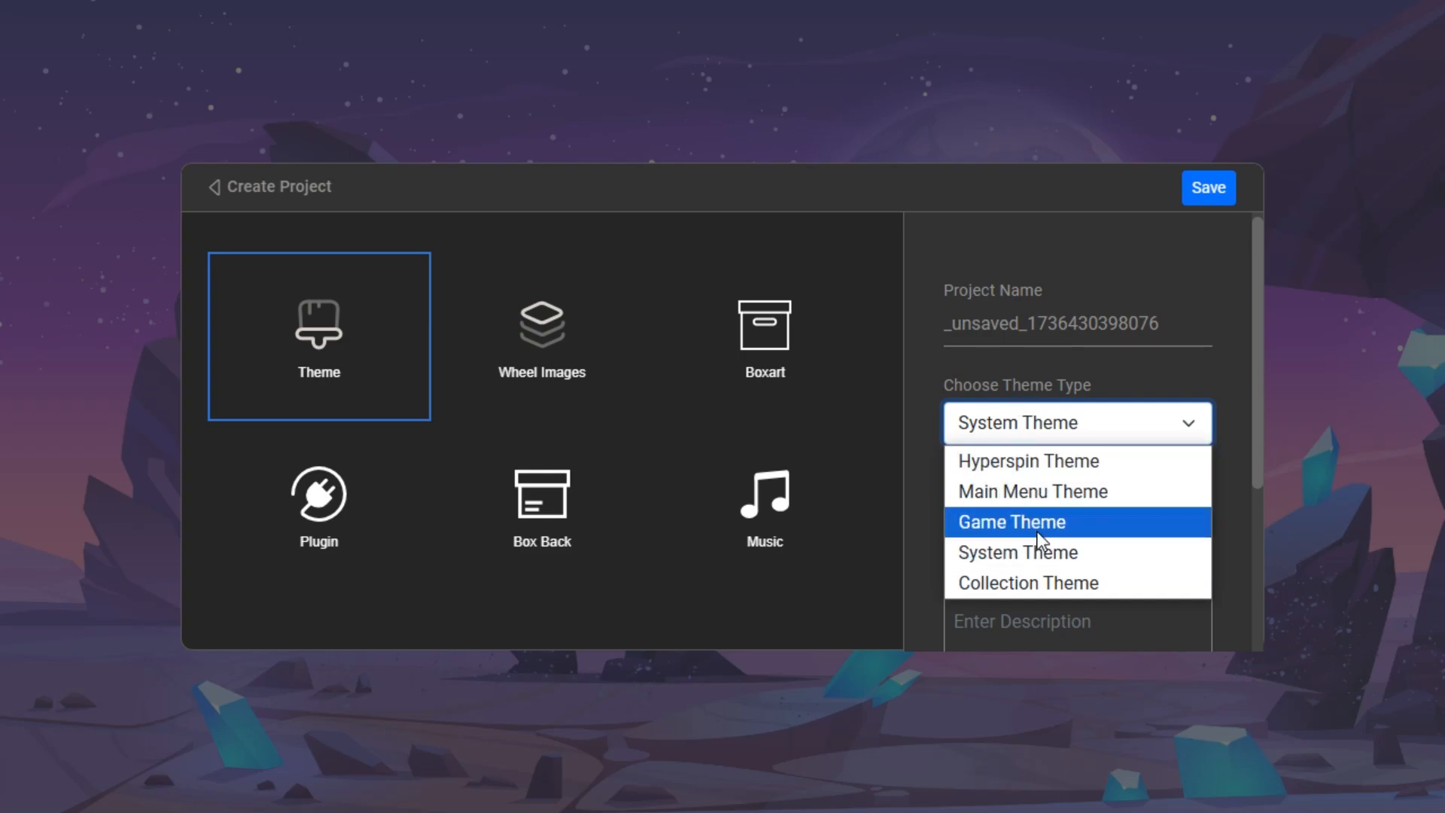
{"action": "left_click", "coordinate": [1017, 552]}
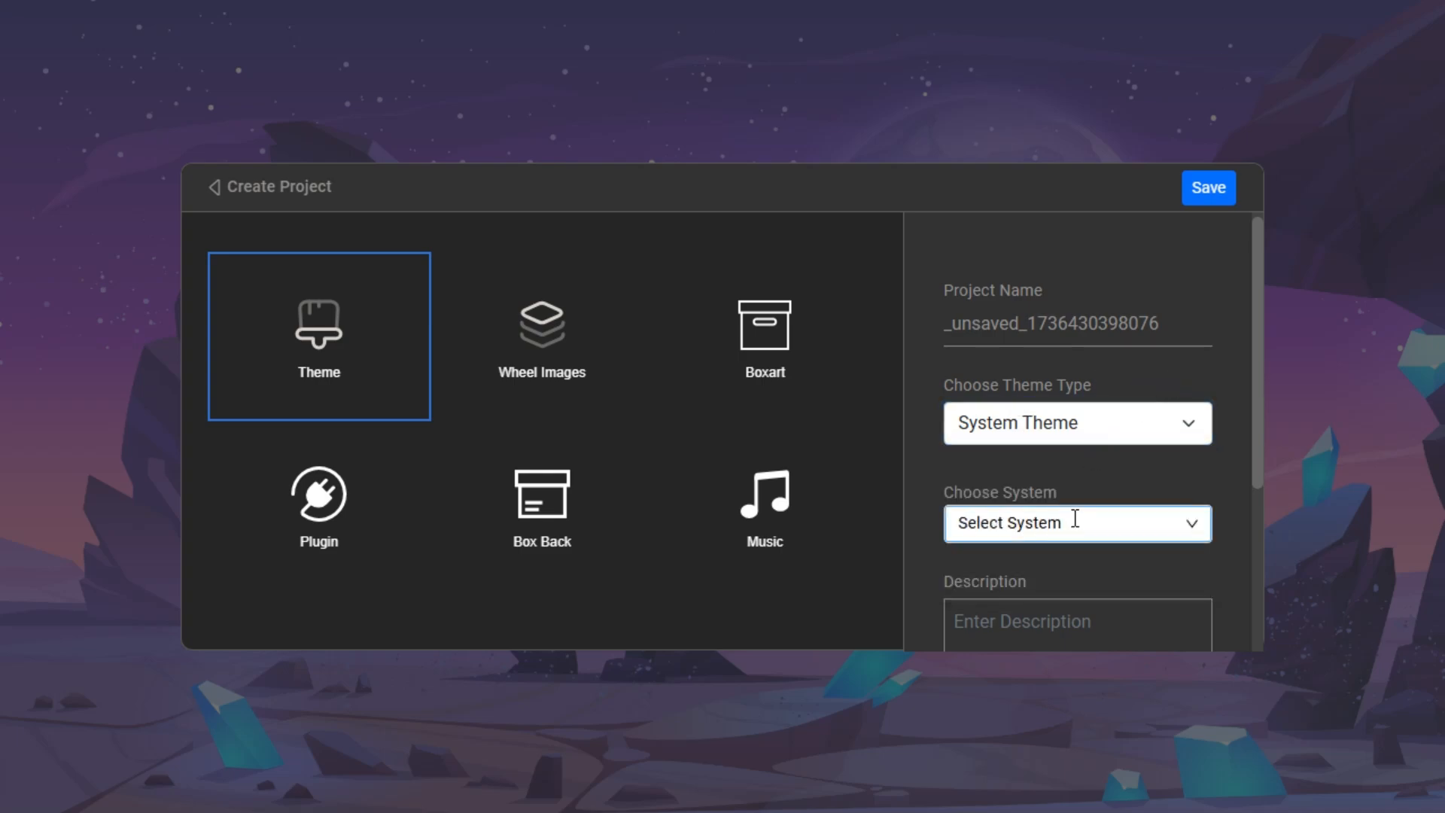
Choose Sega CD as the system and save the new theme project.
{"action": "left_click", "coordinate": [1075, 523]}
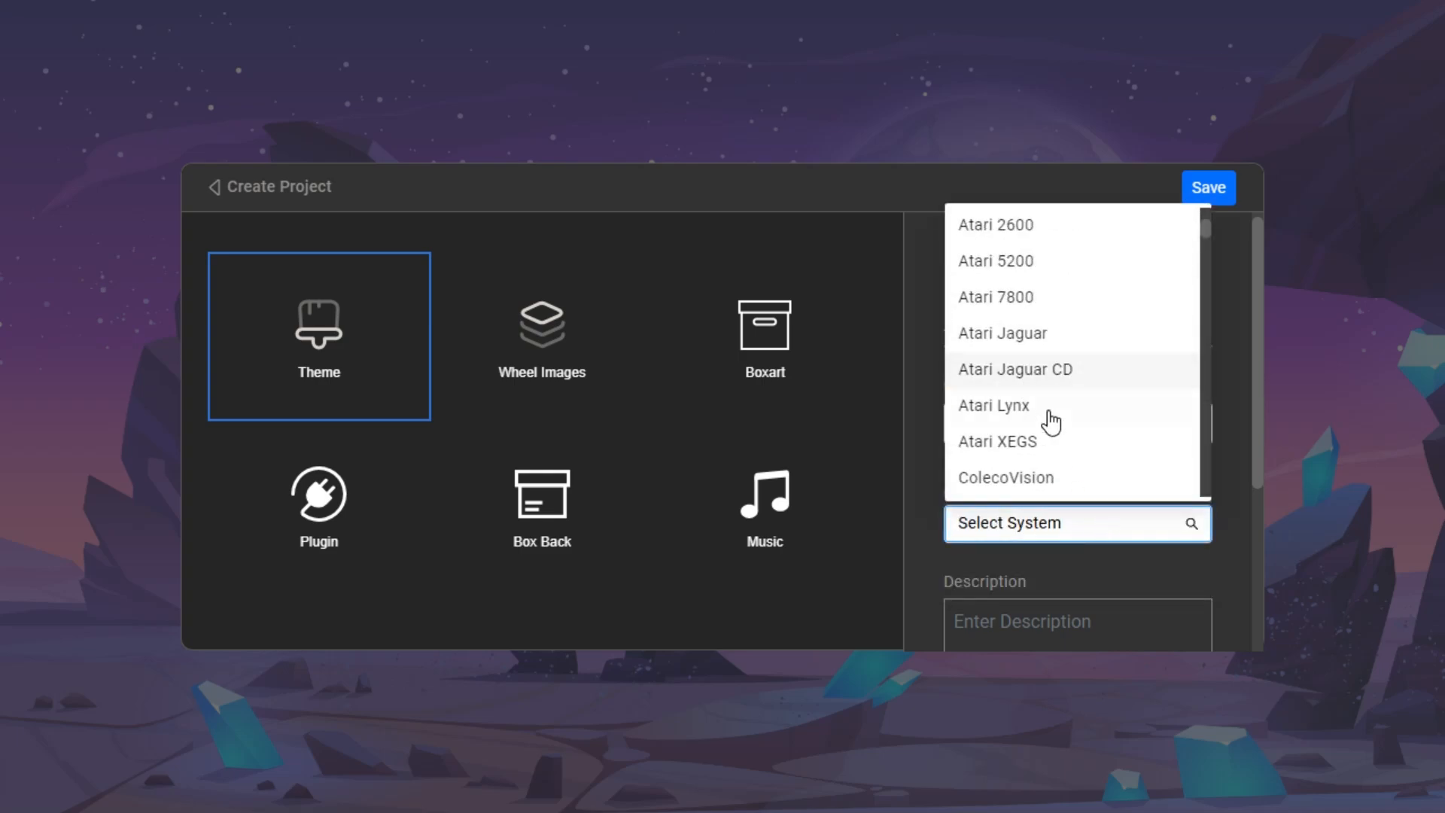
{"action": "scroll", "scroll_direction": "down", "scroll_amount": 3}
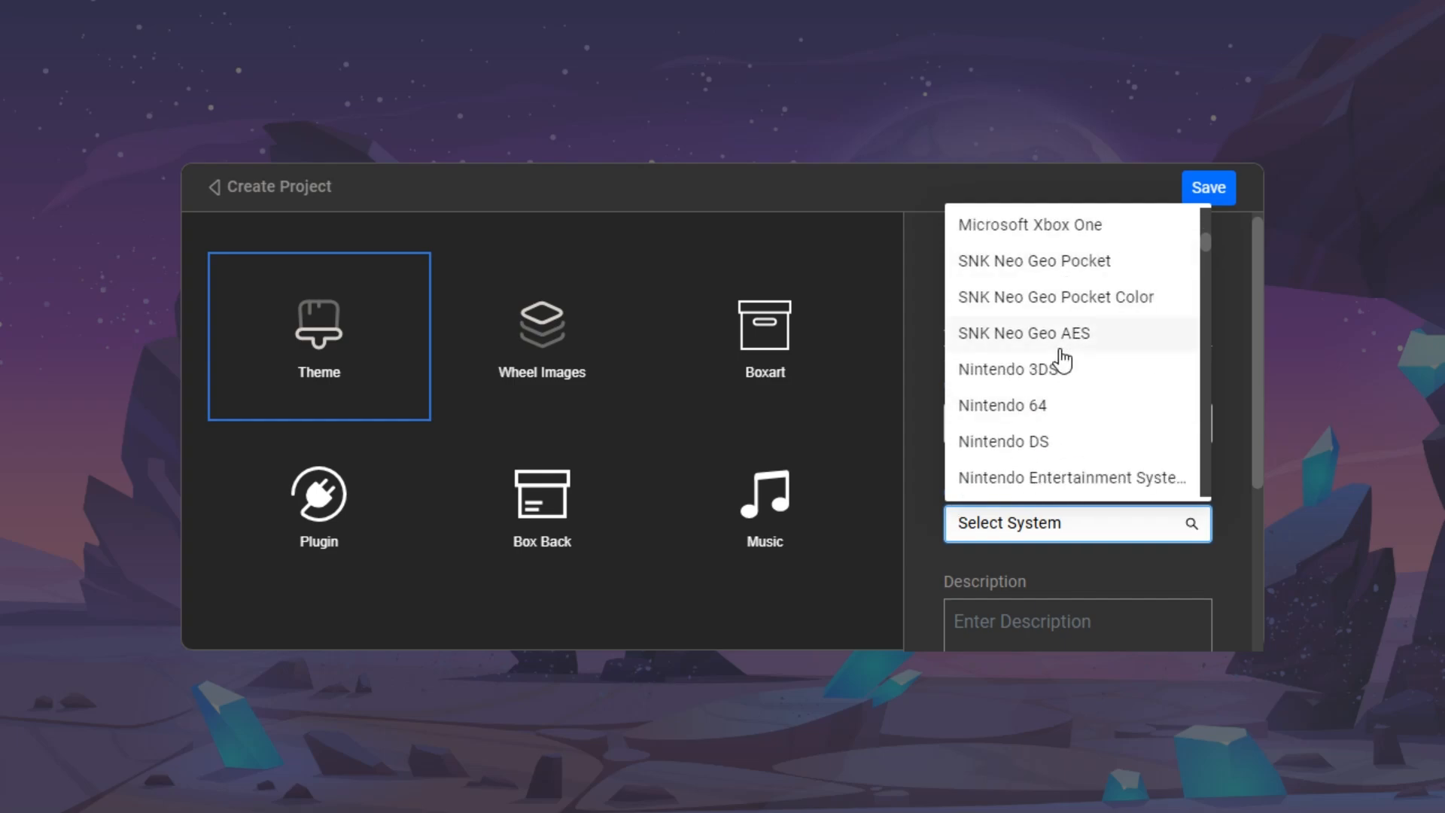
{"action": "scroll", "scroll_direction": "down", "scroll_amount": 3}
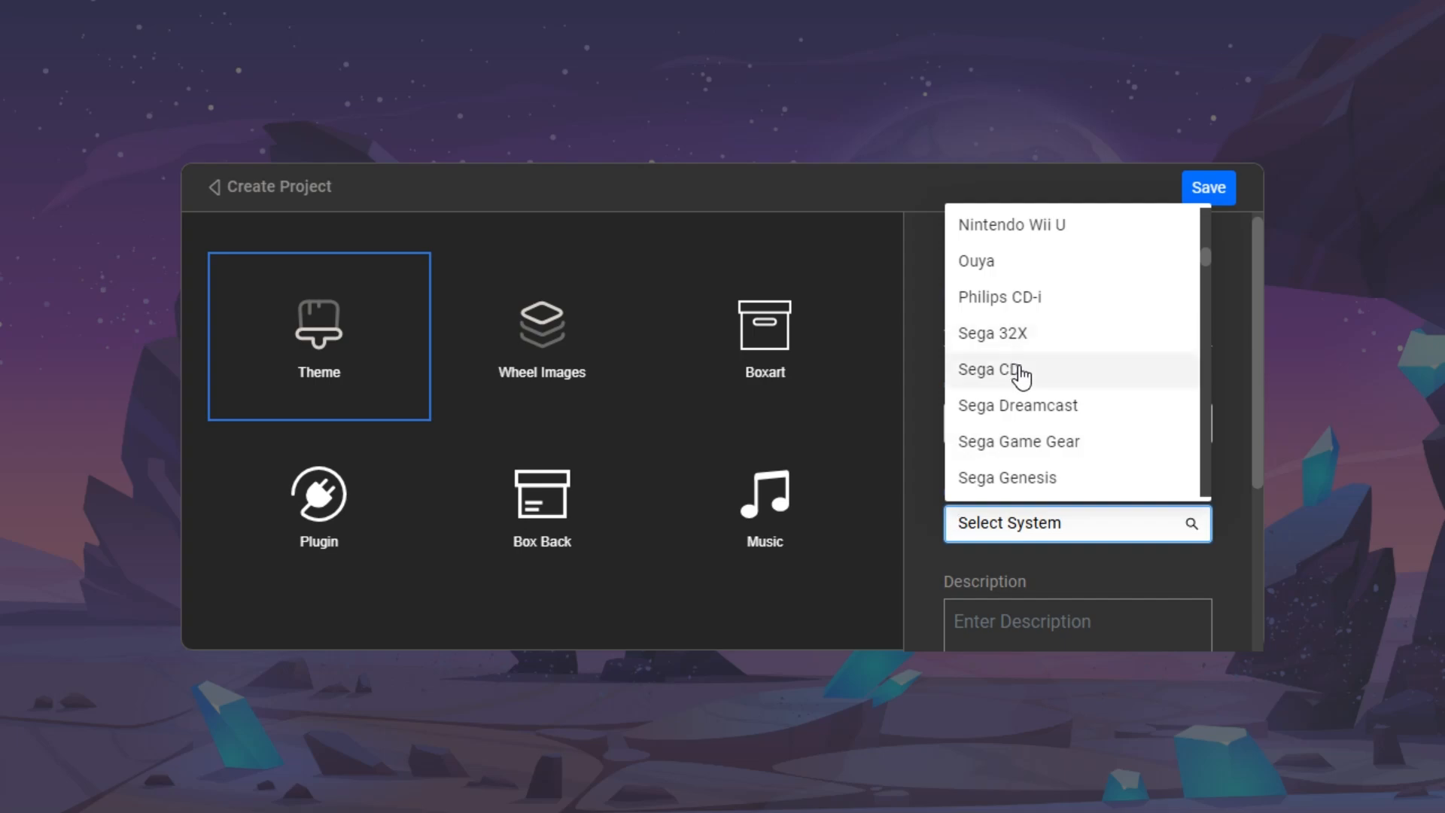
{"action": "left_click", "coordinate": [993, 368]}
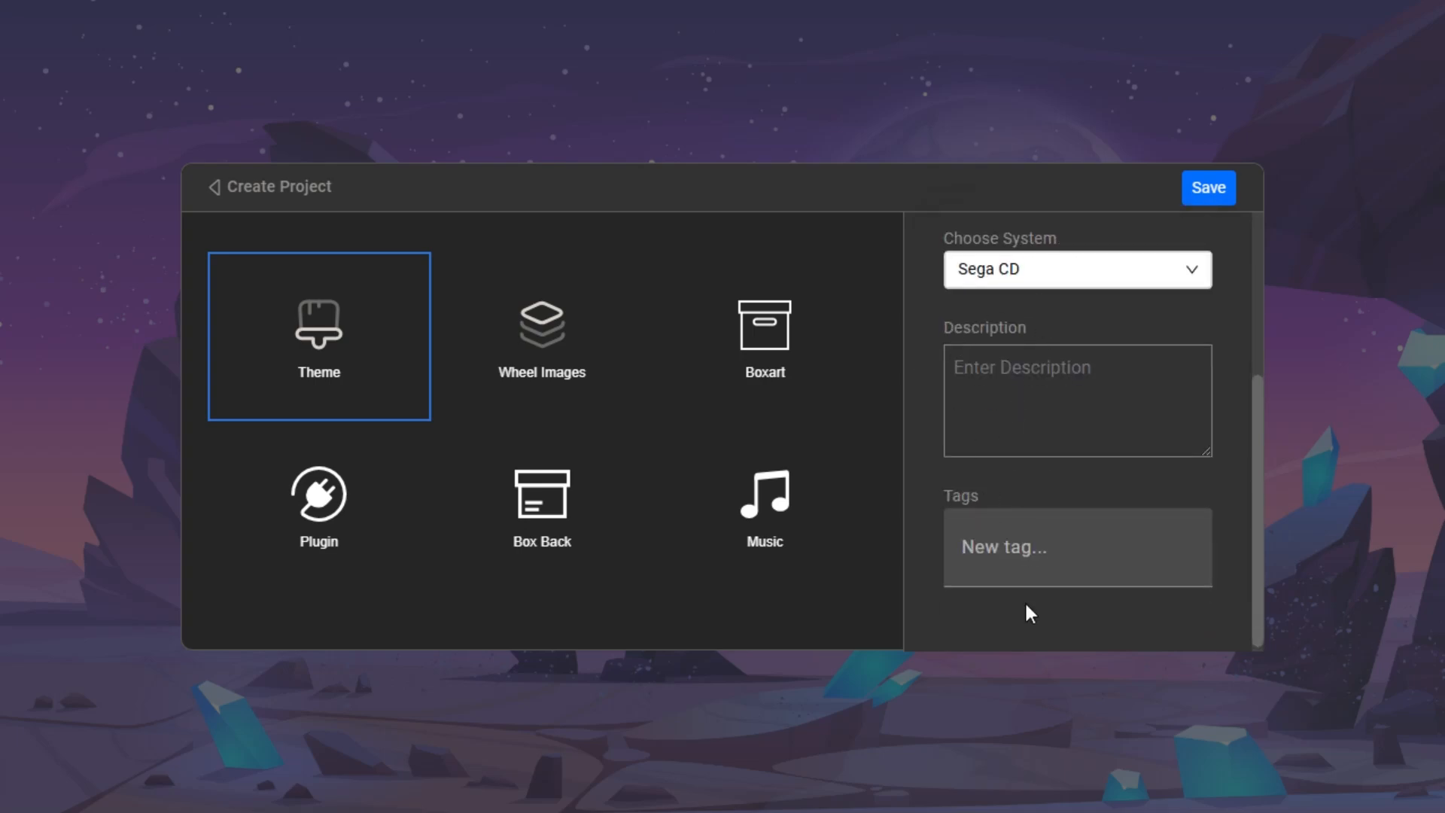
{"action": "mouse_move", "coordinate": [1052, 602]}
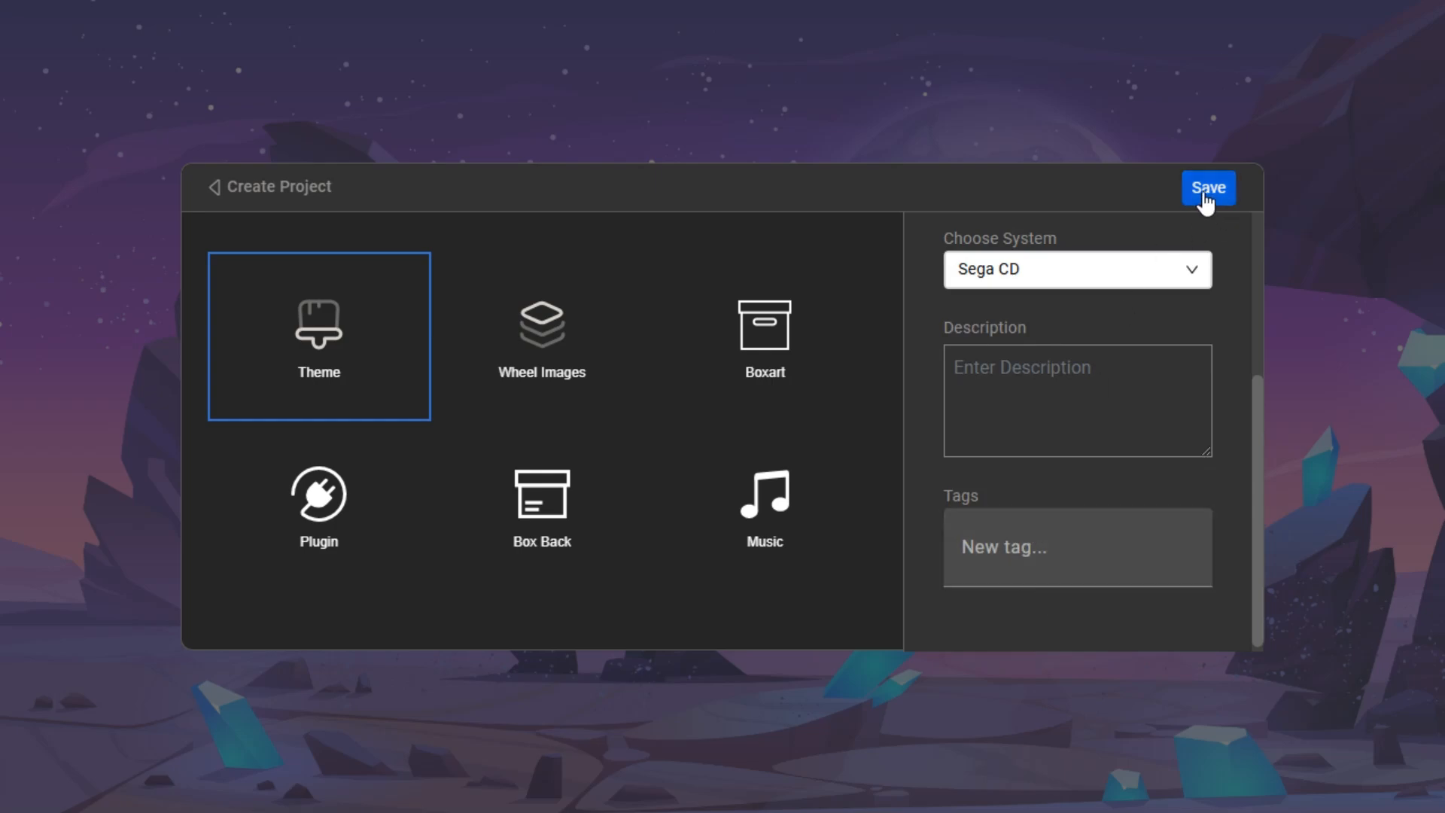
{"action": "left_click", "coordinate": [1206, 186]}
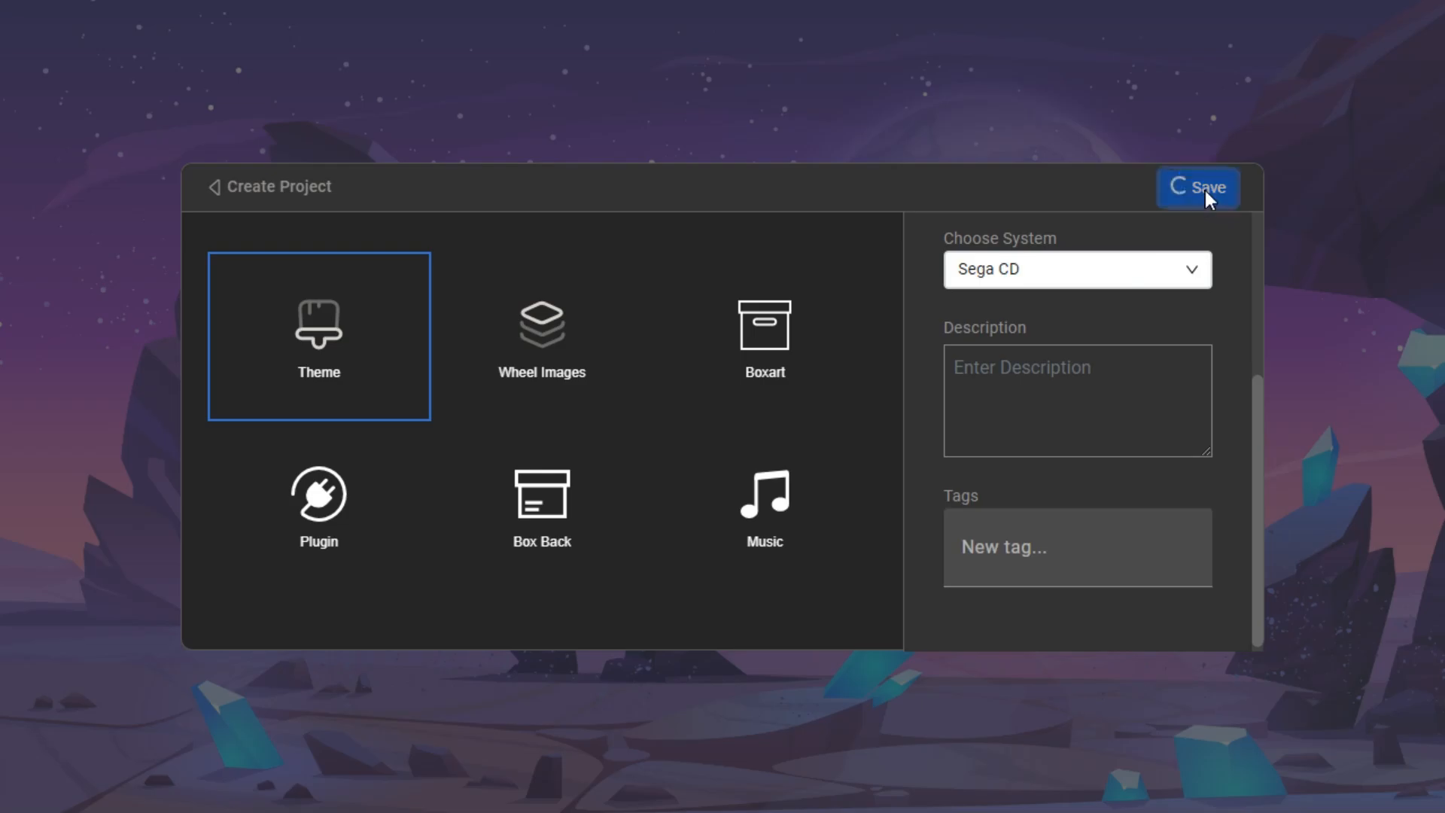
{"action": "left_click", "coordinate": [1197, 187]}
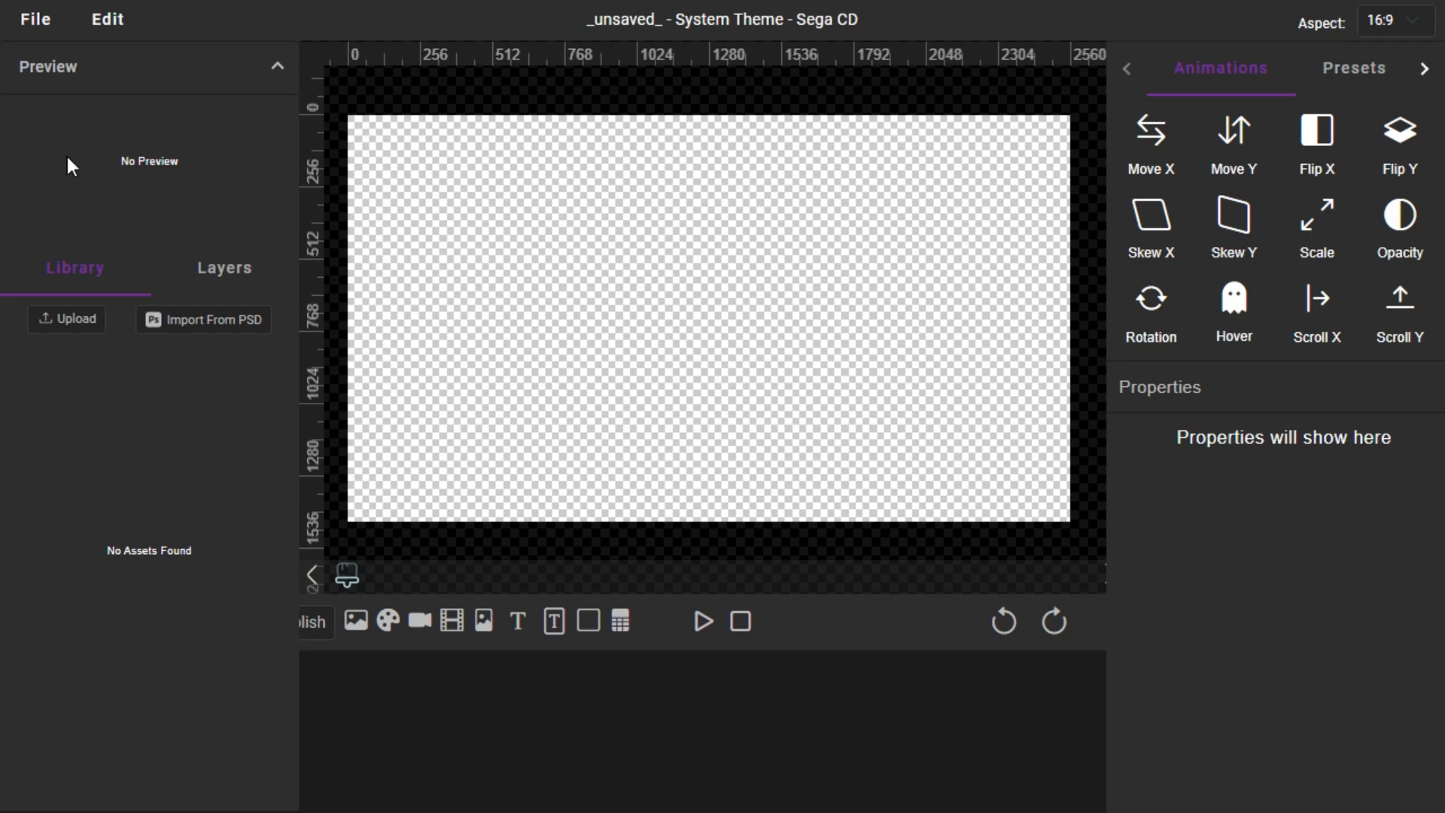
{"action": "mouse_move", "coordinate": [253, 183]}
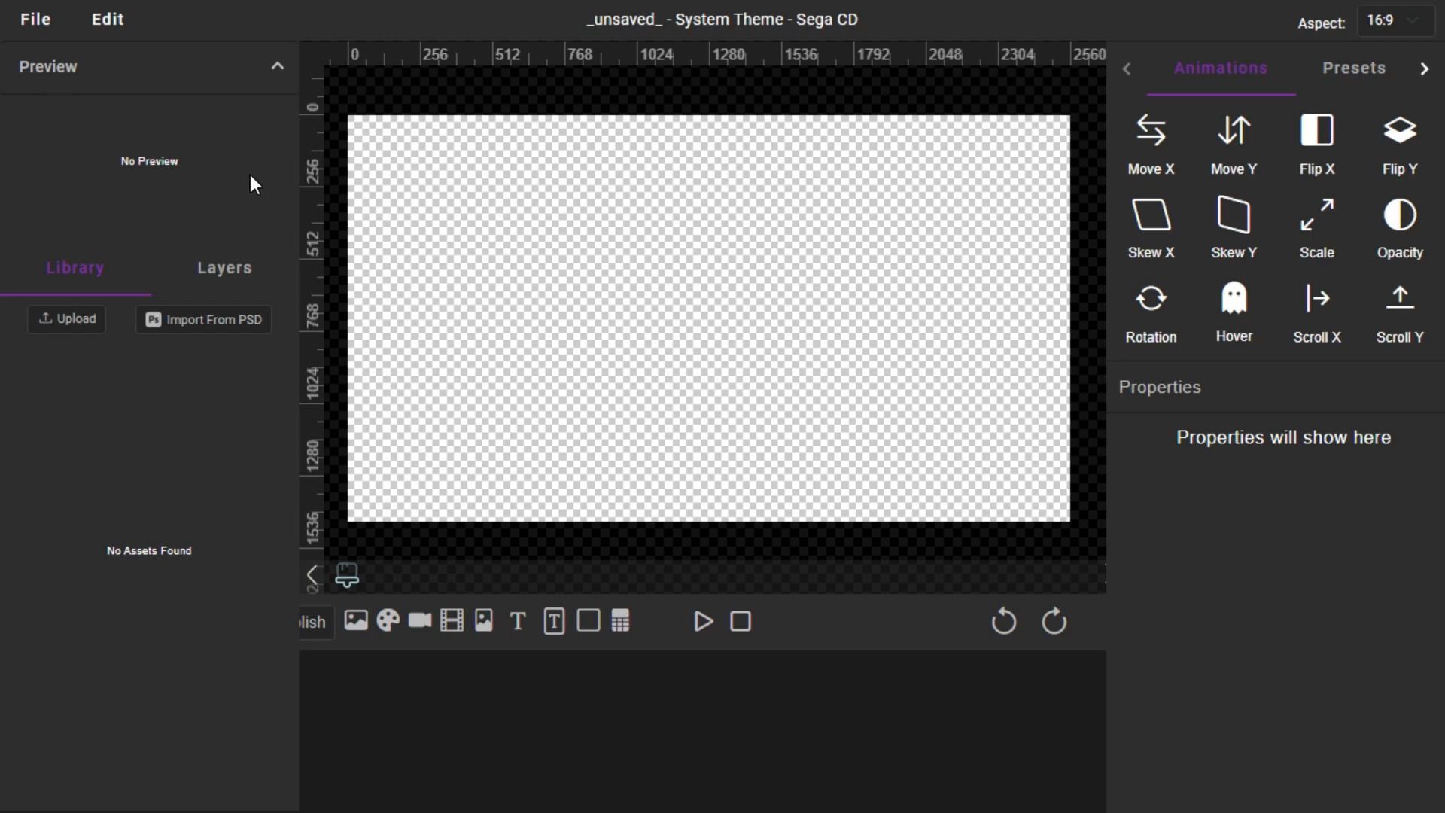
{"action": "mouse_move", "coordinate": [289, 631]}
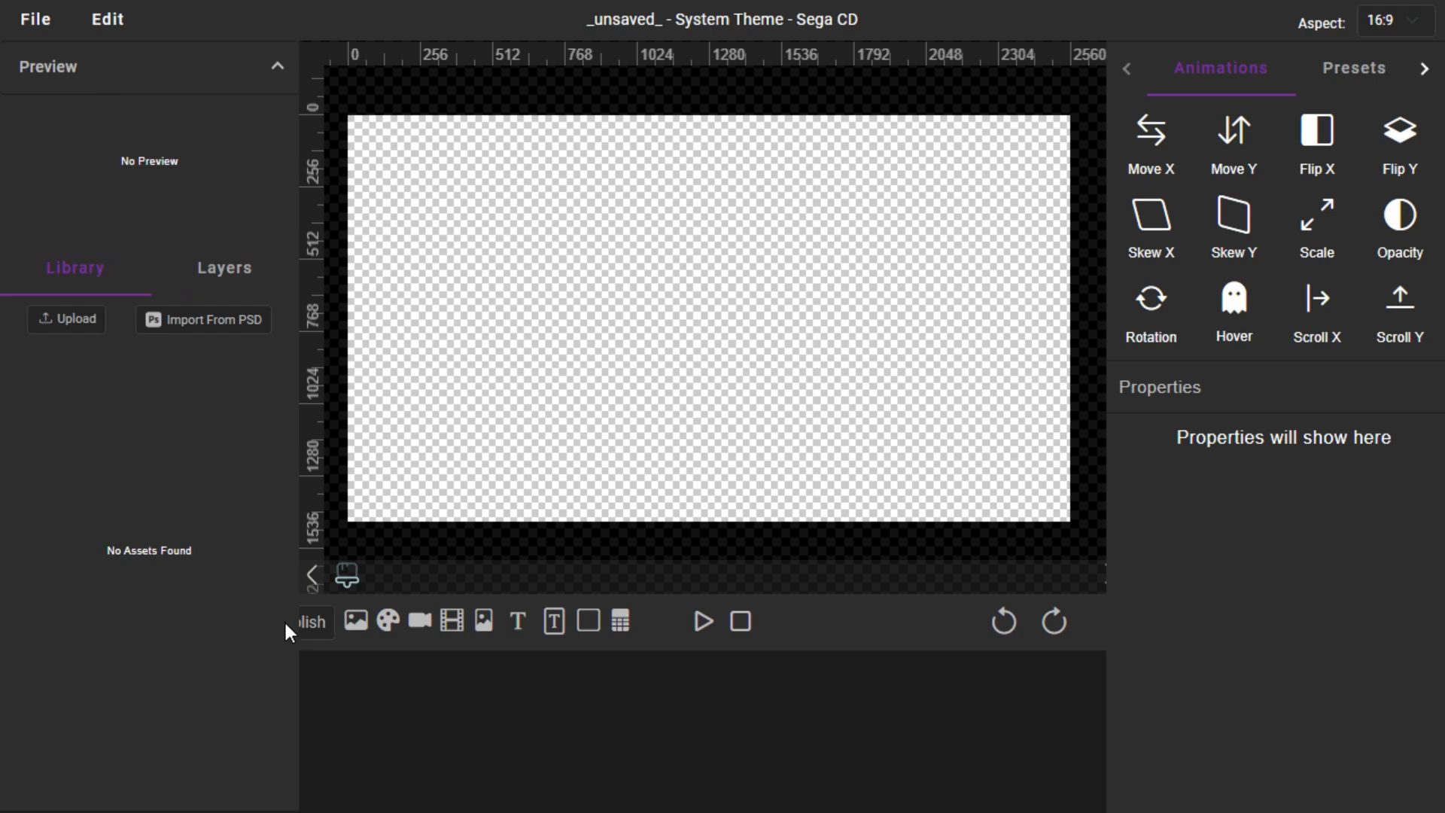
{"action": "mouse_move", "coordinate": [177, 703]}
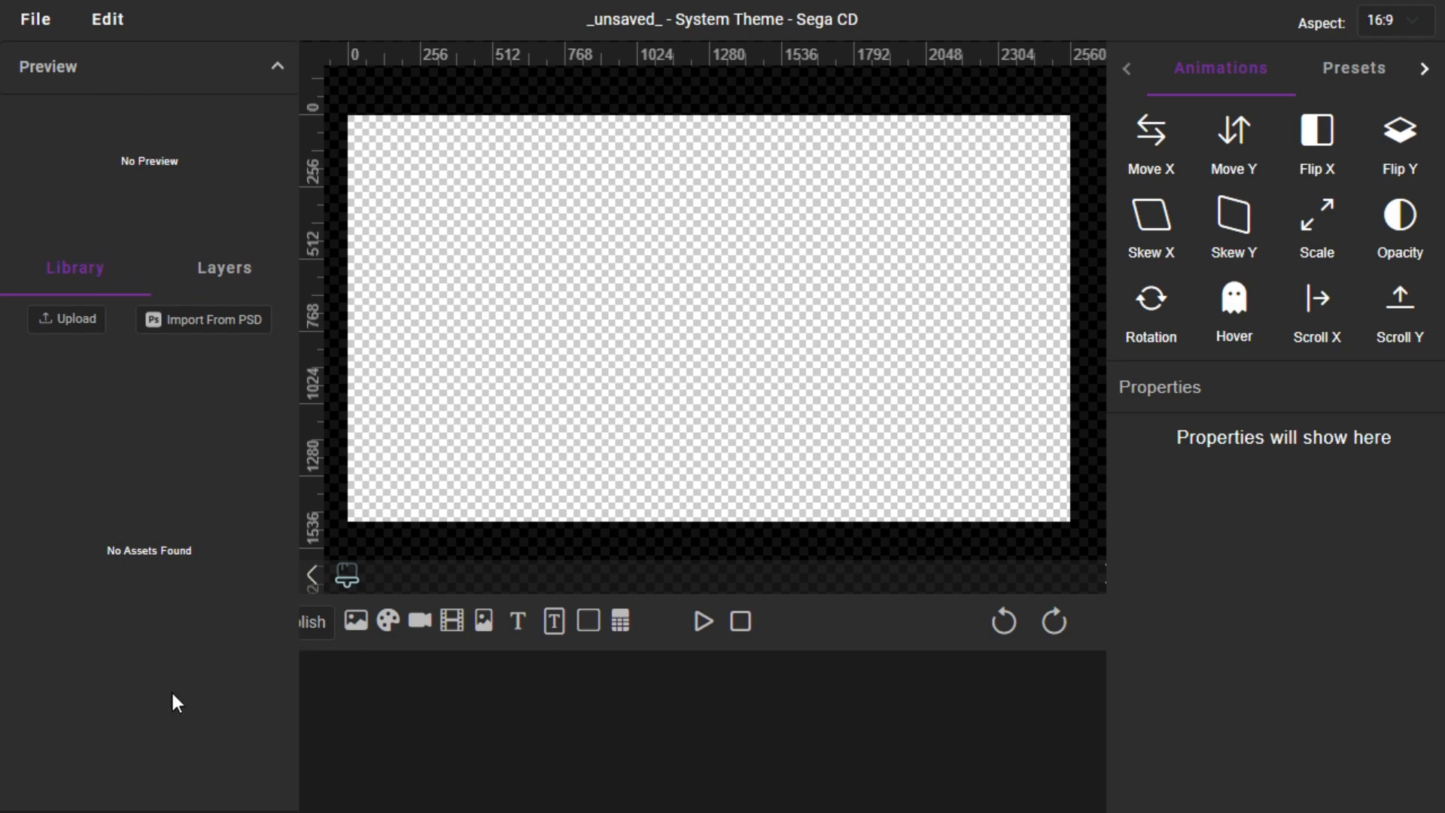
{"action": "mouse_move", "coordinate": [164, 108]}
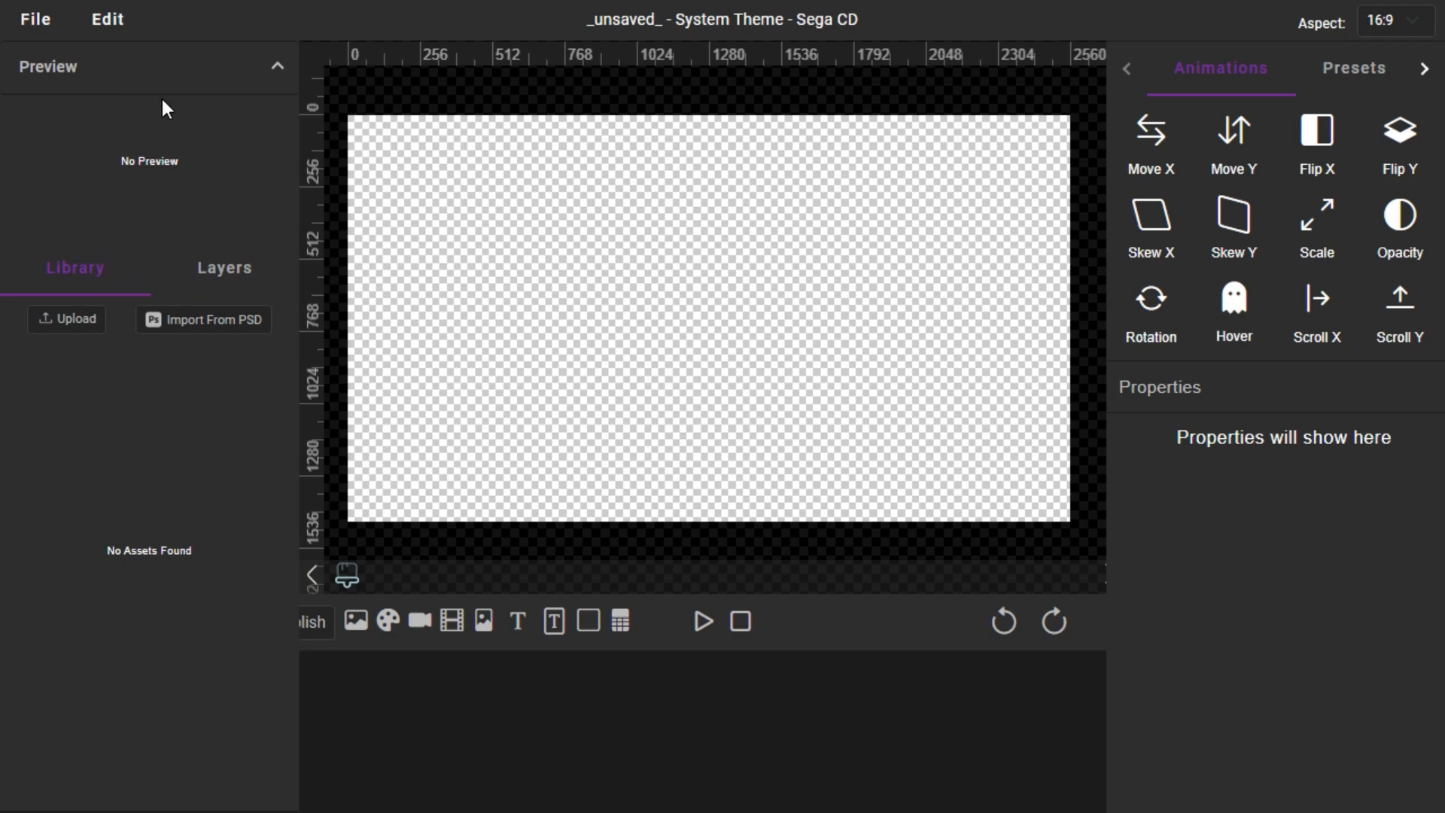
{"action": "mouse_move", "coordinate": [646, 463]}
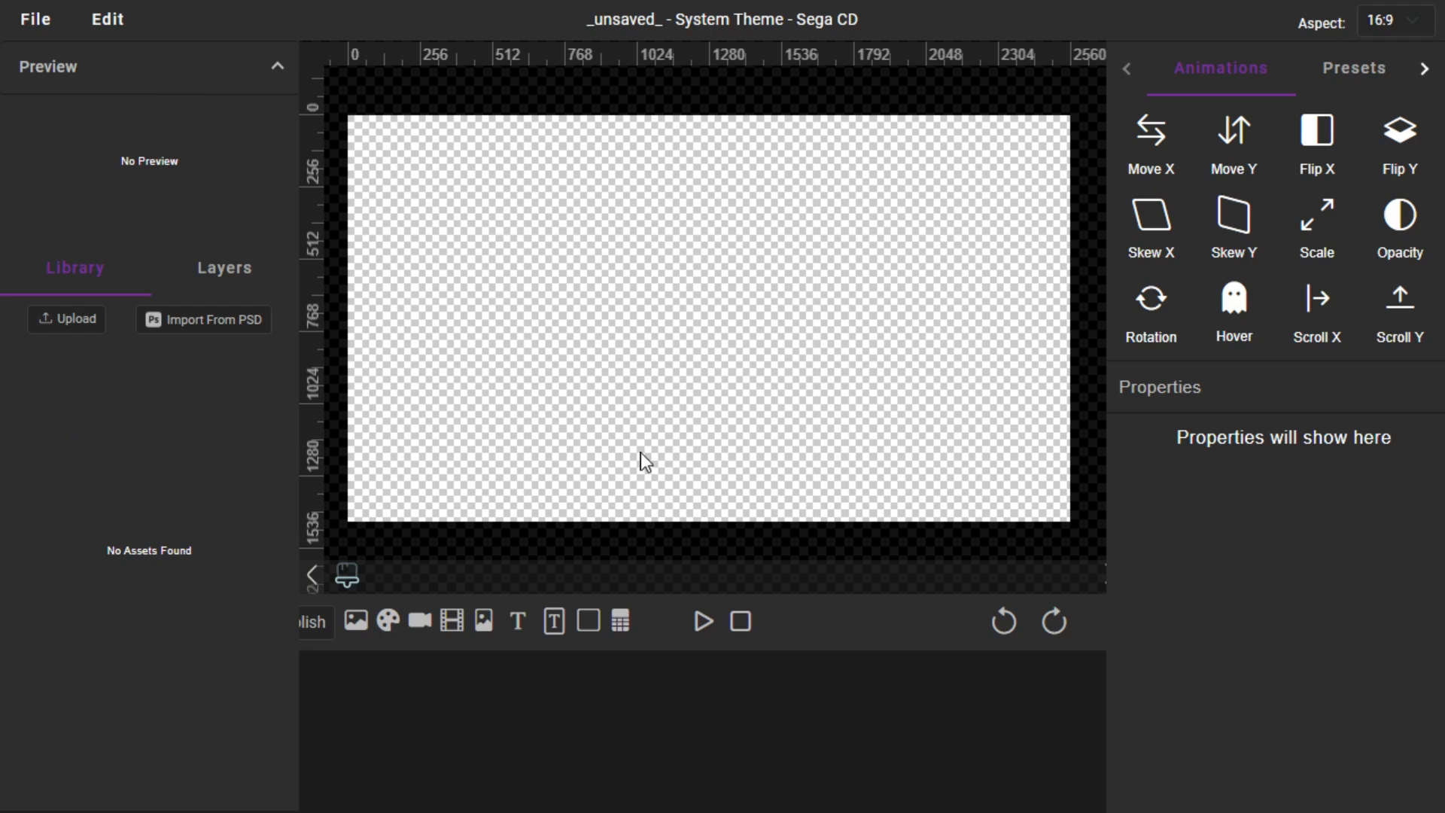
{"action": "mouse_move", "coordinate": [668, 526]}
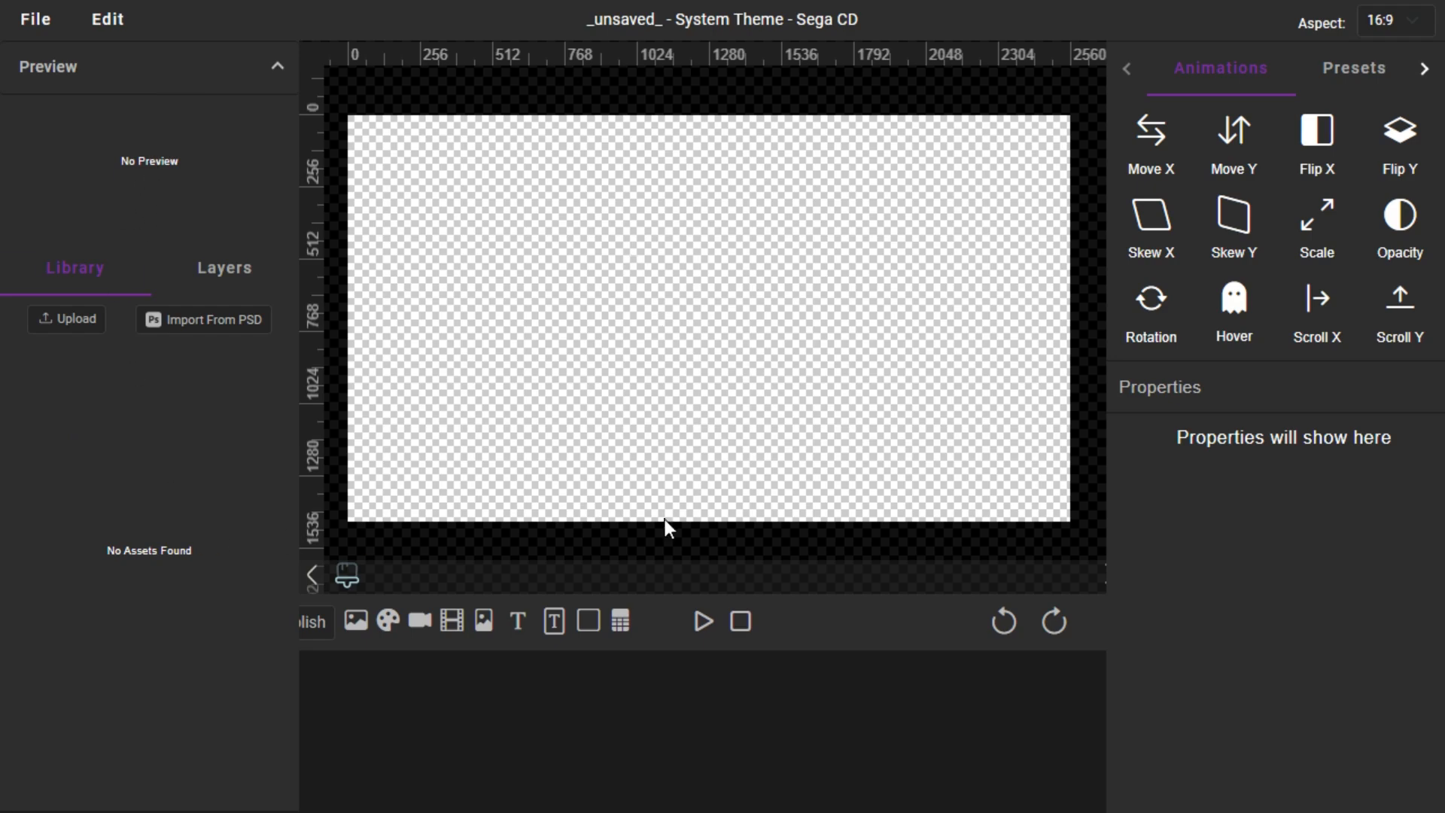
{"action": "mouse_move", "coordinate": [856, 58]}
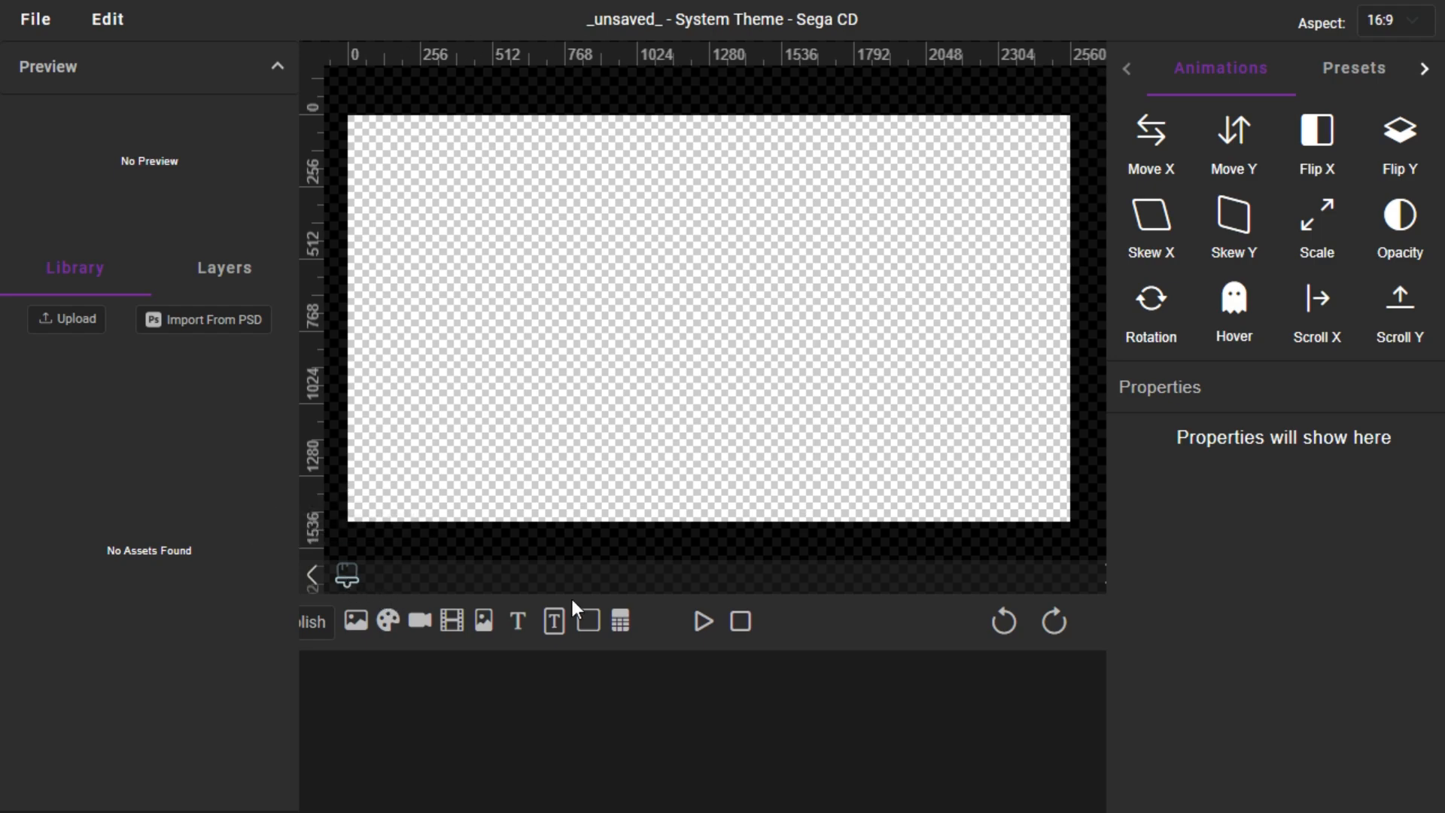
{"action": "mouse_move", "coordinate": [1239, 577]}
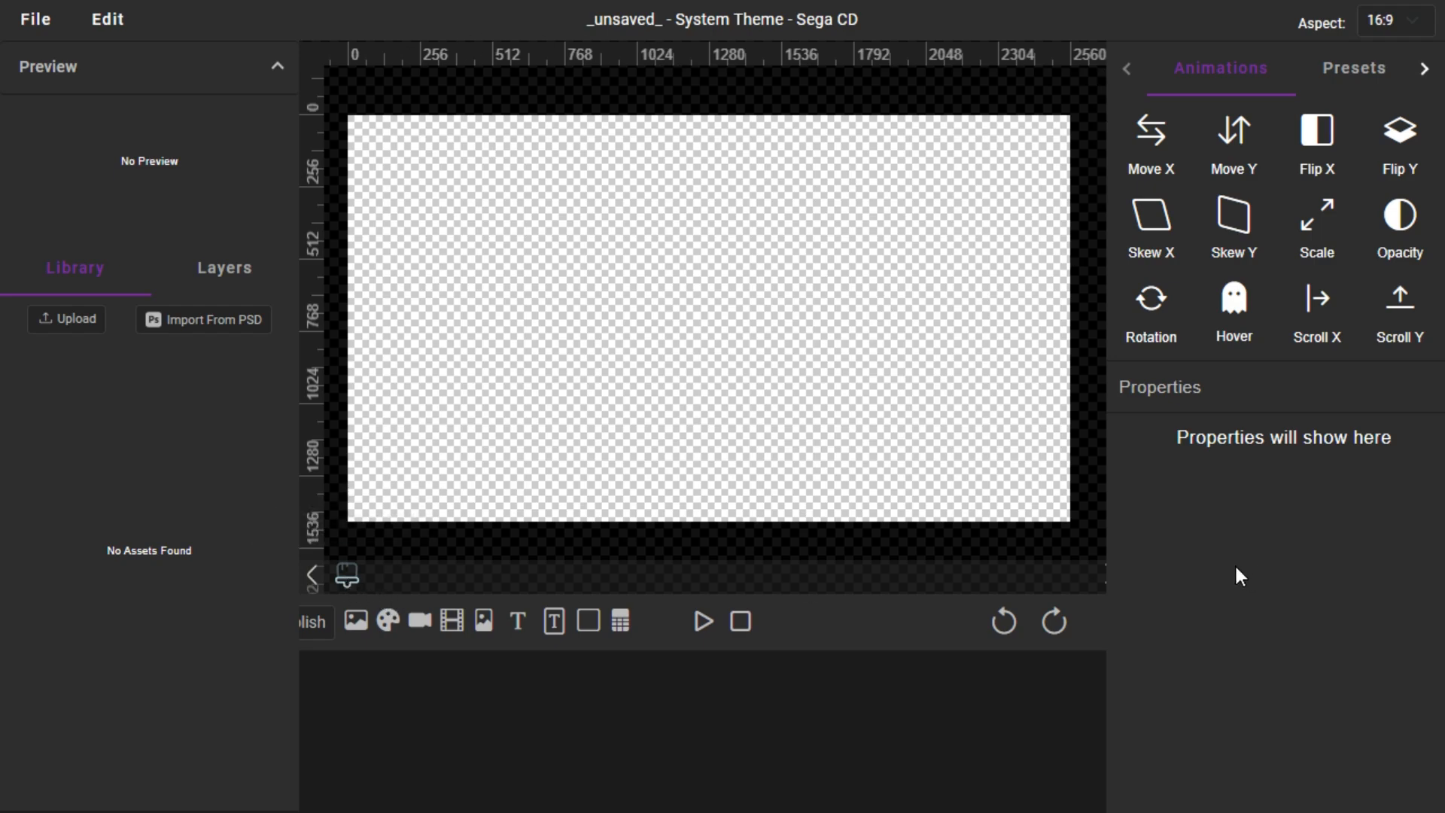
{"action": "mouse_move", "coordinate": [784, 78]}
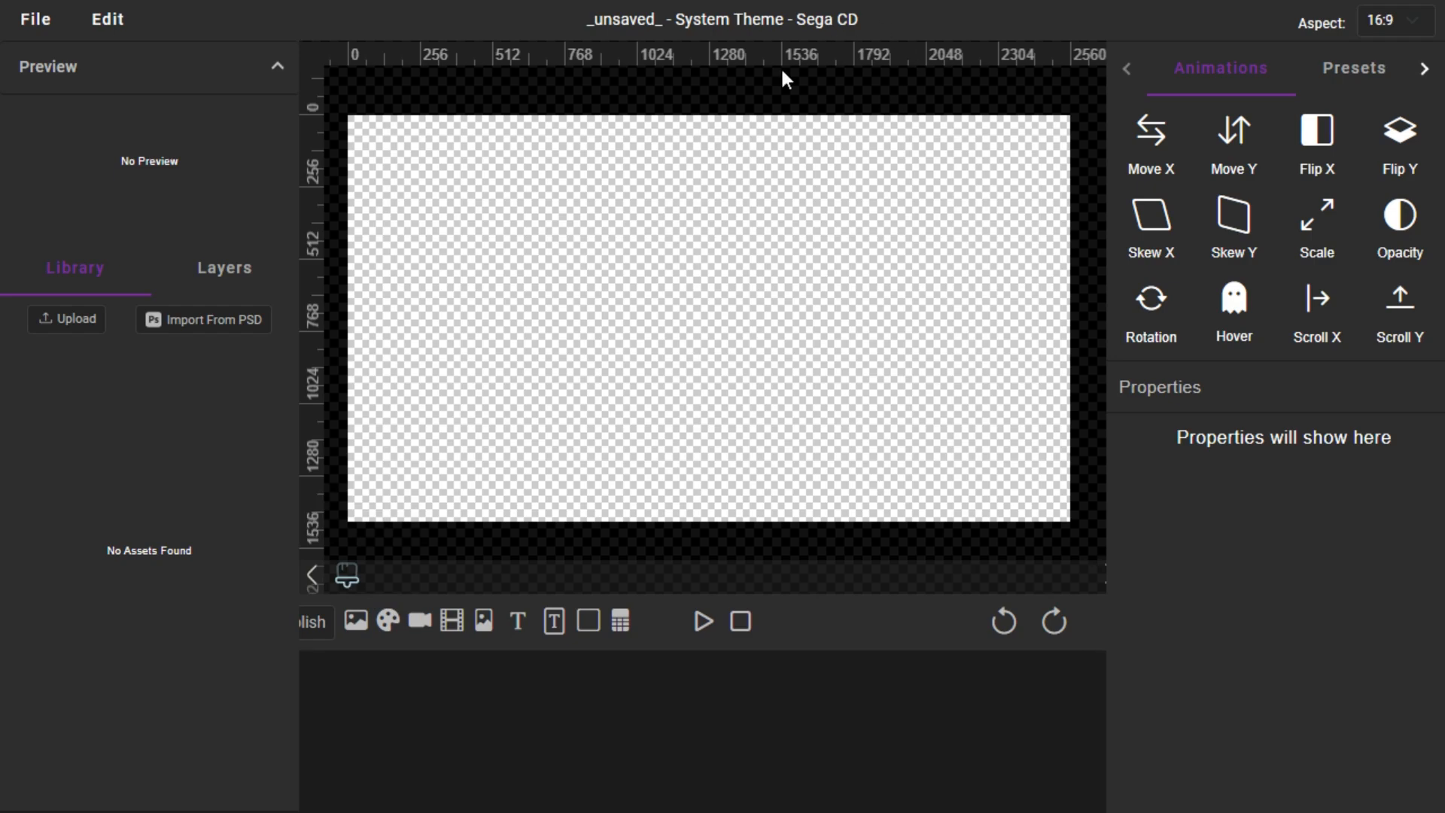
{"action": "mouse_move", "coordinate": [436, 155]}
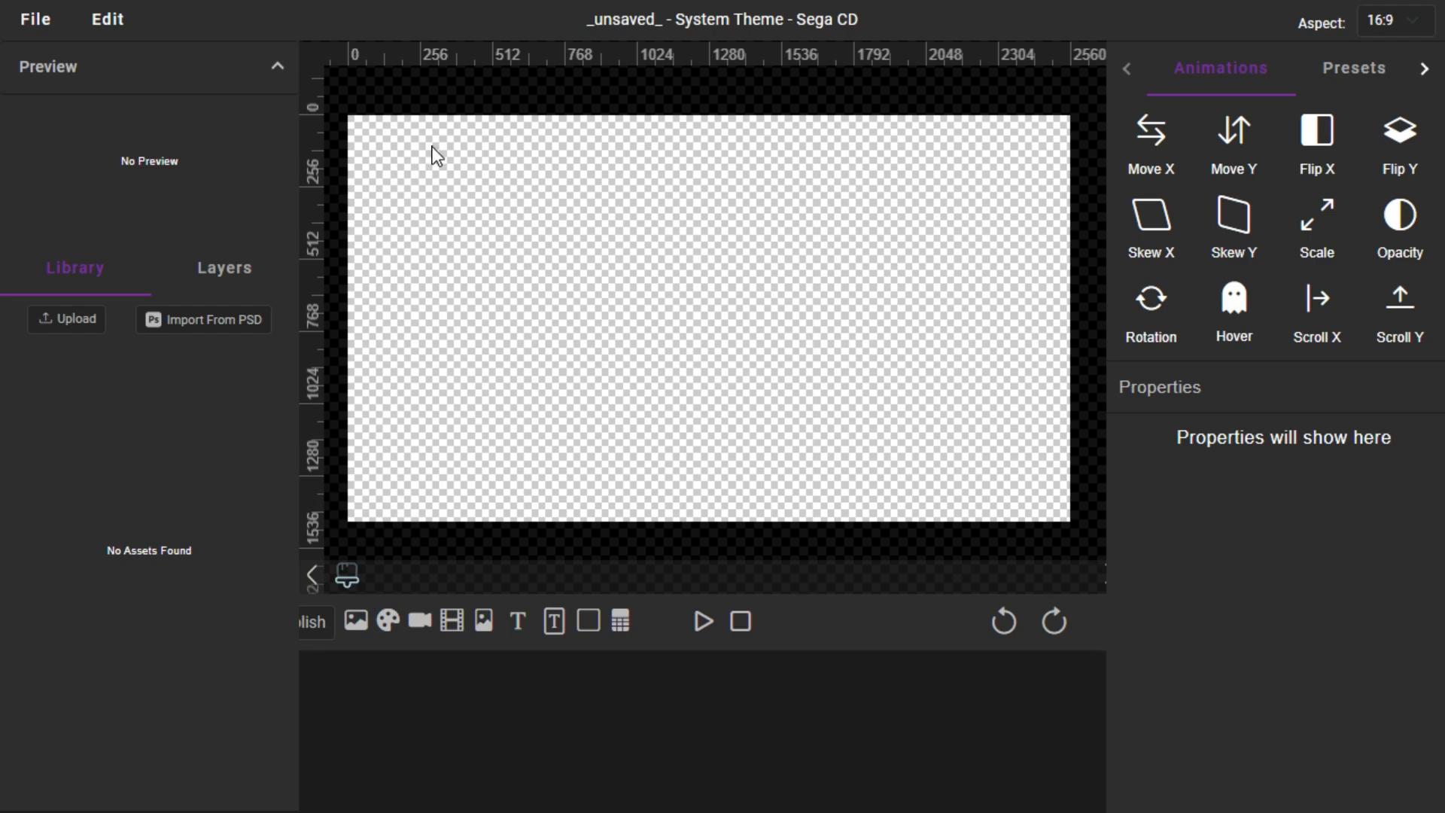
{"action": "mouse_move", "coordinate": [1009, 90]}
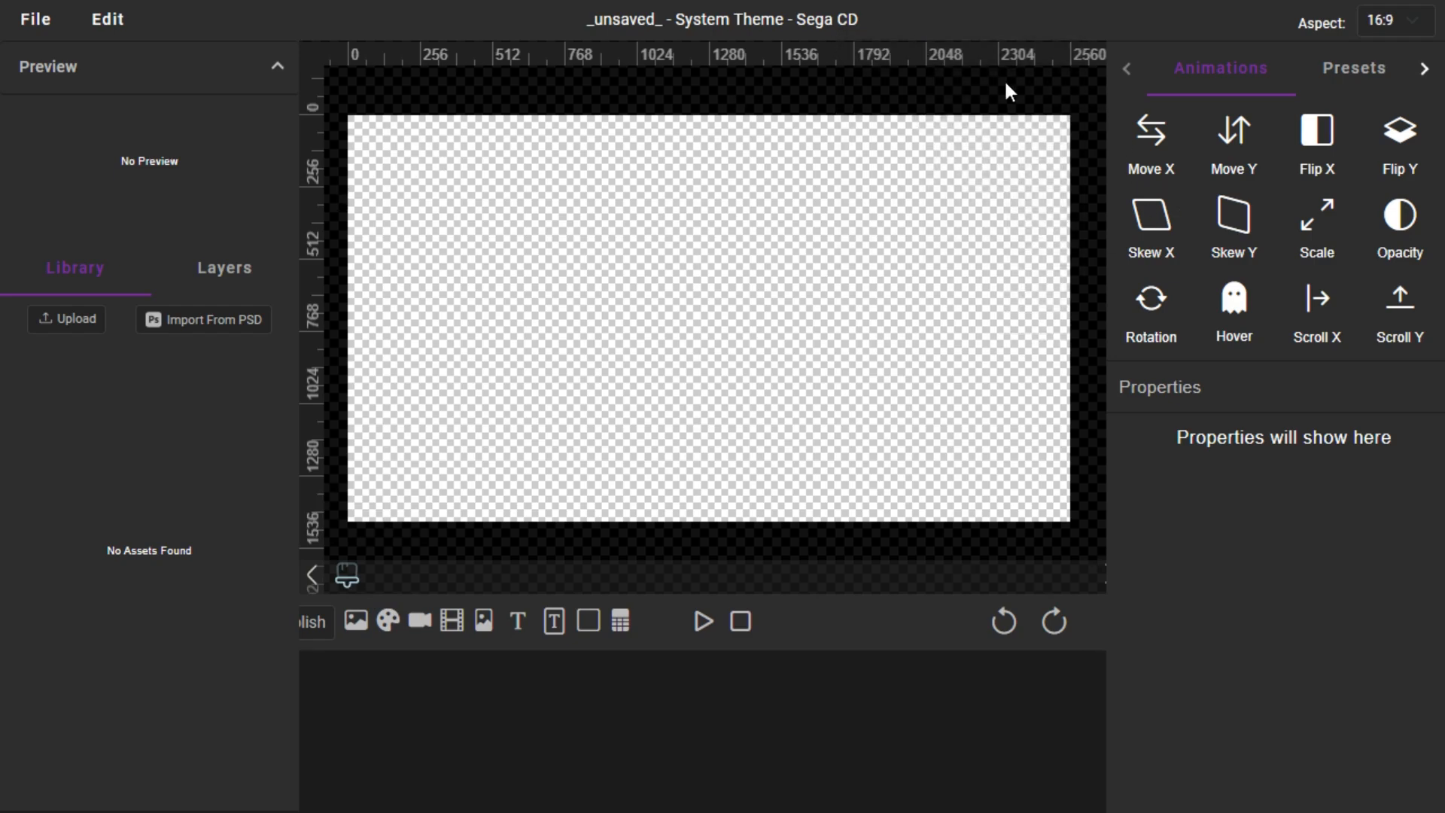
{"action": "mouse_move", "coordinate": [436, 662]}
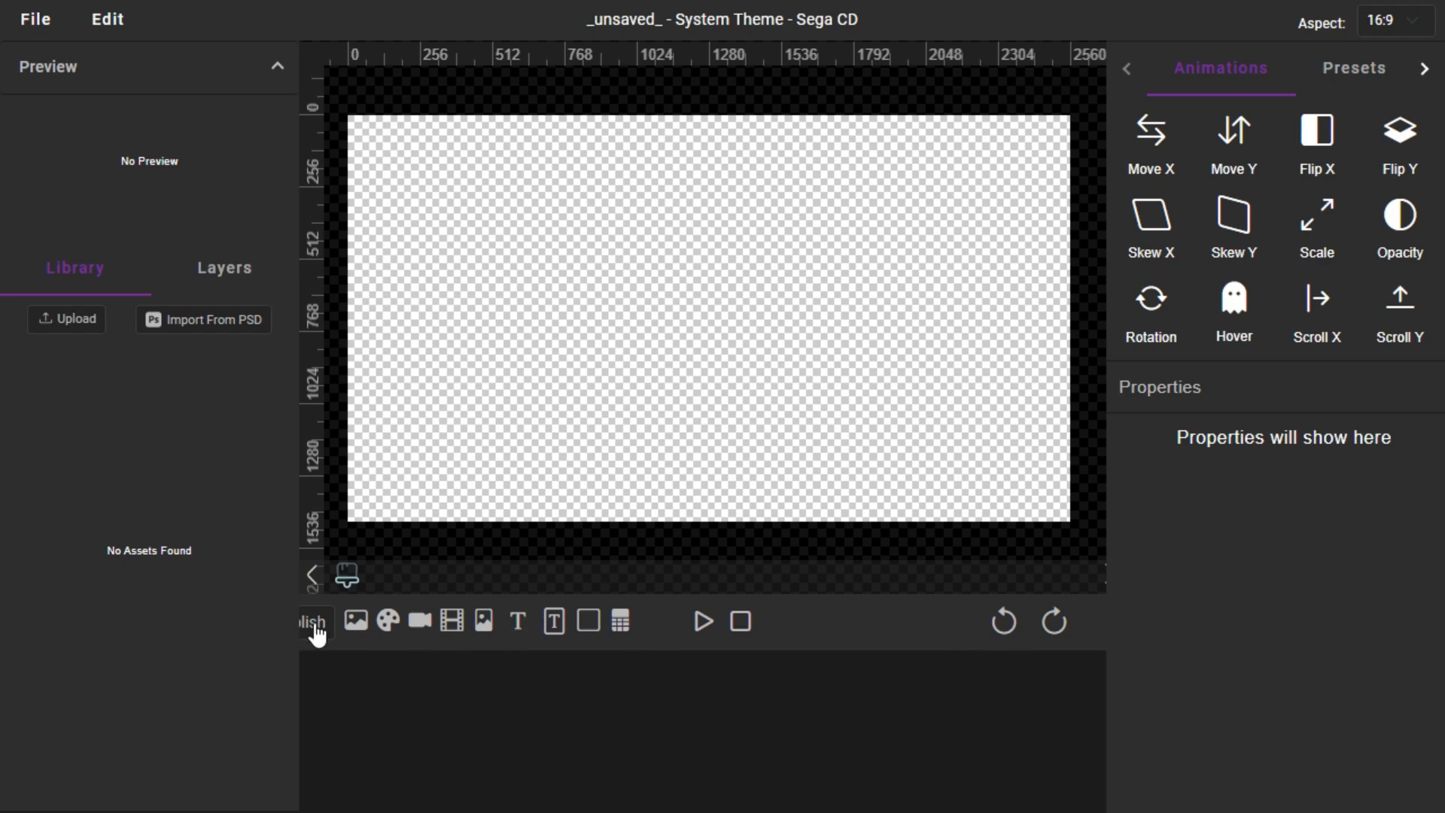
{"action": "mouse_move", "coordinate": [355, 643]}
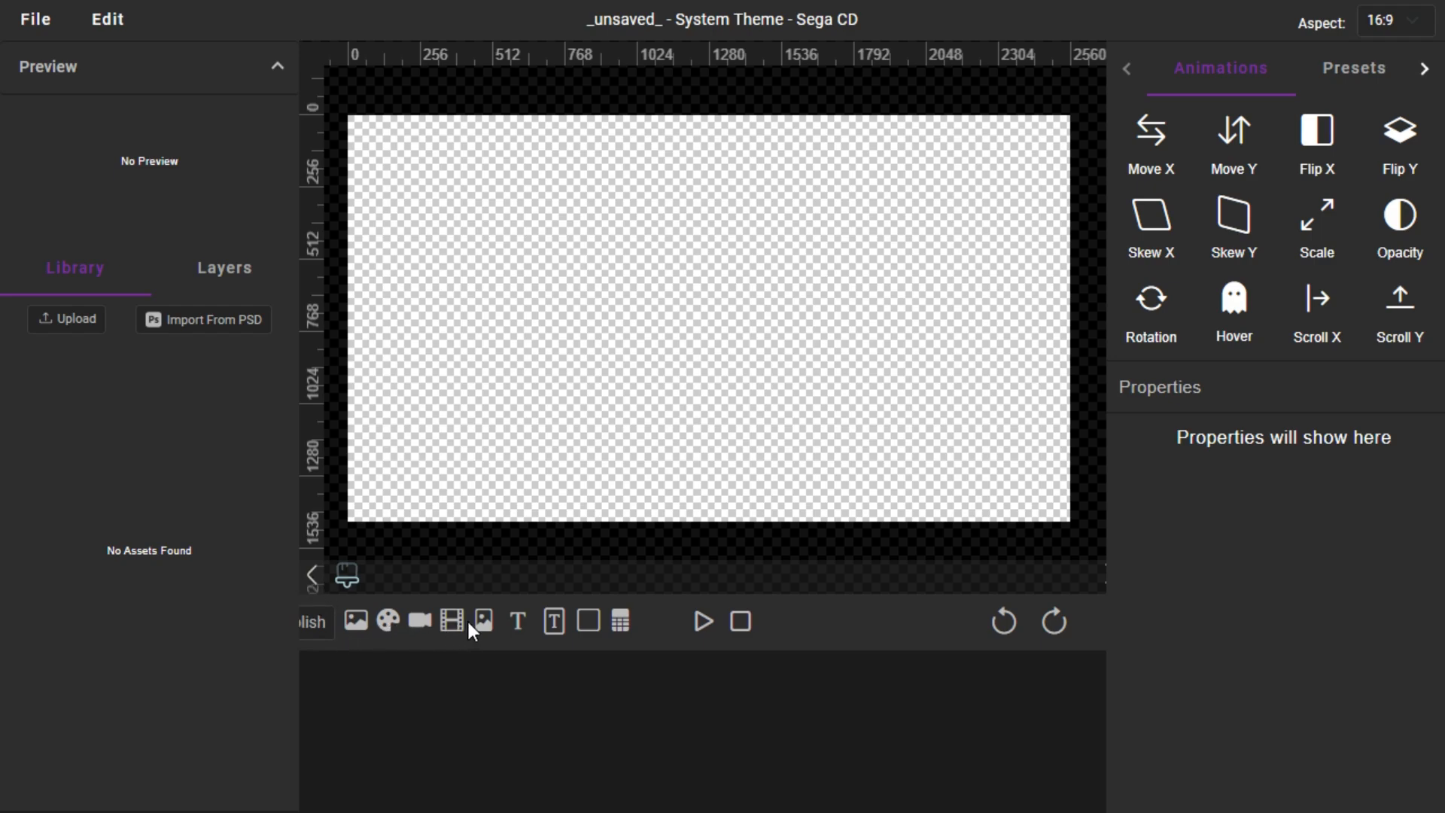
{"action": "mouse_move", "coordinate": [747, 688]}
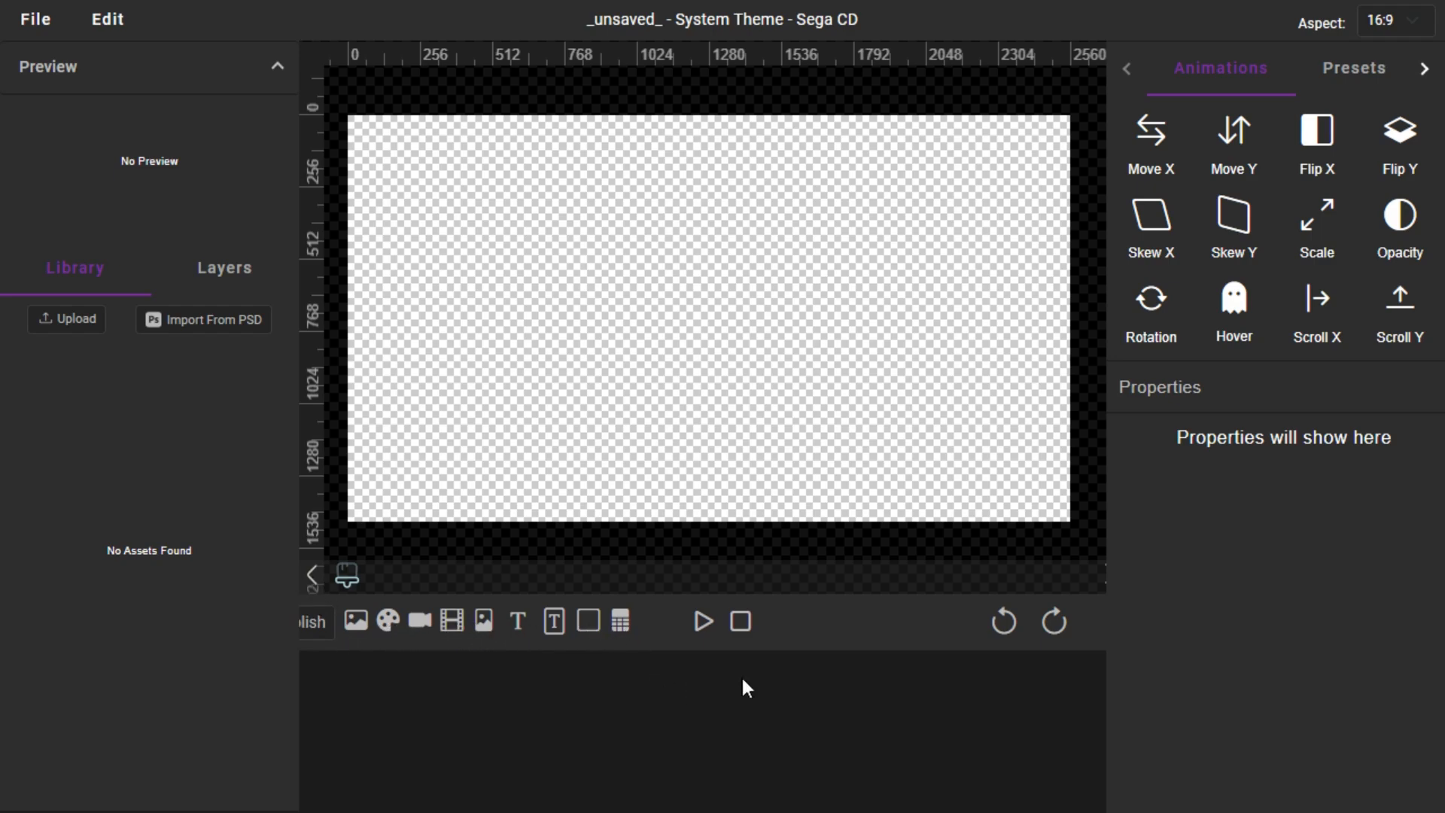
{"action": "mouse_move", "coordinate": [1348, 240]}
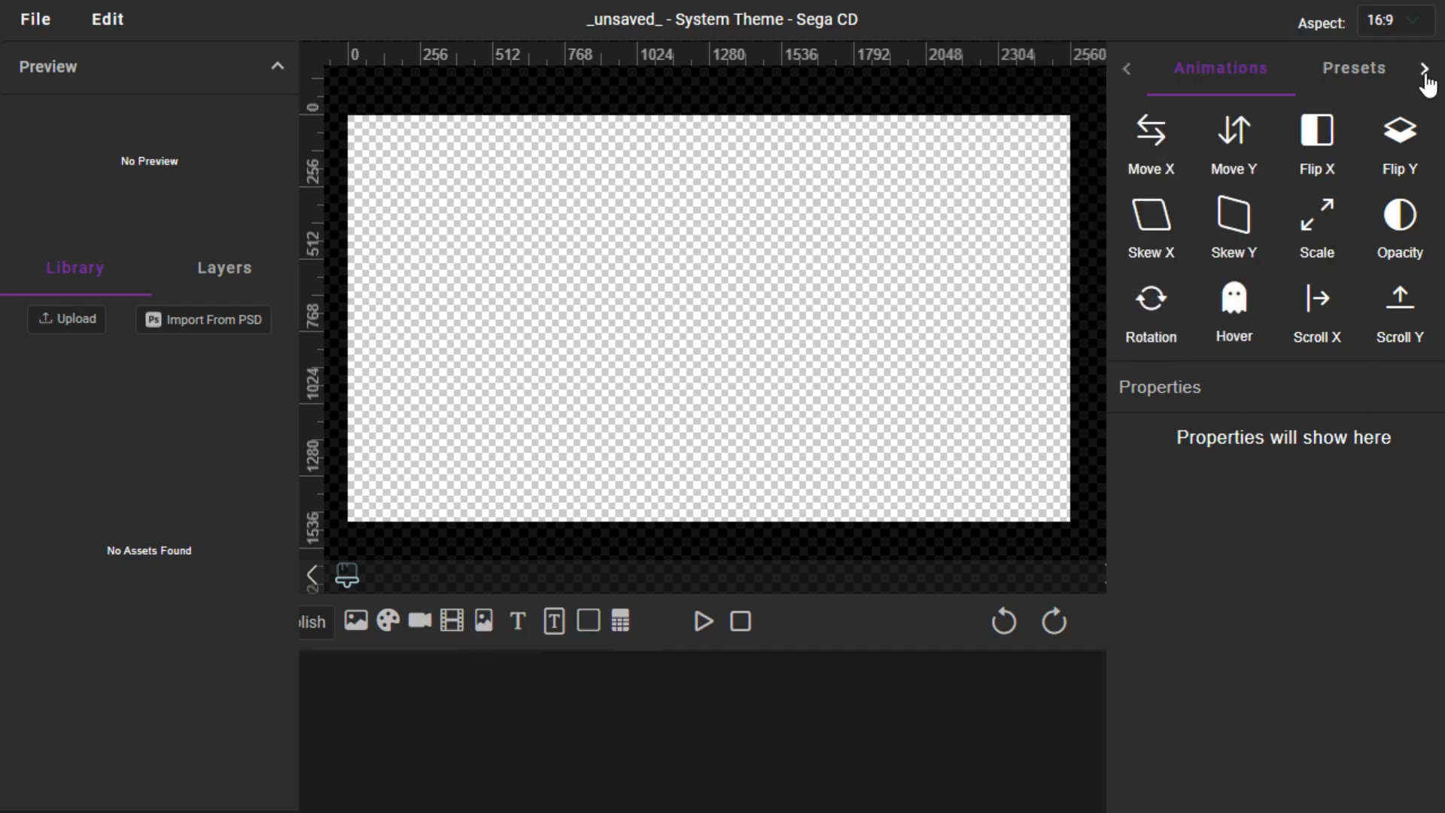
Move through Presets to the Filters list showing Blur, Pixelate, Grayscale, Old Film and CRT.
{"action": "left_click", "coordinate": [1422, 68]}
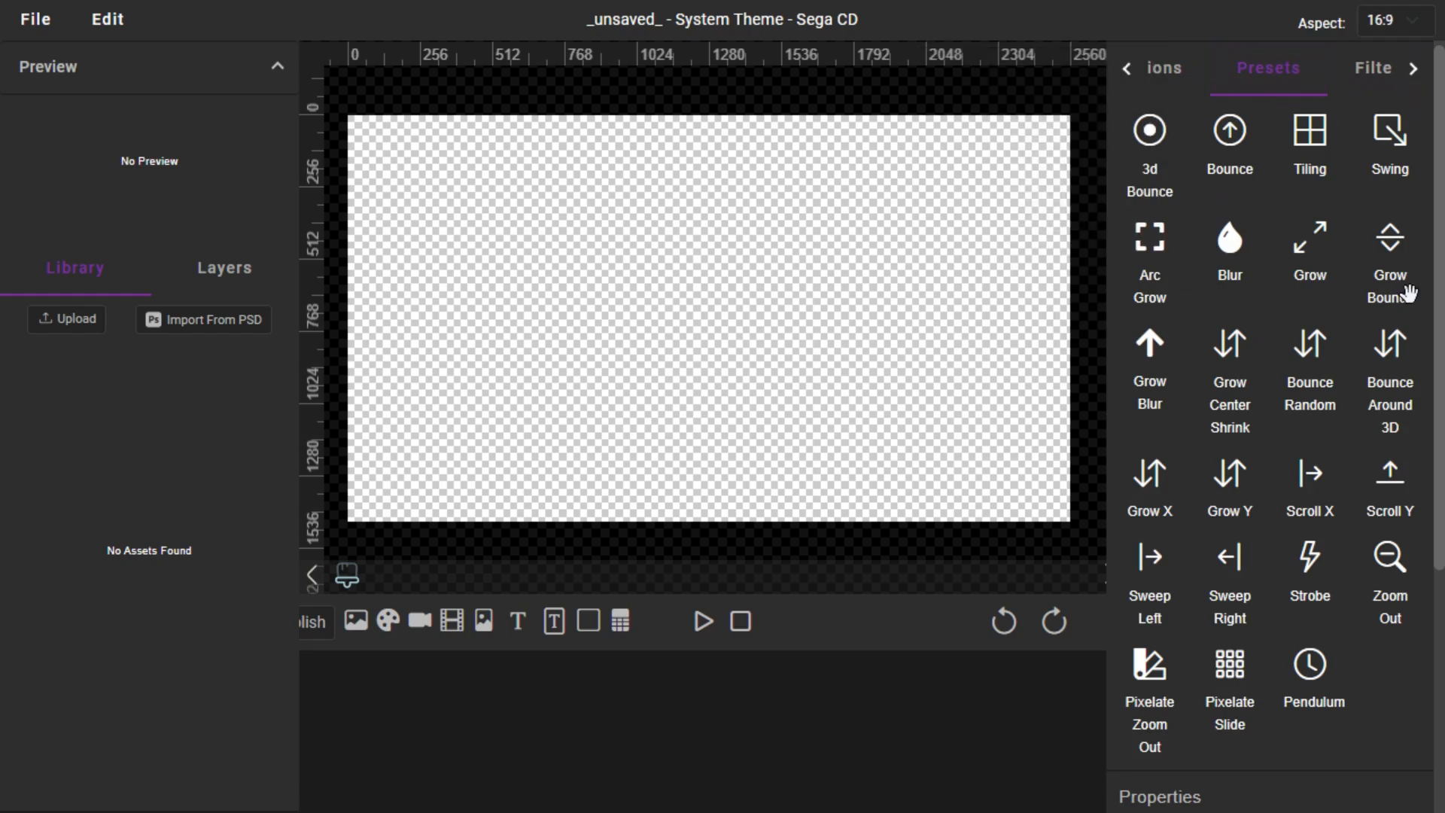
{"action": "mouse_move", "coordinate": [1374, 28]}
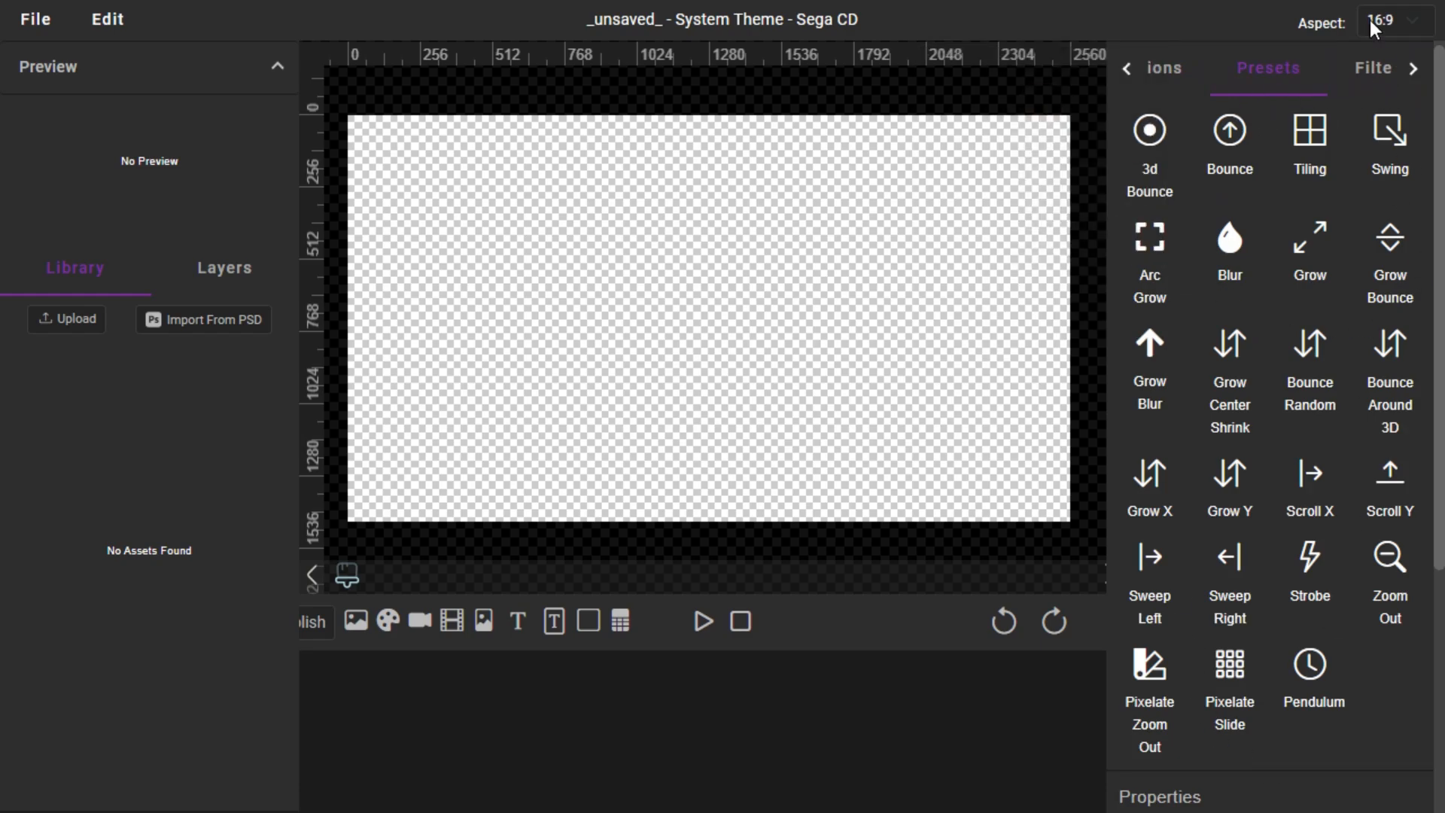
{"action": "left_click", "coordinate": [1373, 67]}
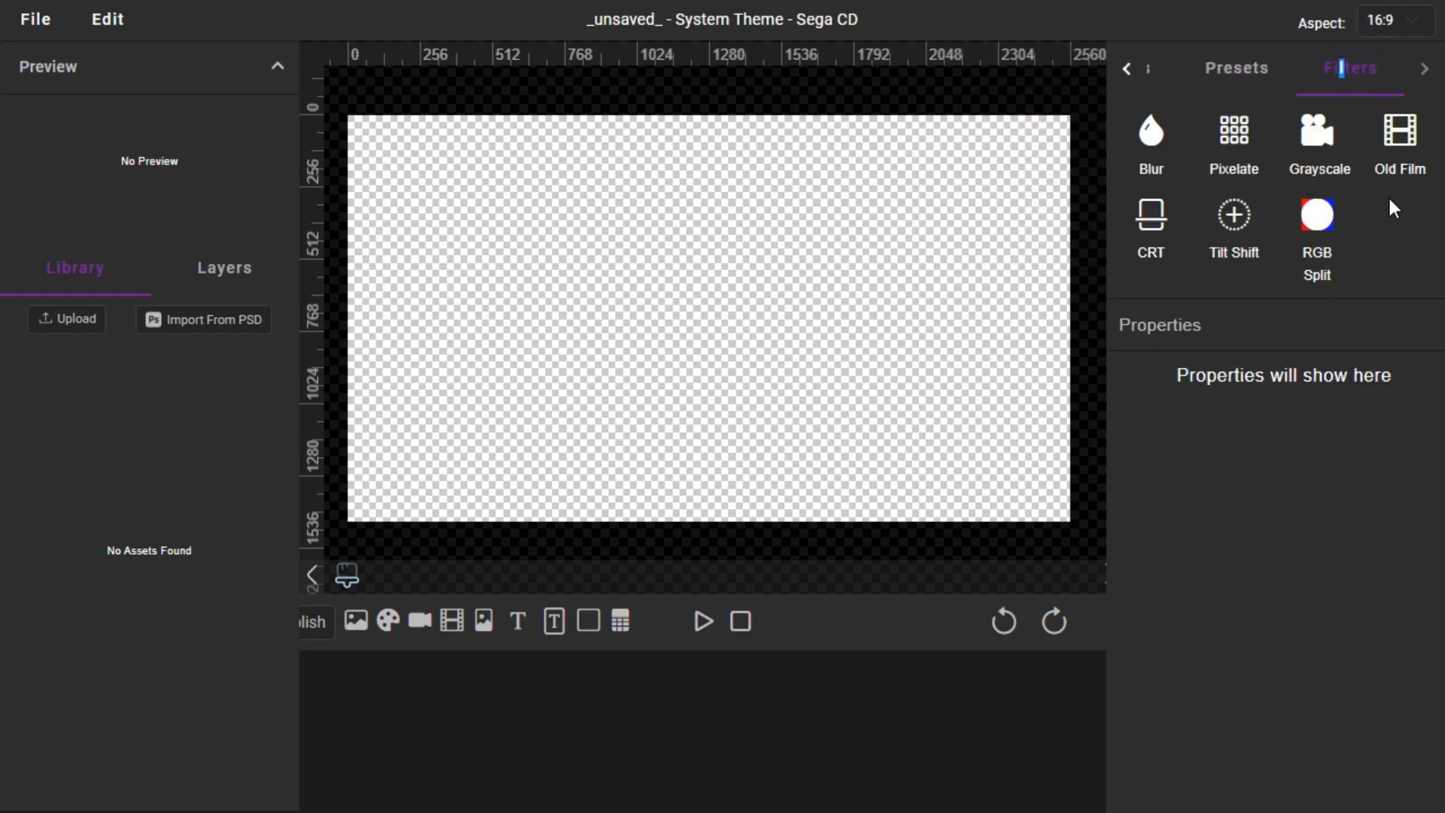
{"action": "mouse_move", "coordinate": [1366, 441]}
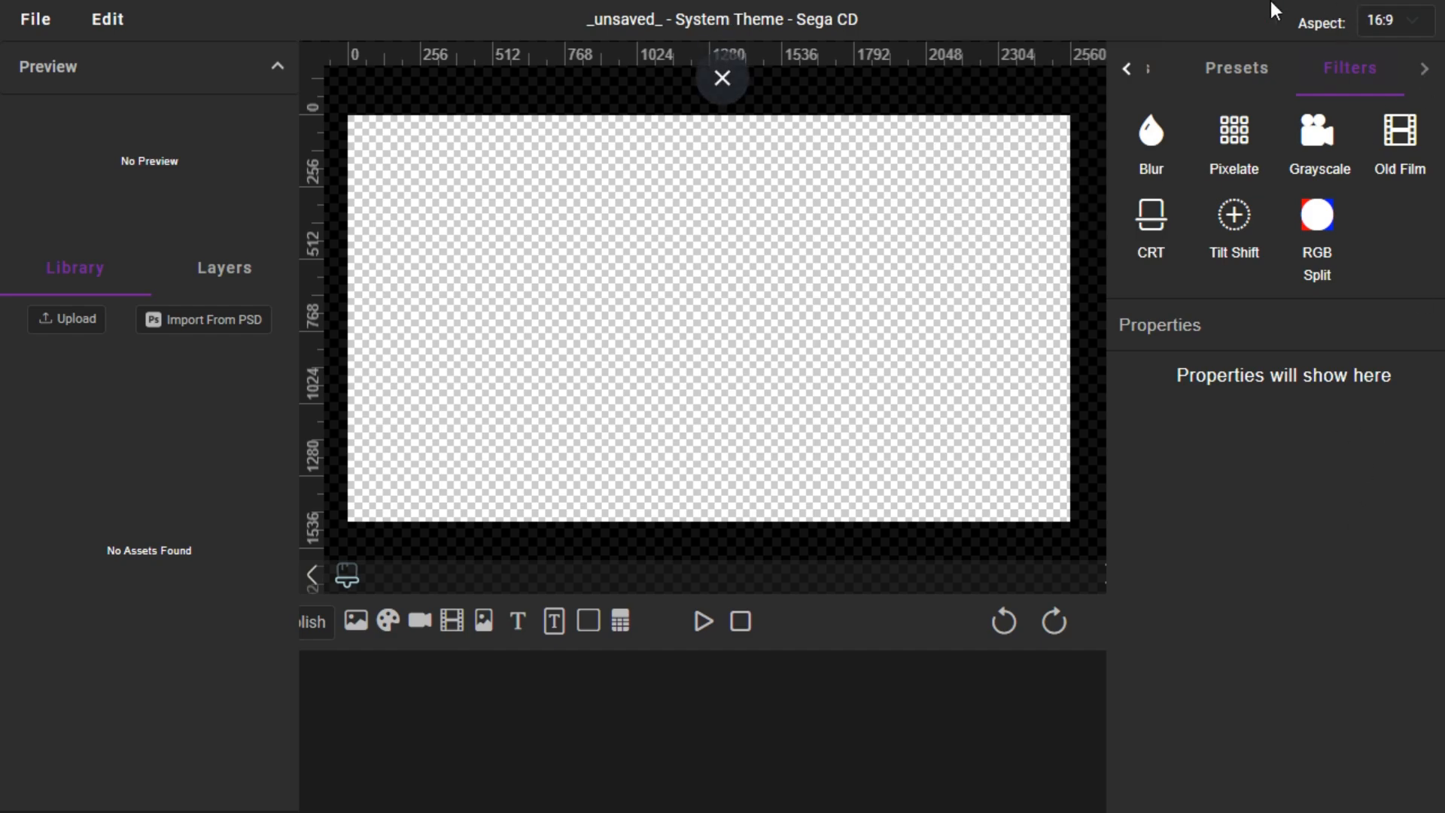
{"action": "mouse_move", "coordinate": [529, 10]}
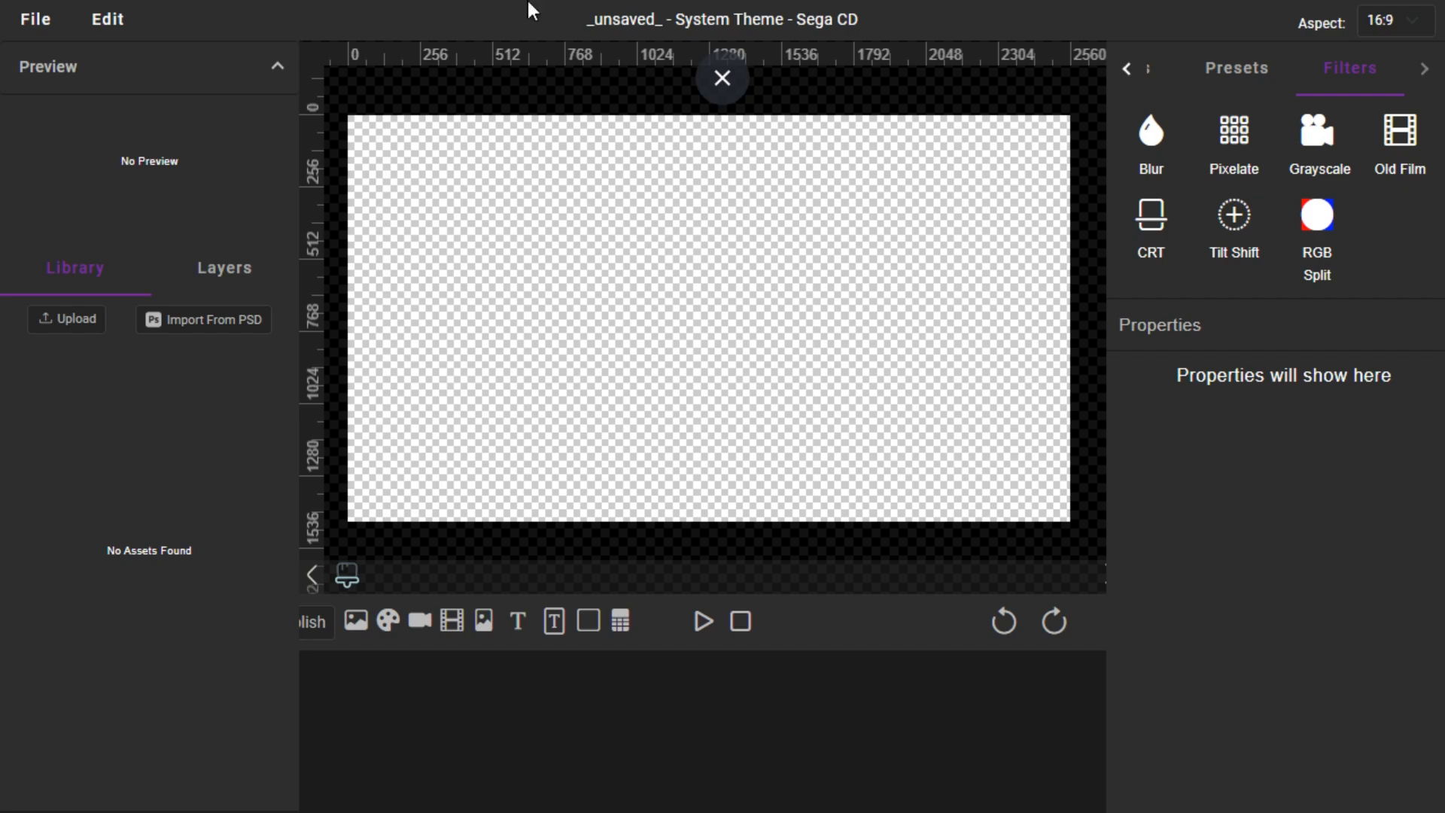
{"action": "left_click", "coordinate": [34, 18]}
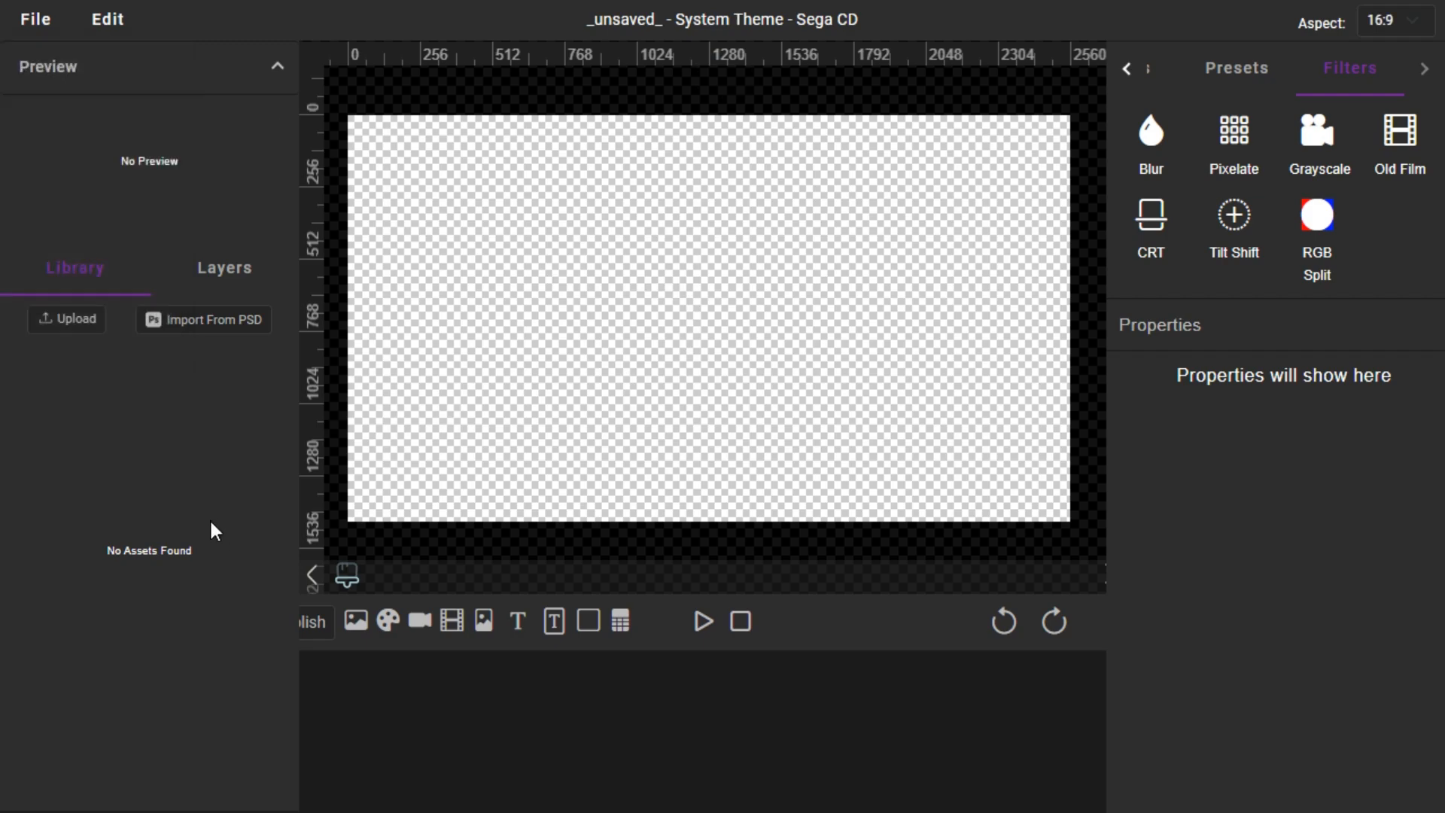
{"action": "mouse_move", "coordinate": [782, 297]}
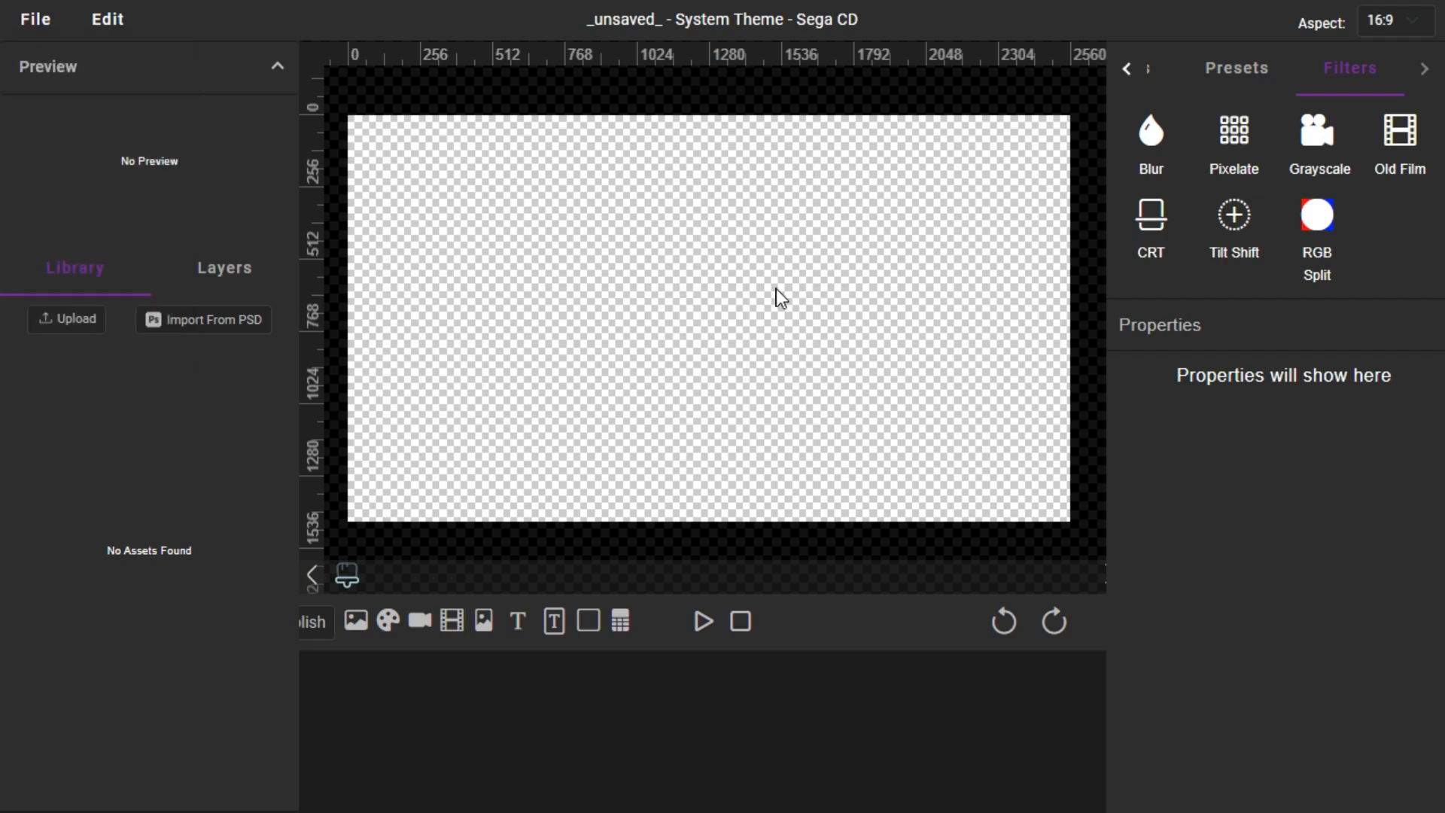
{"action": "mouse_move", "coordinate": [1246, 415]}
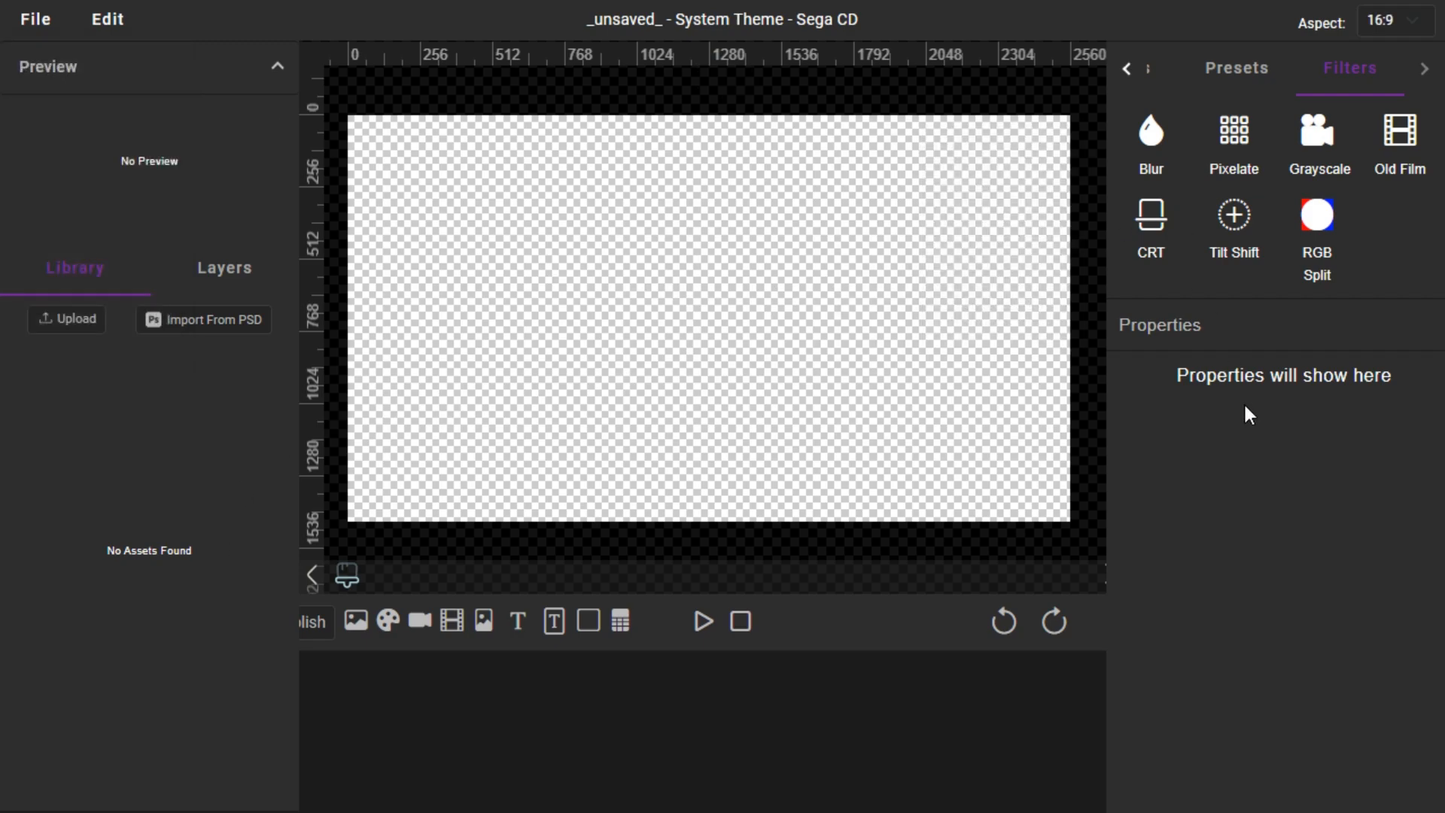
{"action": "mouse_move", "coordinate": [1191, 565]}
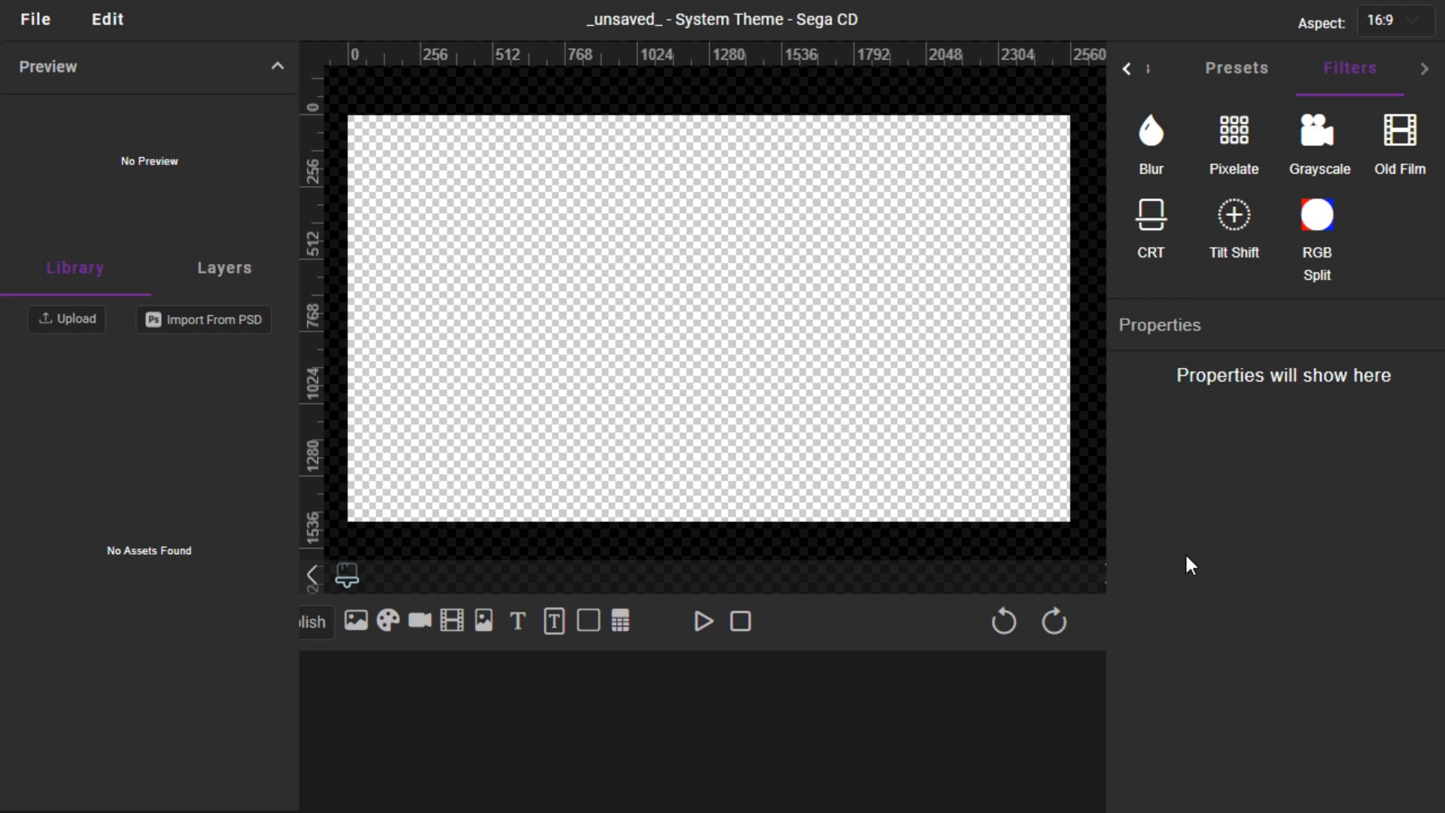
{"action": "mouse_move", "coordinate": [1197, 548]}
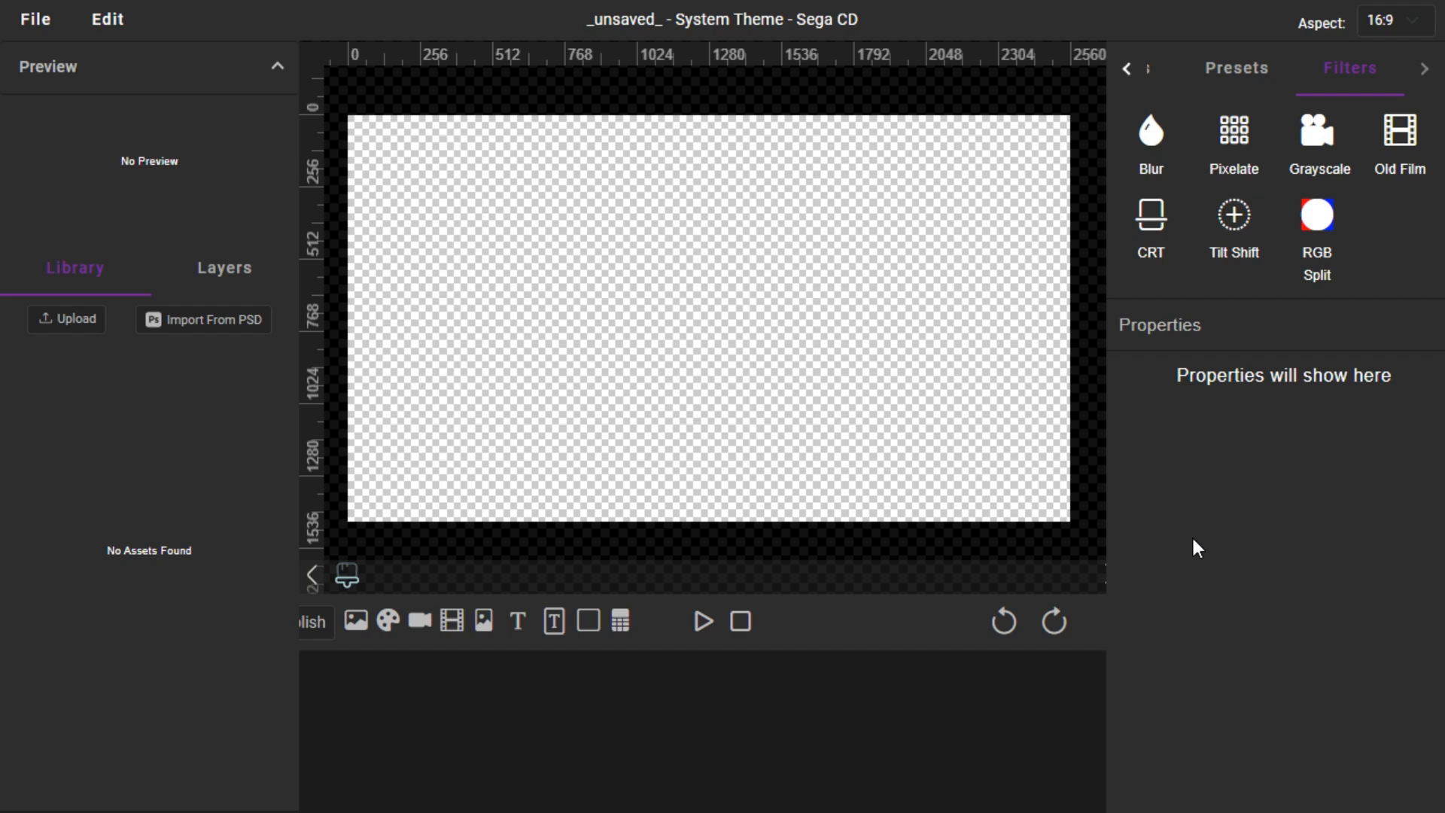
{"action": "mouse_move", "coordinate": [918, 793]}
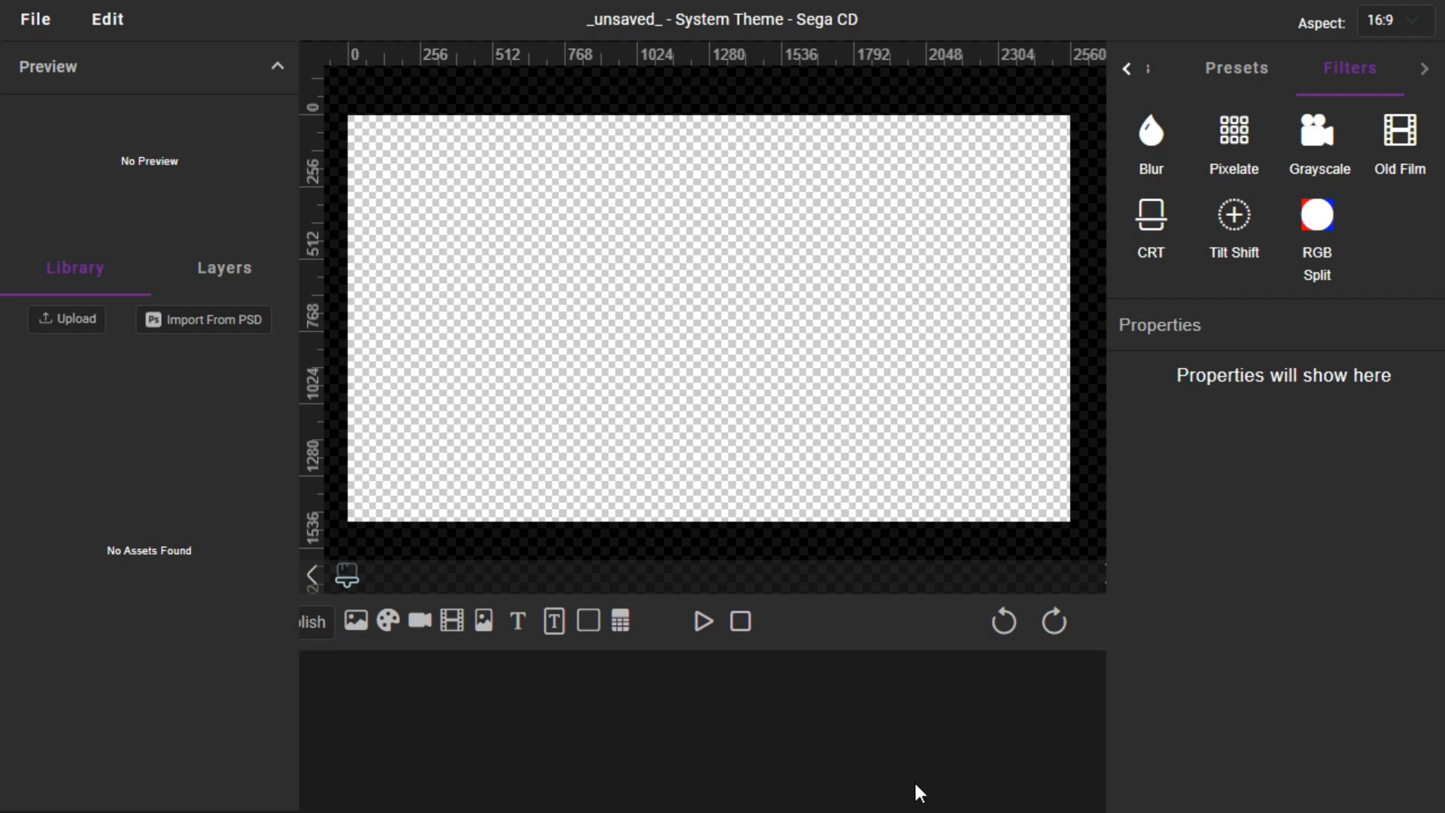
{"action": "mouse_move", "coordinate": [900, 732]}
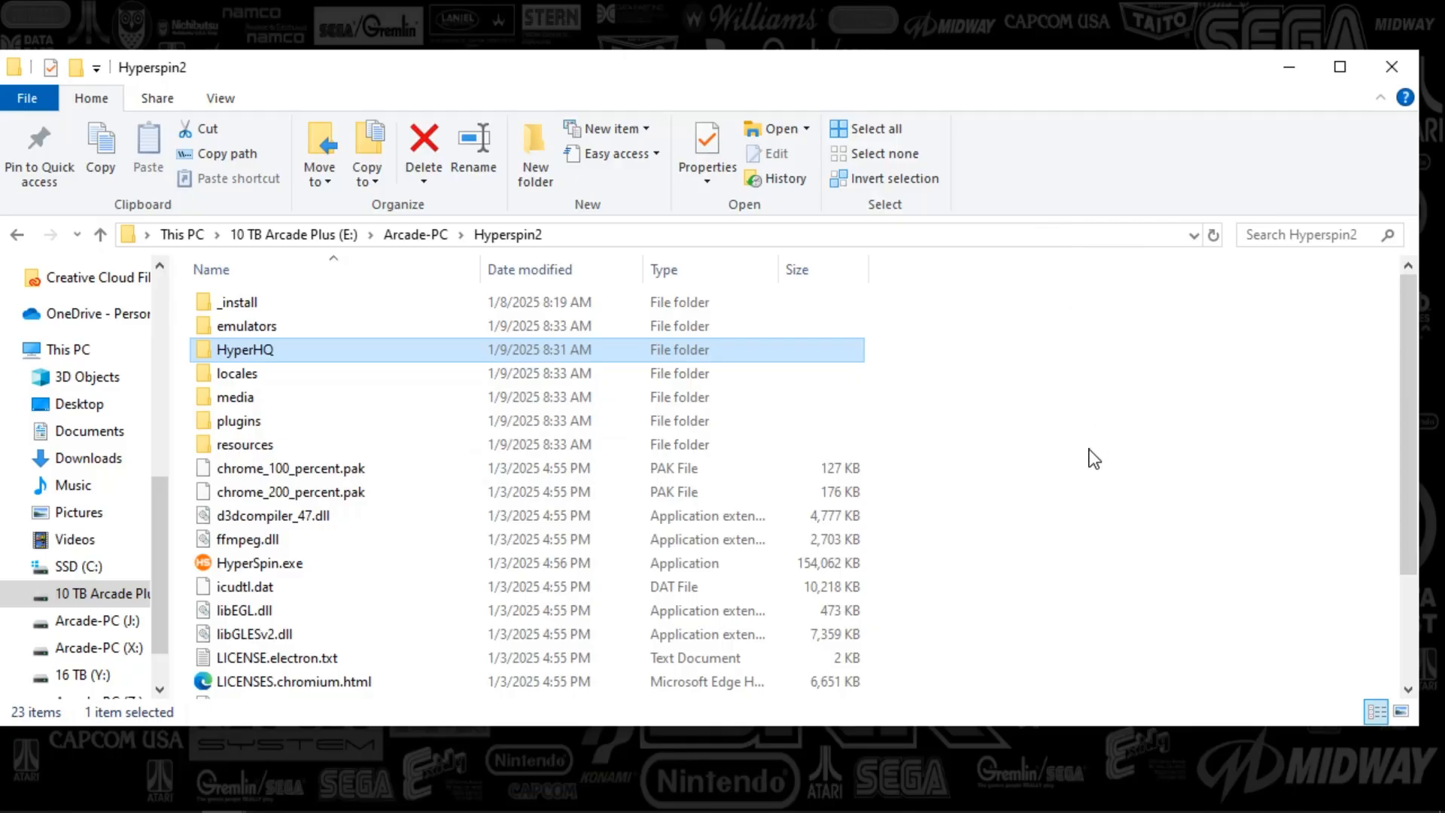
Launch HyperSpin.exe from the Hyperspin2 folder.
{"action": "double_click", "coordinate": [236, 301]}
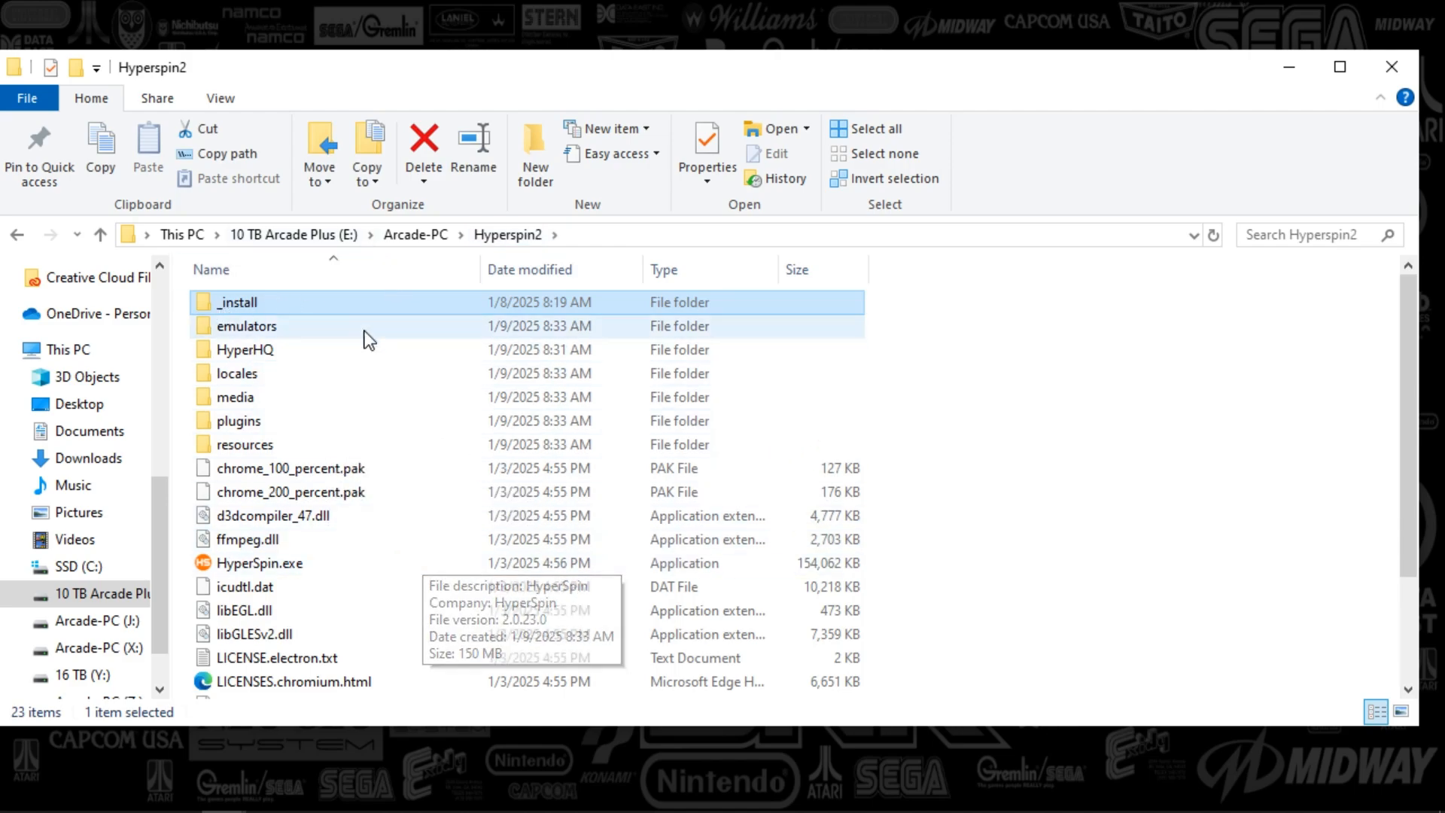
{"action": "mouse_move", "coordinate": [268, 329]}
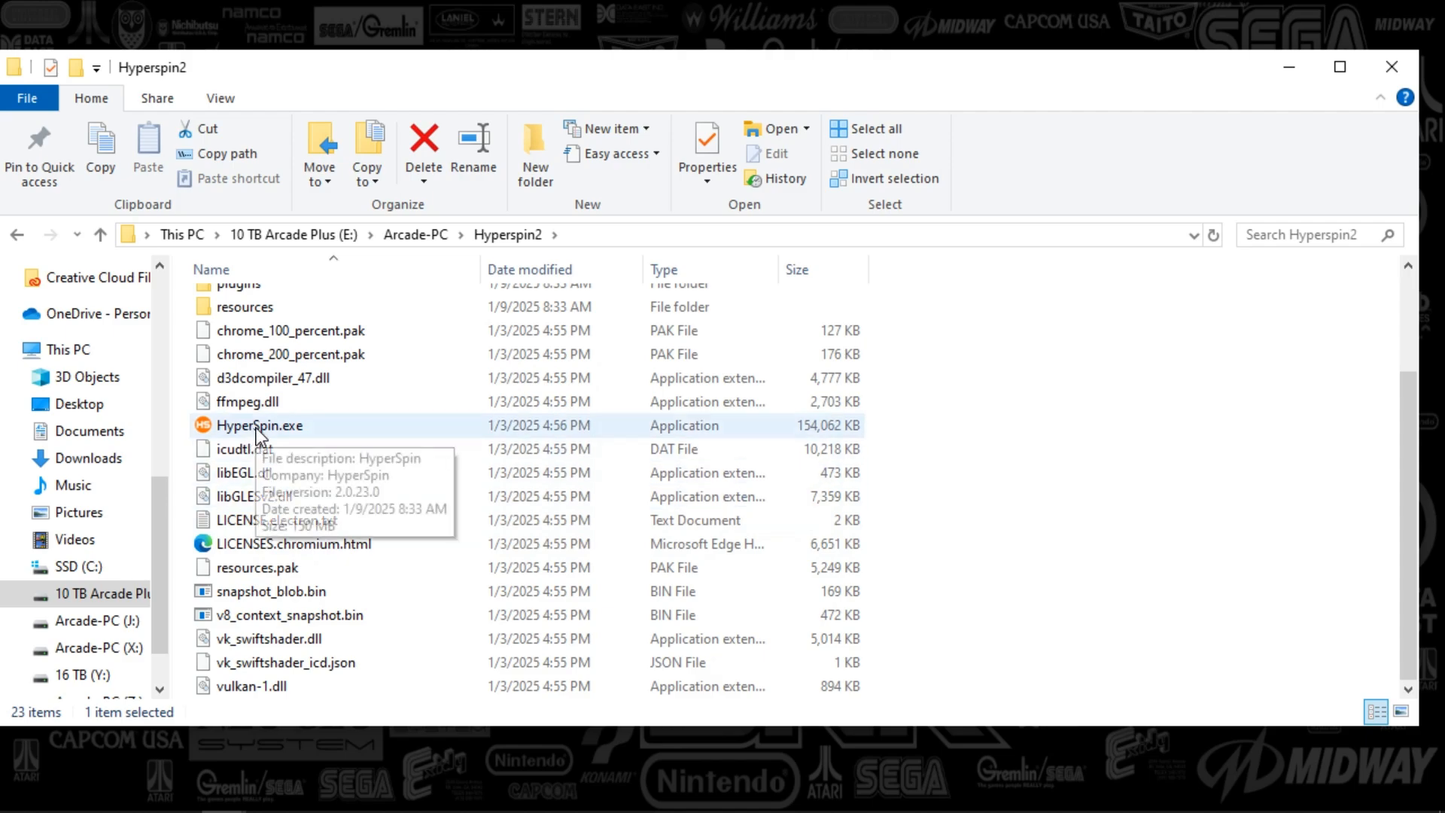
{"action": "mouse_move", "coordinate": [288, 441]}
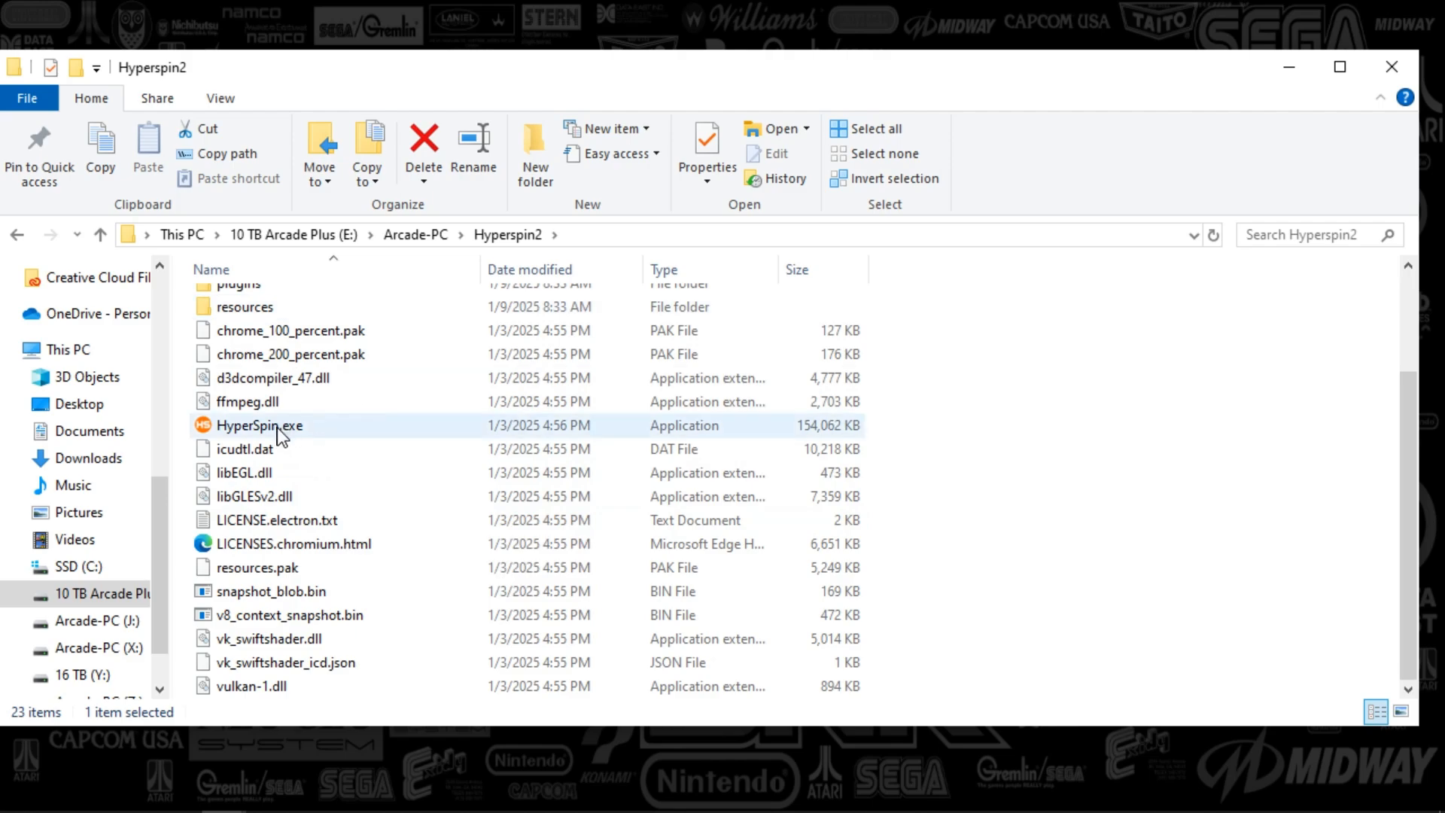
{"action": "left_click", "coordinate": [261, 424]}
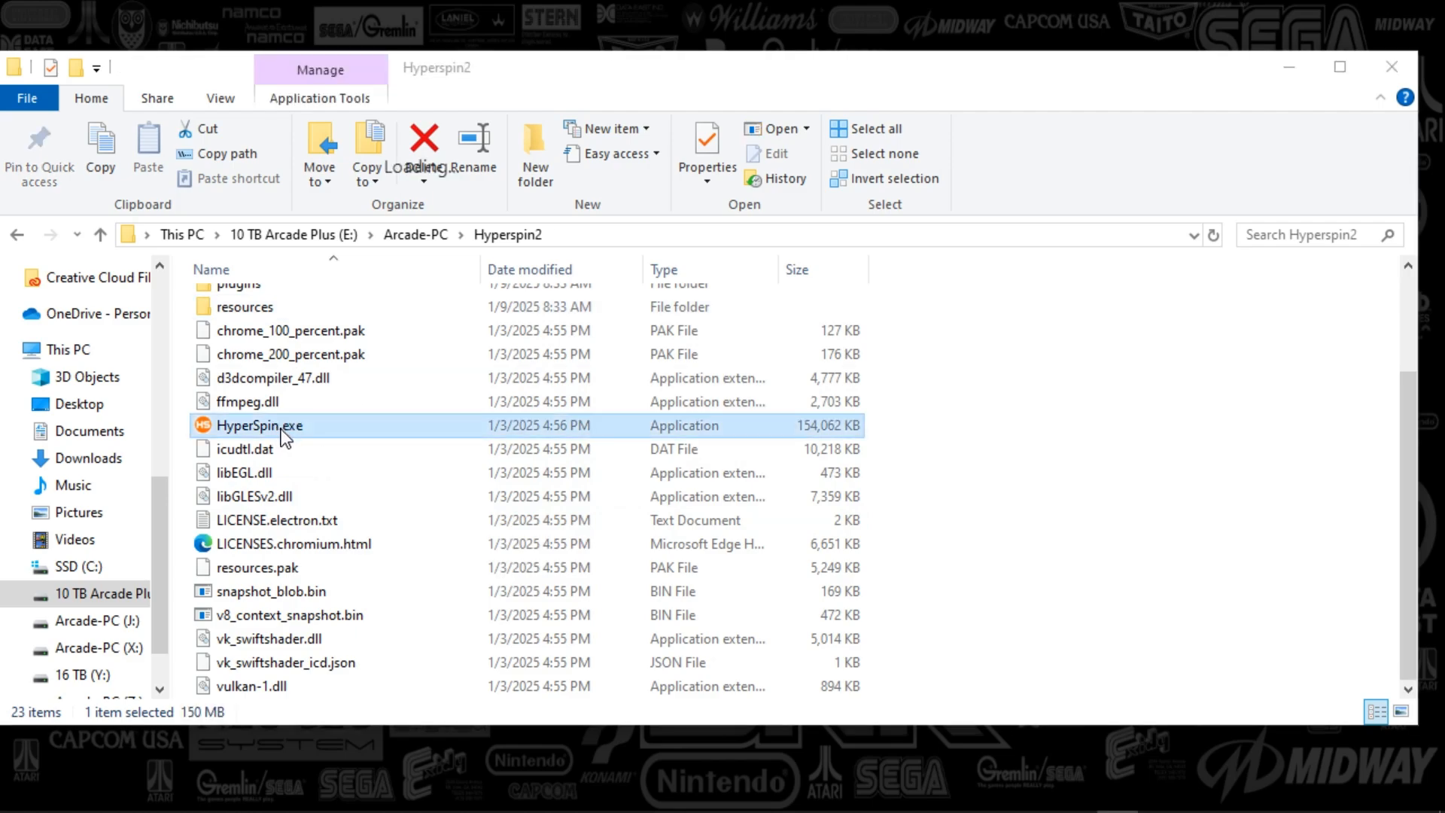
Launch HyperSpin, let the Sega Genesis wheel load, then advance to the Sega CD system.
{"action": "double_click", "coordinate": [261, 425]}
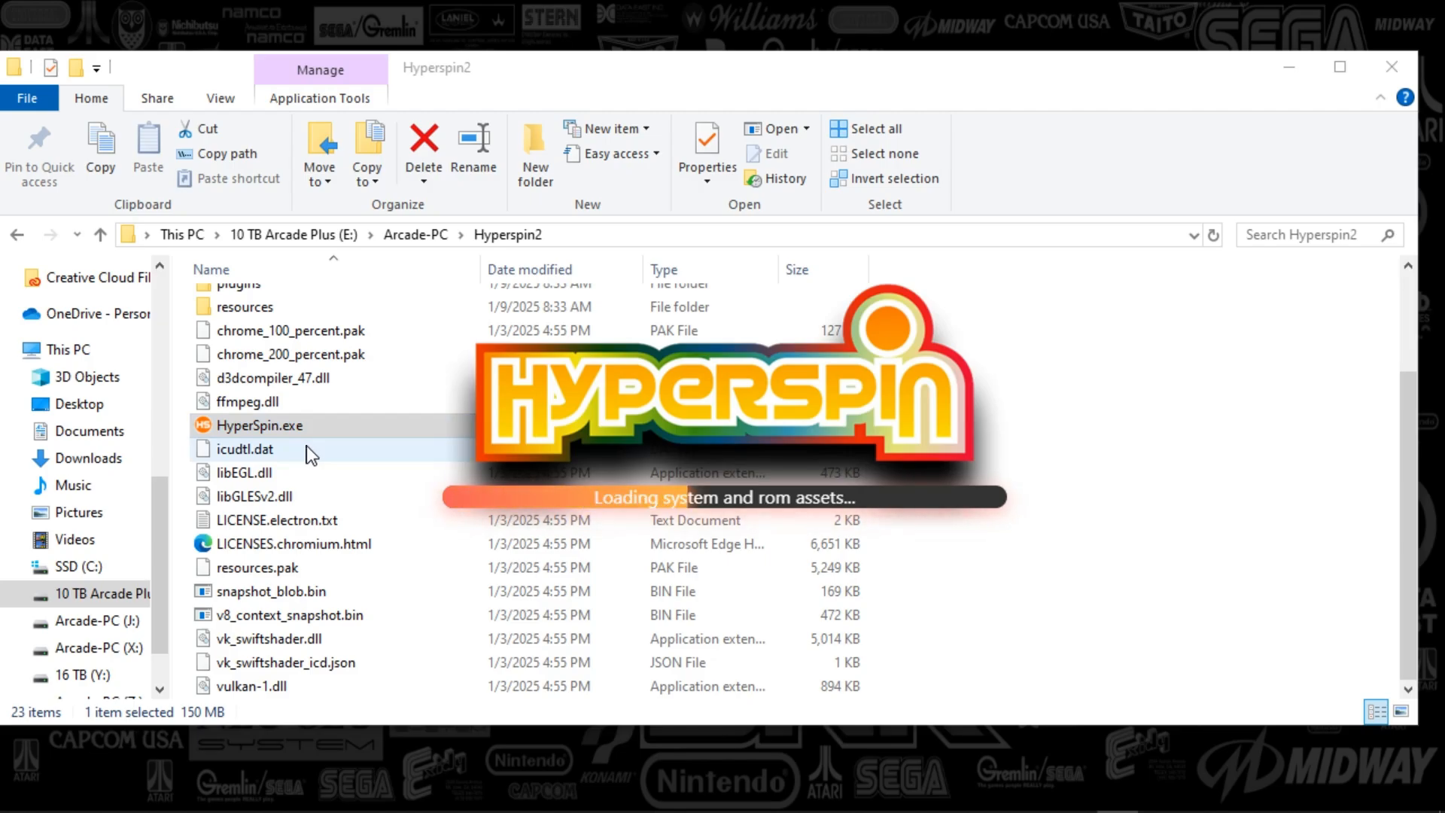
{"action": "double_click", "coordinate": [261, 424]}
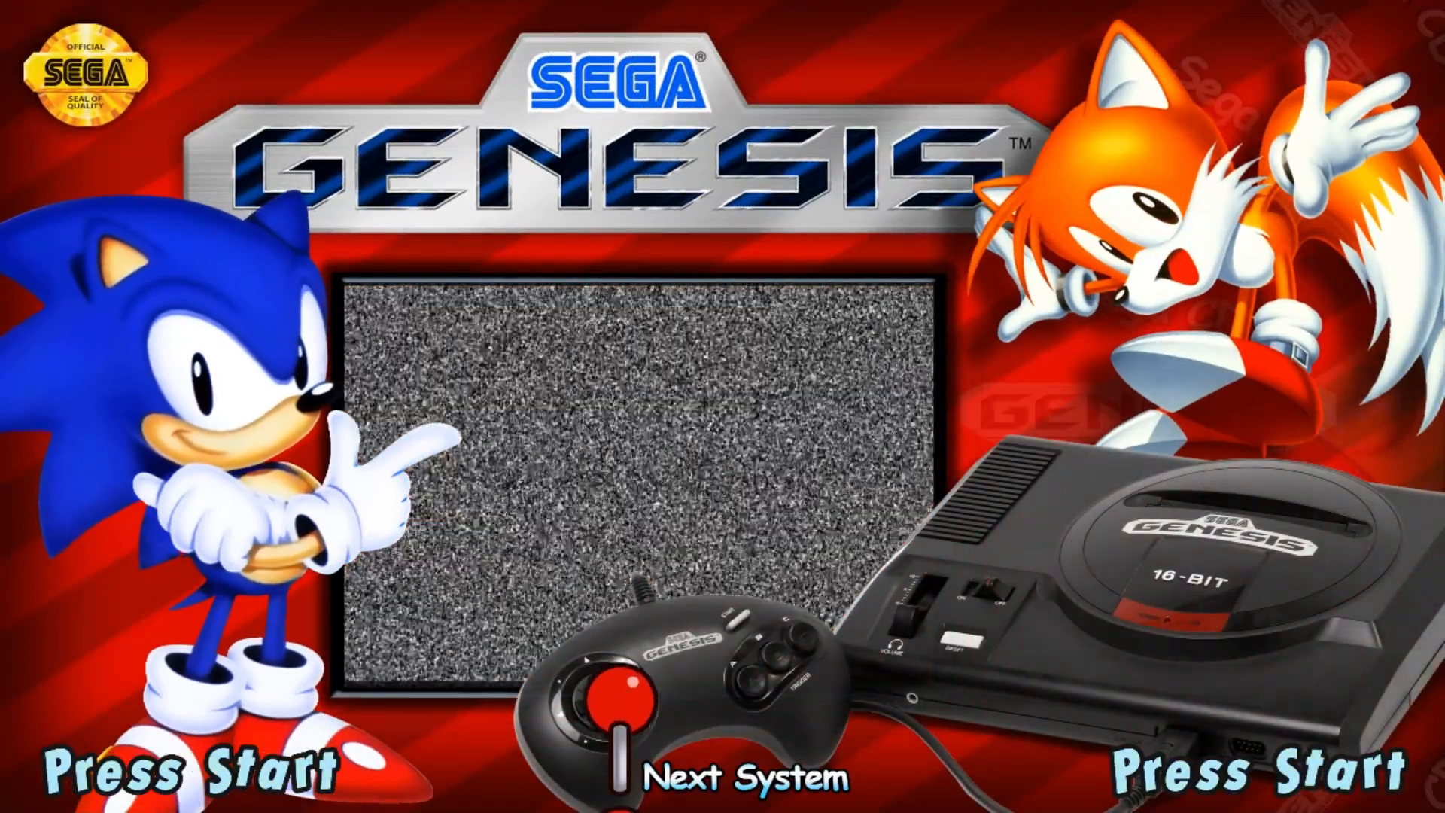
{"action": "left_click", "coordinate": [703, 778]}
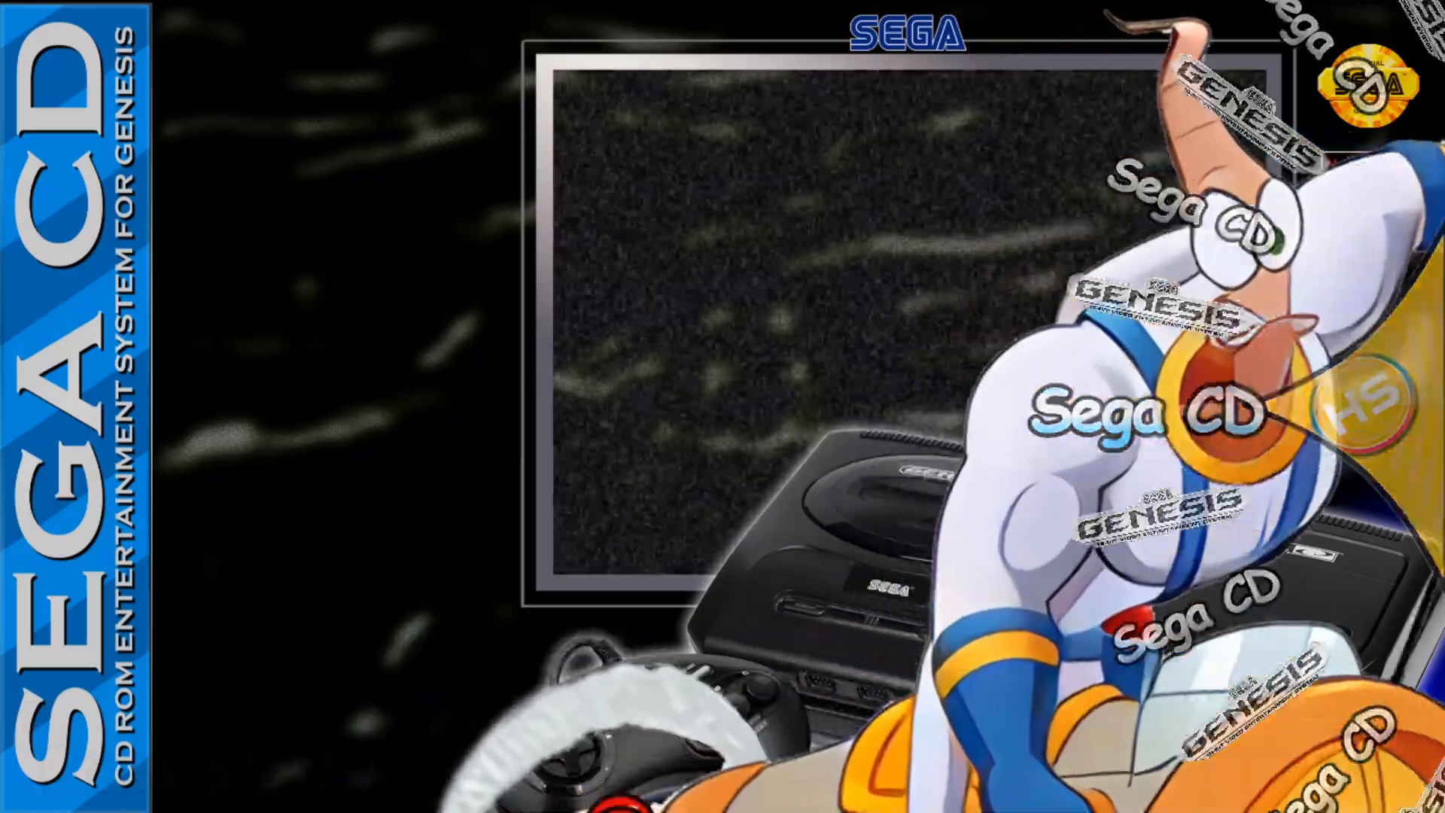